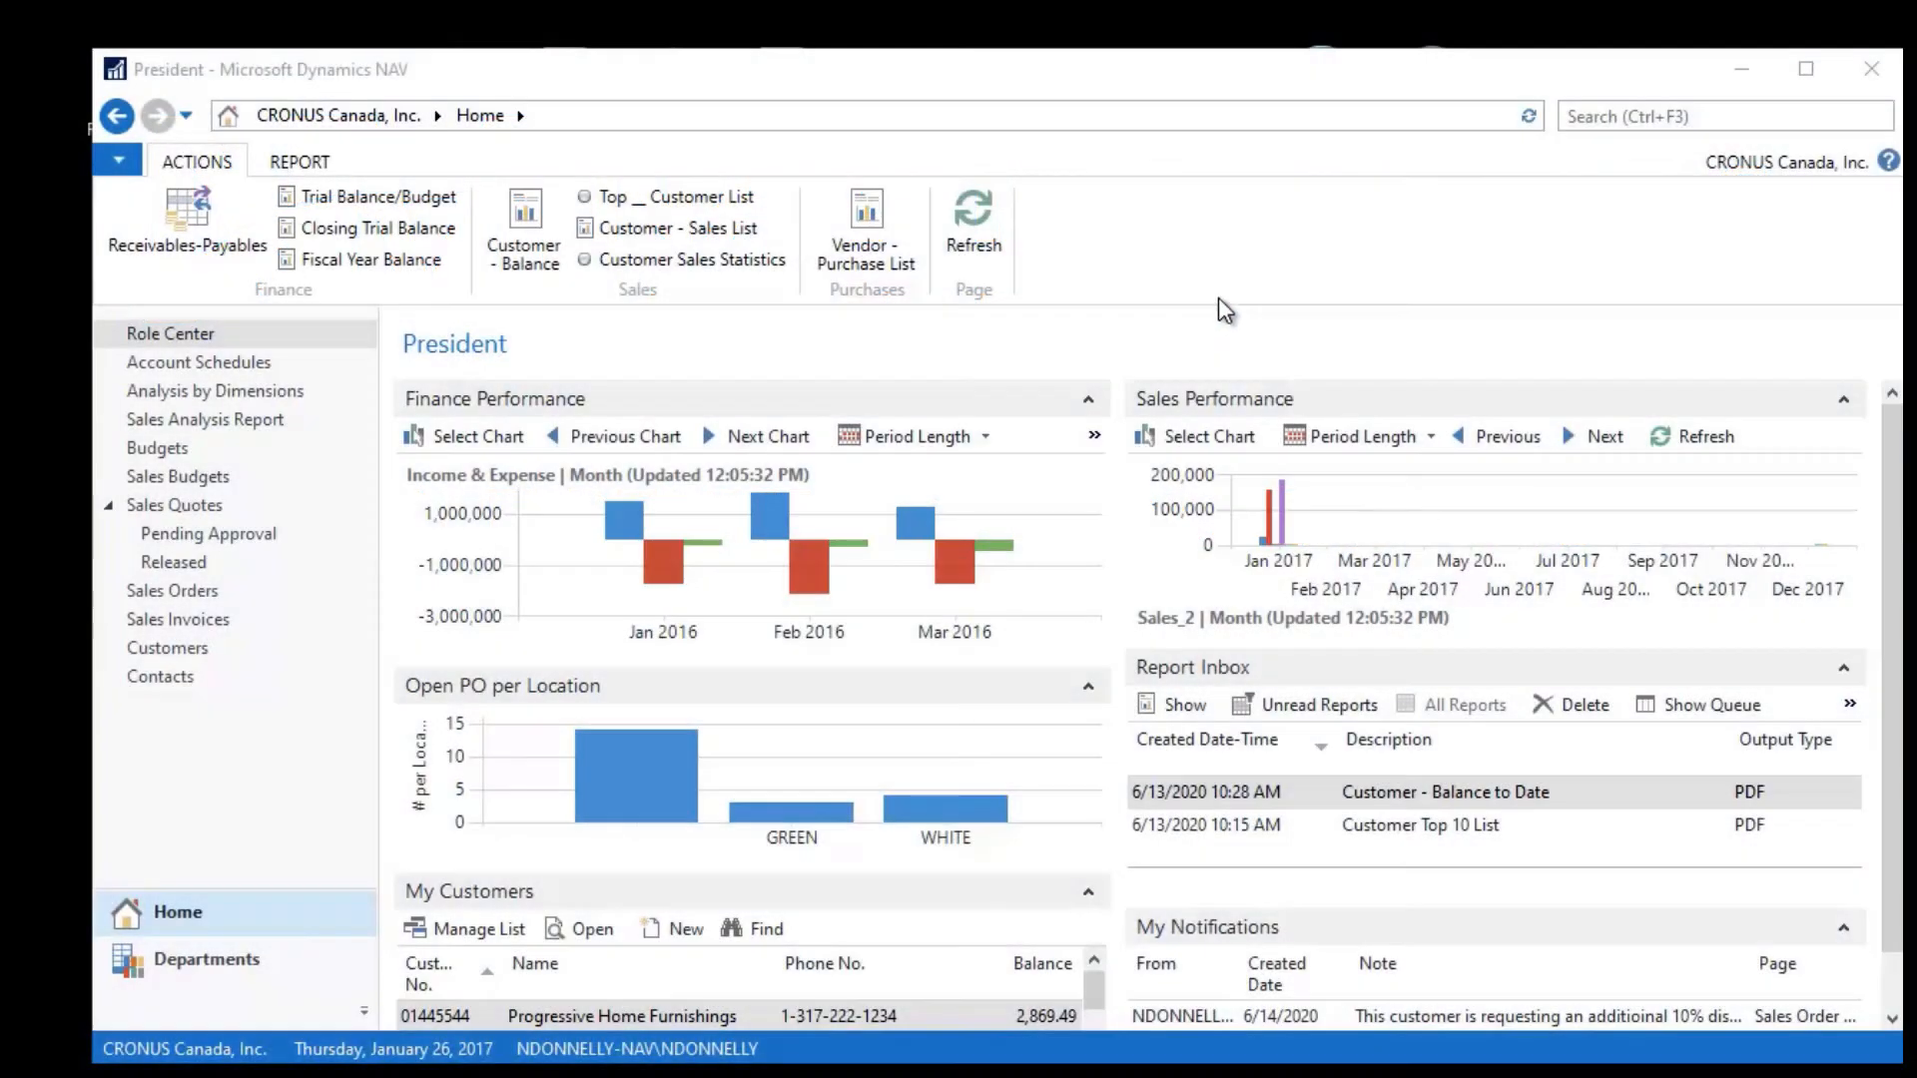
pyautogui.moveTo(465, 403)
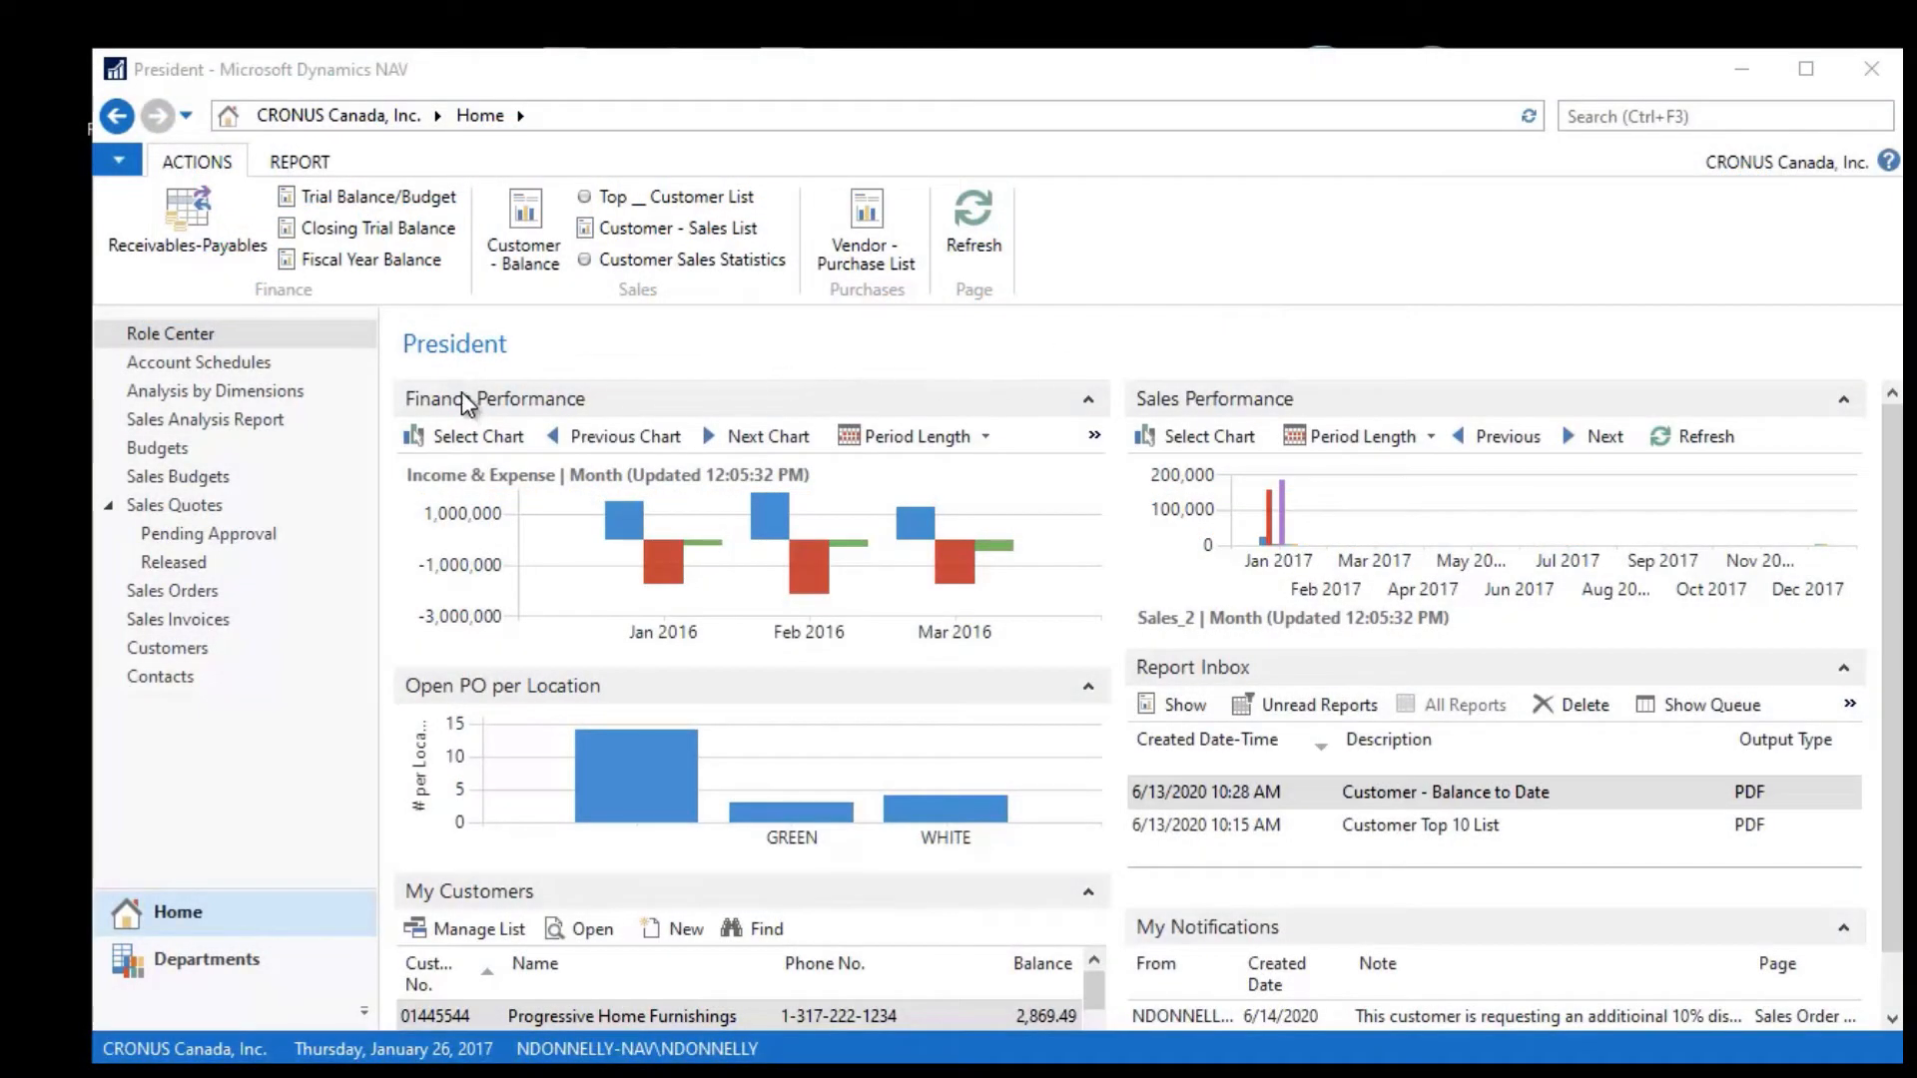
pyautogui.moveTo(527, 372)
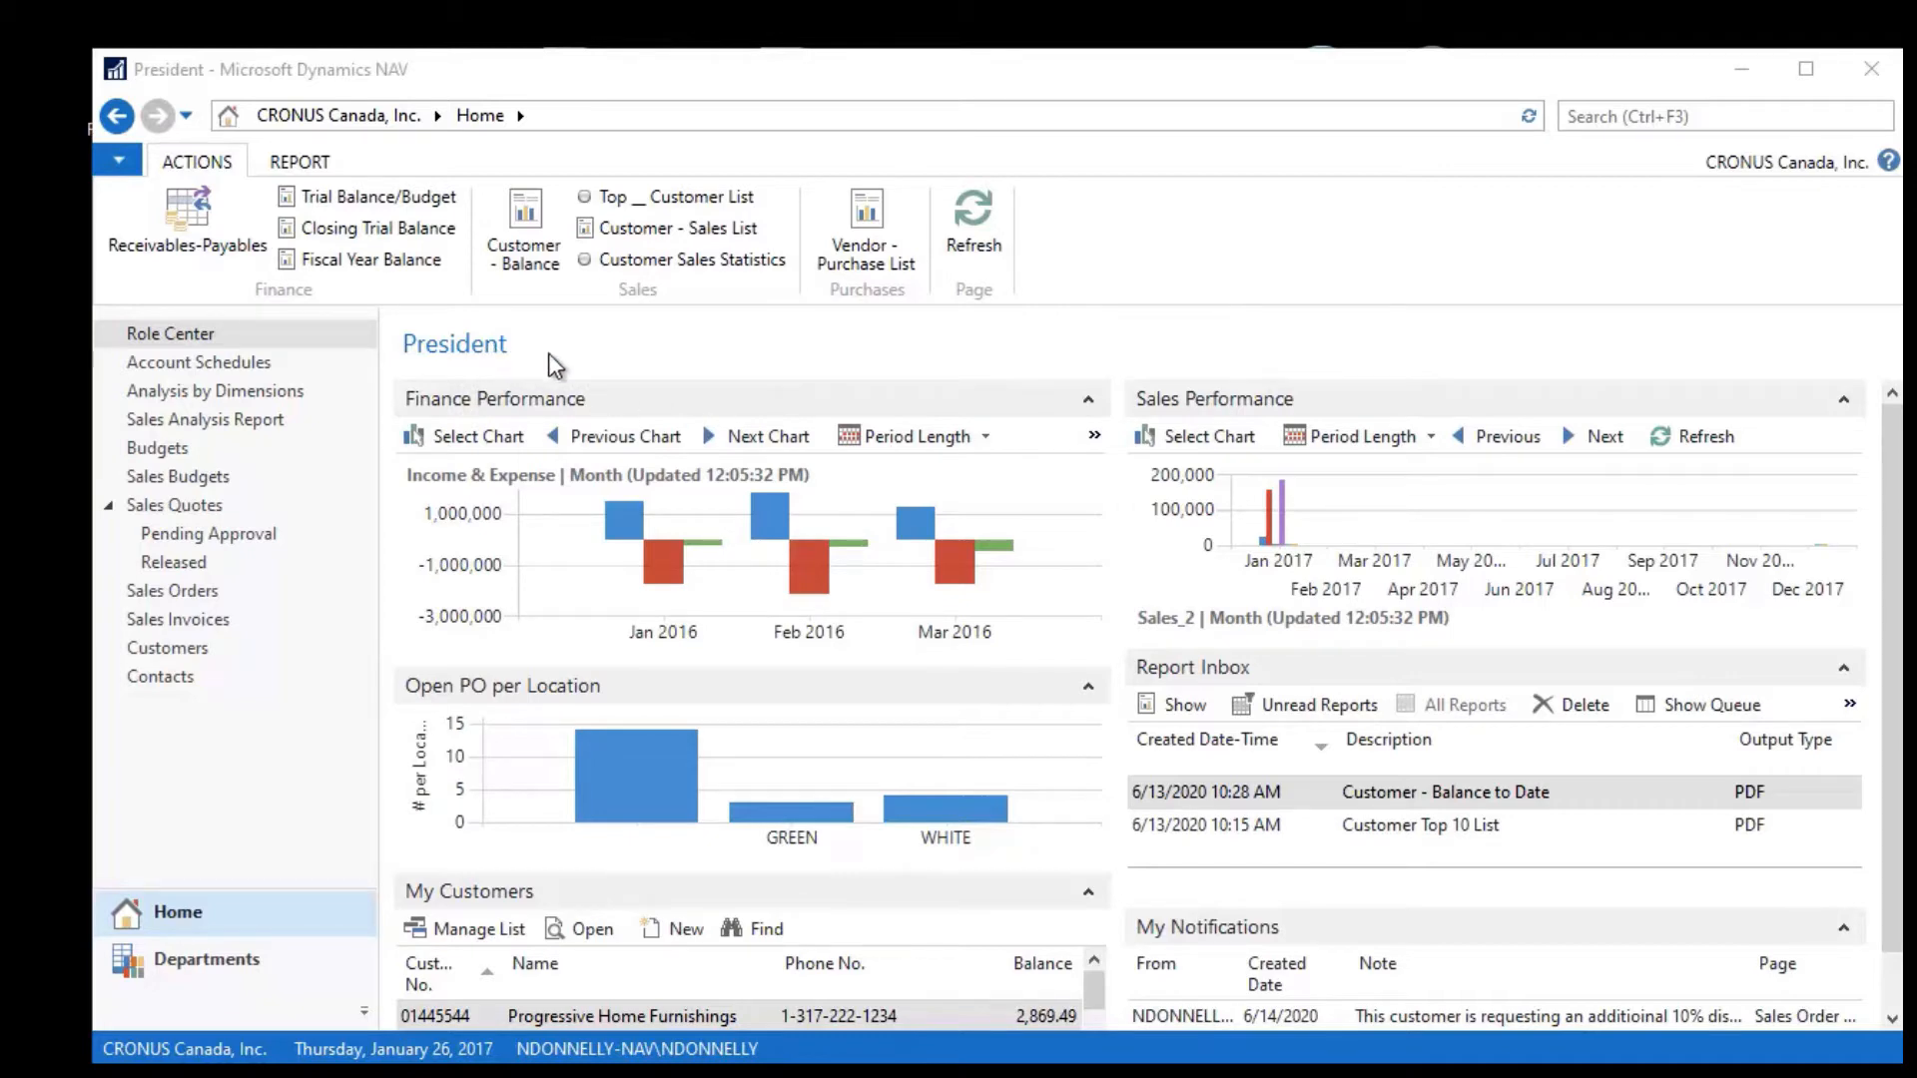
pyautogui.moveTo(690, 369)
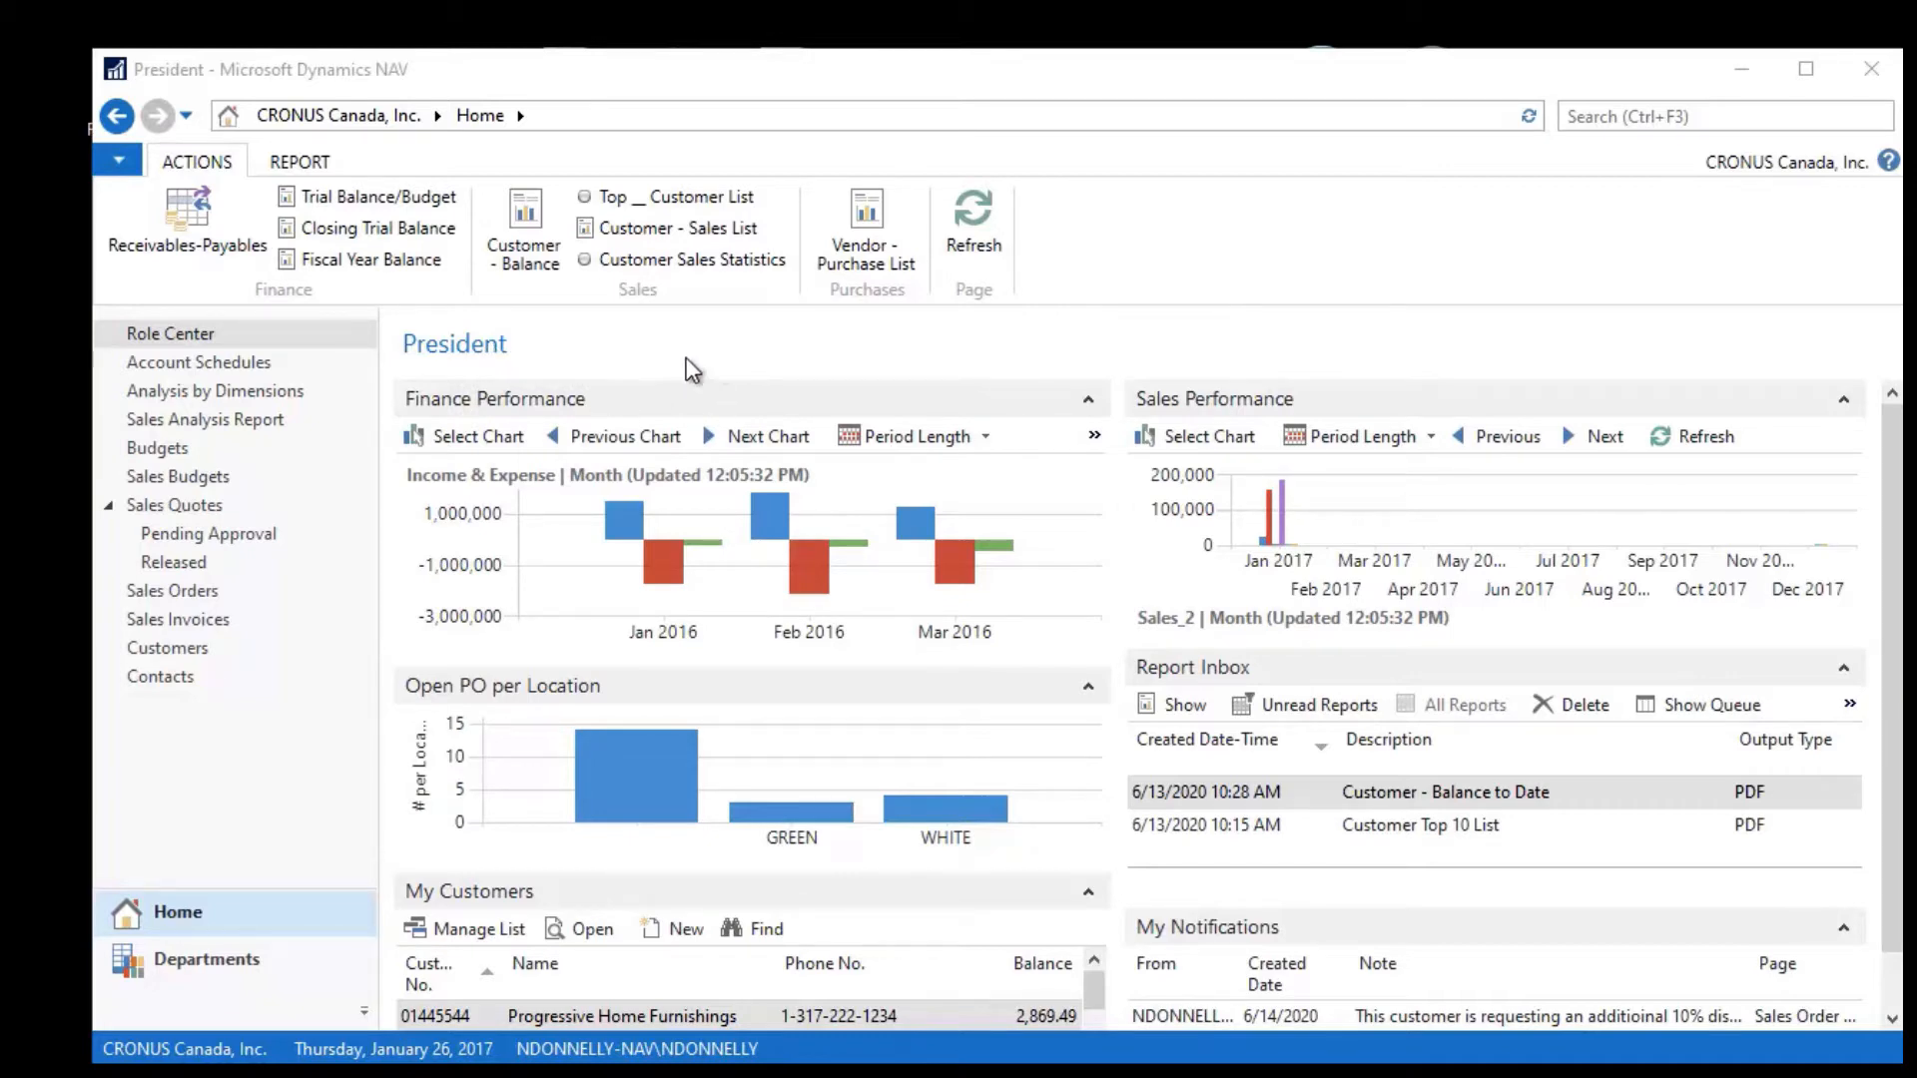
pyautogui.moveTo(919, 345)
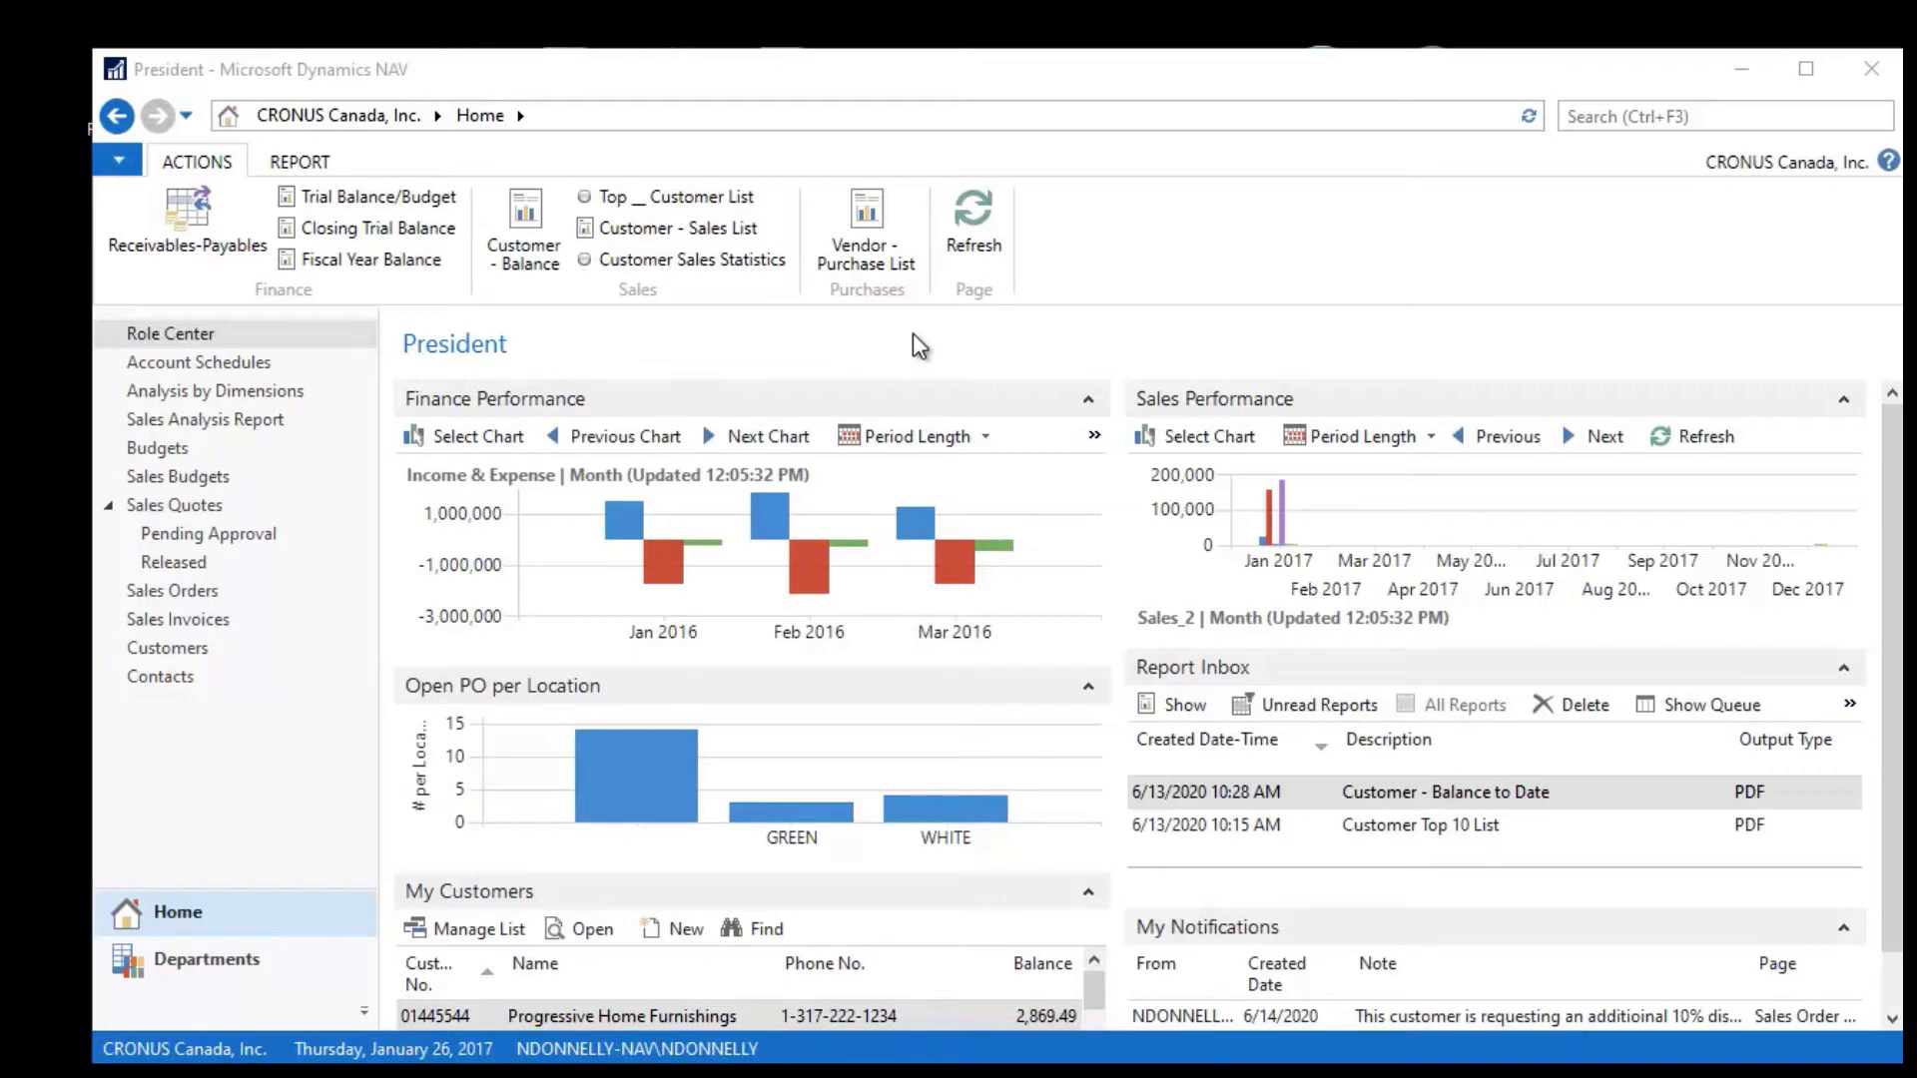
pyautogui.moveTo(455, 371)
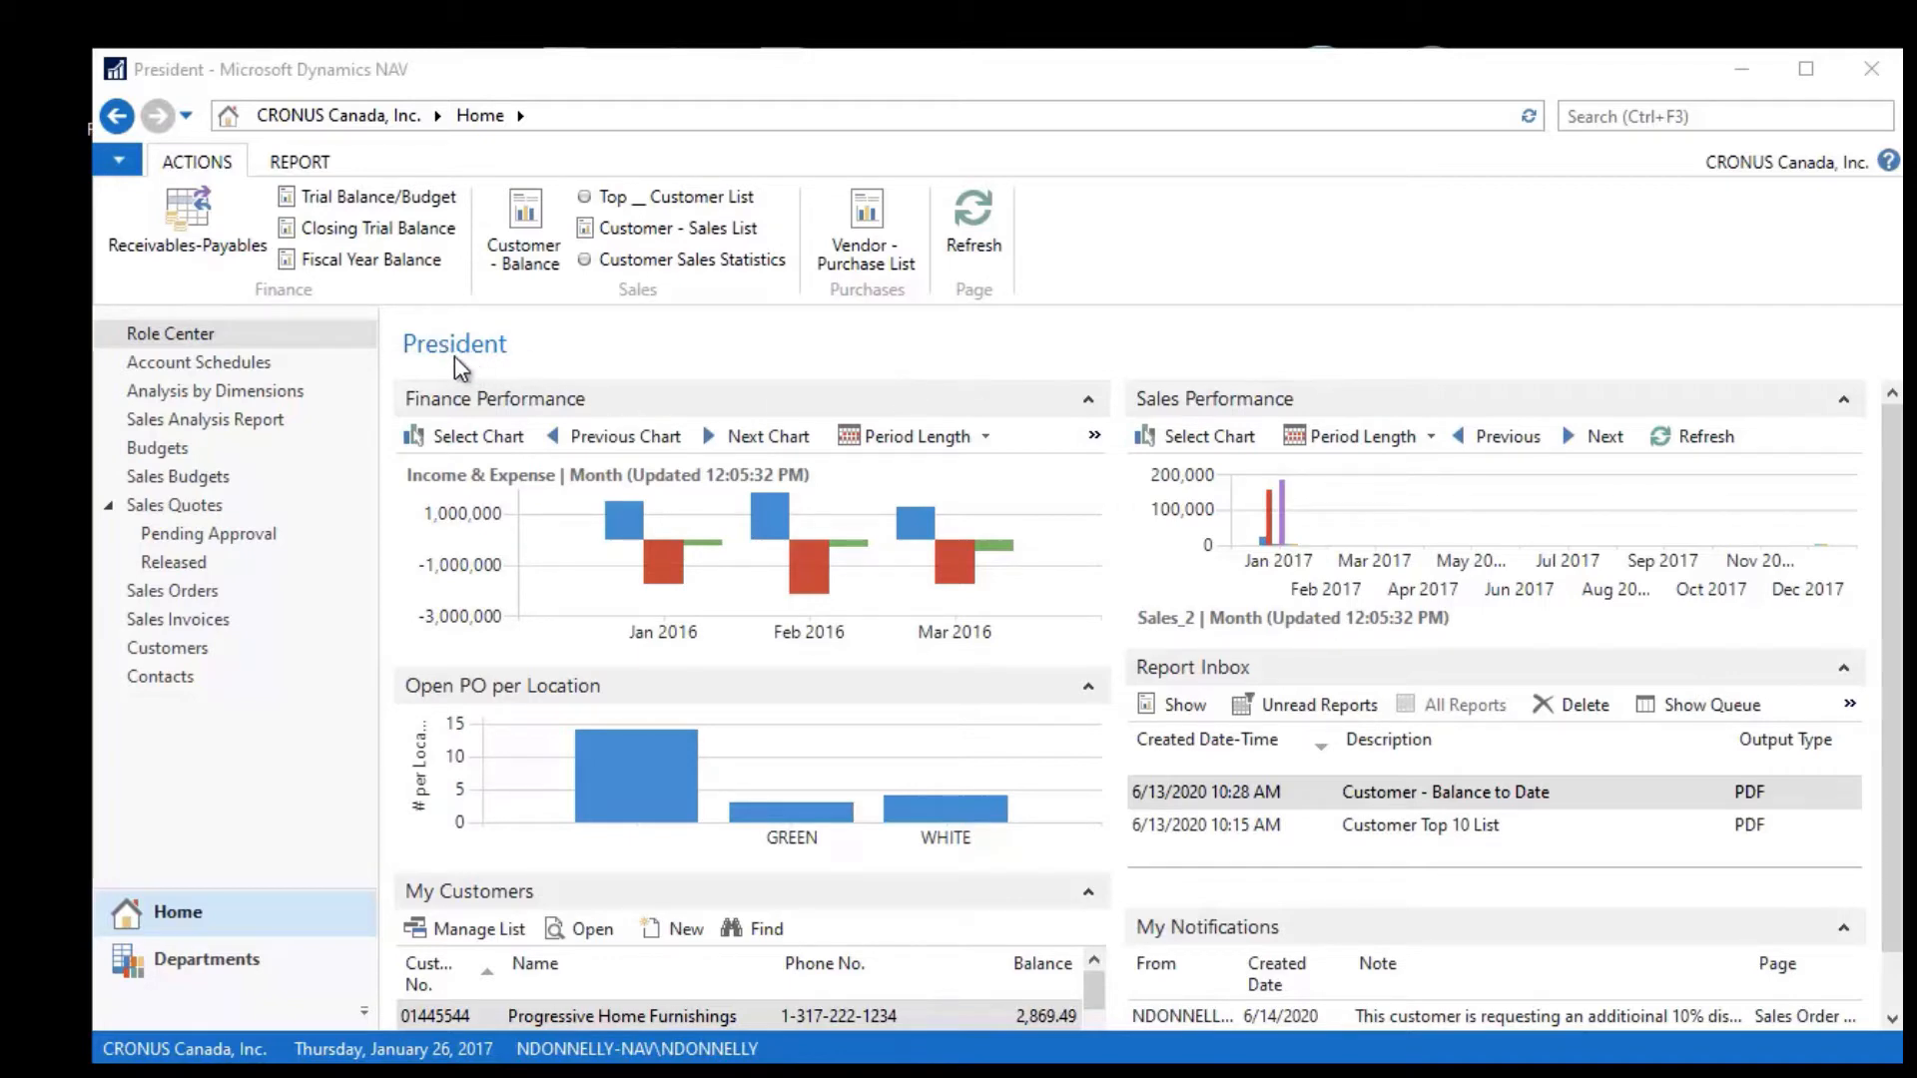
pyautogui.moveTo(489, 292)
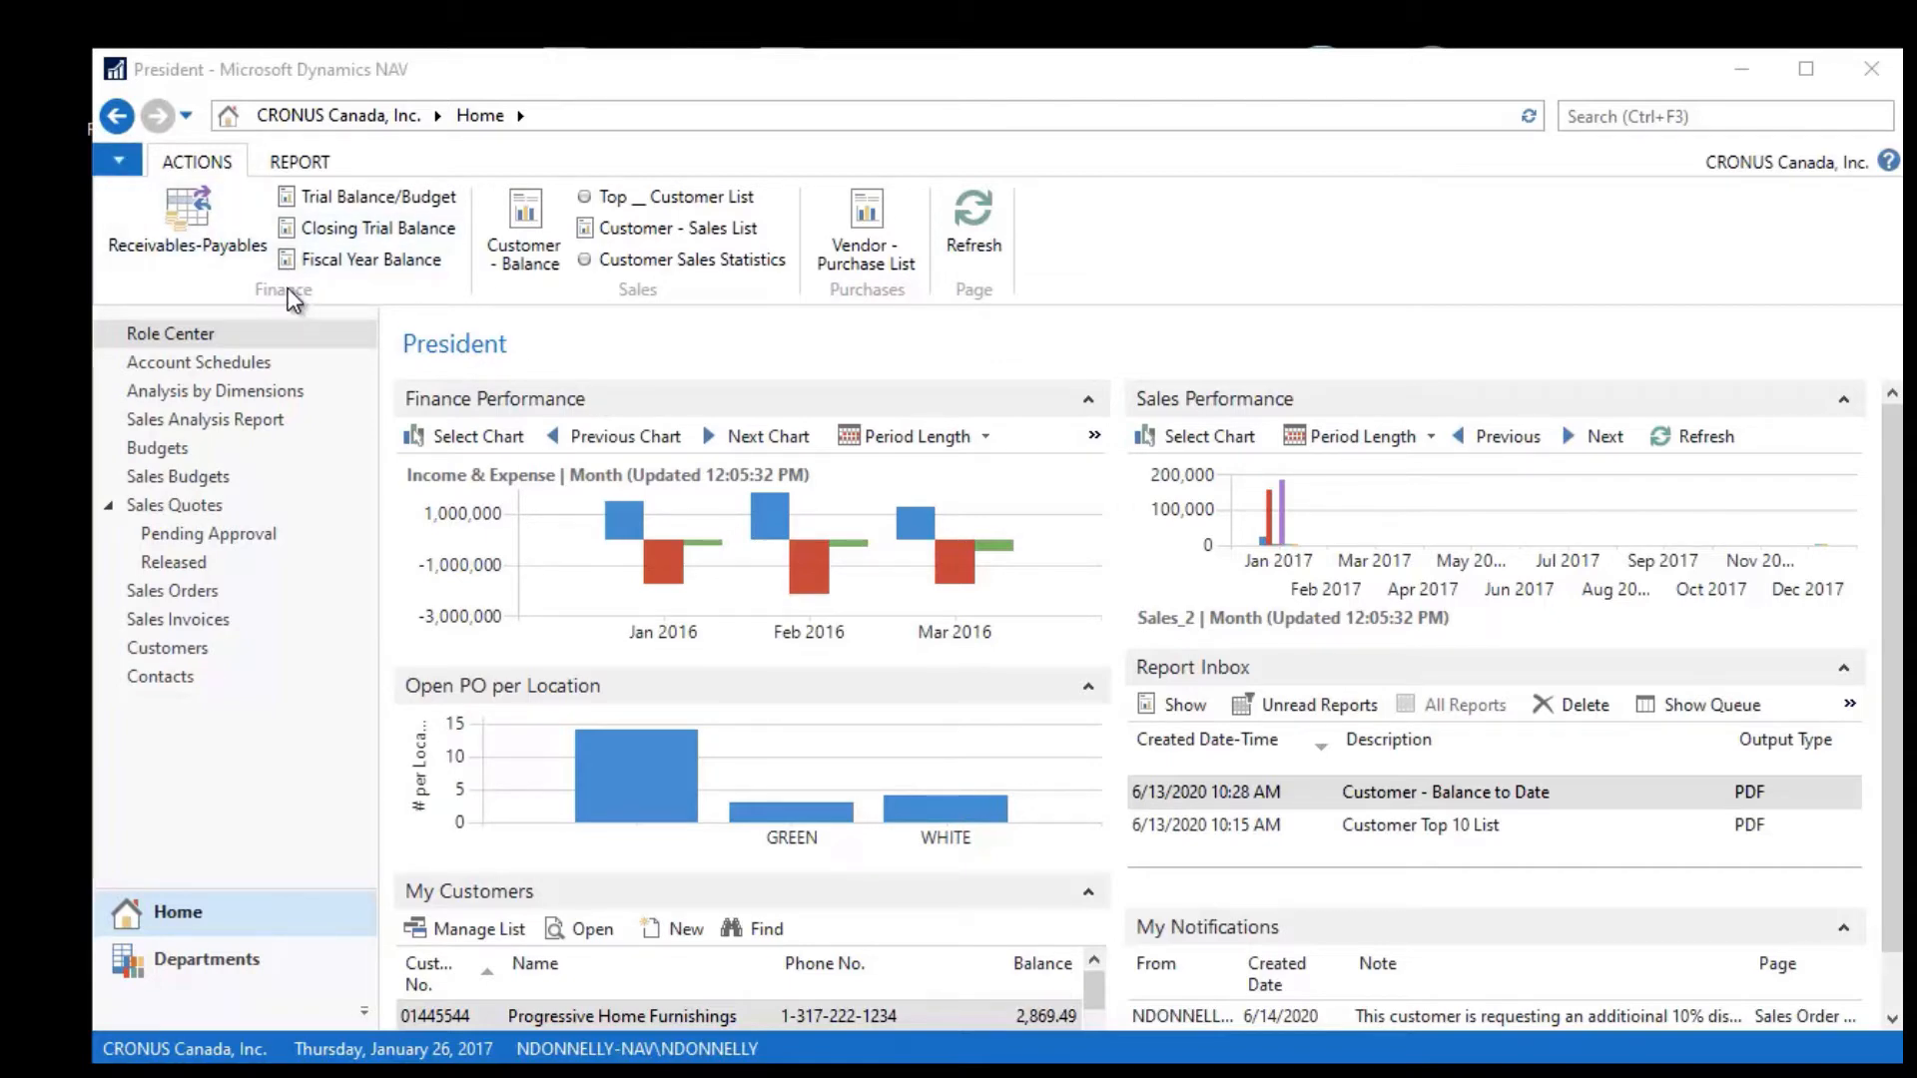
pyautogui.moveTo(655, 299)
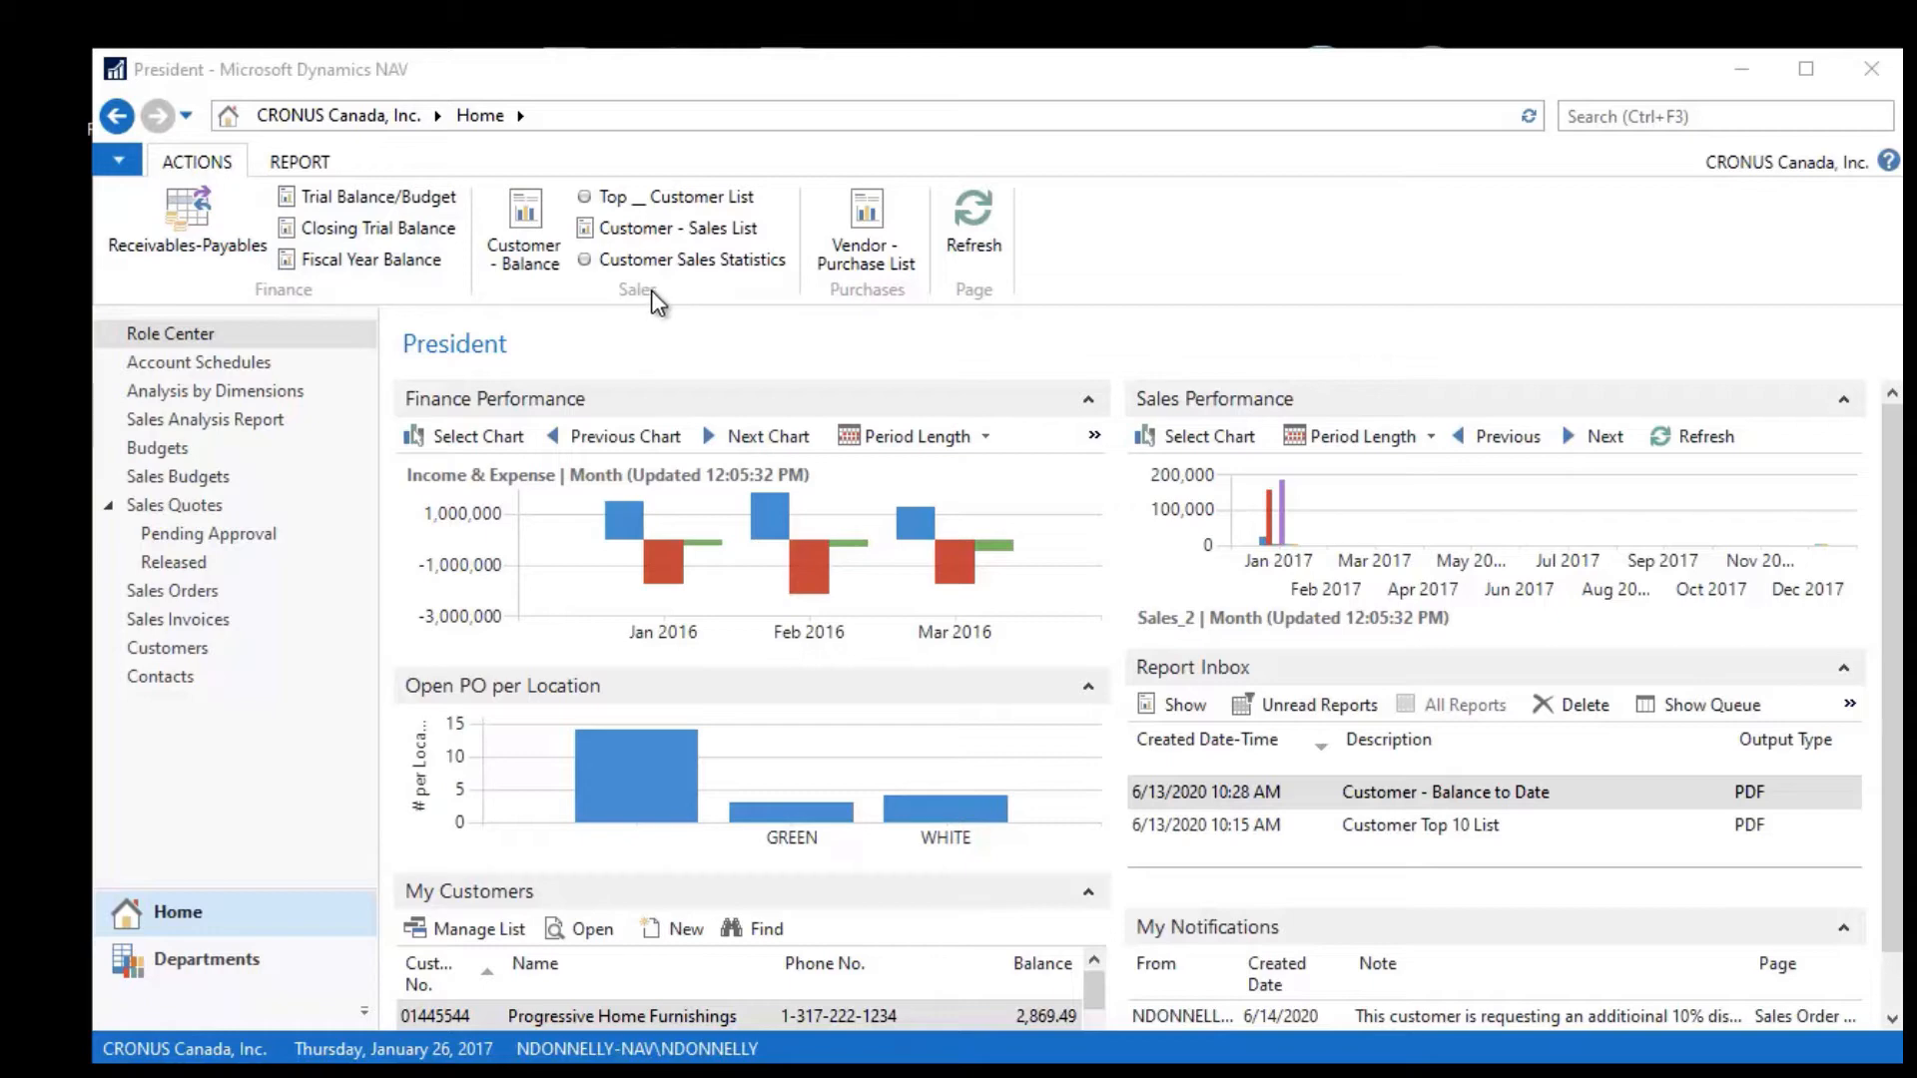
# Step: Move the Sales group ahead of Finance in the Customize Ribbon dialog
pyautogui.click(300, 161)
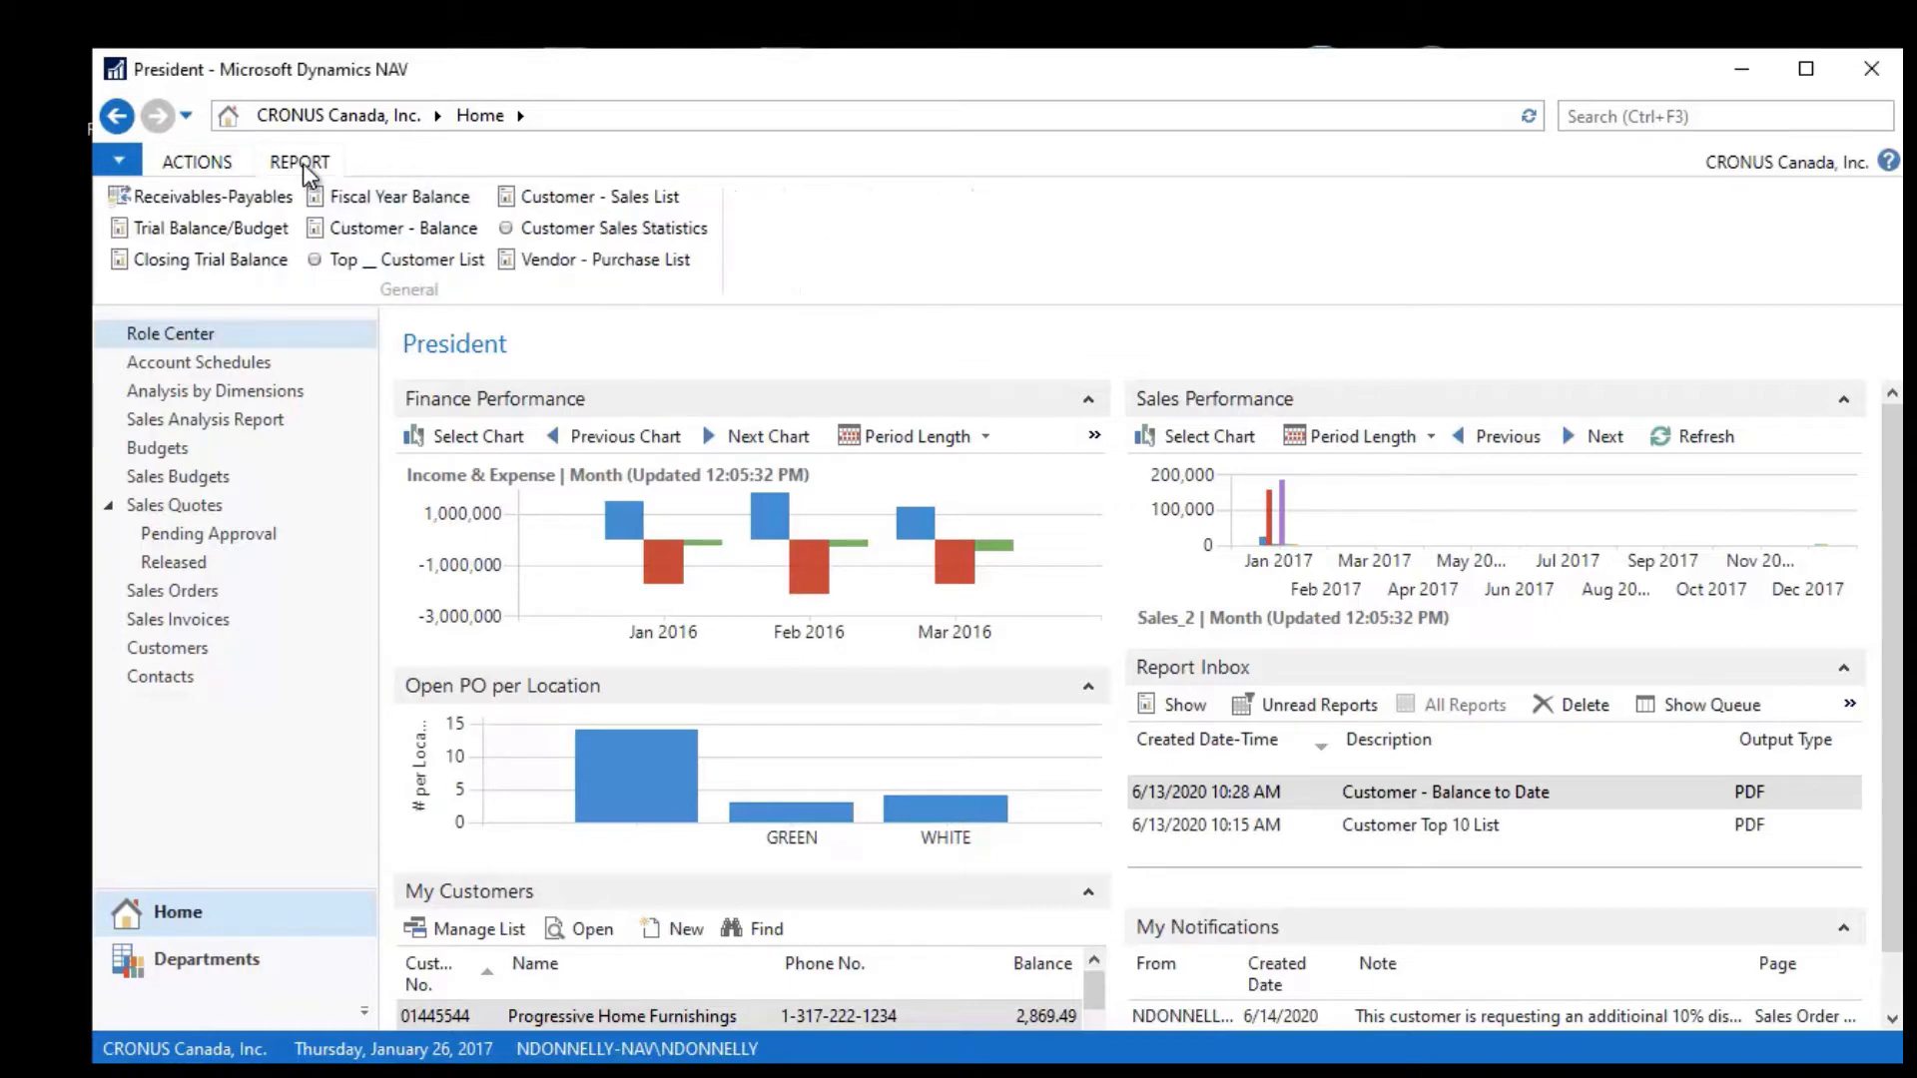
pyautogui.moveTo(587, 196)
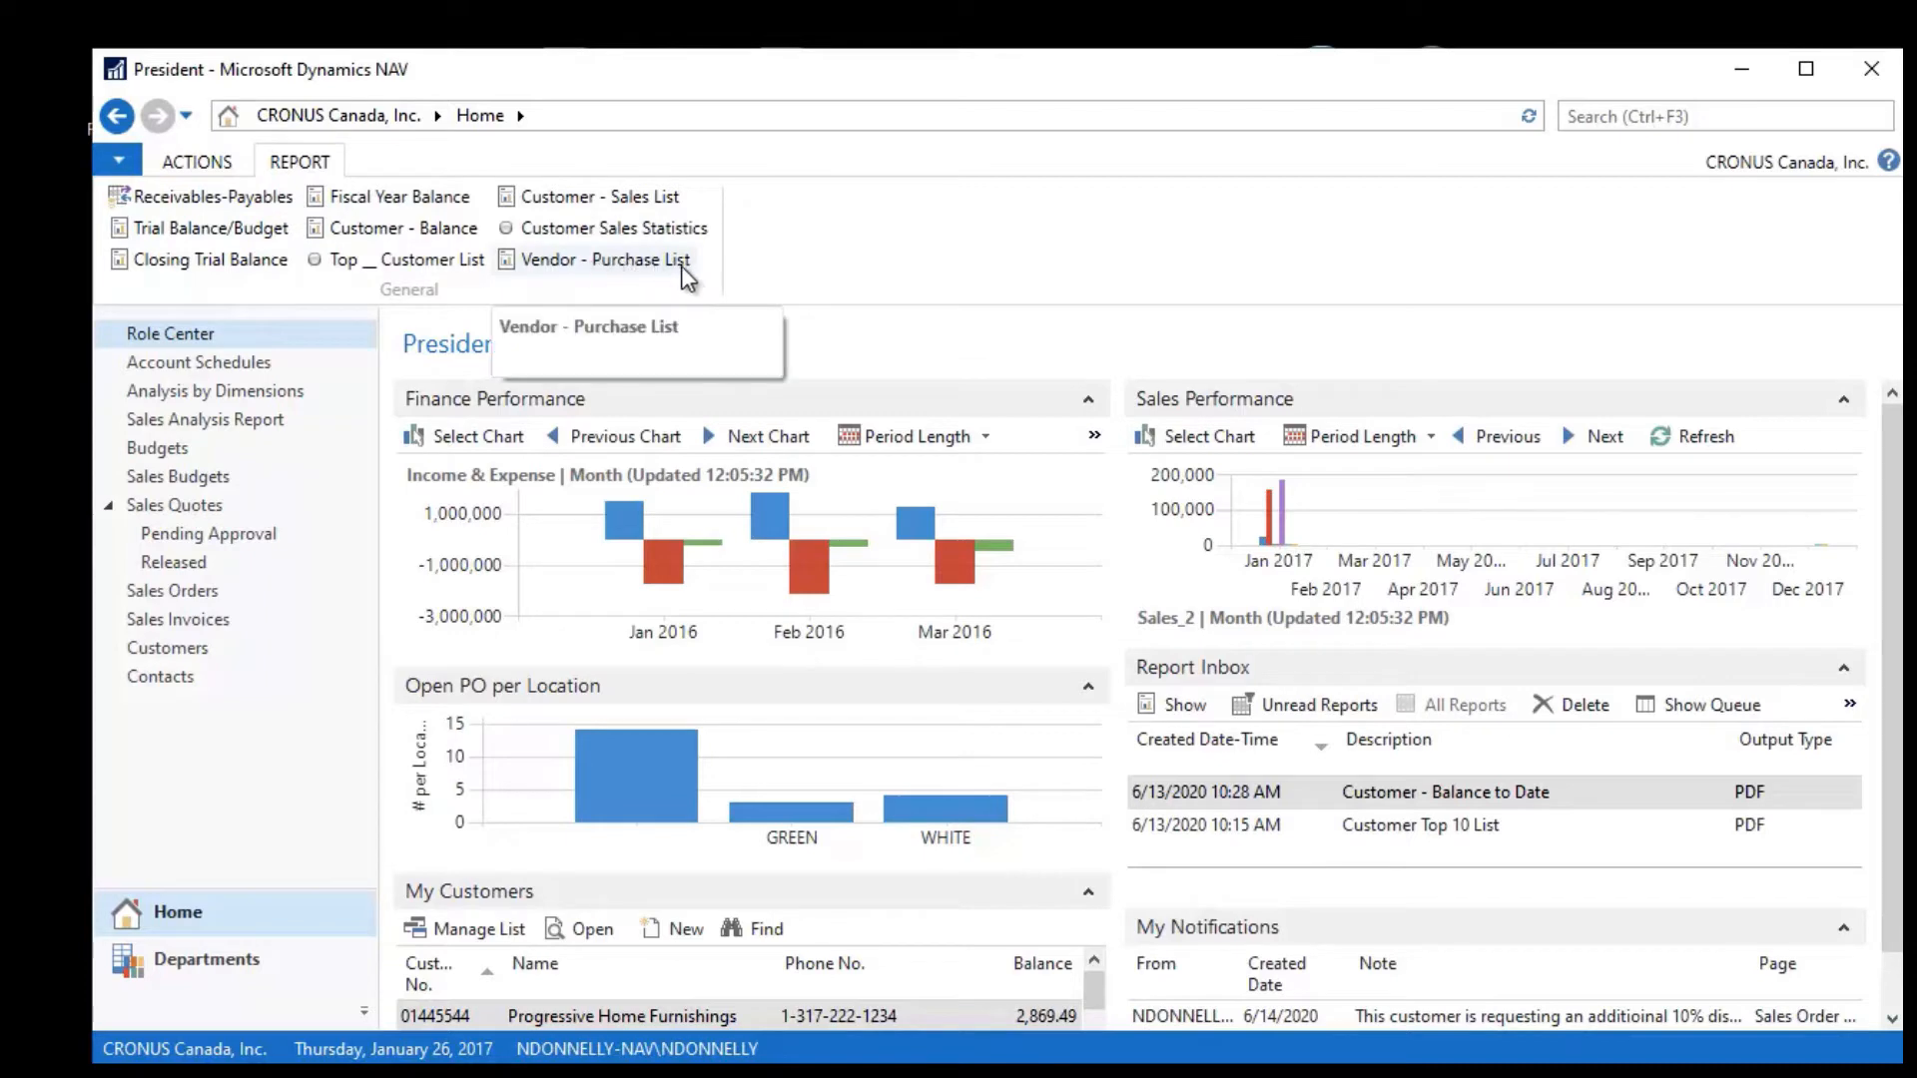
pyautogui.moveTo(232, 162)
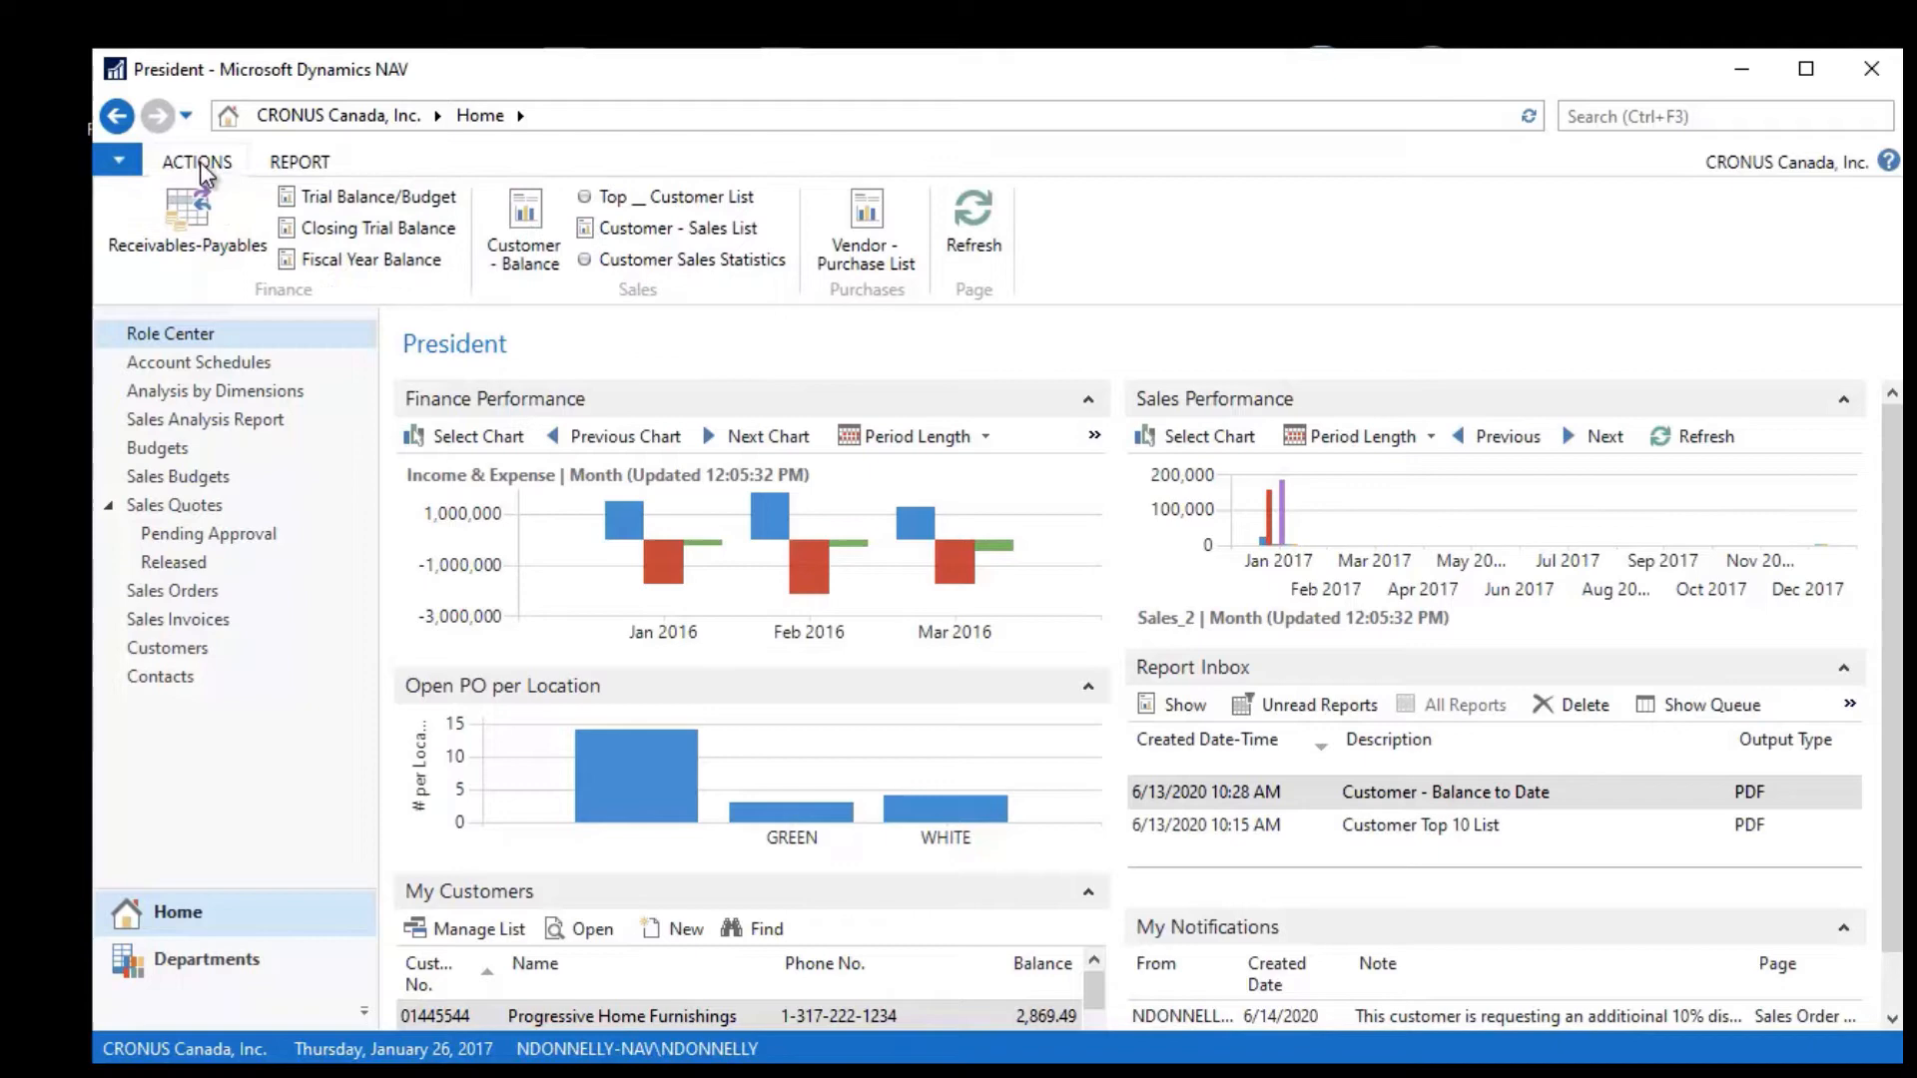
pyautogui.click(117, 159)
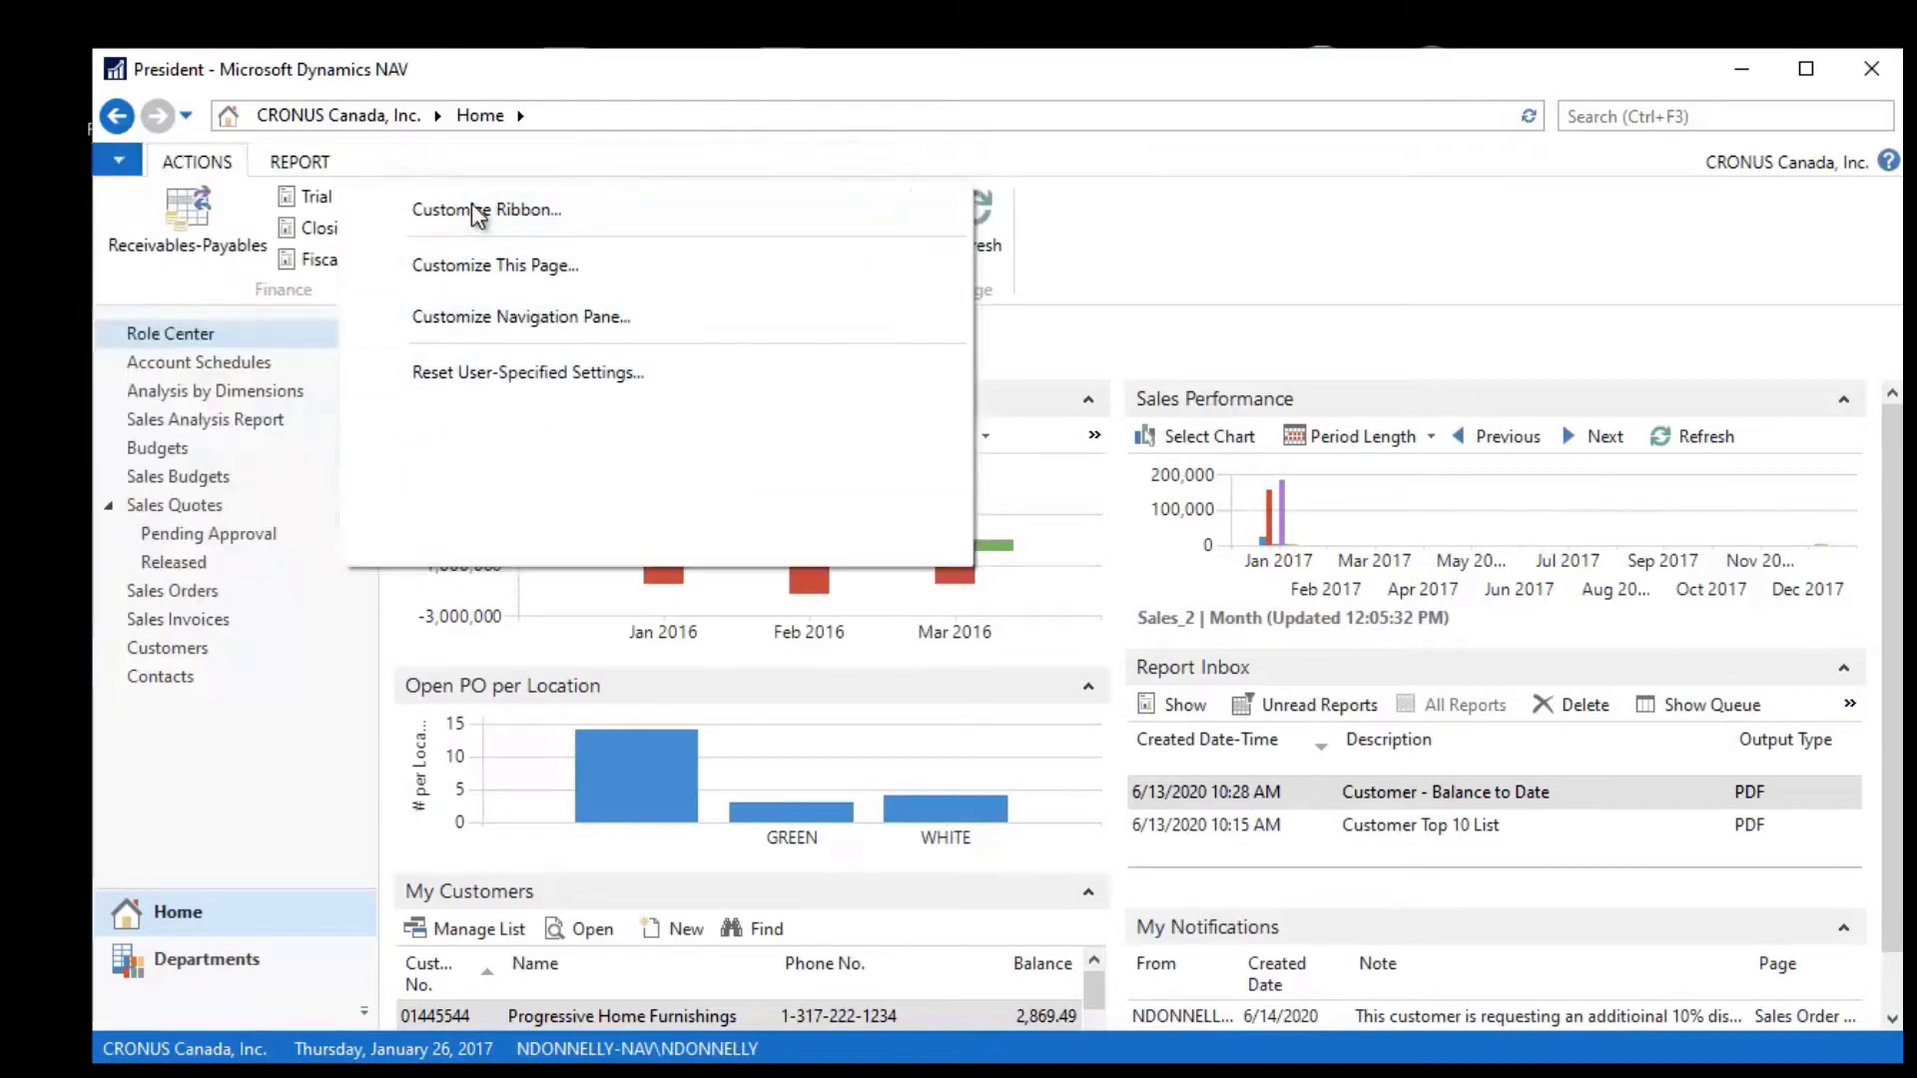
pyautogui.click(487, 210)
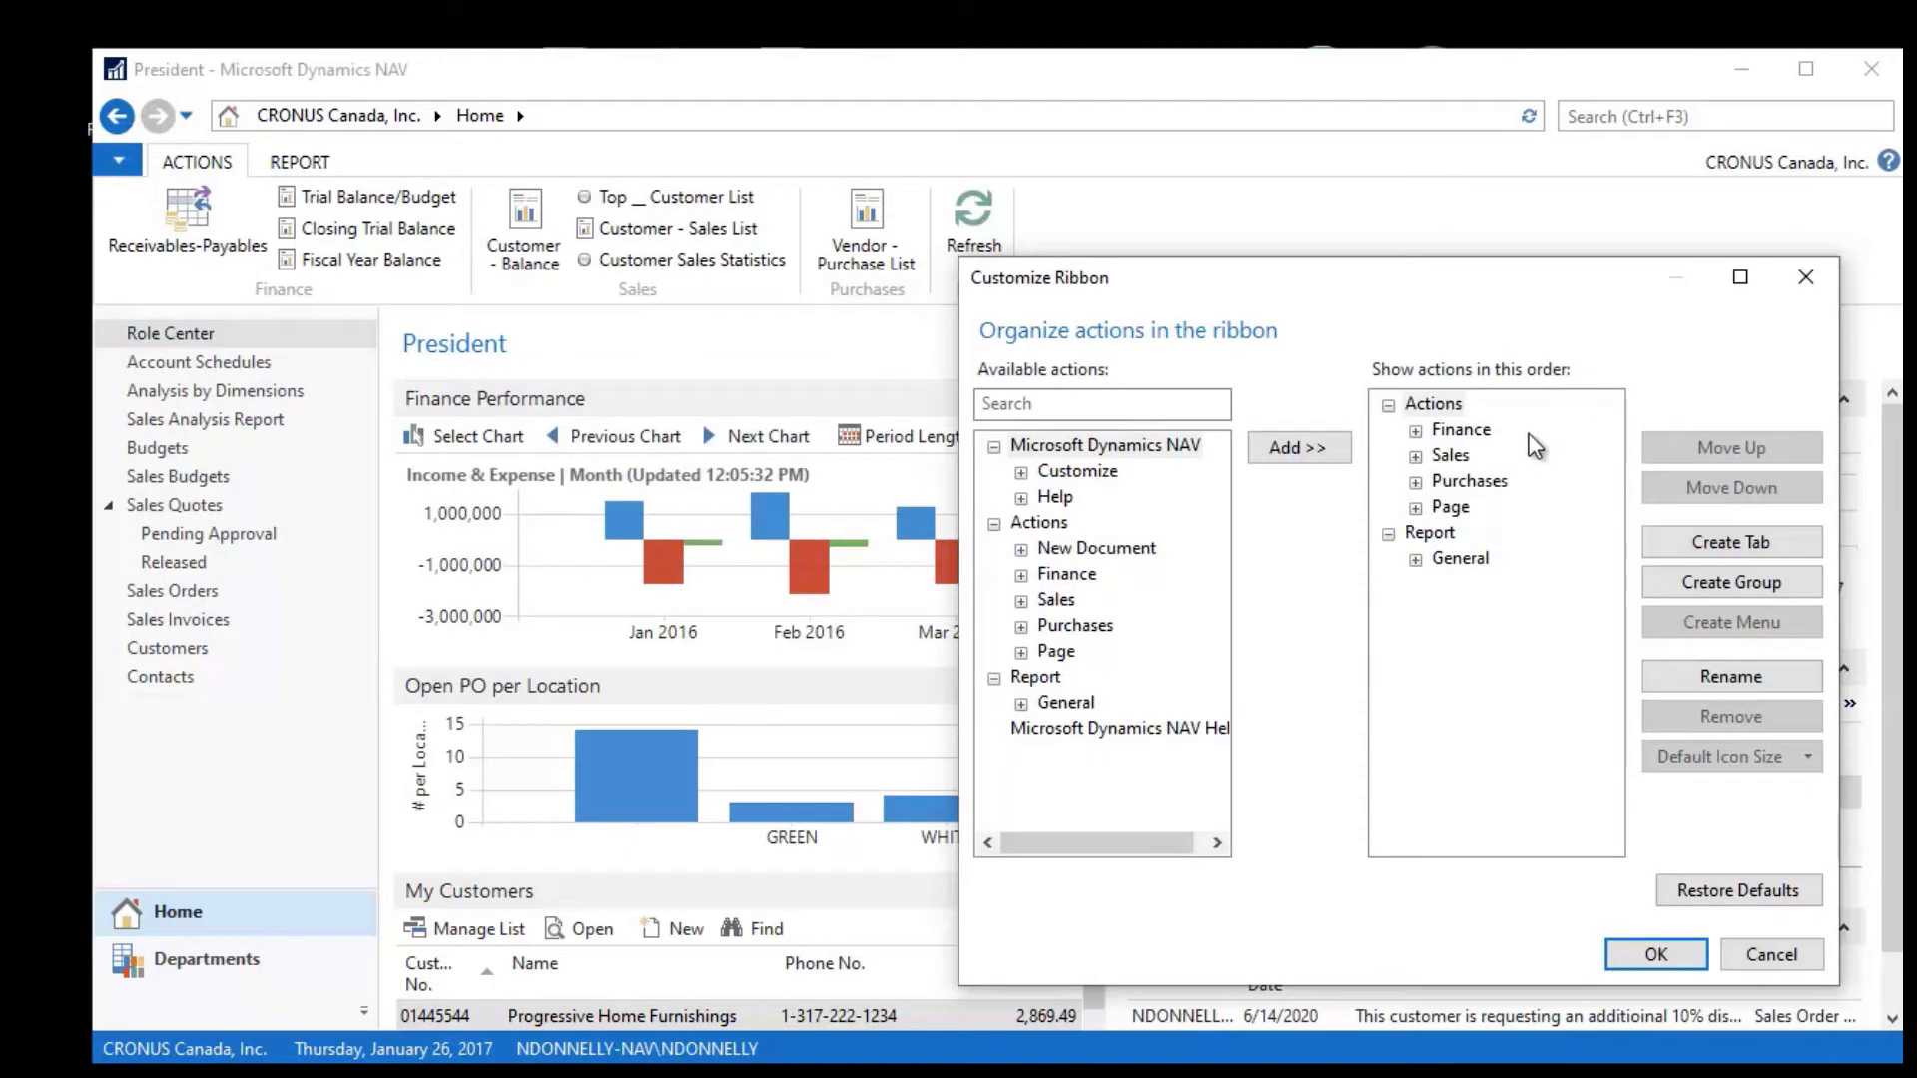
pyautogui.moveTo(1451, 467)
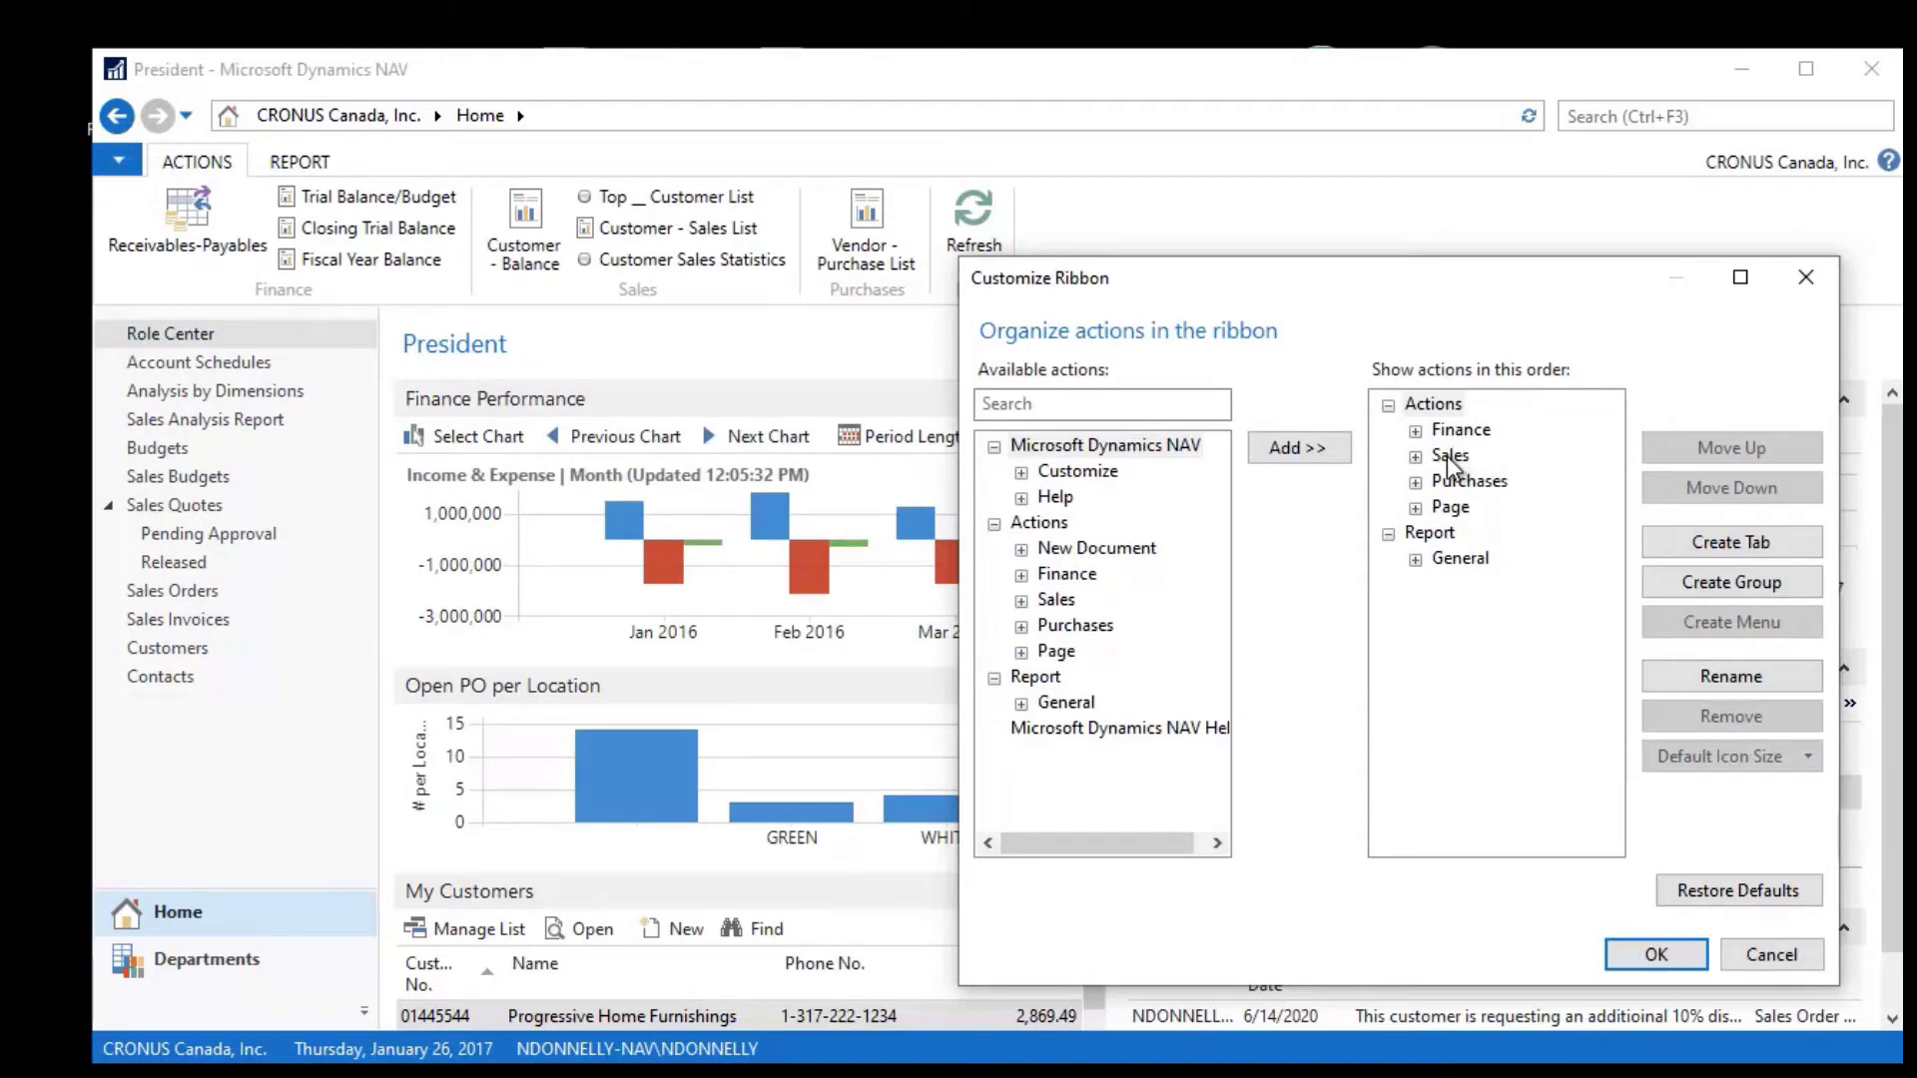
pyautogui.moveTo(368, 275)
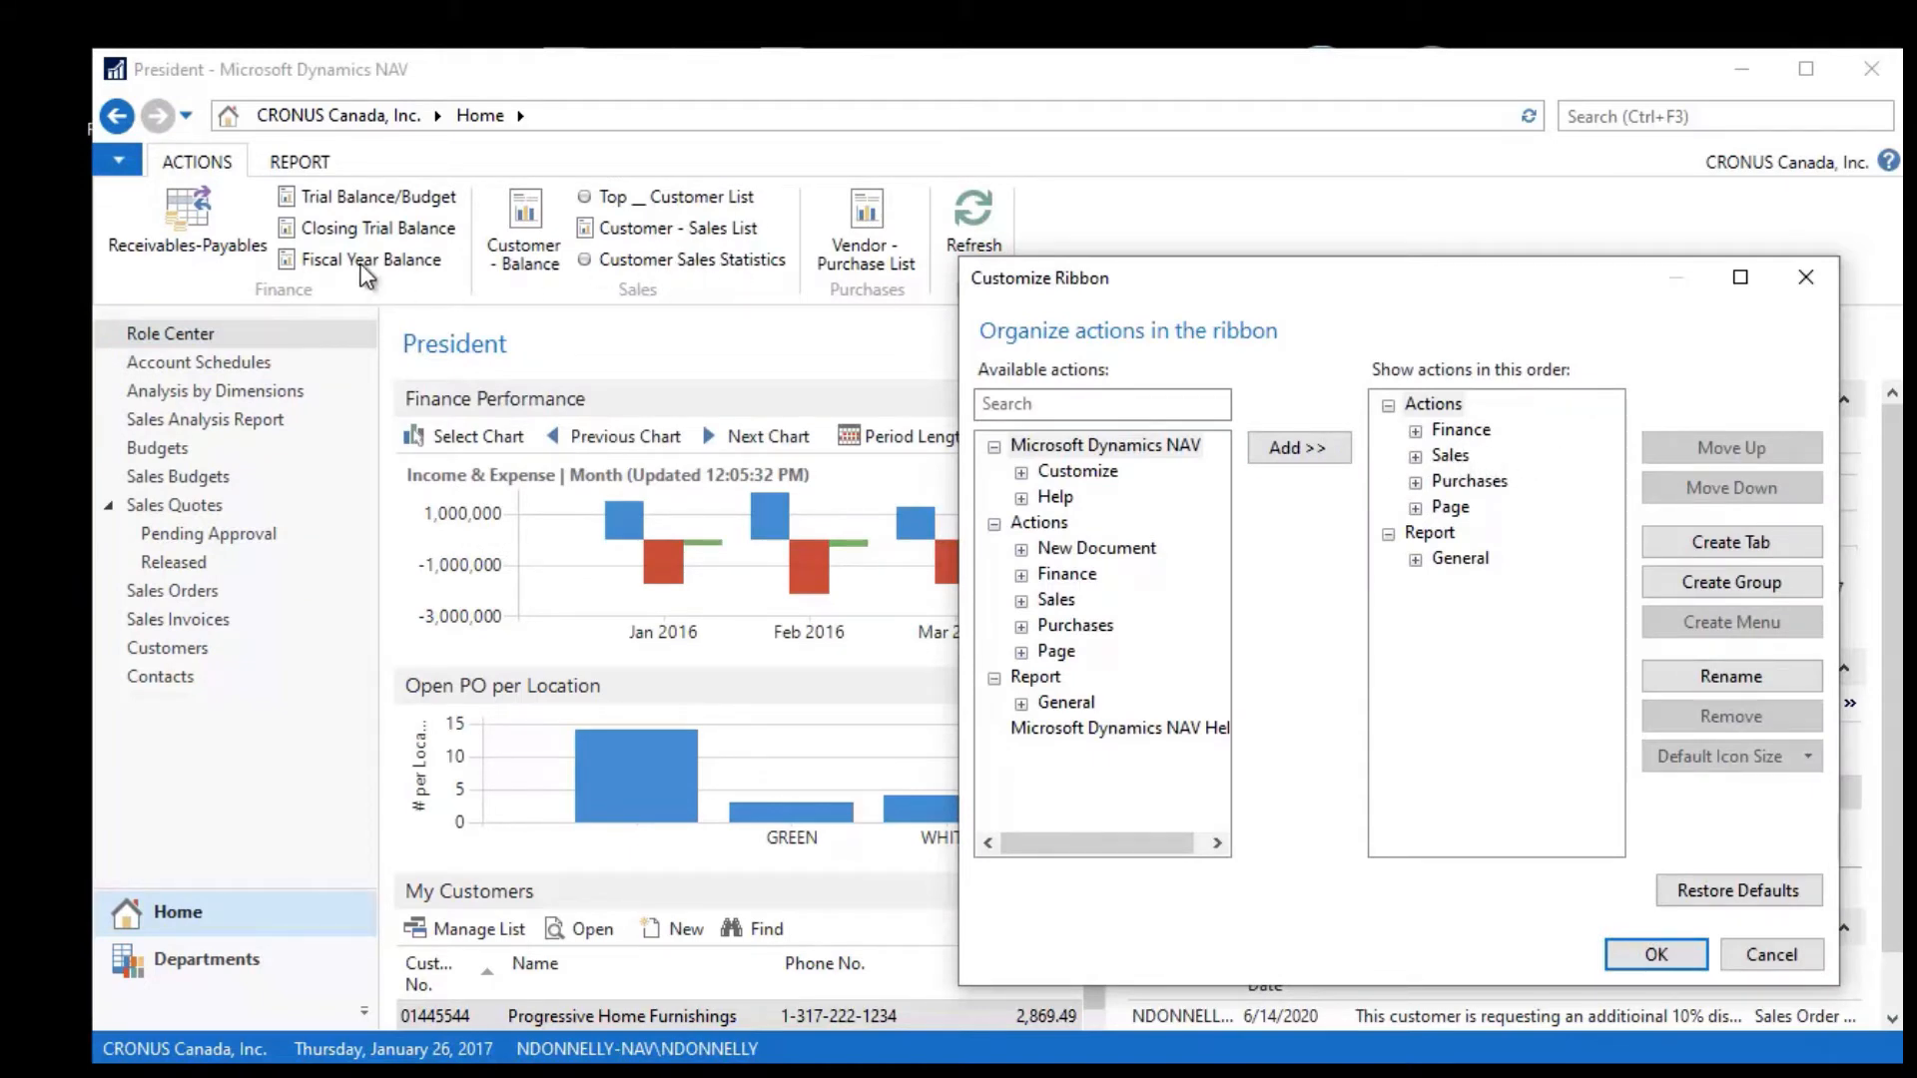
pyautogui.moveTo(709, 235)
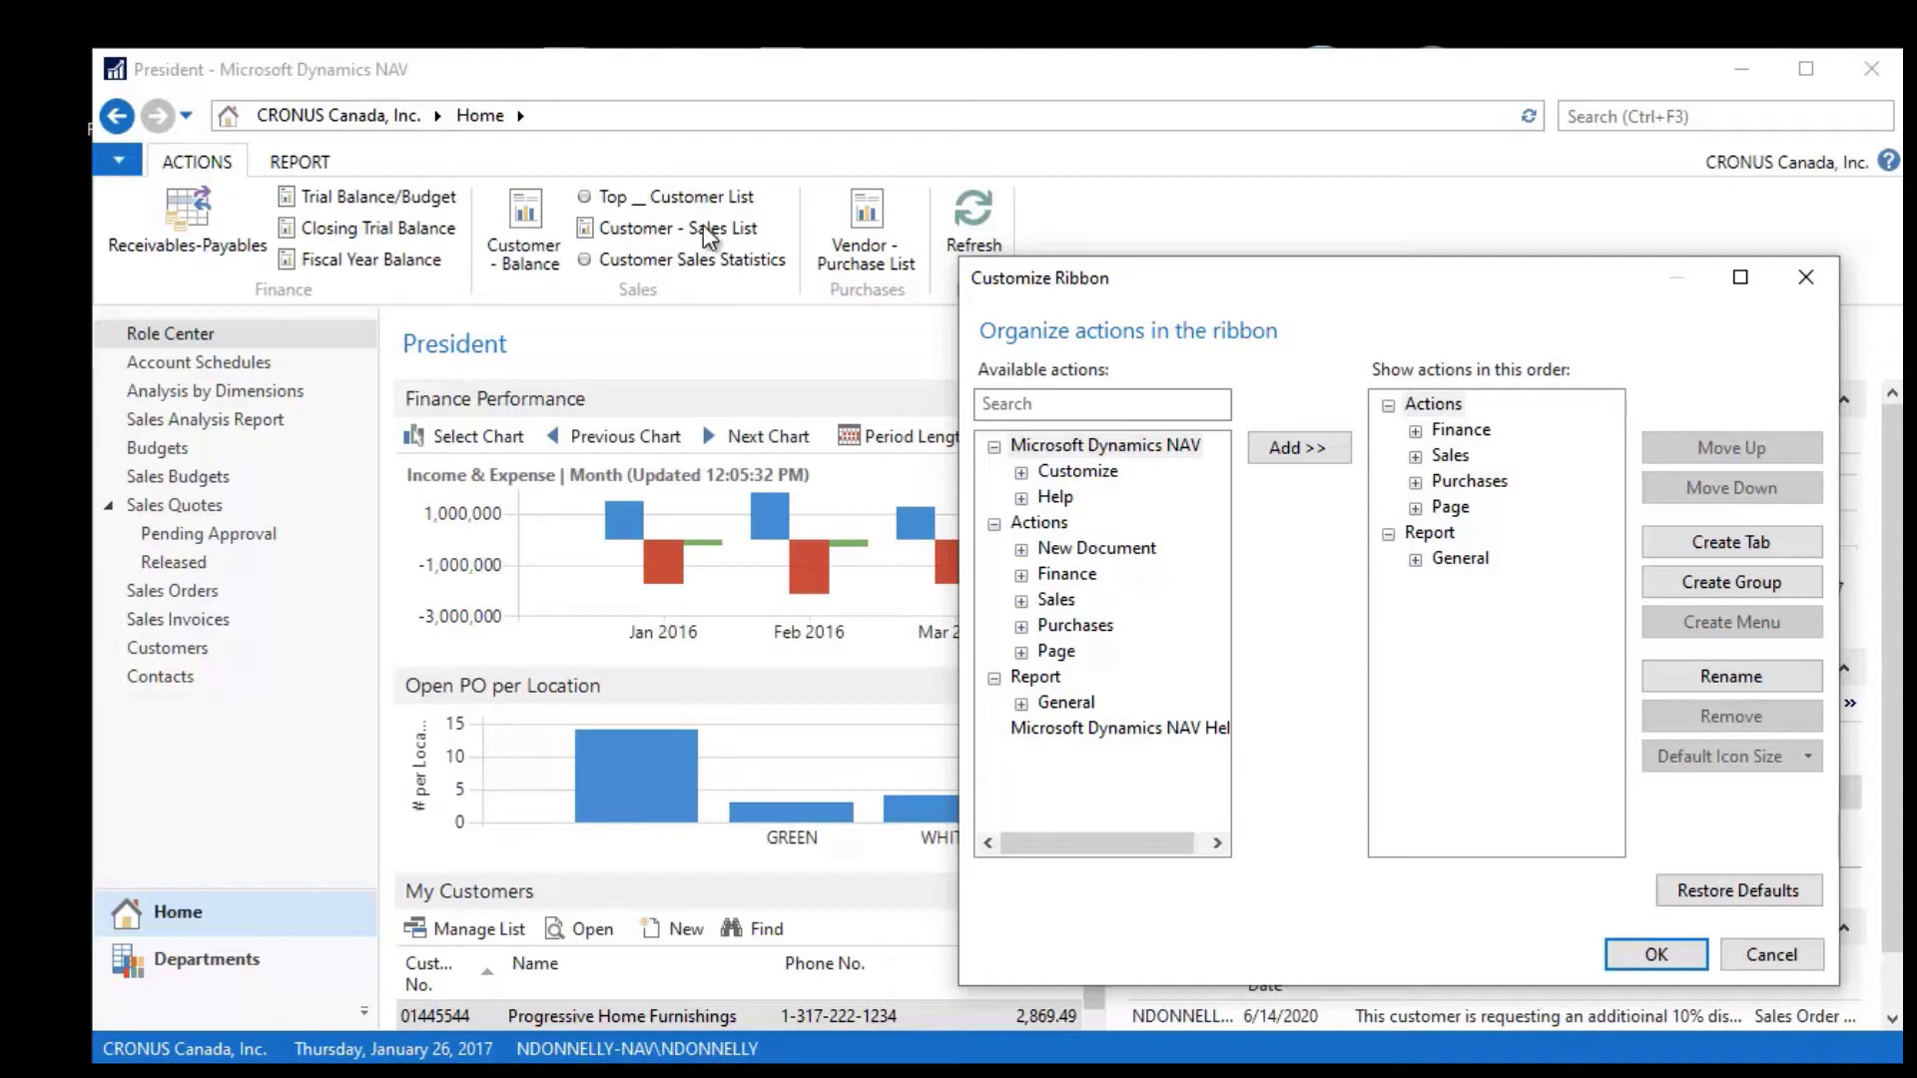
pyautogui.click(1449, 455)
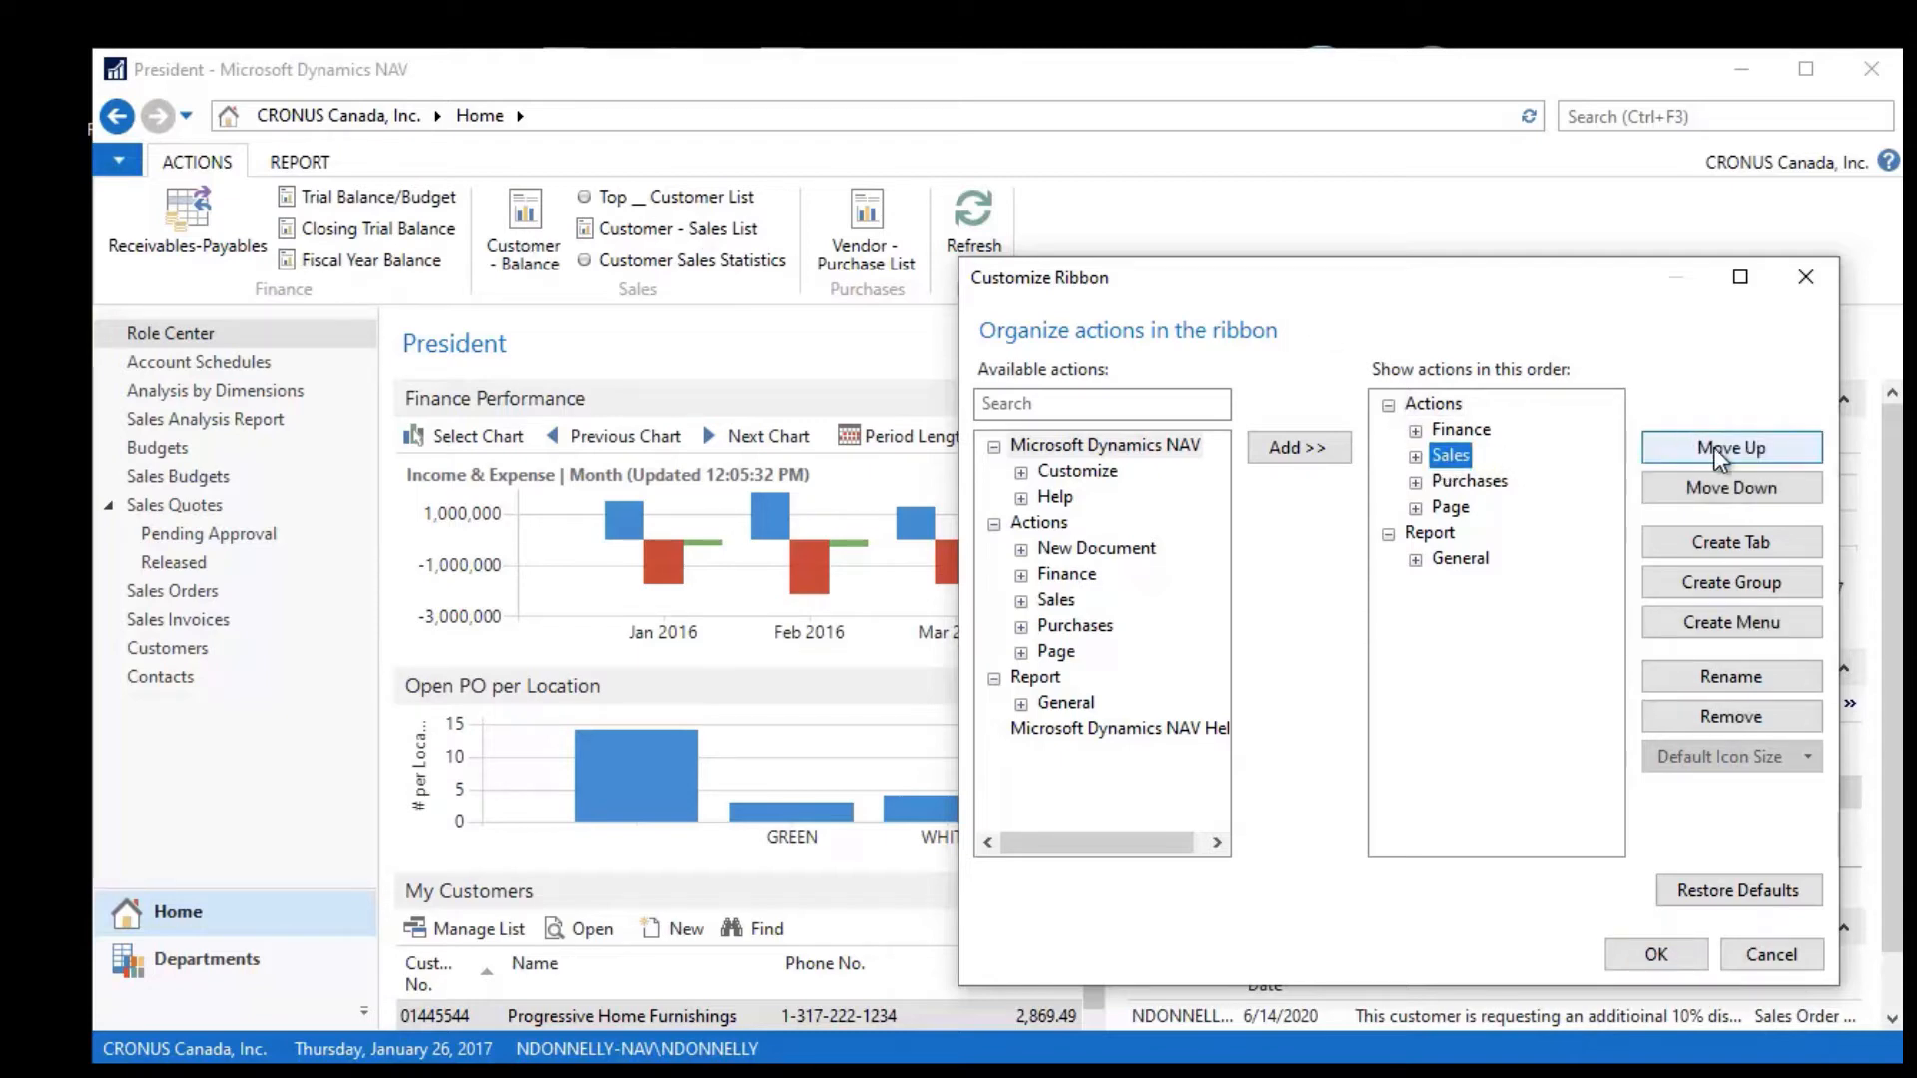
pyautogui.click(1729, 447)
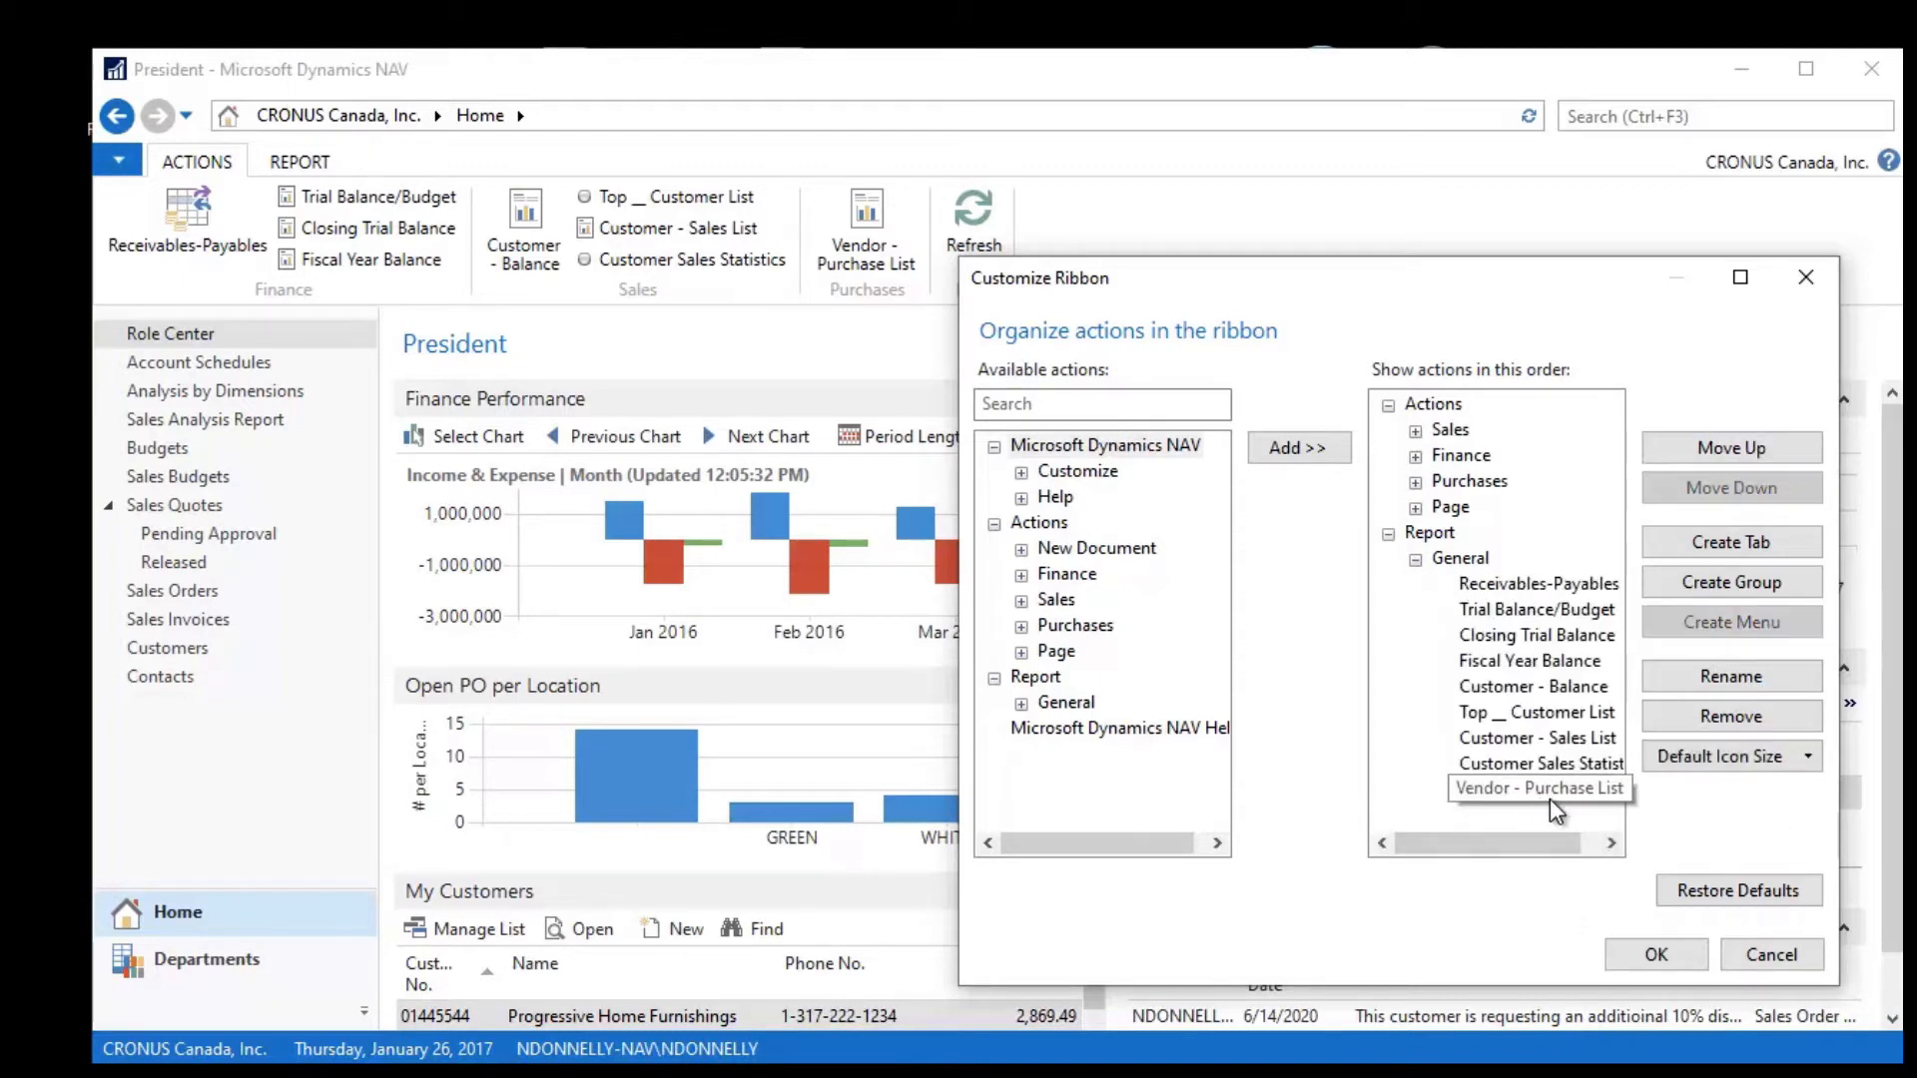
# Step: Remove Vendor - Purchase List from the General report actions
pyautogui.click(1537, 788)
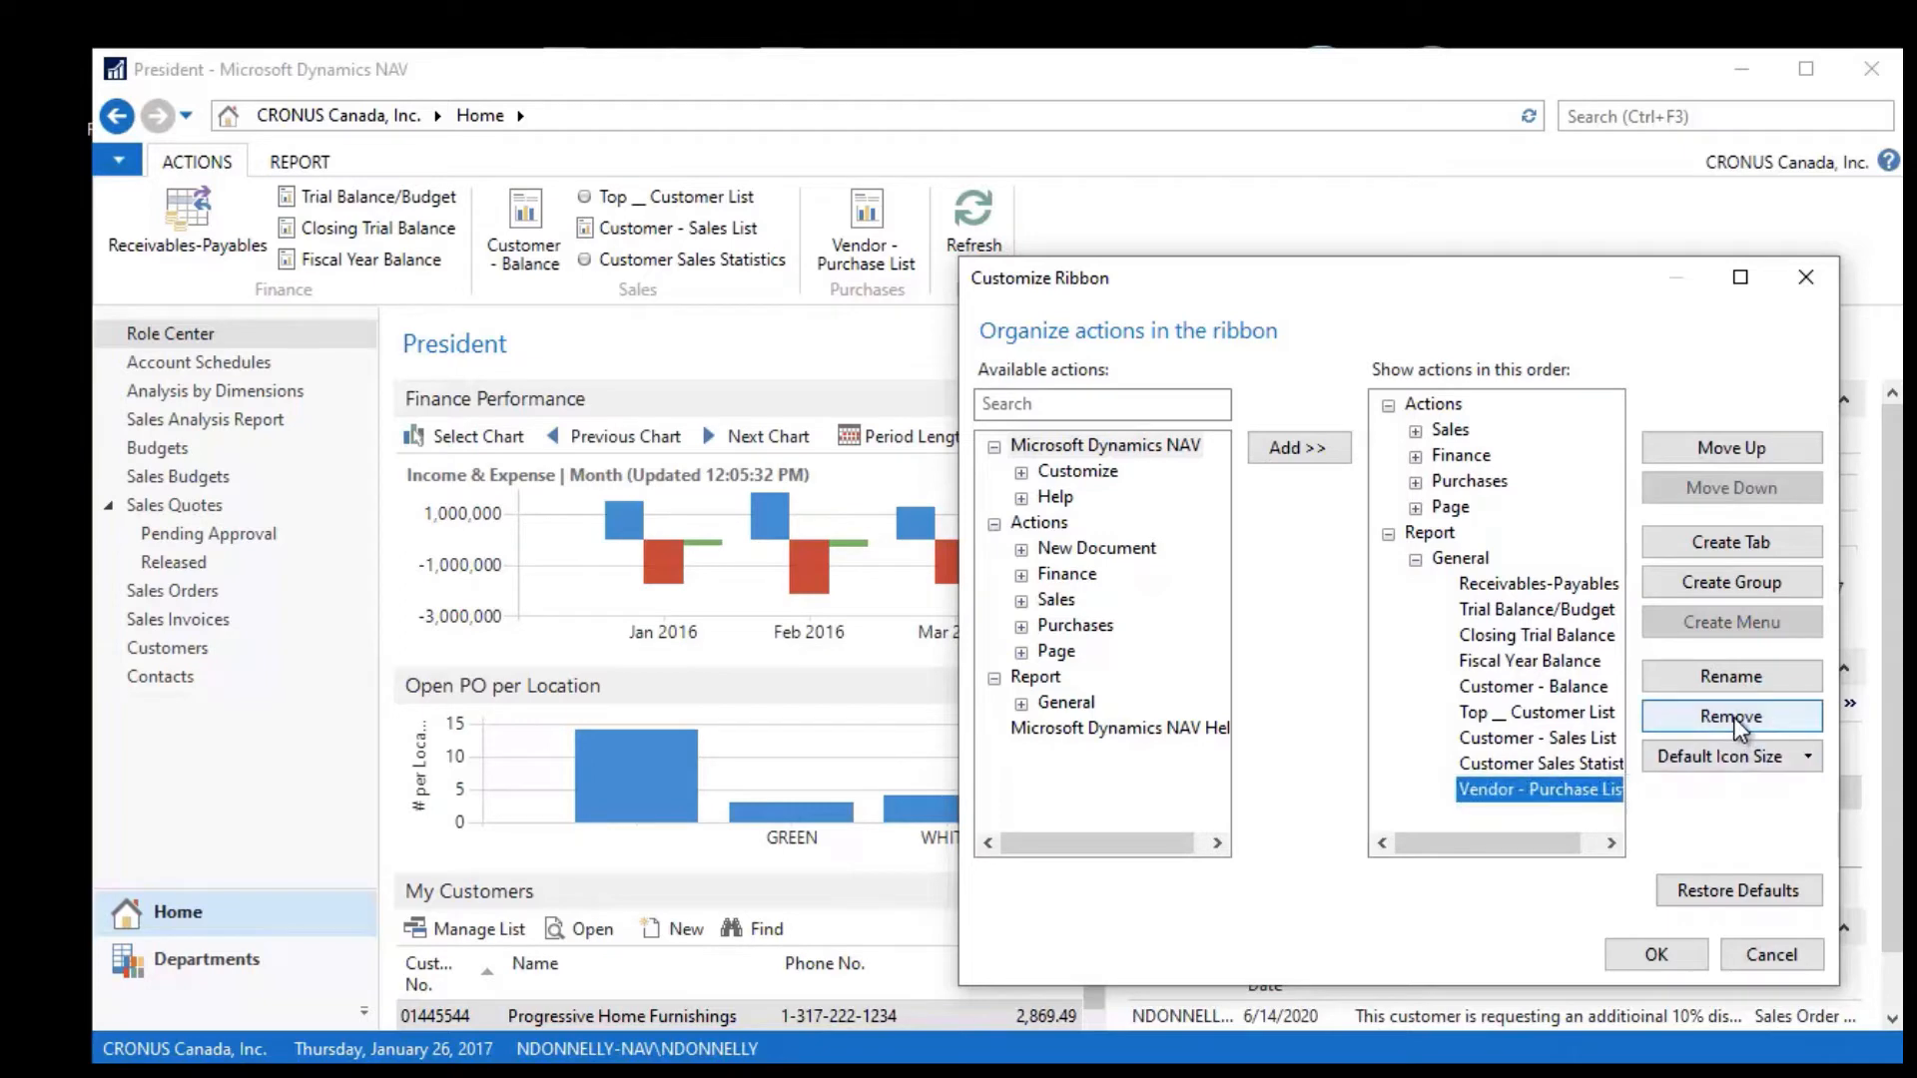
pyautogui.click(1728, 714)
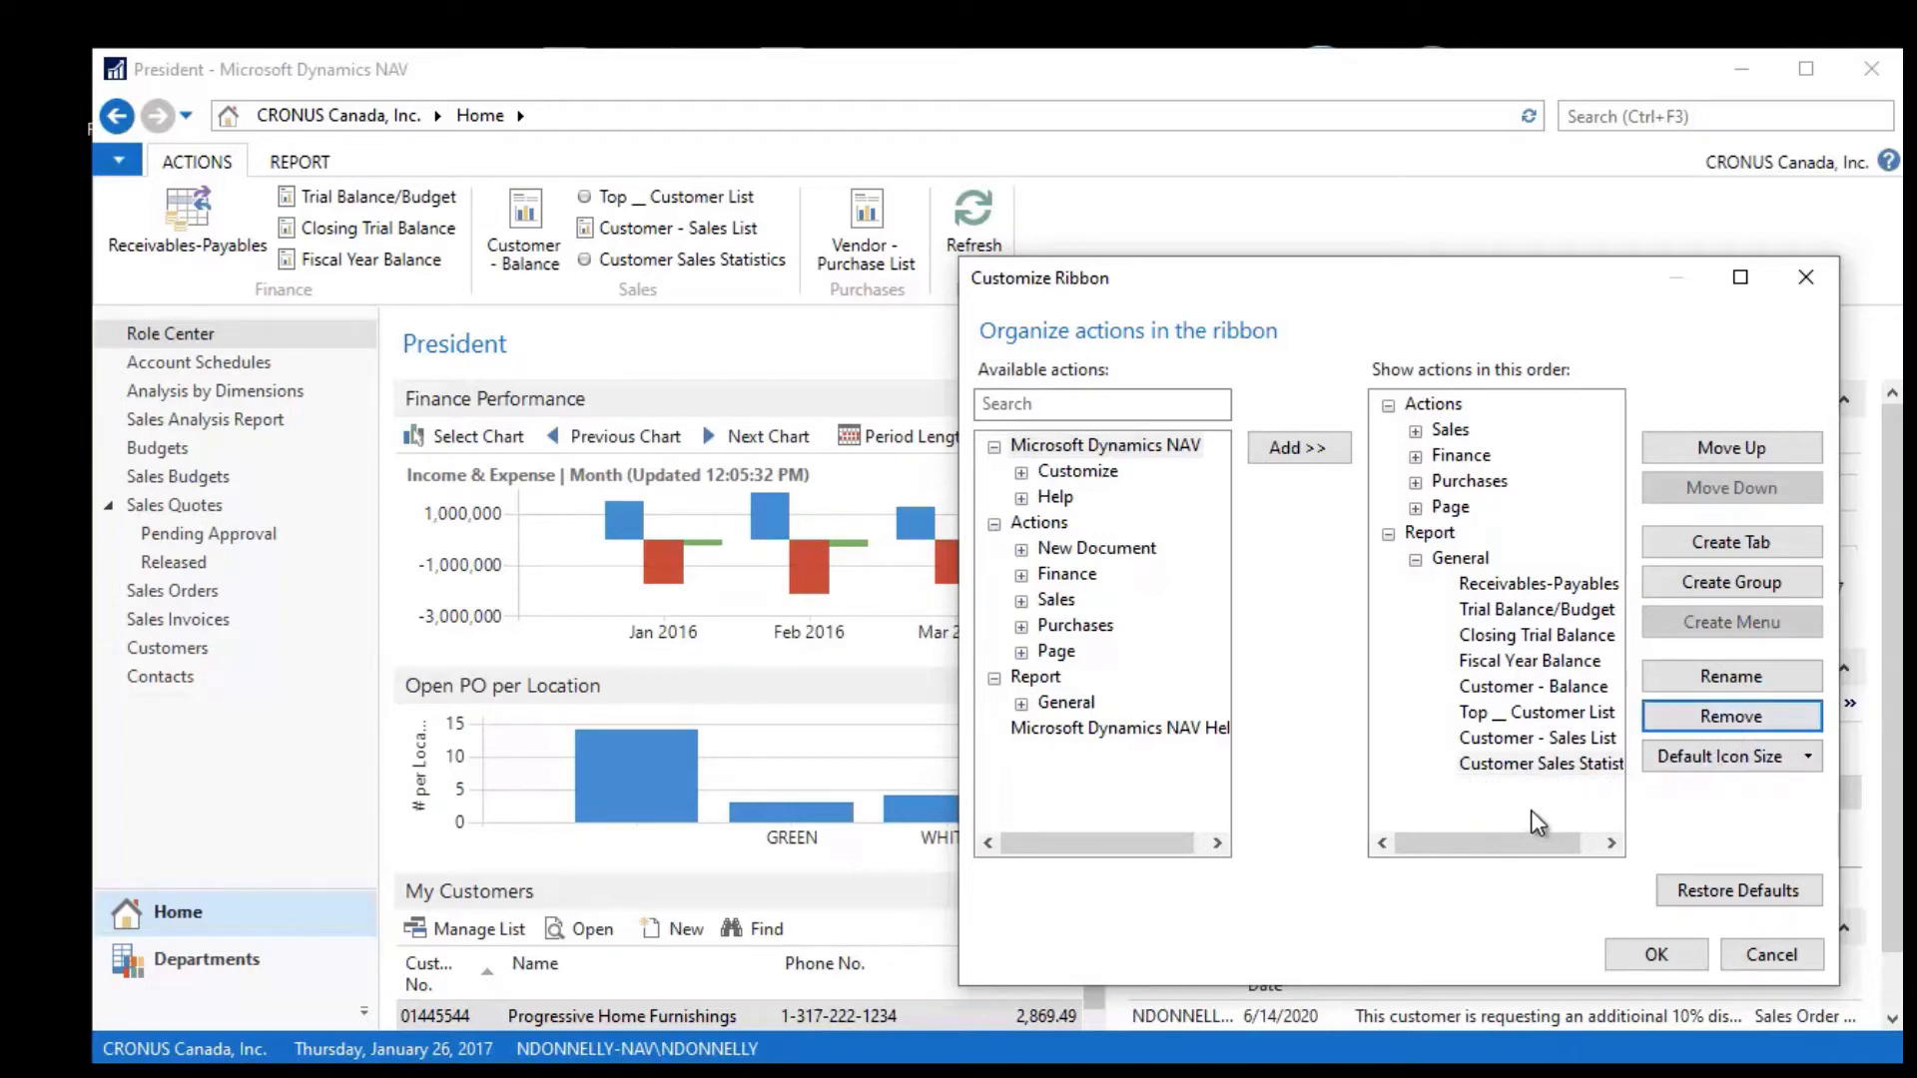
pyautogui.click(1539, 763)
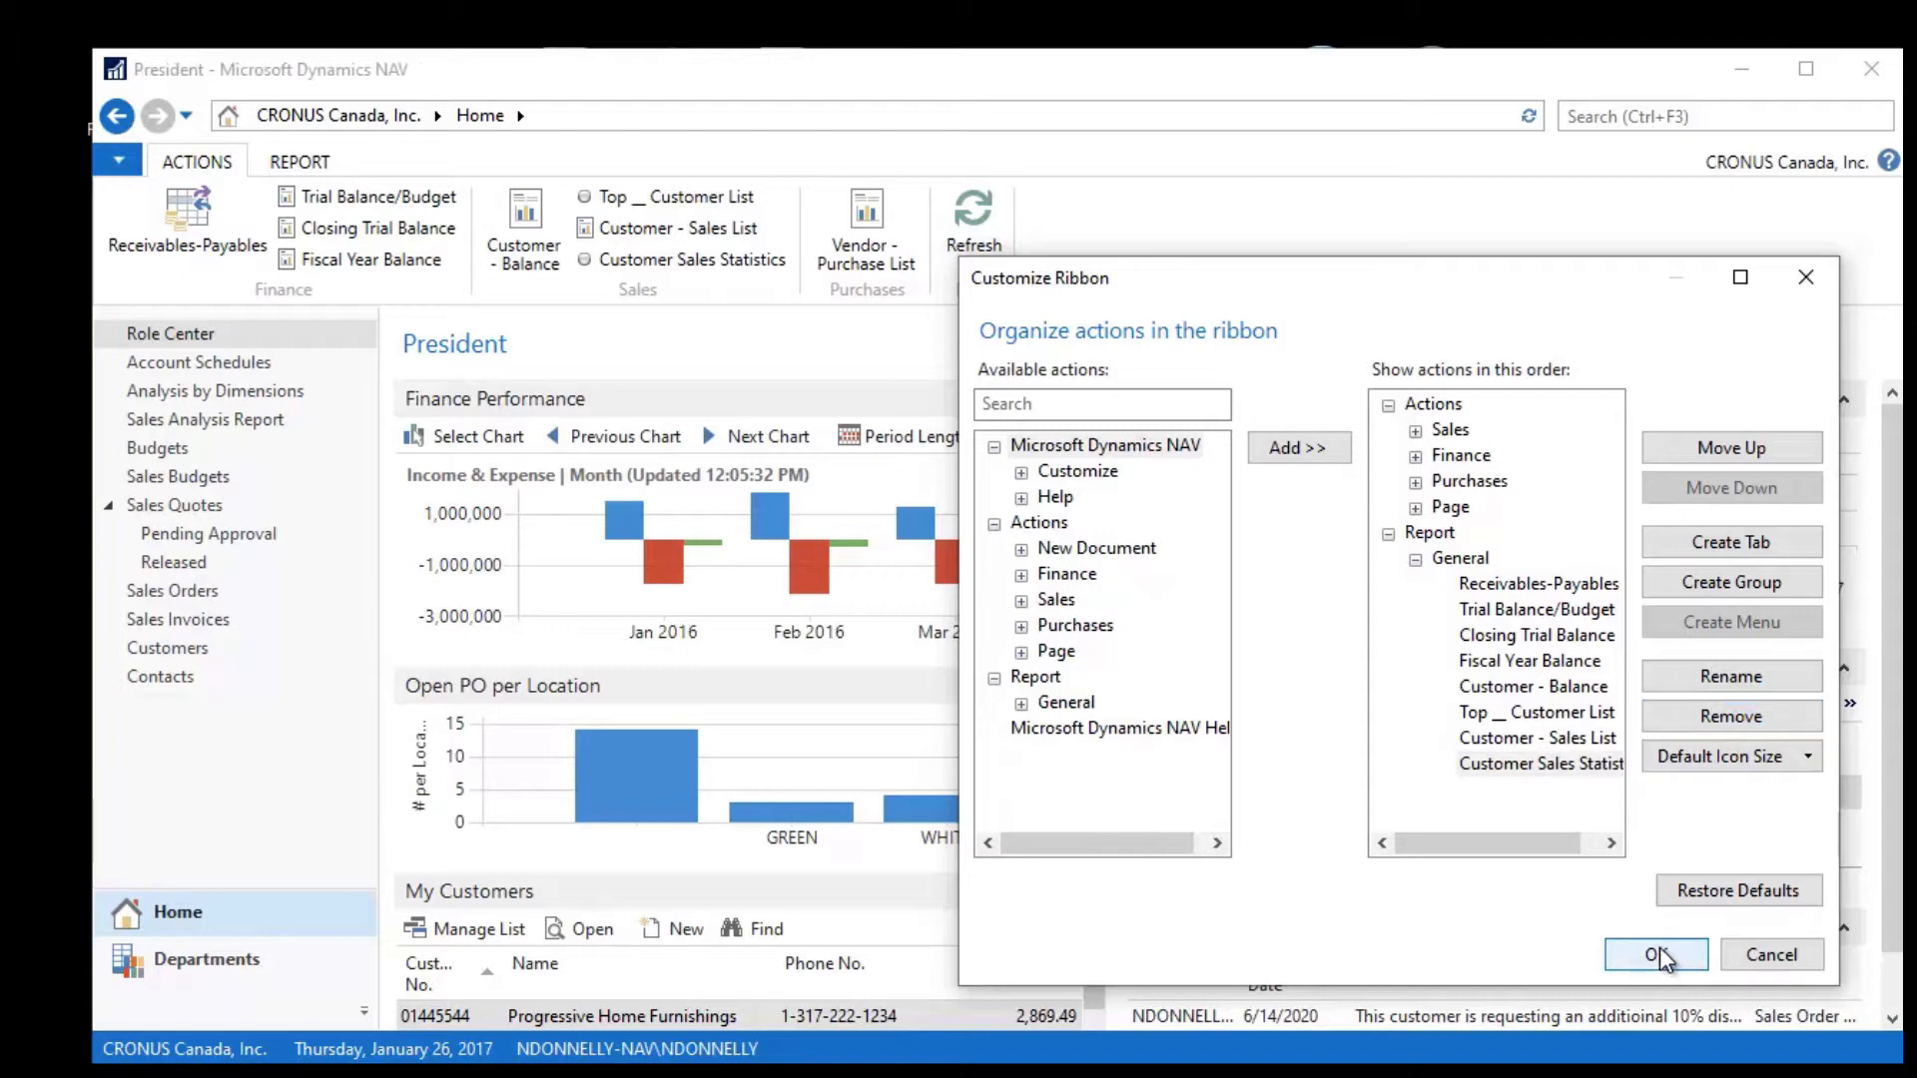
# Step: Apply the ribbon changes and view the report actions without Vendor - Purchase List
pyautogui.click(1655, 955)
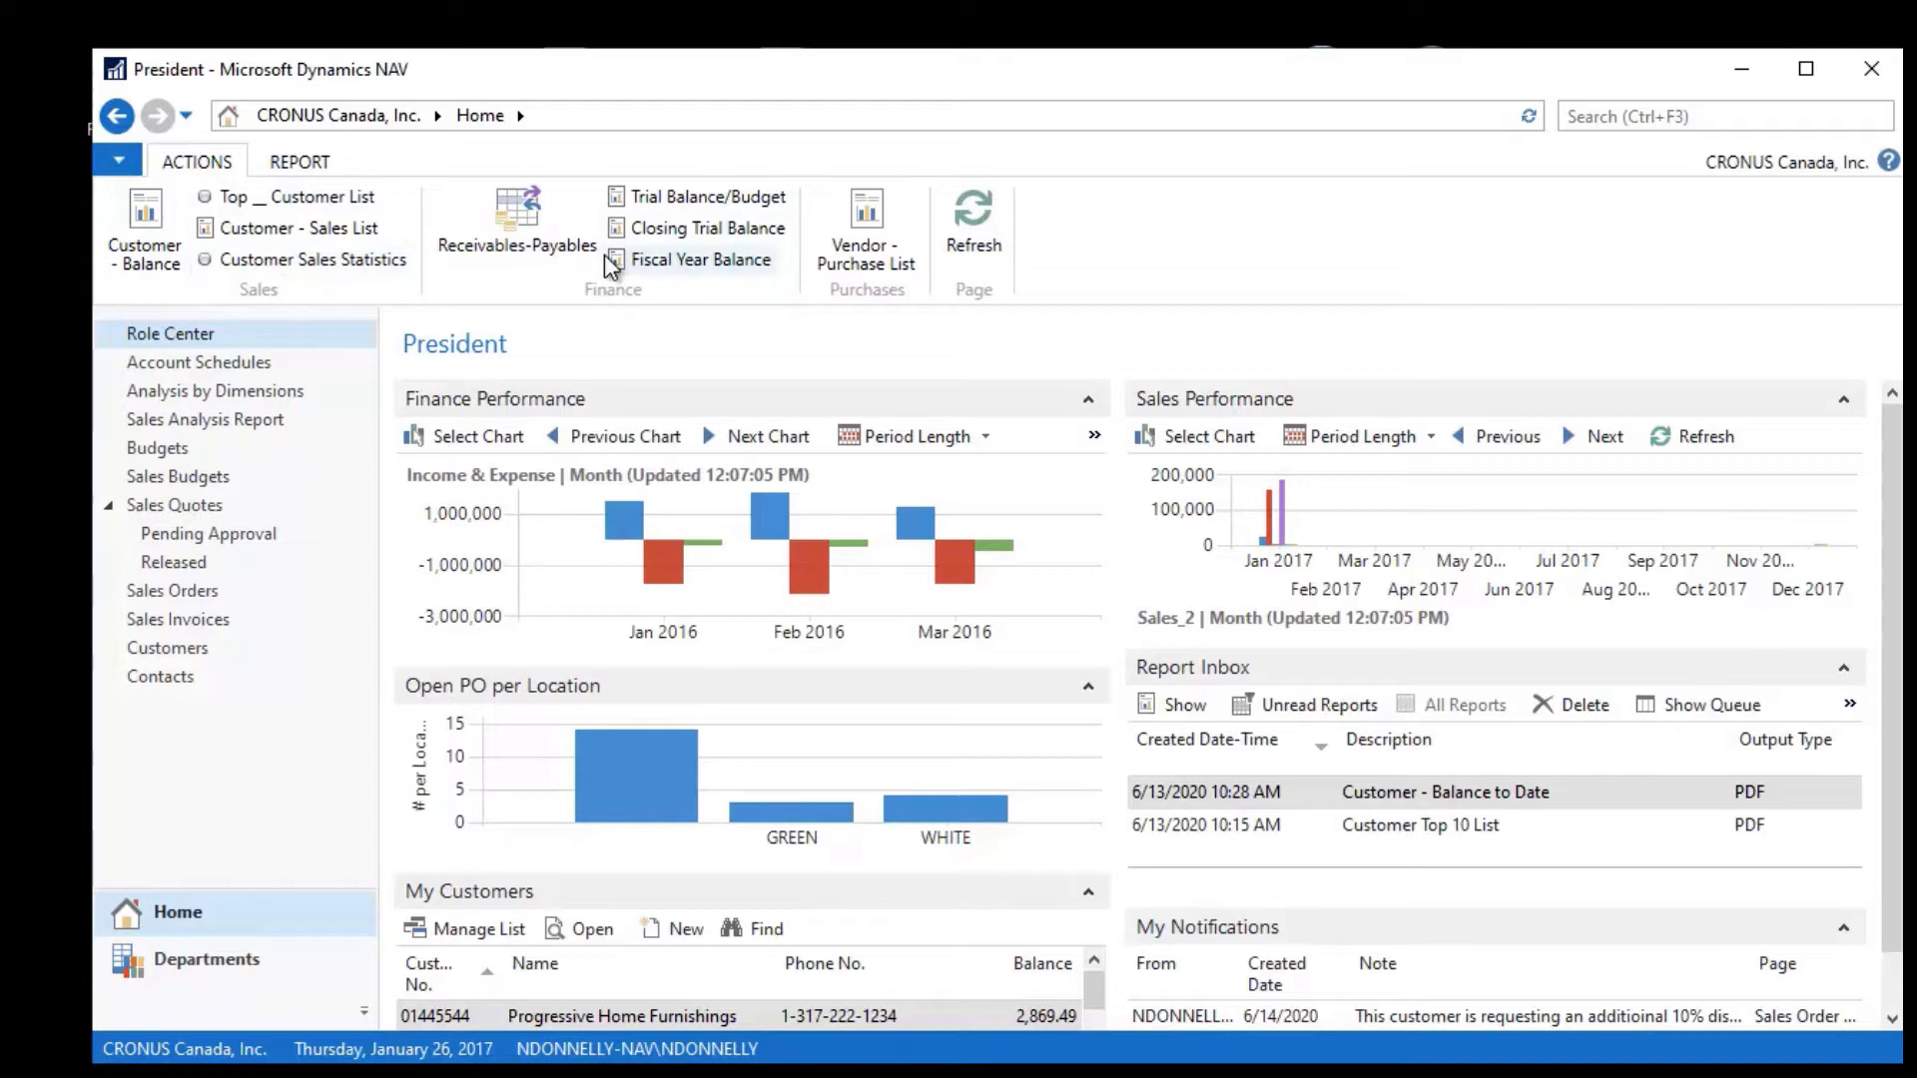
pyautogui.click(299, 159)
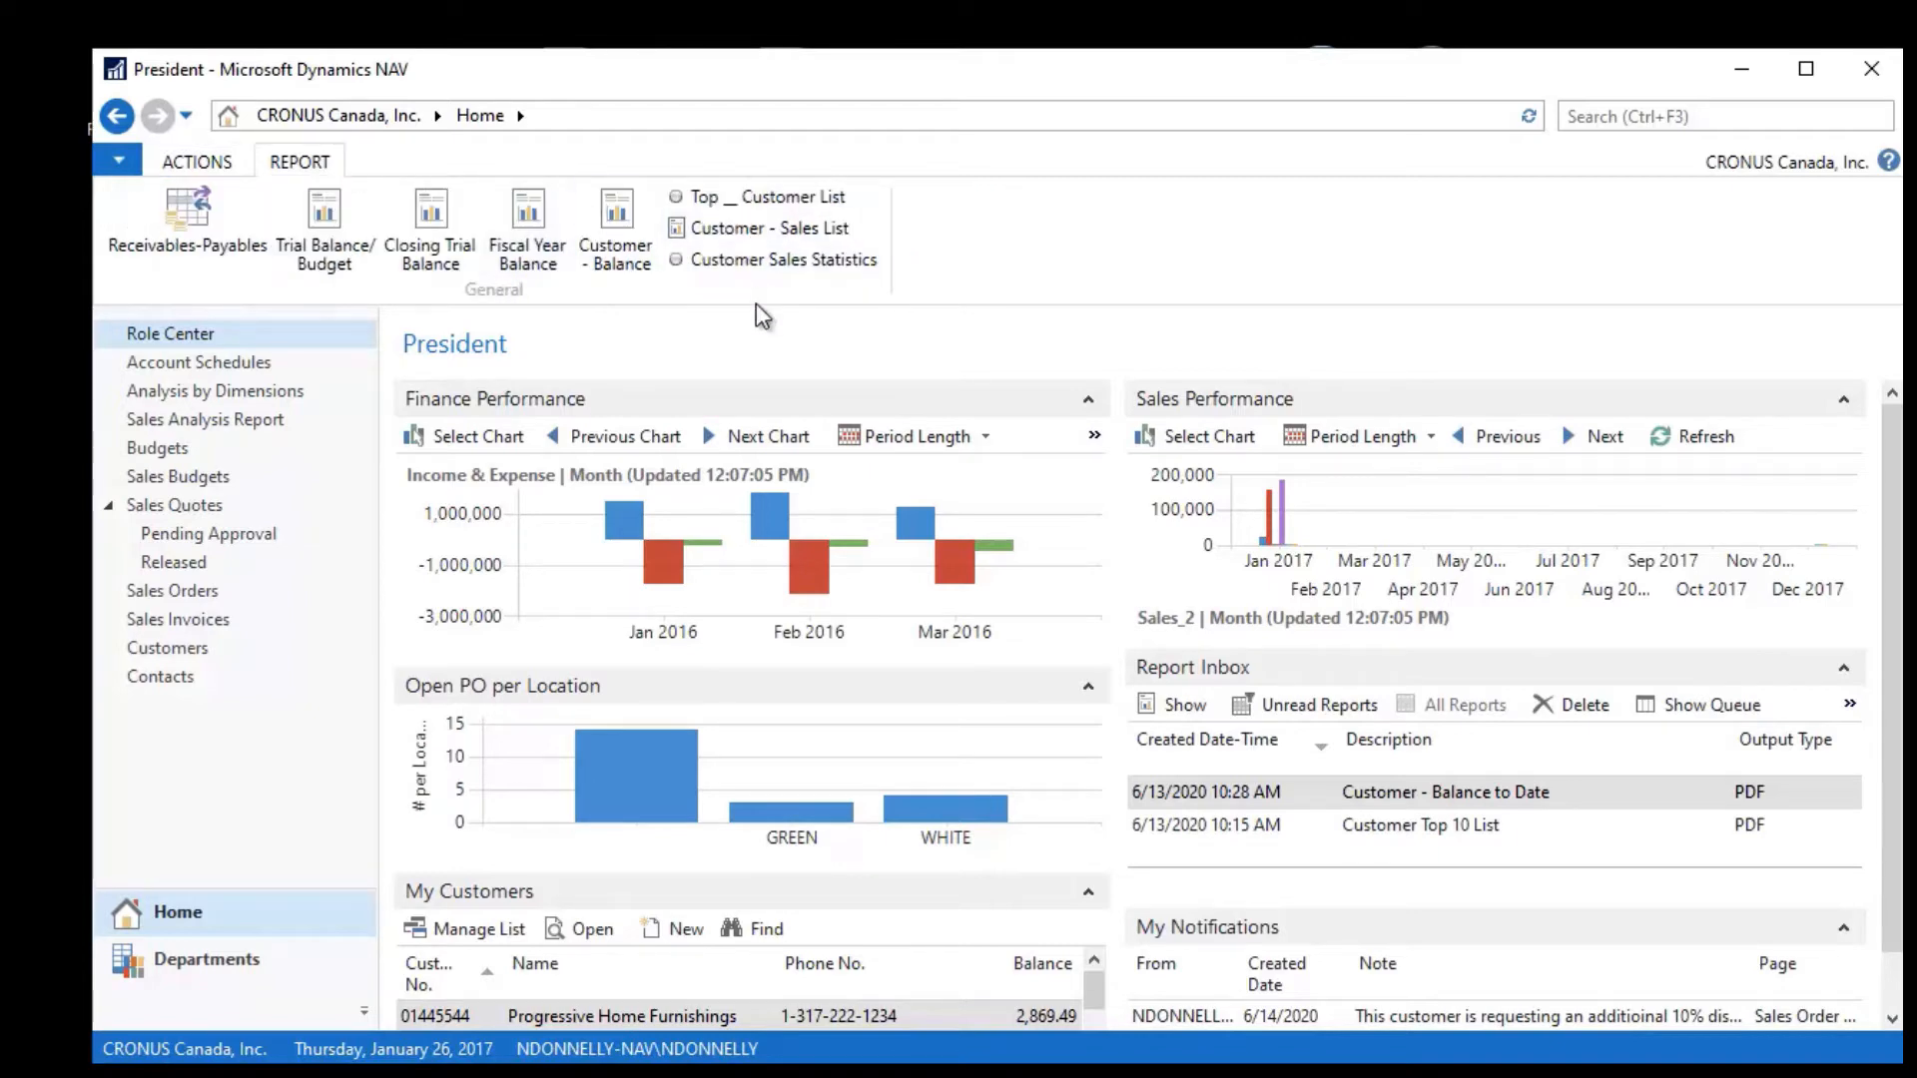
pyautogui.moveTo(759, 302)
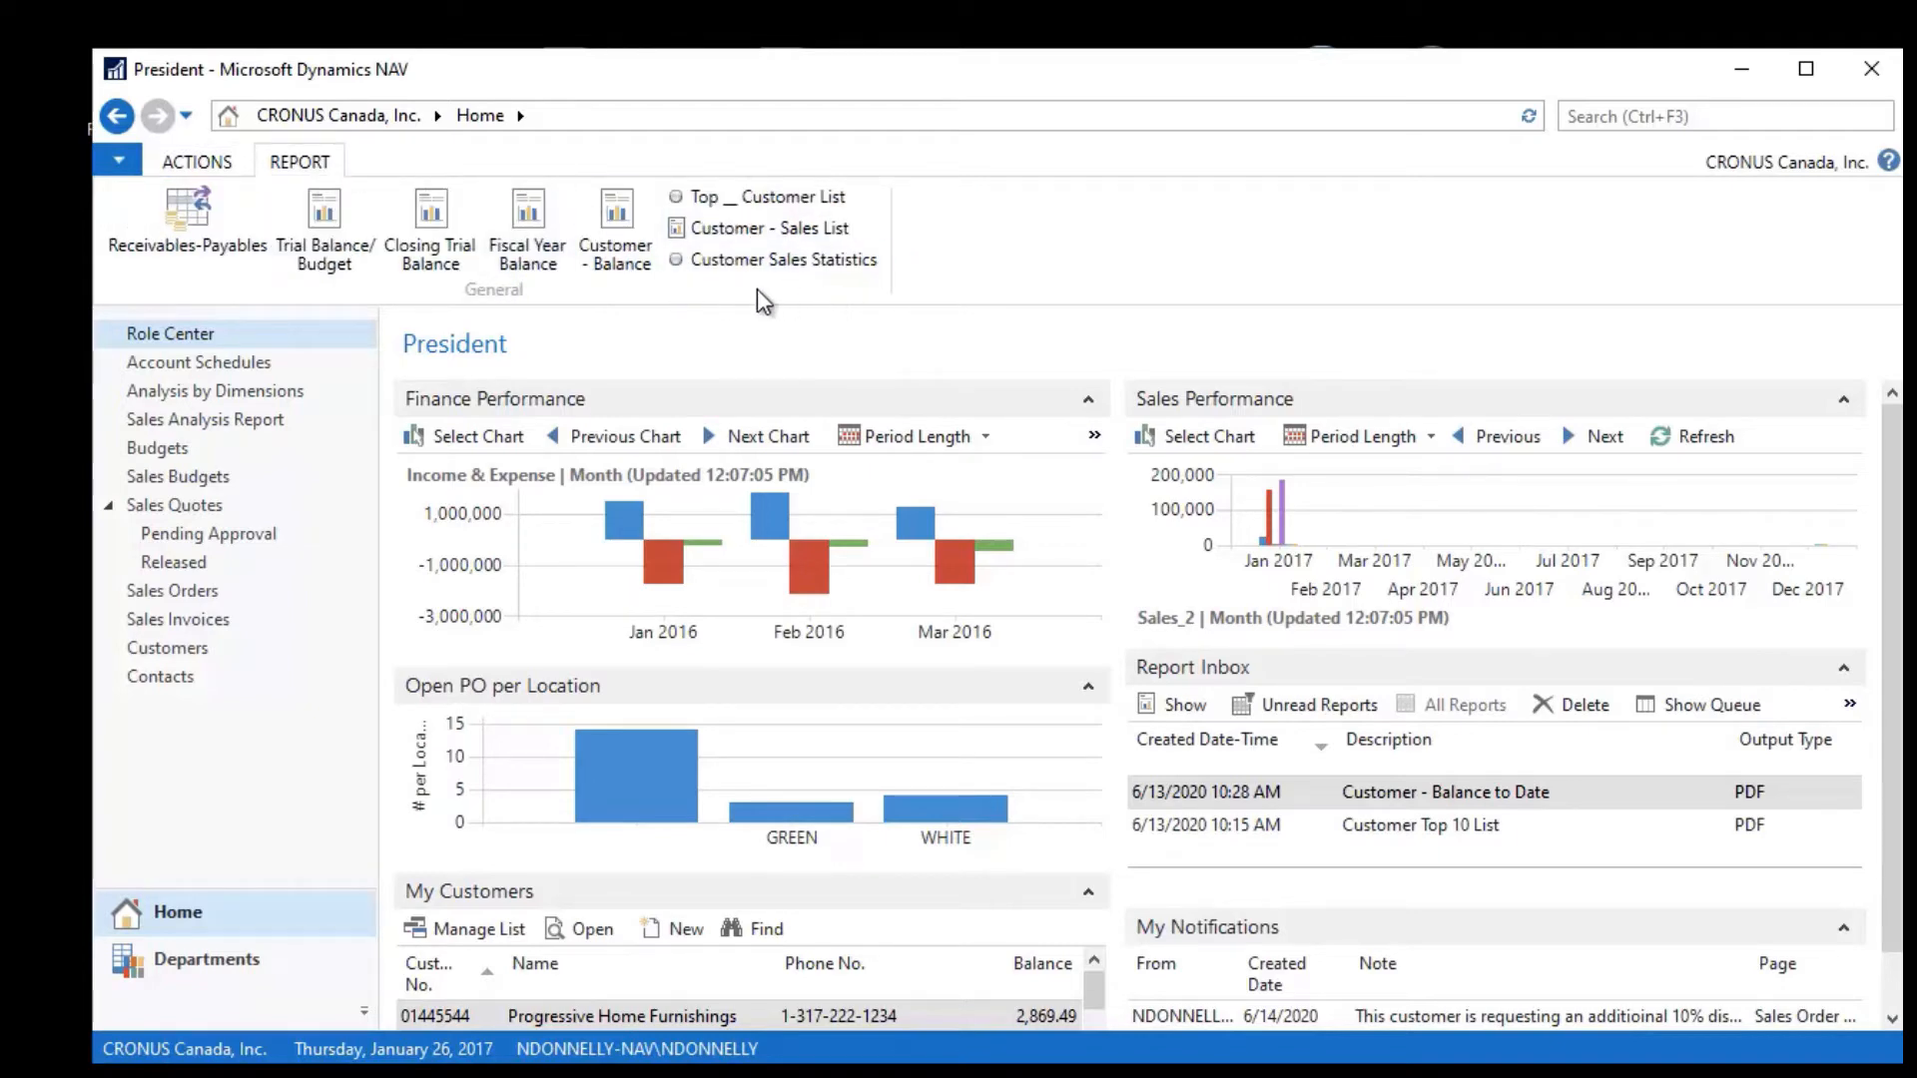
pyautogui.moveTo(727, 260)
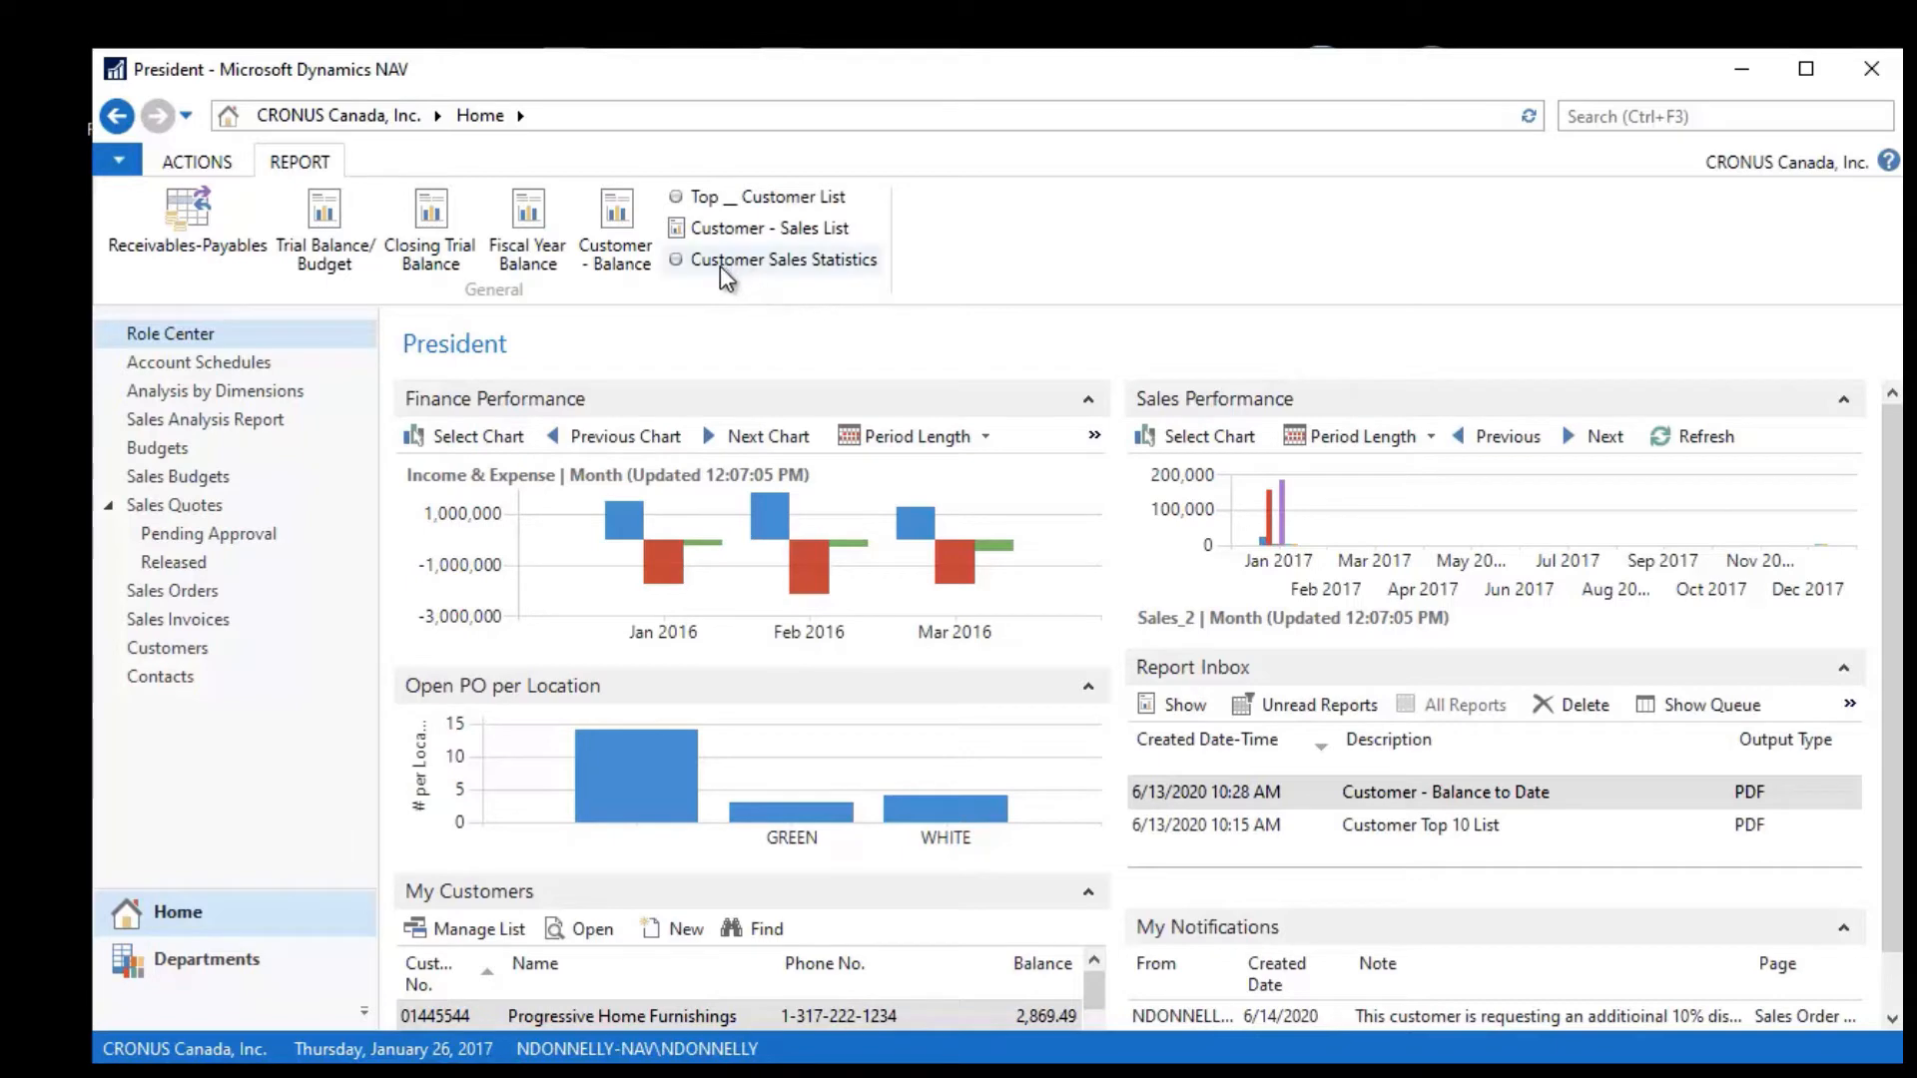
pyautogui.moveTo(703, 262)
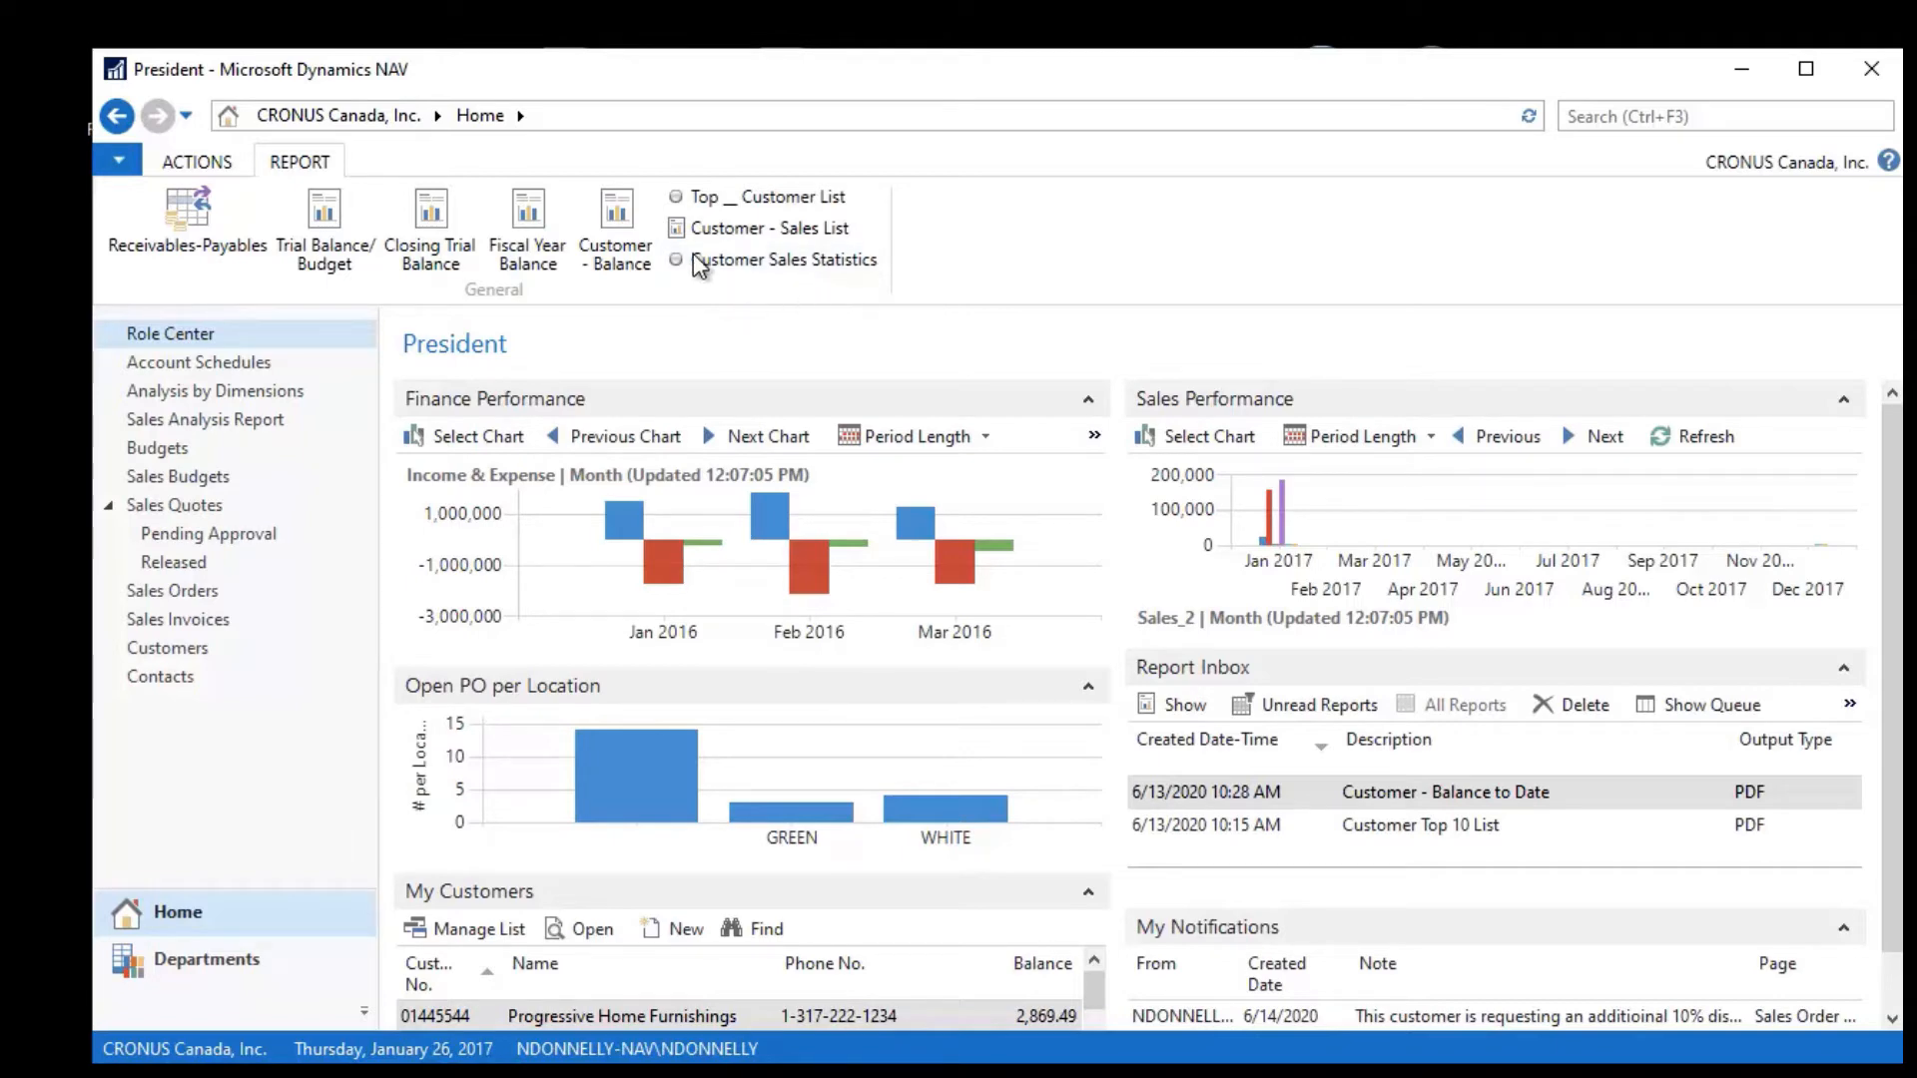
pyautogui.moveTo(926, 266)
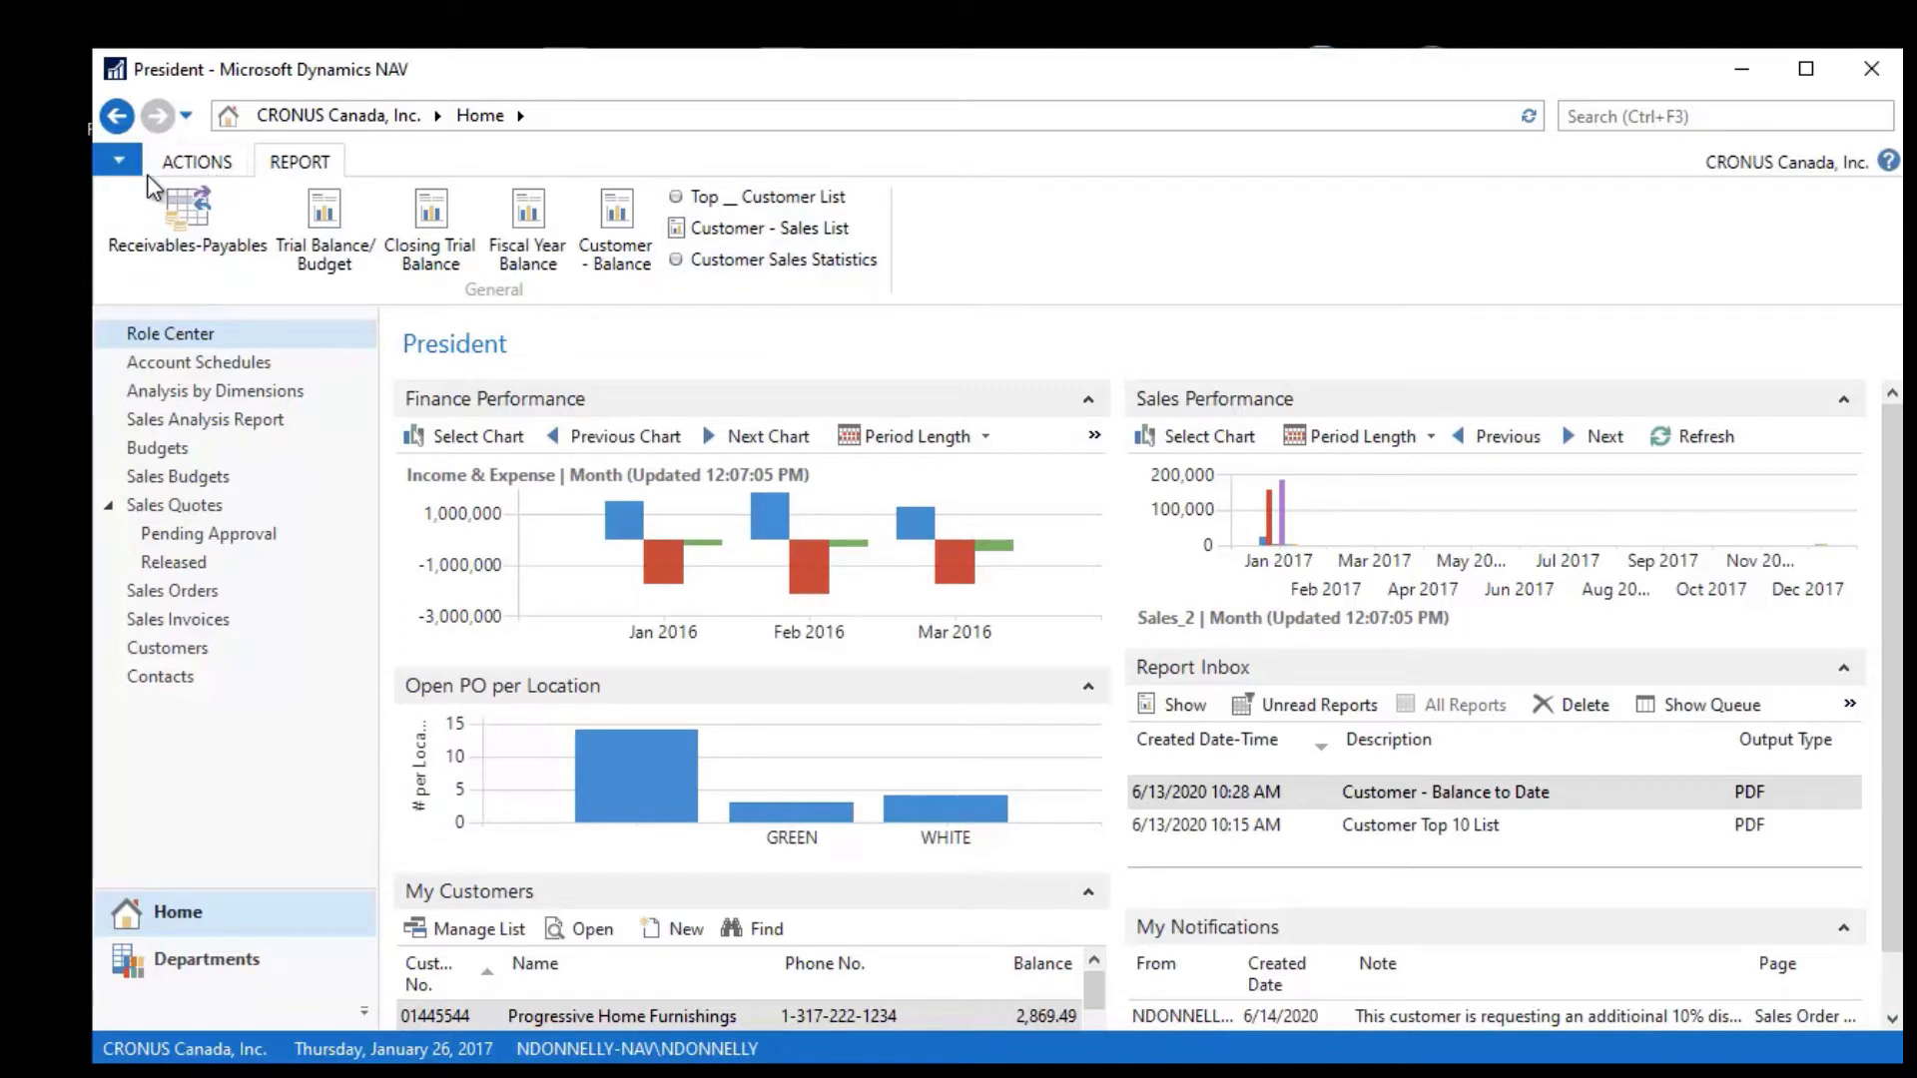
# Step: Reopen Customize Ribbon, review the Finance, Sales and Purchases groups, and confirm with OK
pyautogui.click(118, 160)
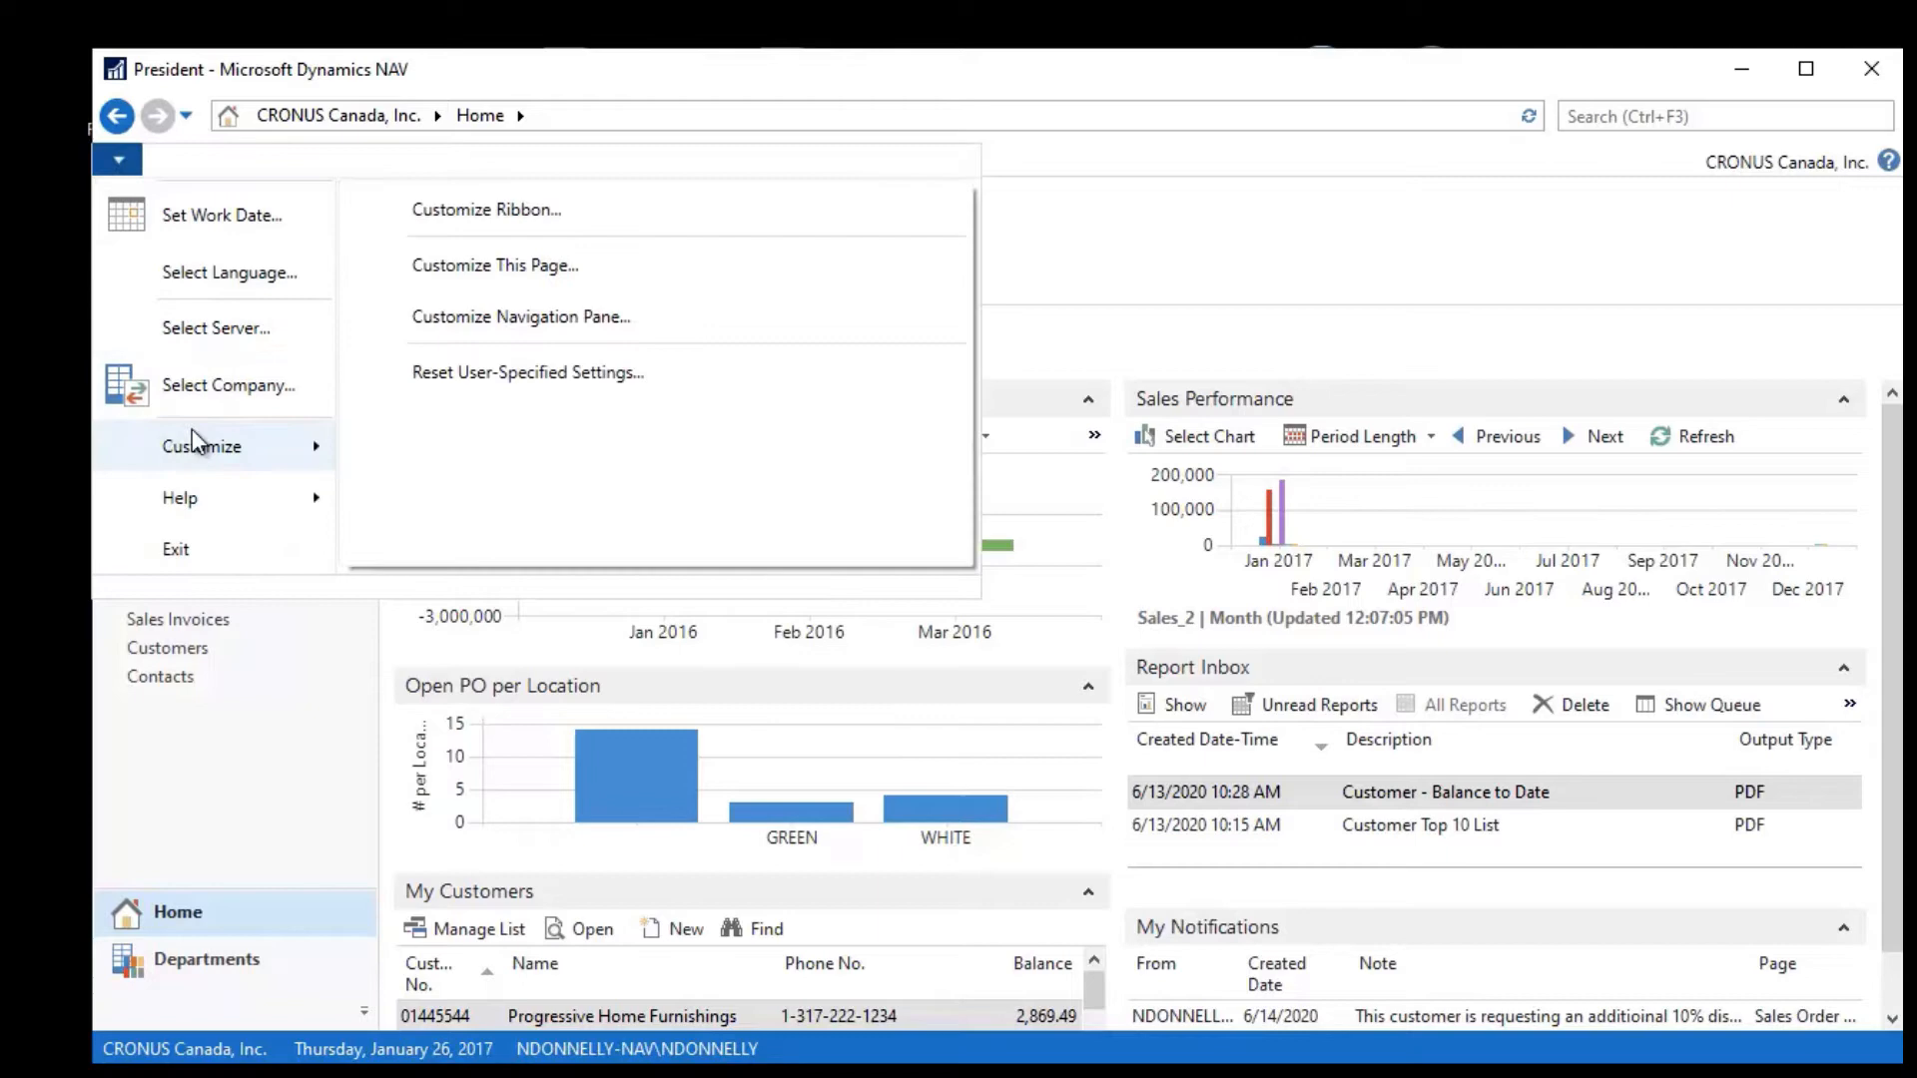
pyautogui.click(488, 209)
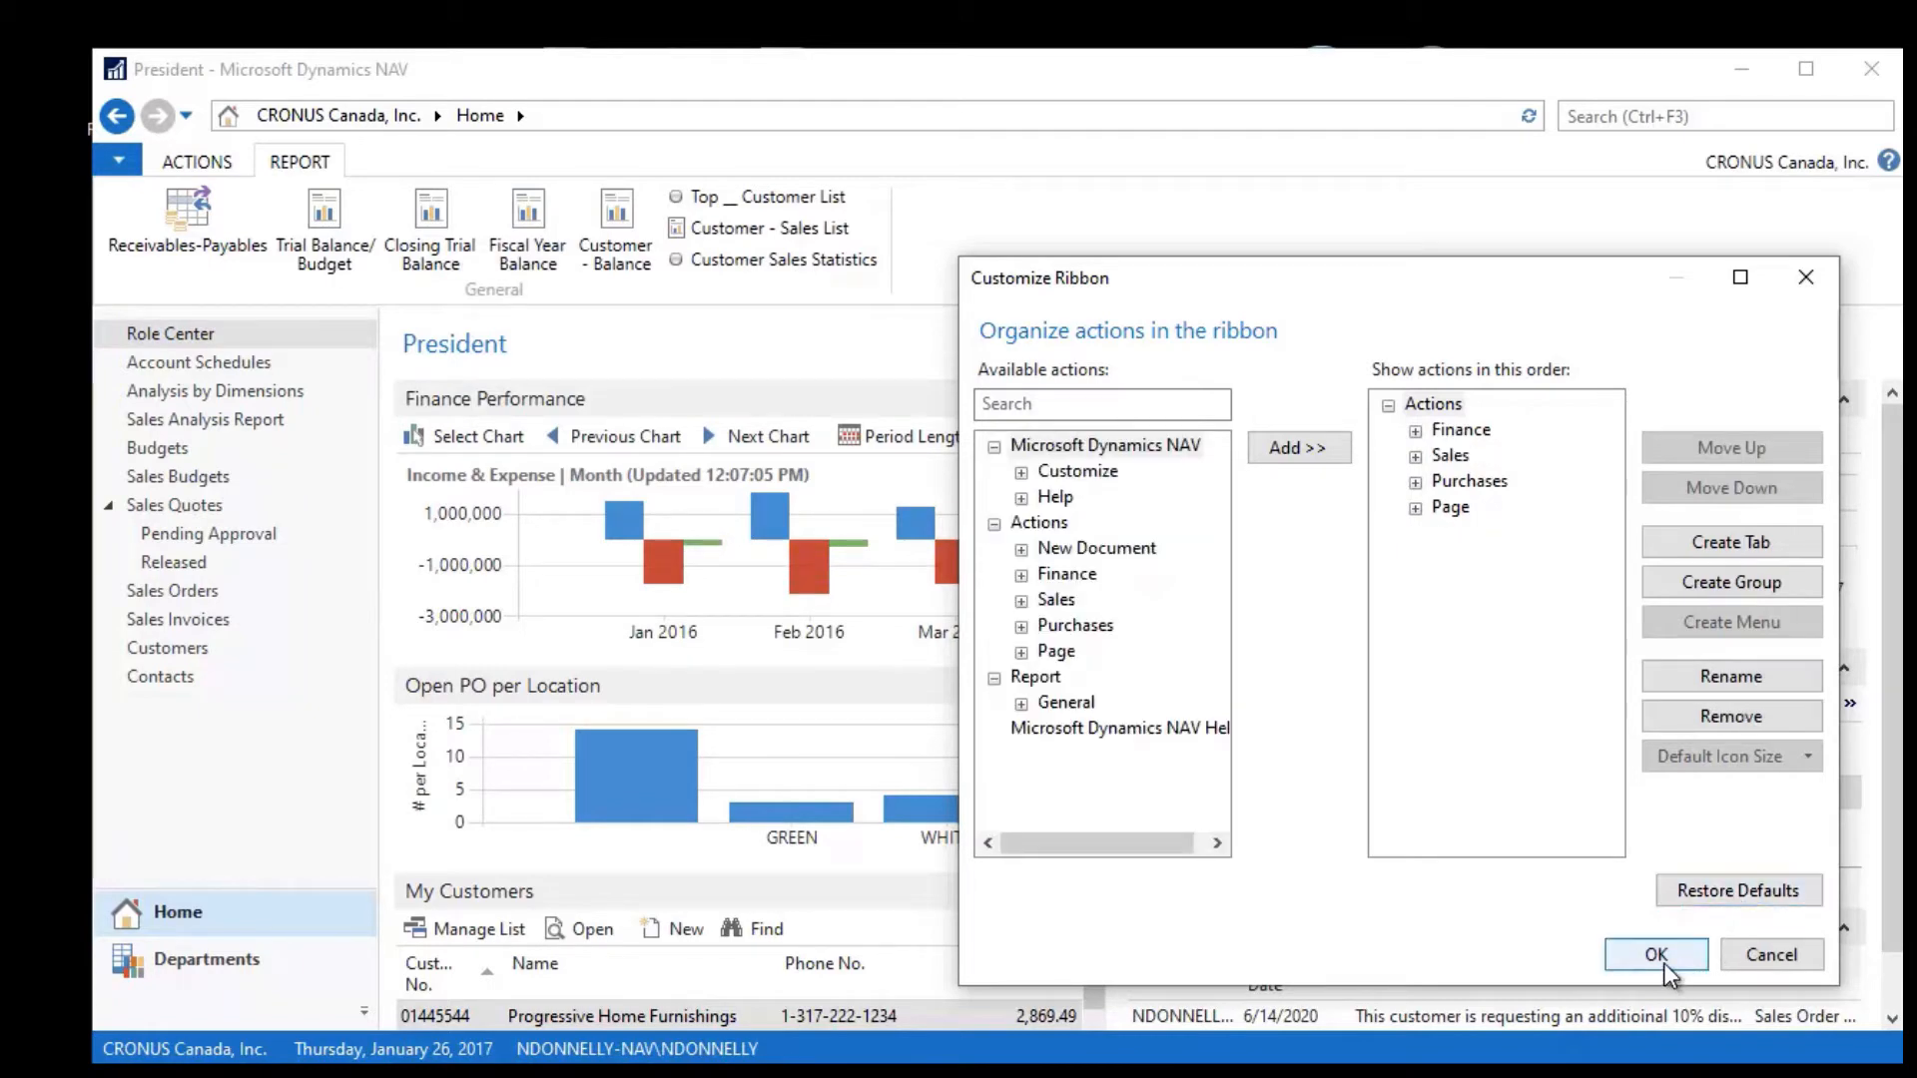
pyautogui.click(1655, 954)
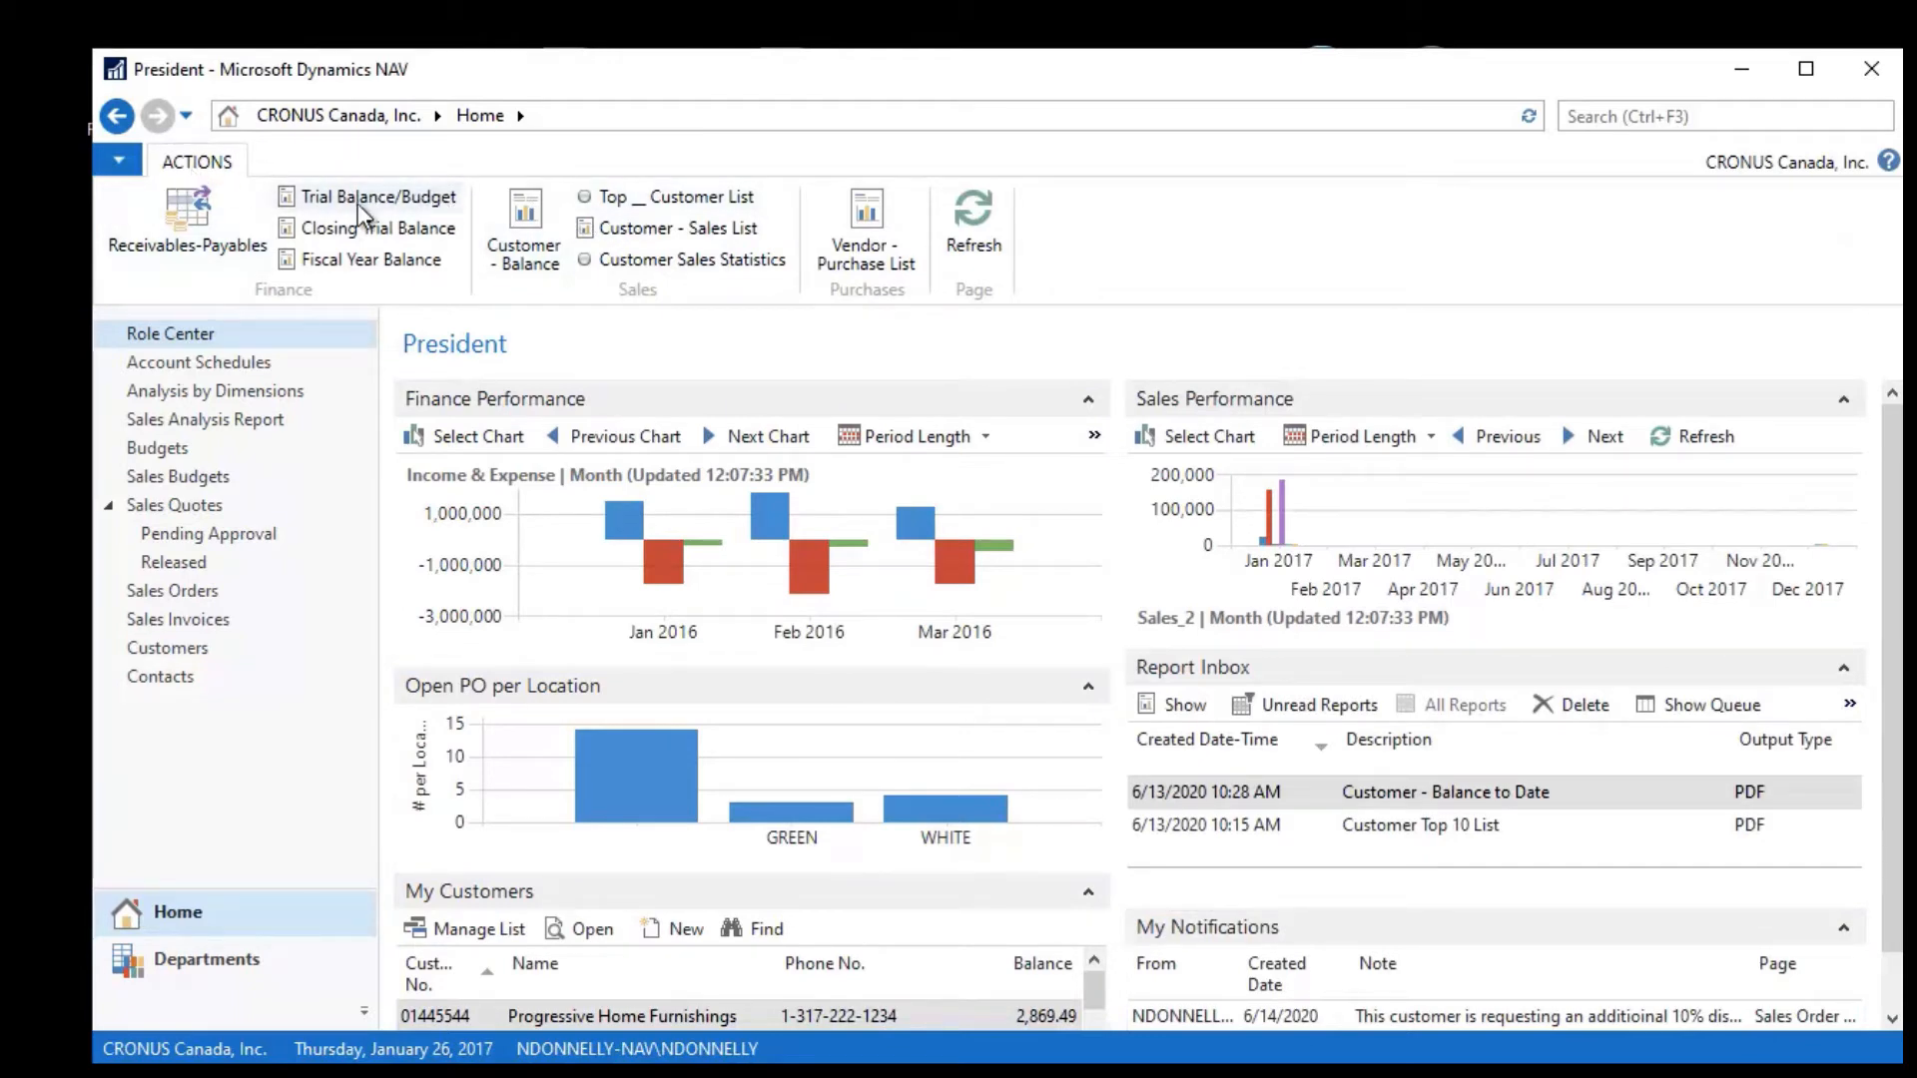
# Step: Add the Report actions back as their own ribbon set beside Actions and view them
pyautogui.click(118, 160)
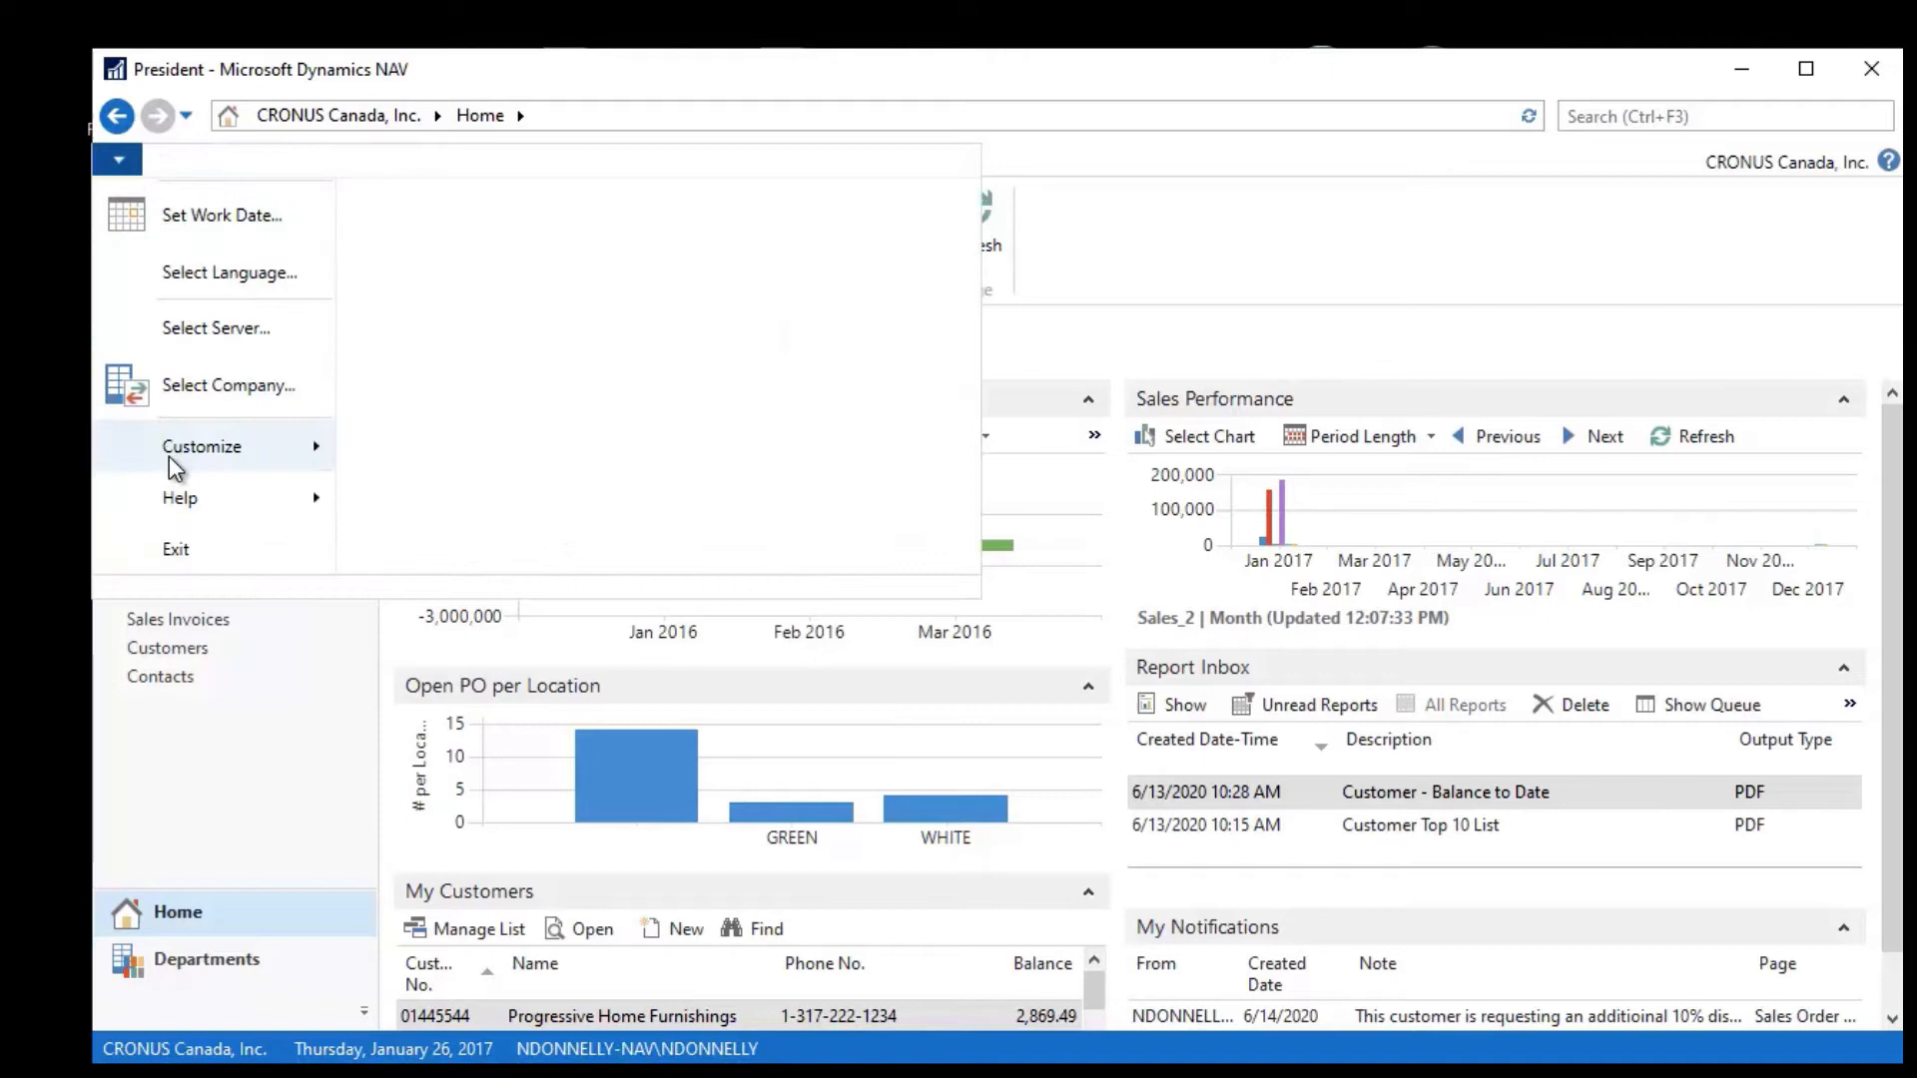
pyautogui.click(202, 446)
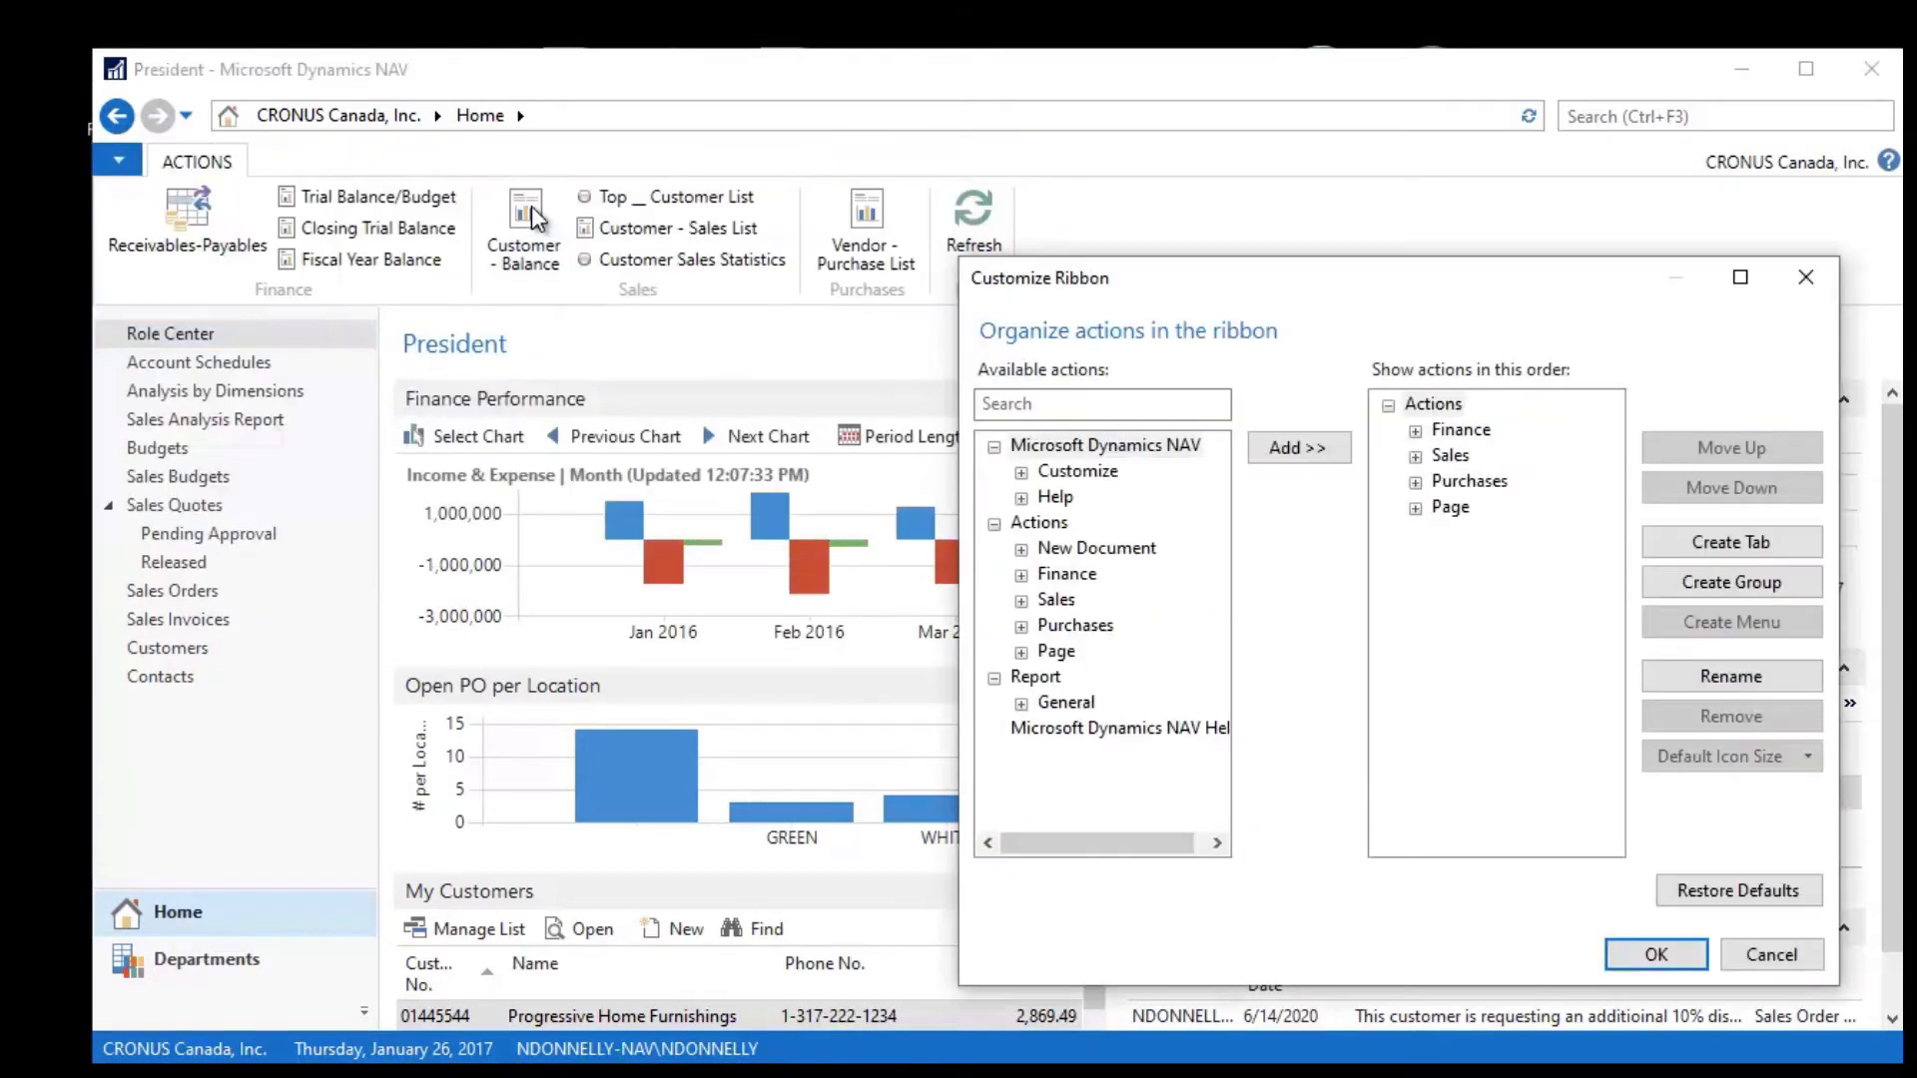
pyautogui.moveTo(1146, 730)
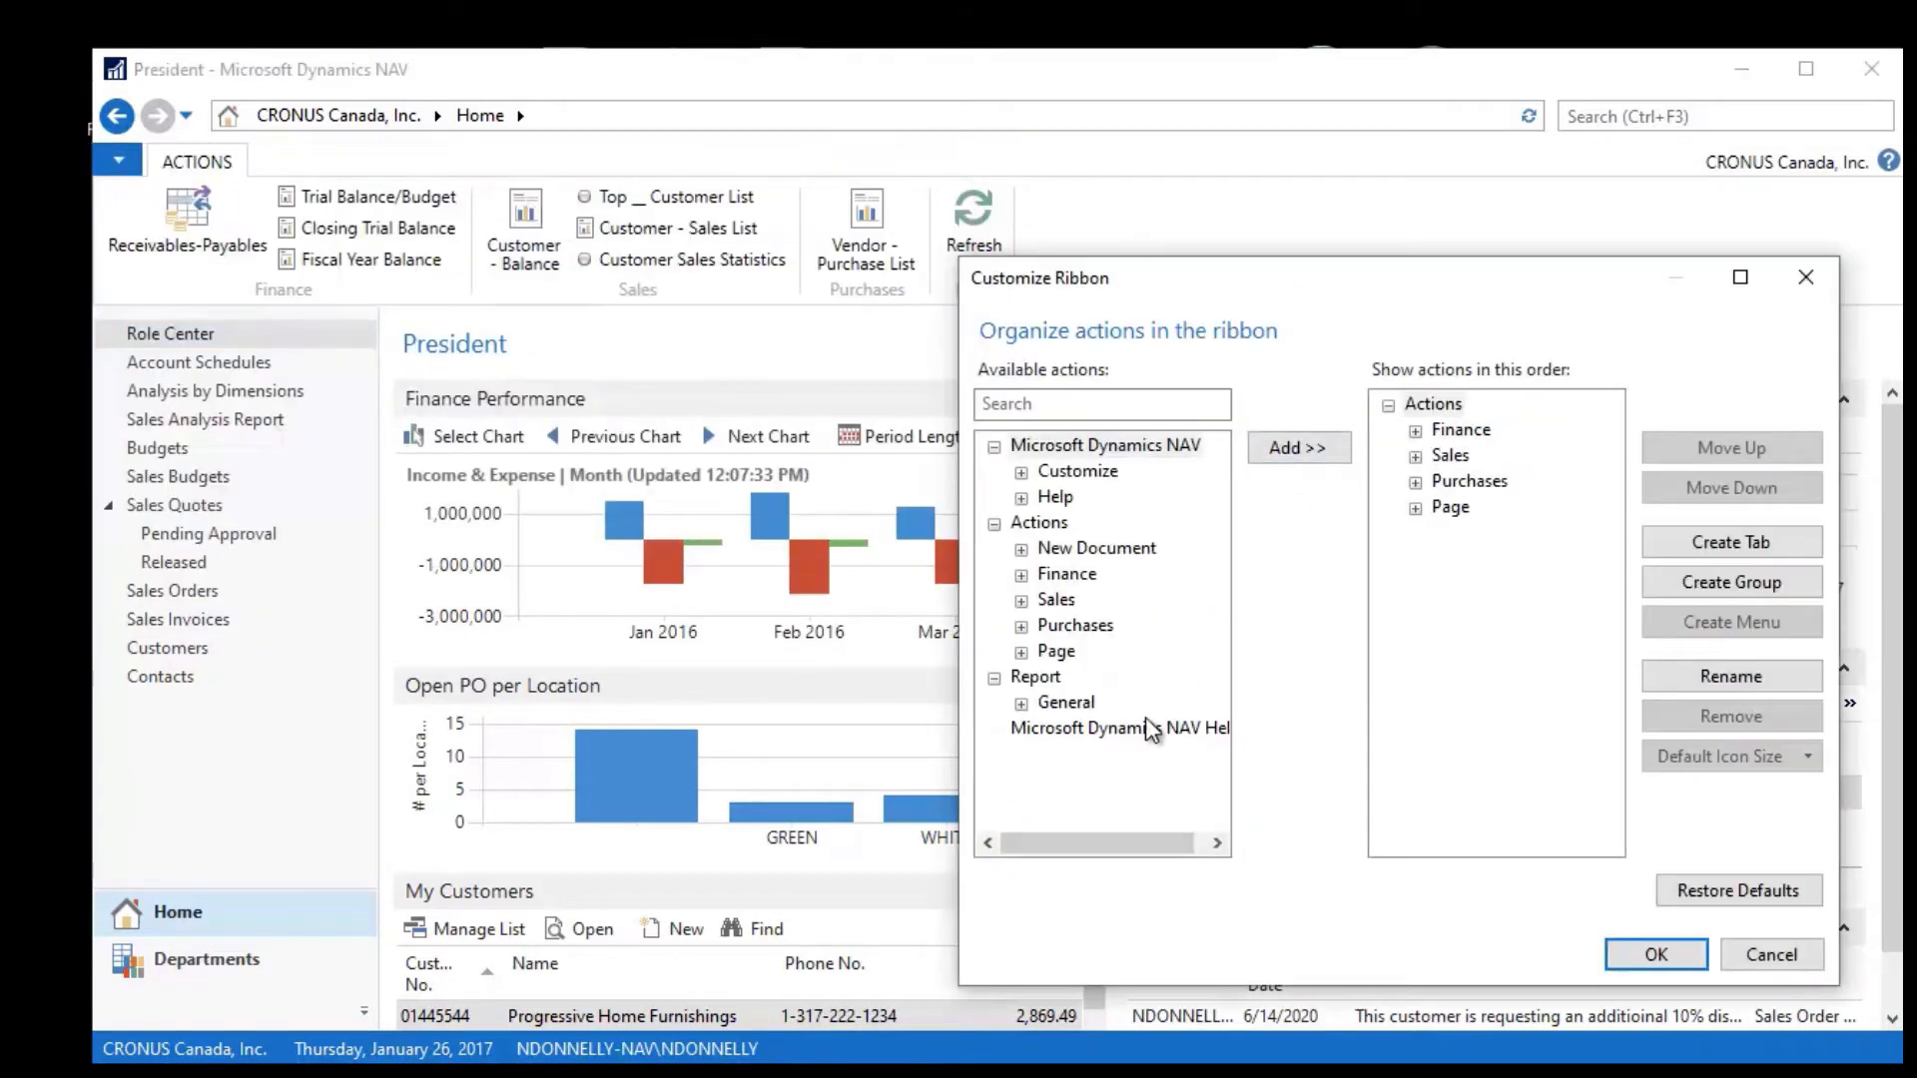
pyautogui.click(1036, 677)
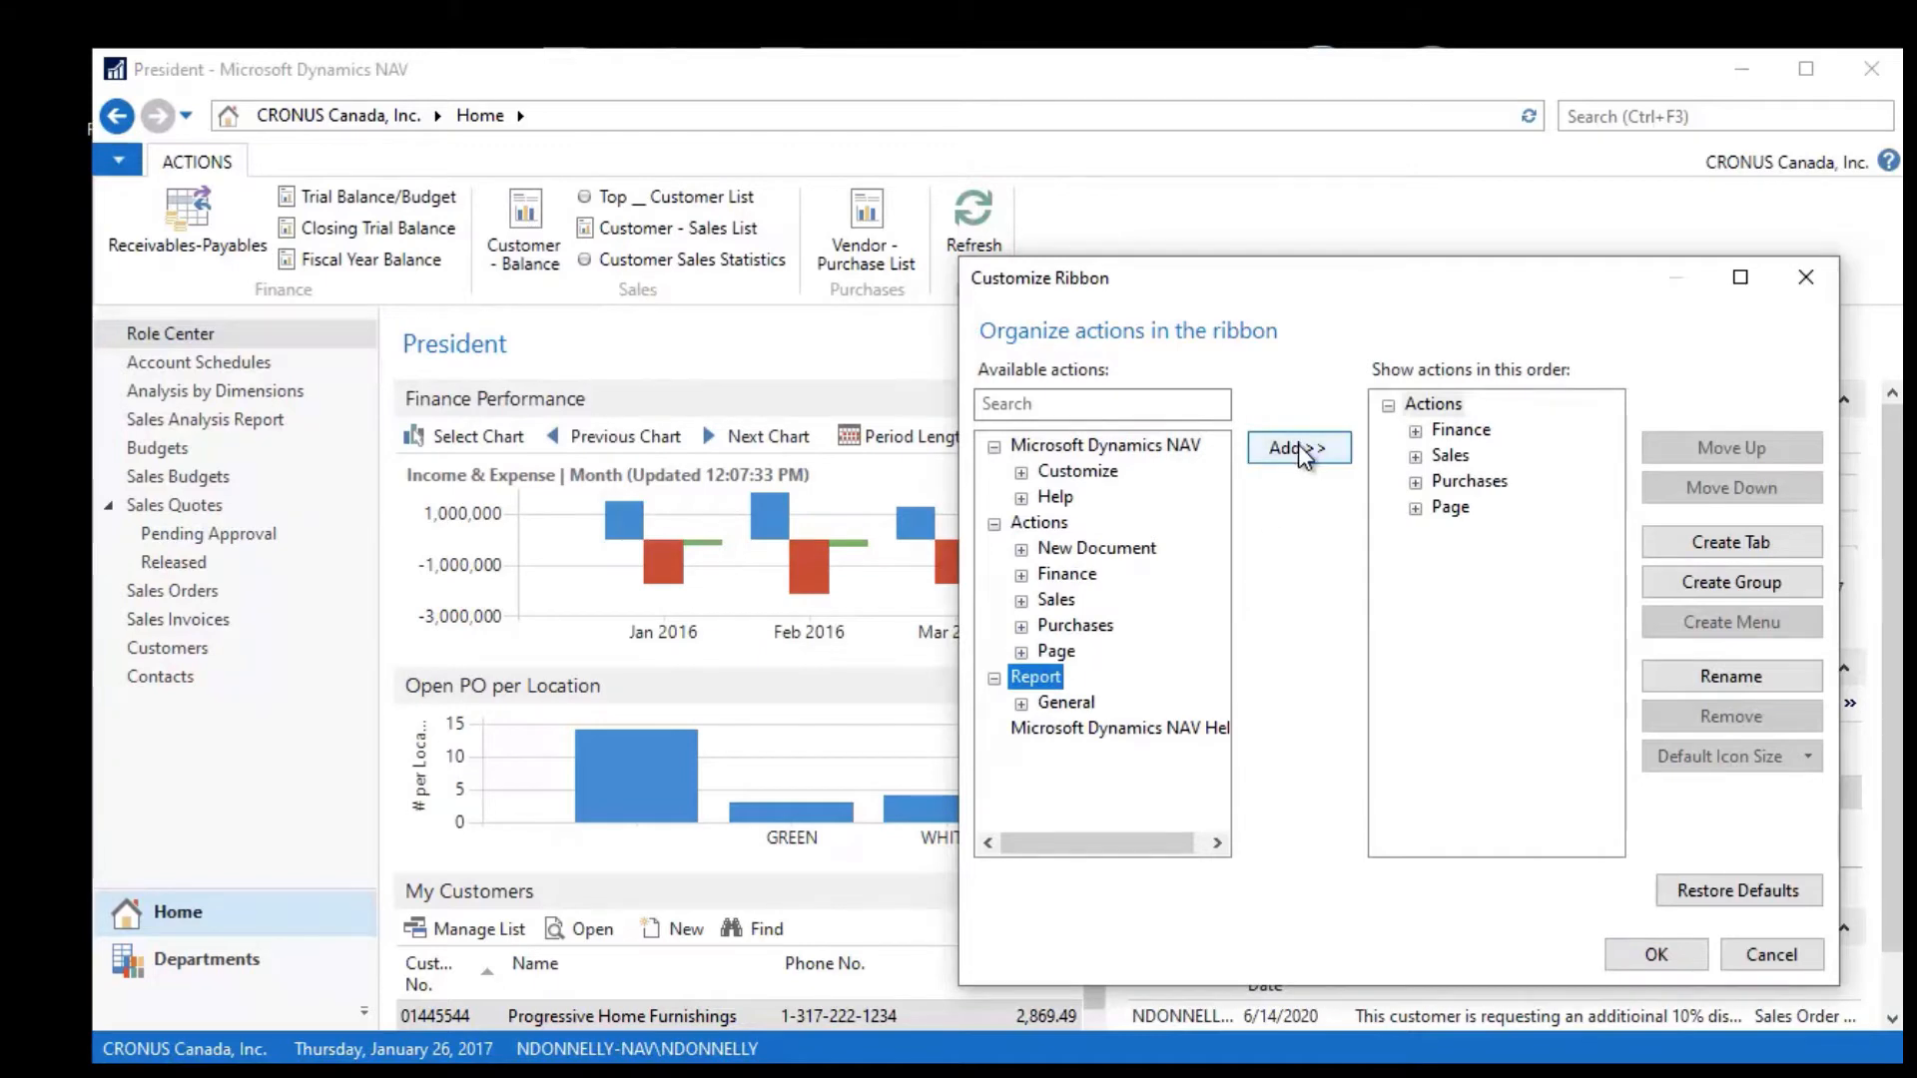
pyautogui.click(1295, 447)
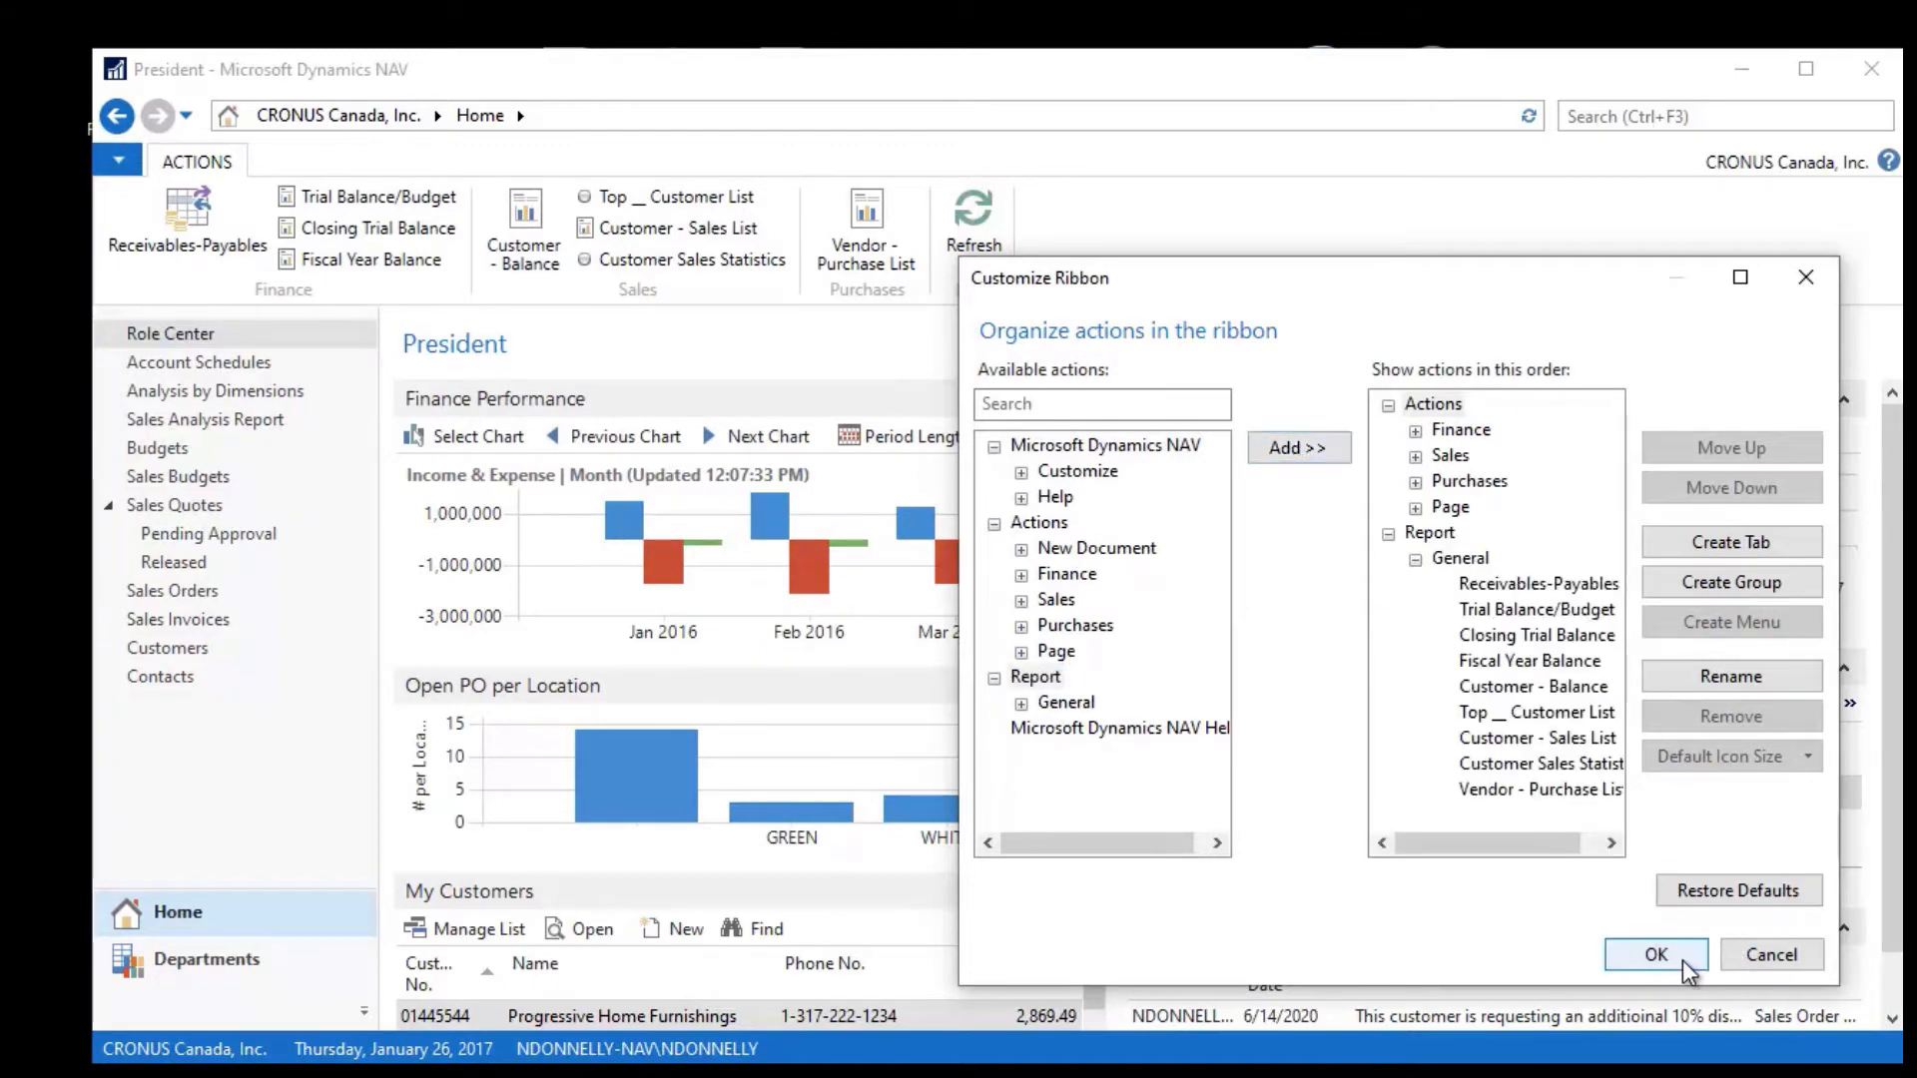
pyautogui.click(1655, 955)
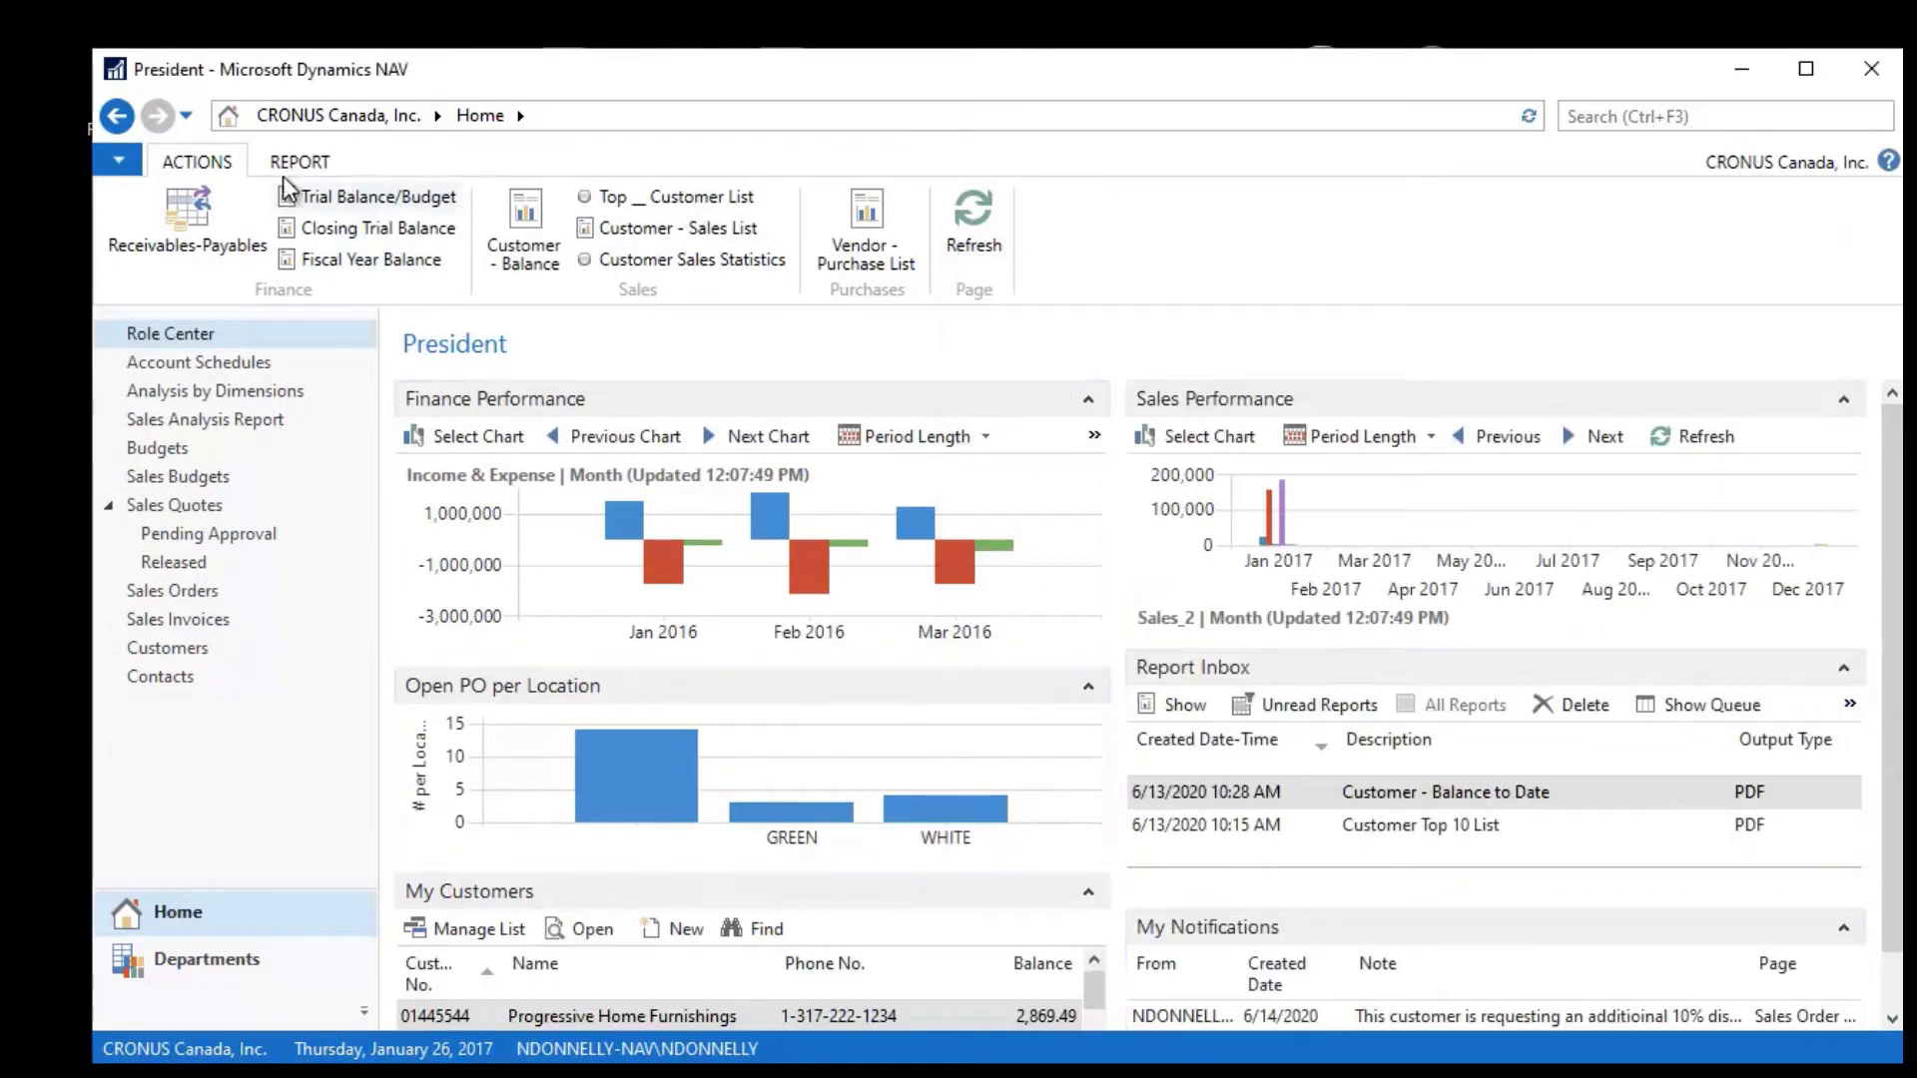
pyautogui.click(300, 160)
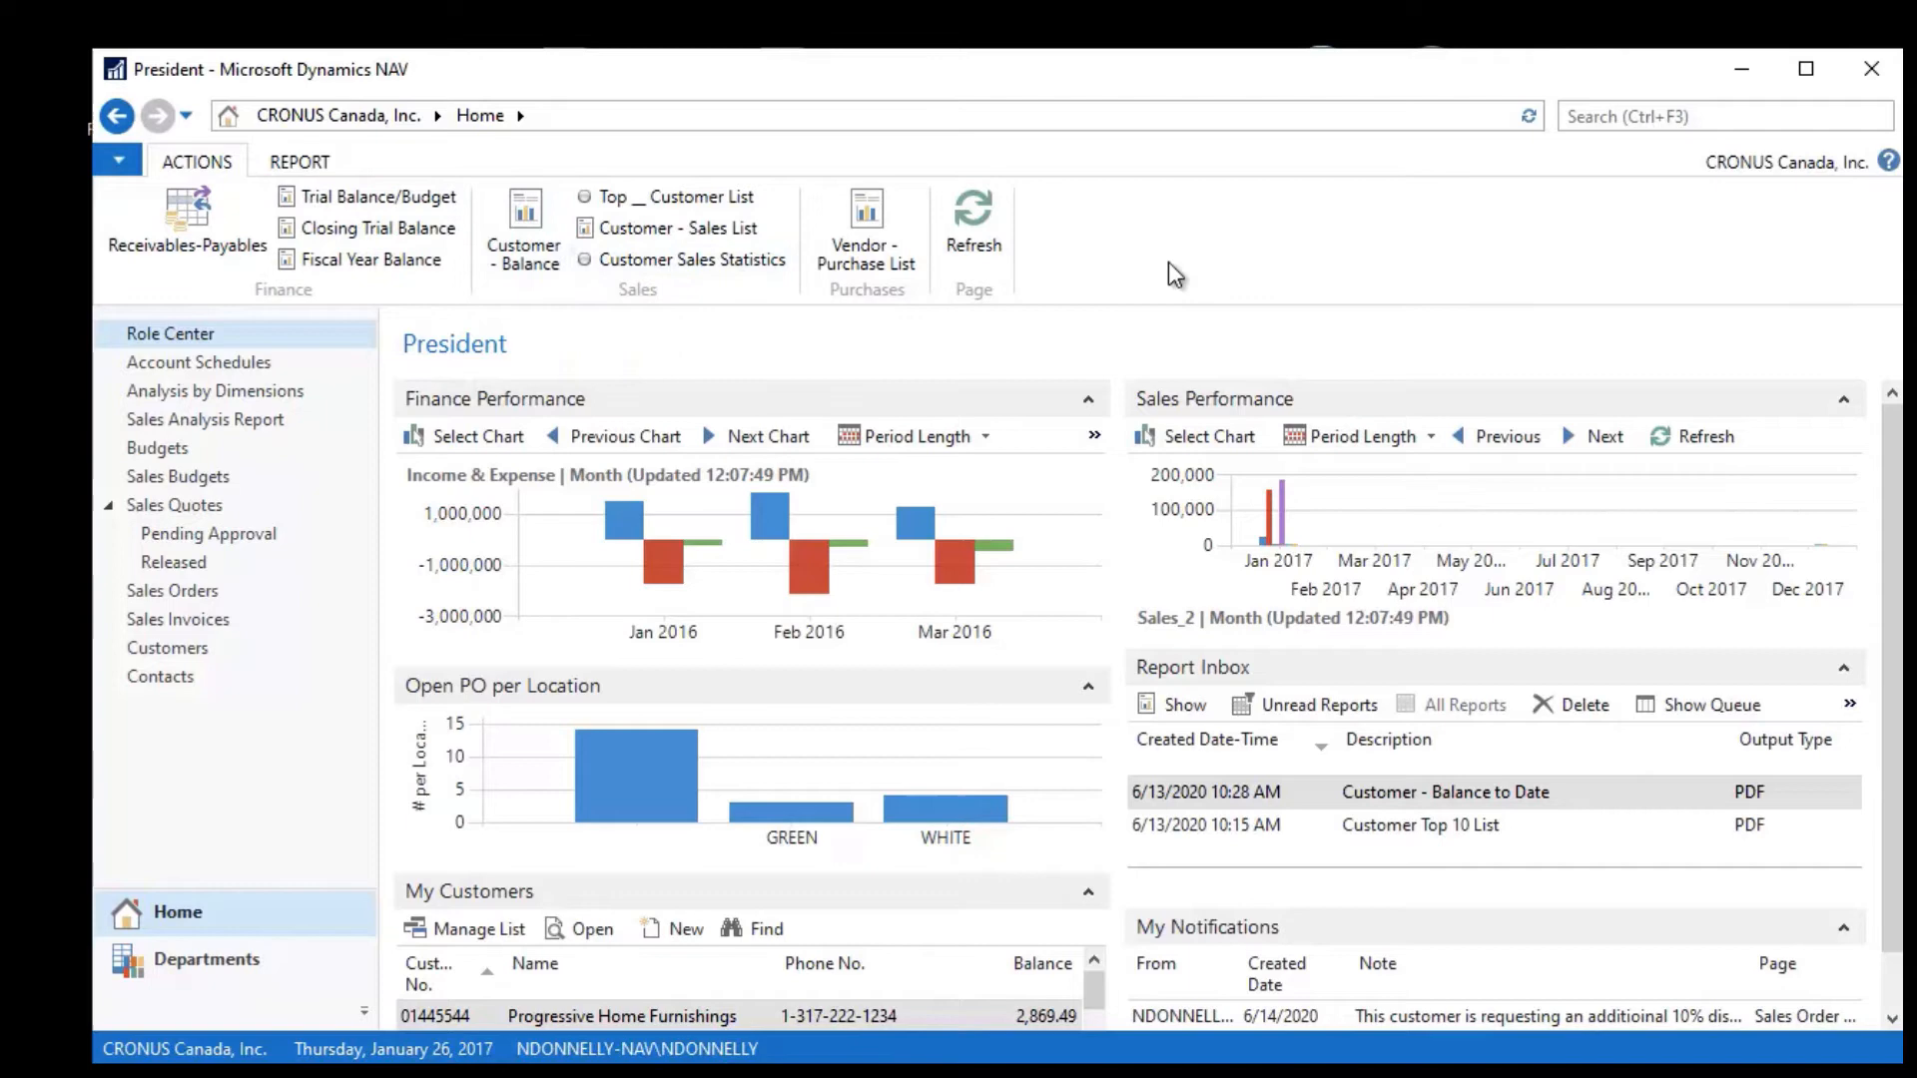
pyautogui.moveTo(1158, 231)
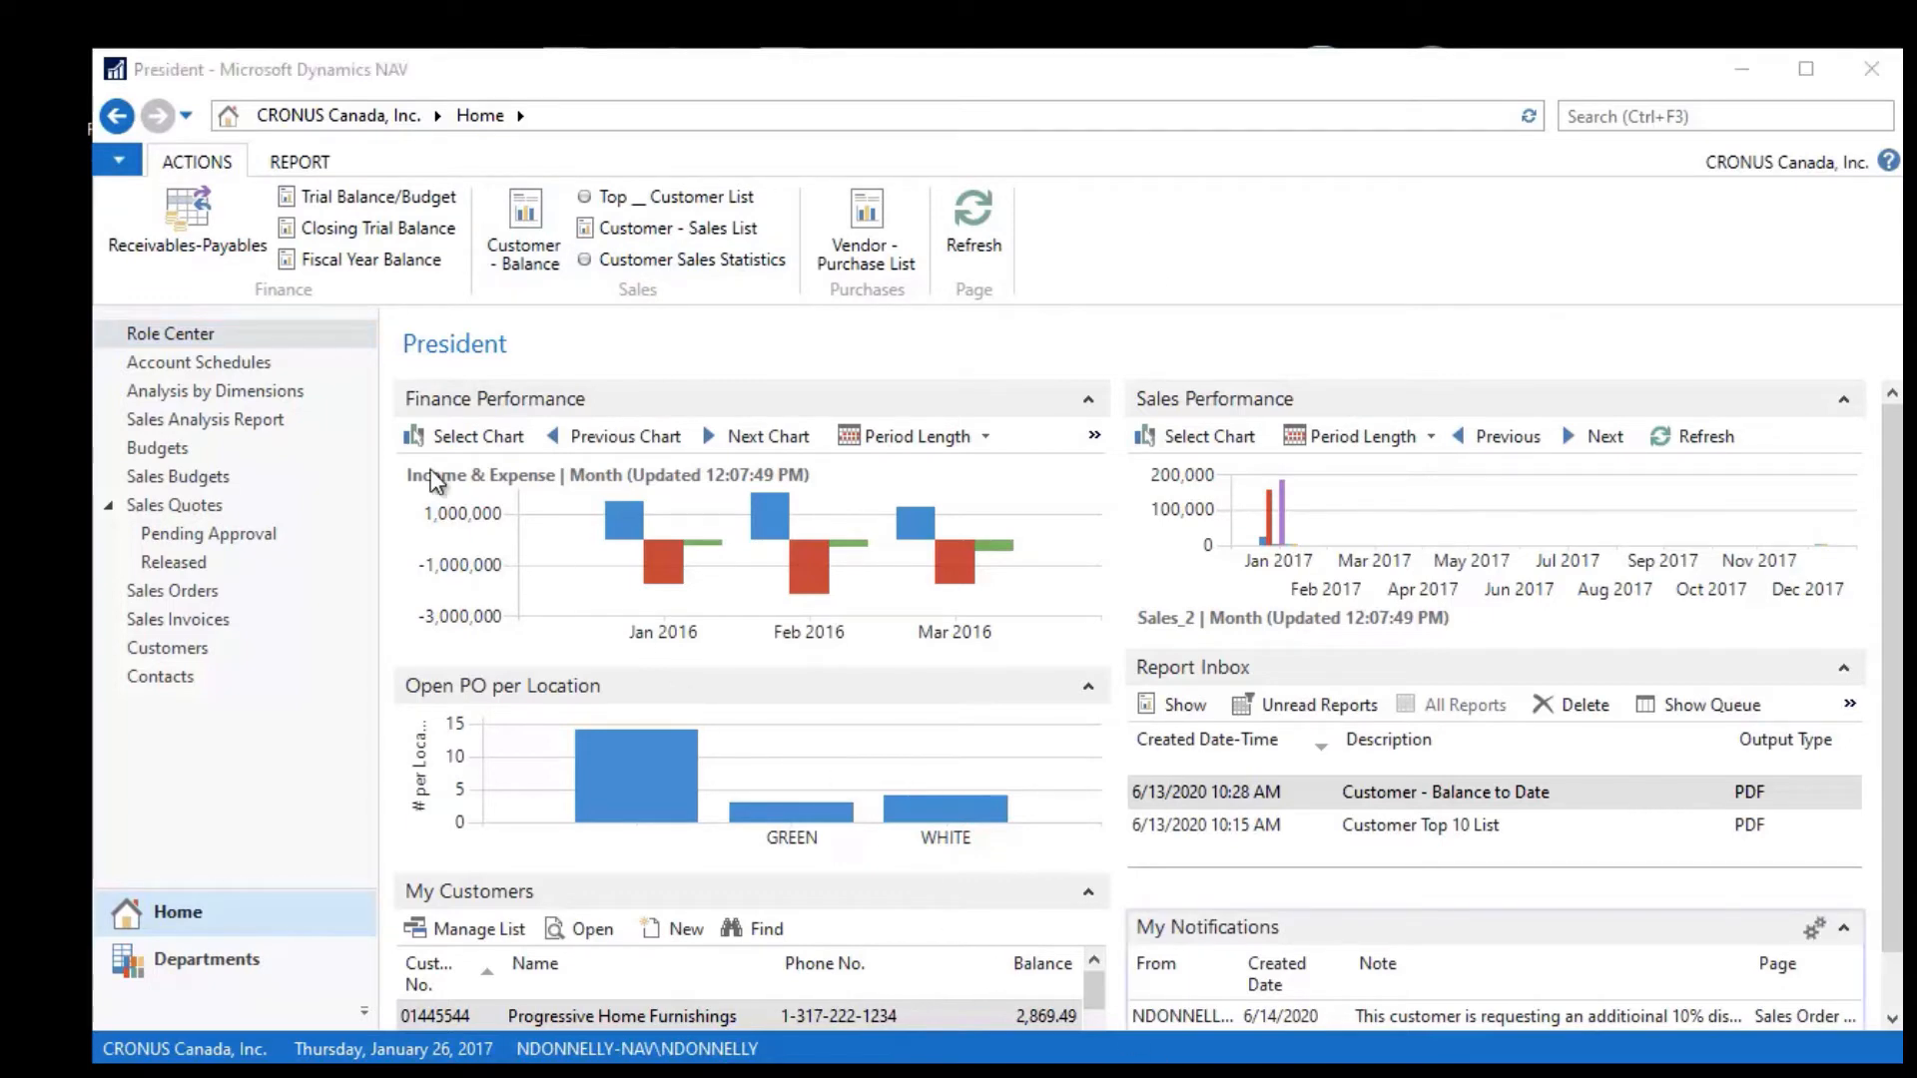
# Step: Bring up Customize Navigation Pane listing the Home and Departments buttons
pyautogui.click(116, 160)
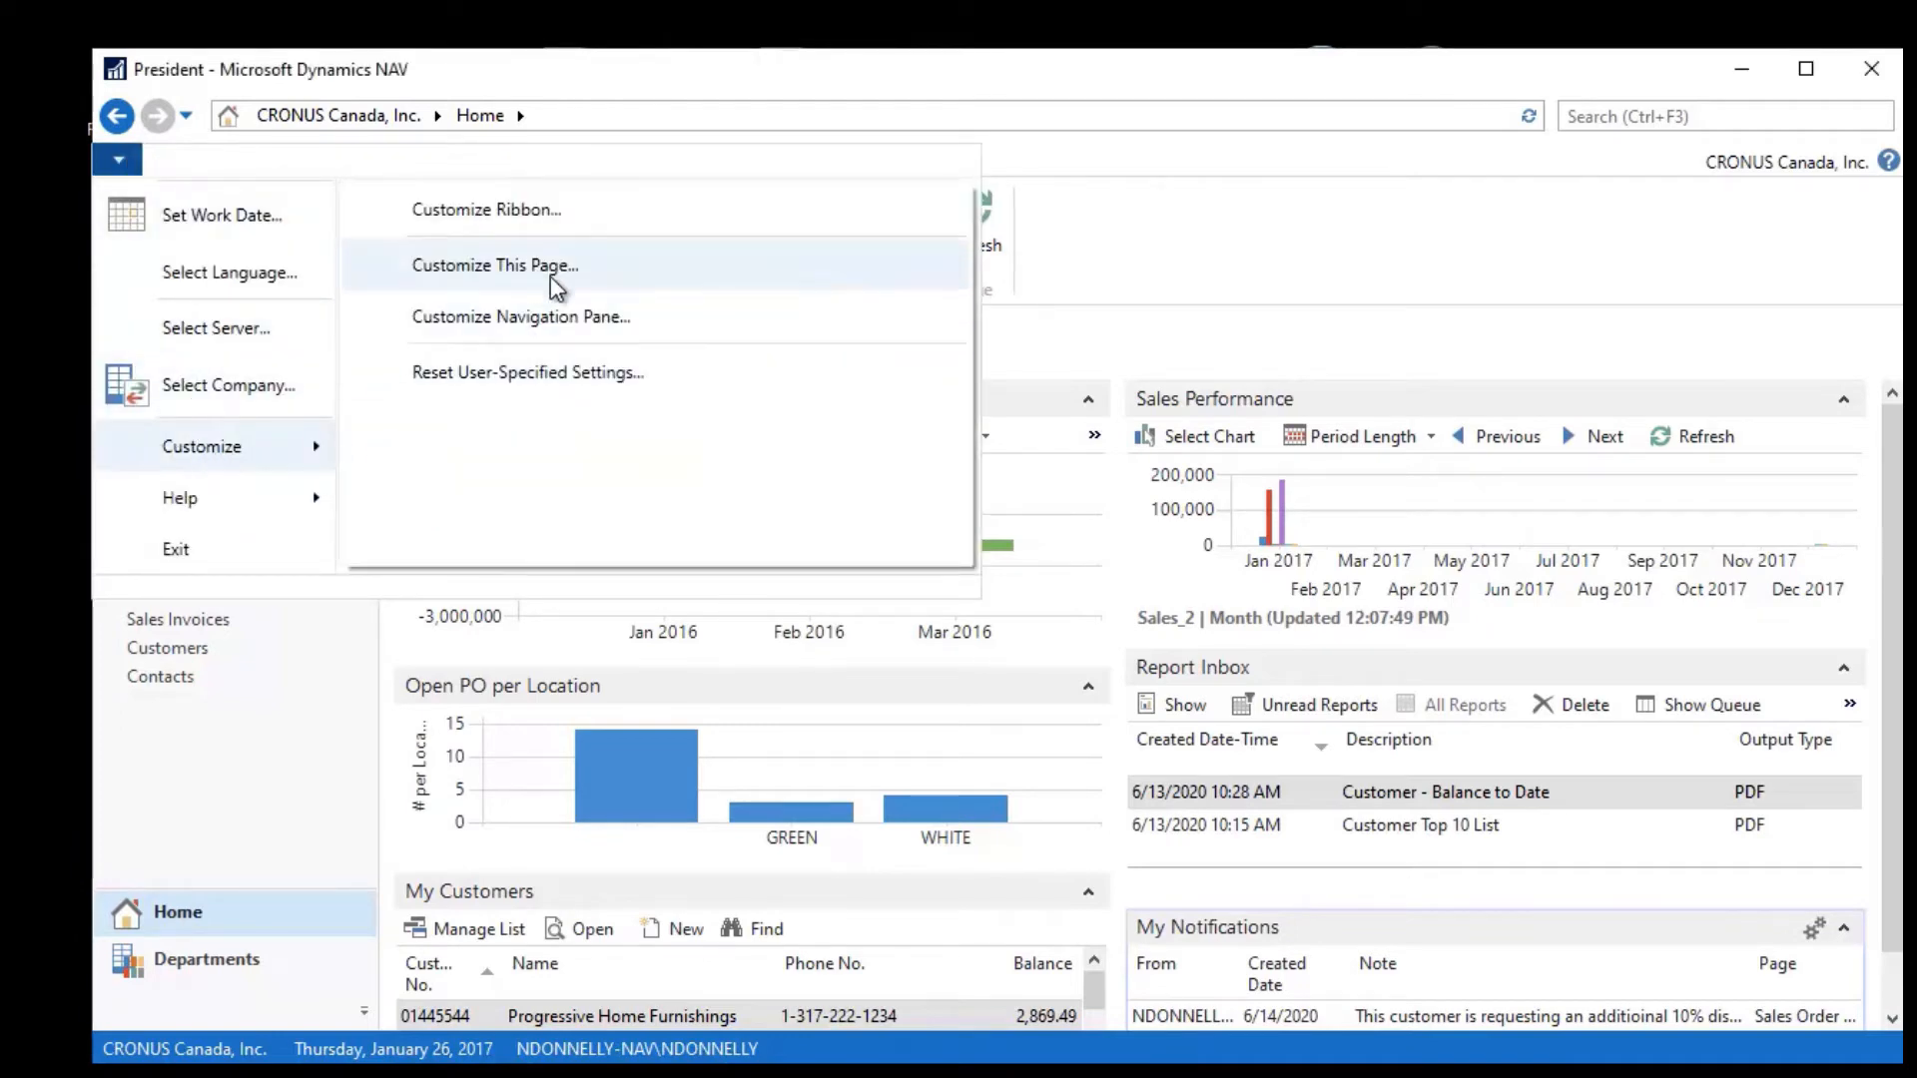
pyautogui.click(521, 315)
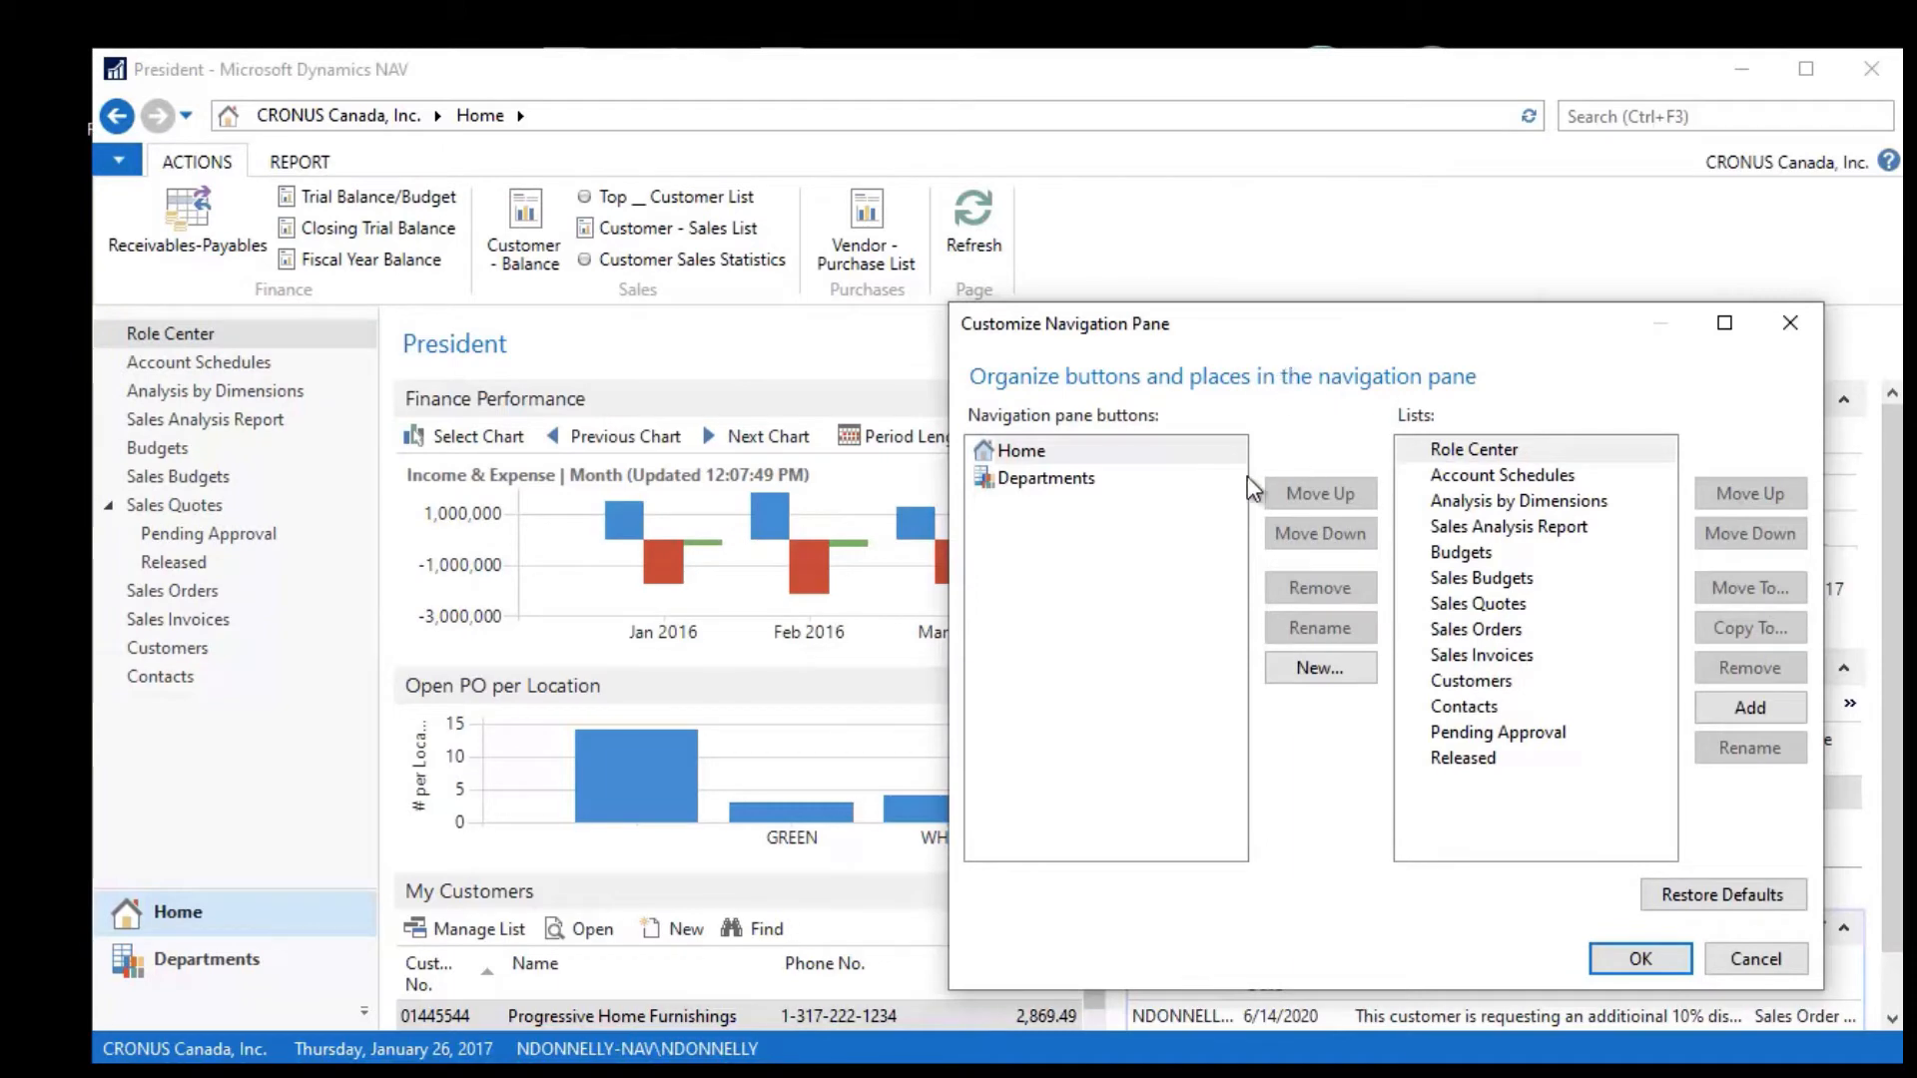
pyautogui.moveTo(1495, 459)
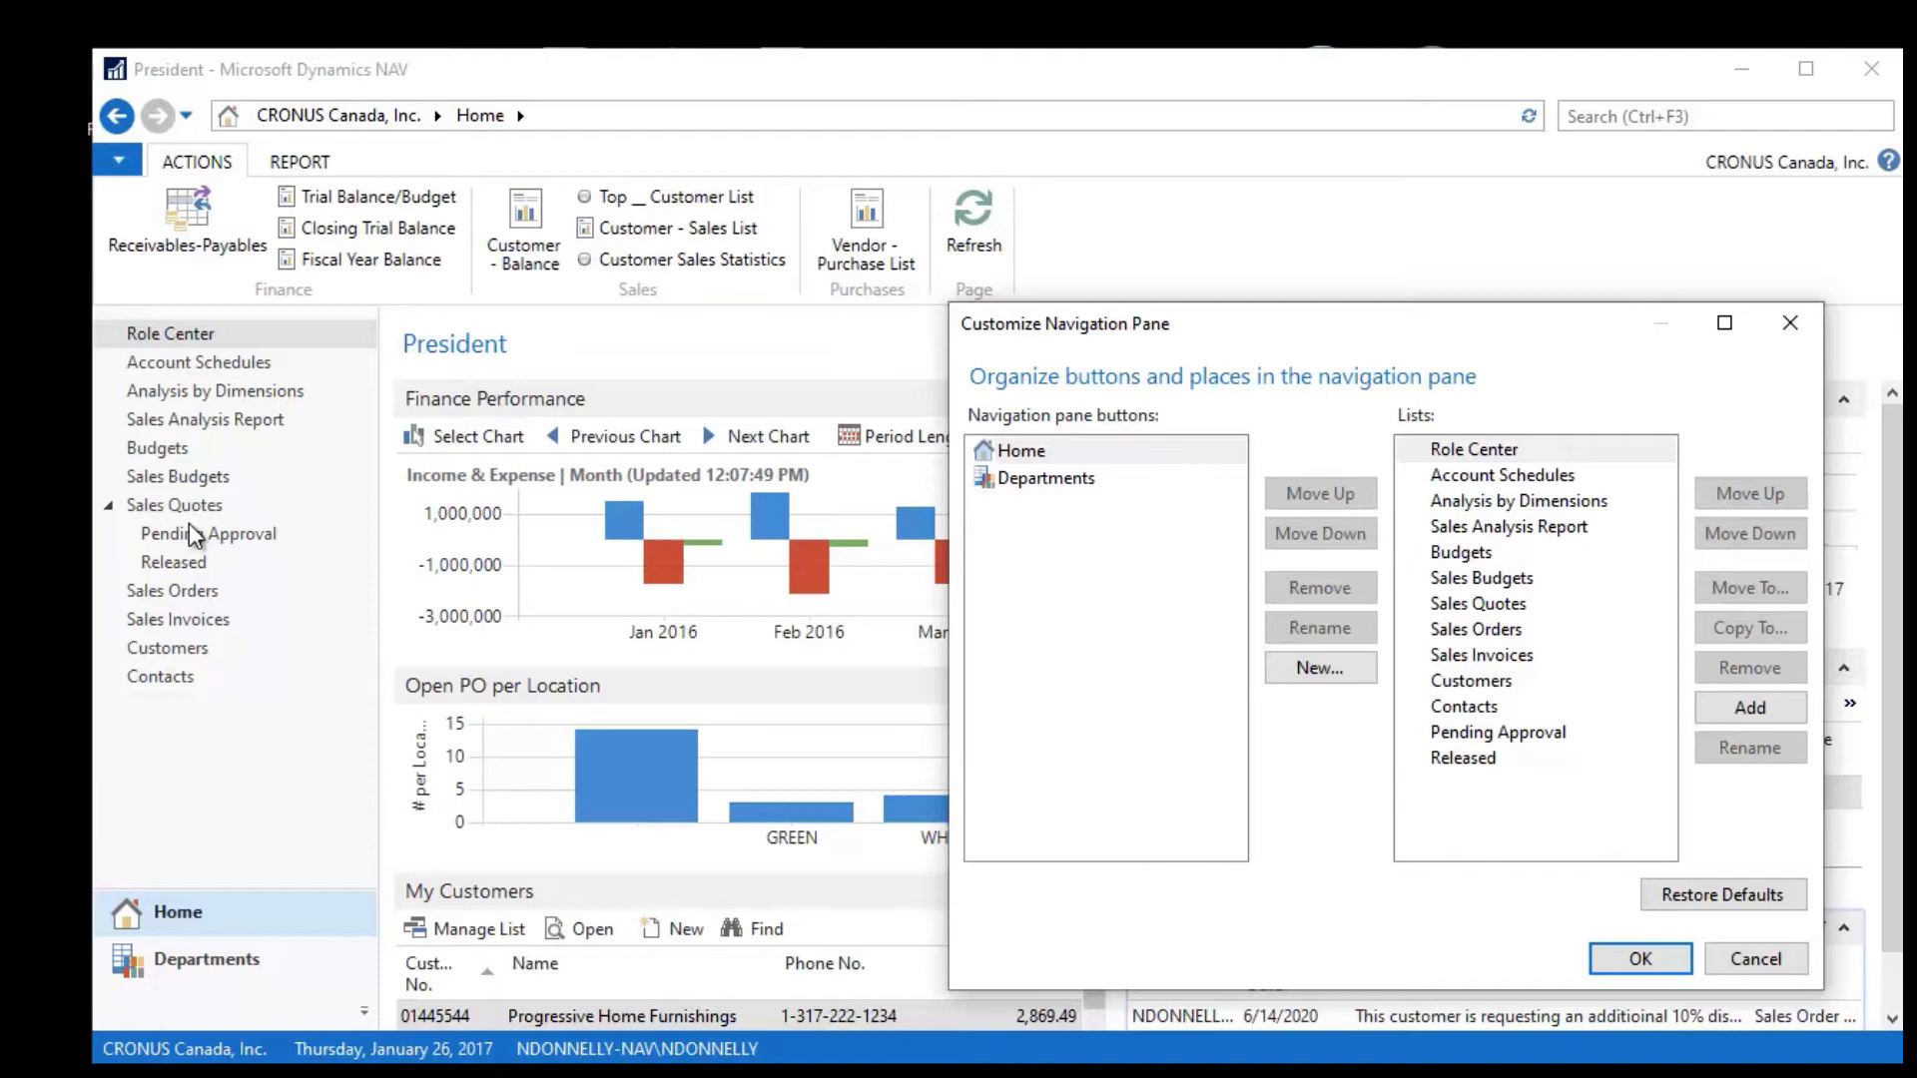
pyautogui.moveTo(190, 697)
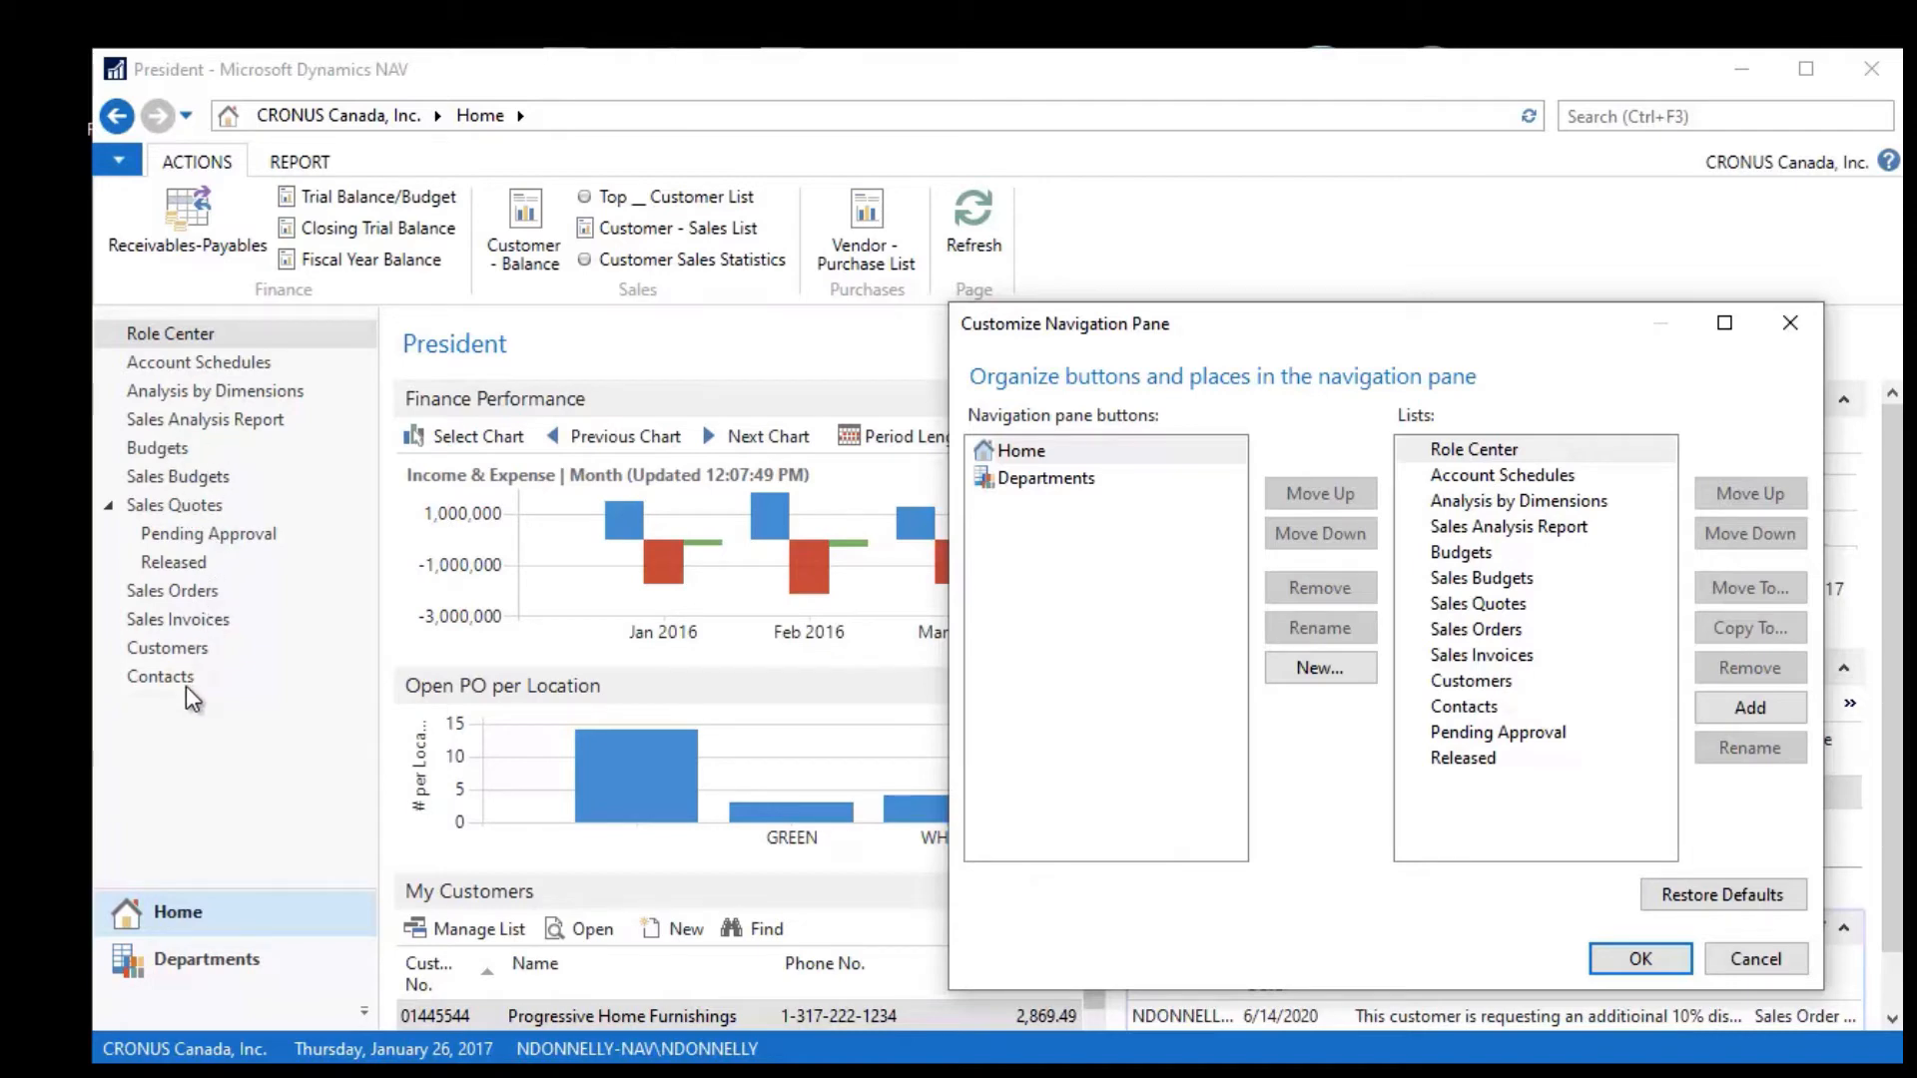
pyautogui.moveTo(185, 569)
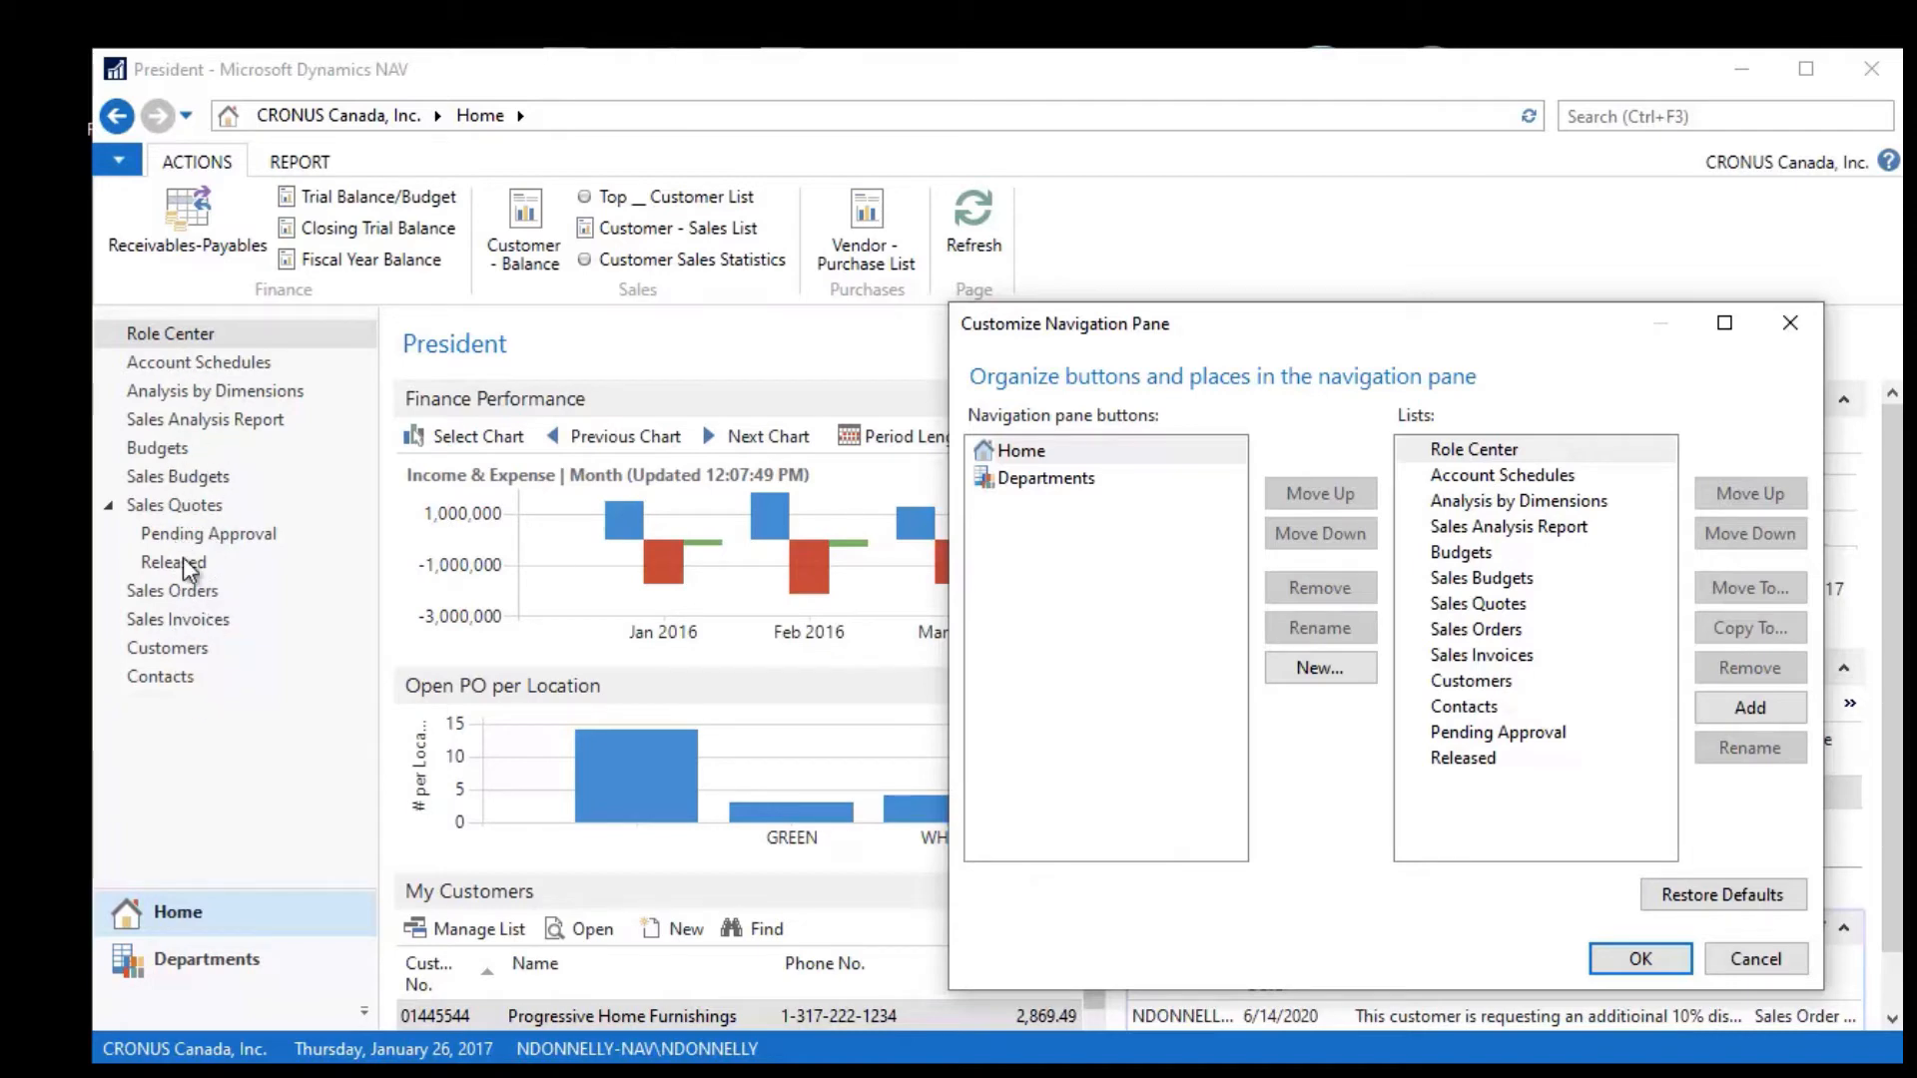
pyautogui.moveTo(186, 710)
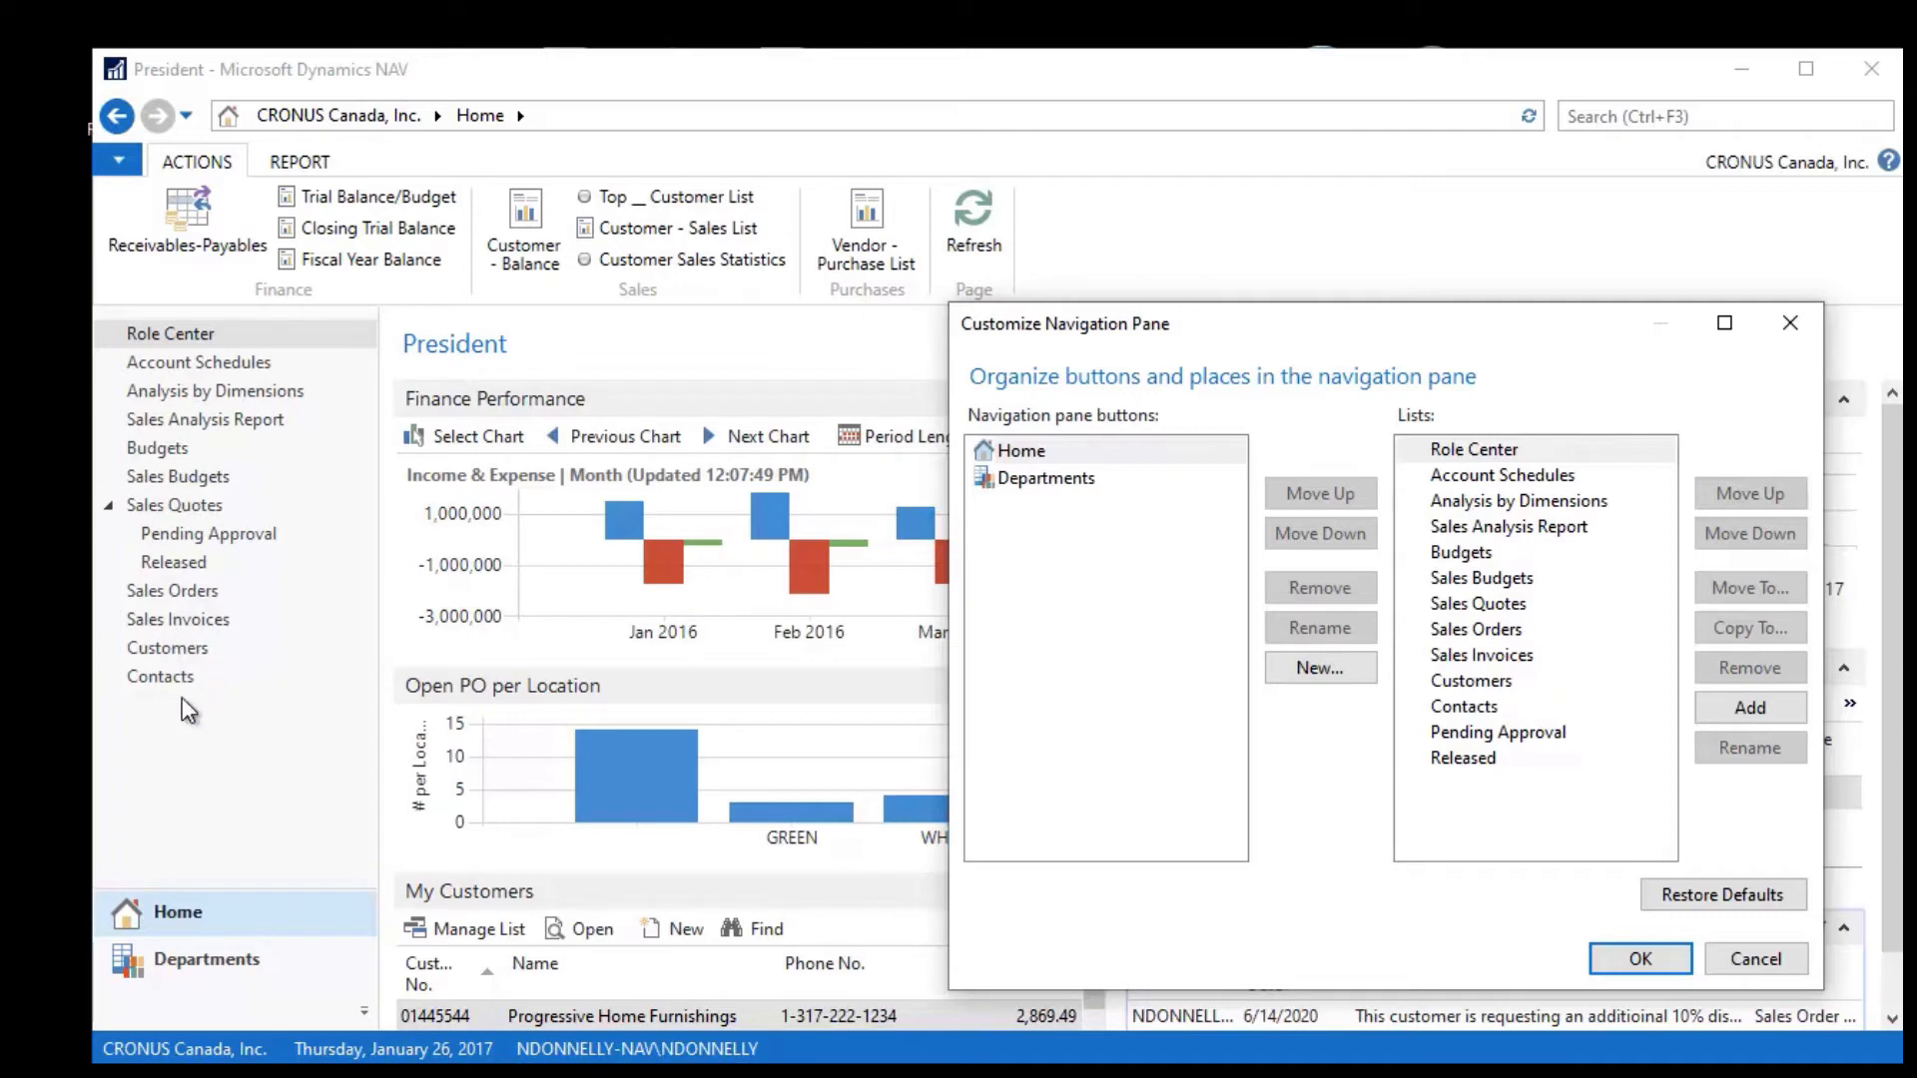
pyautogui.moveTo(1352, 484)
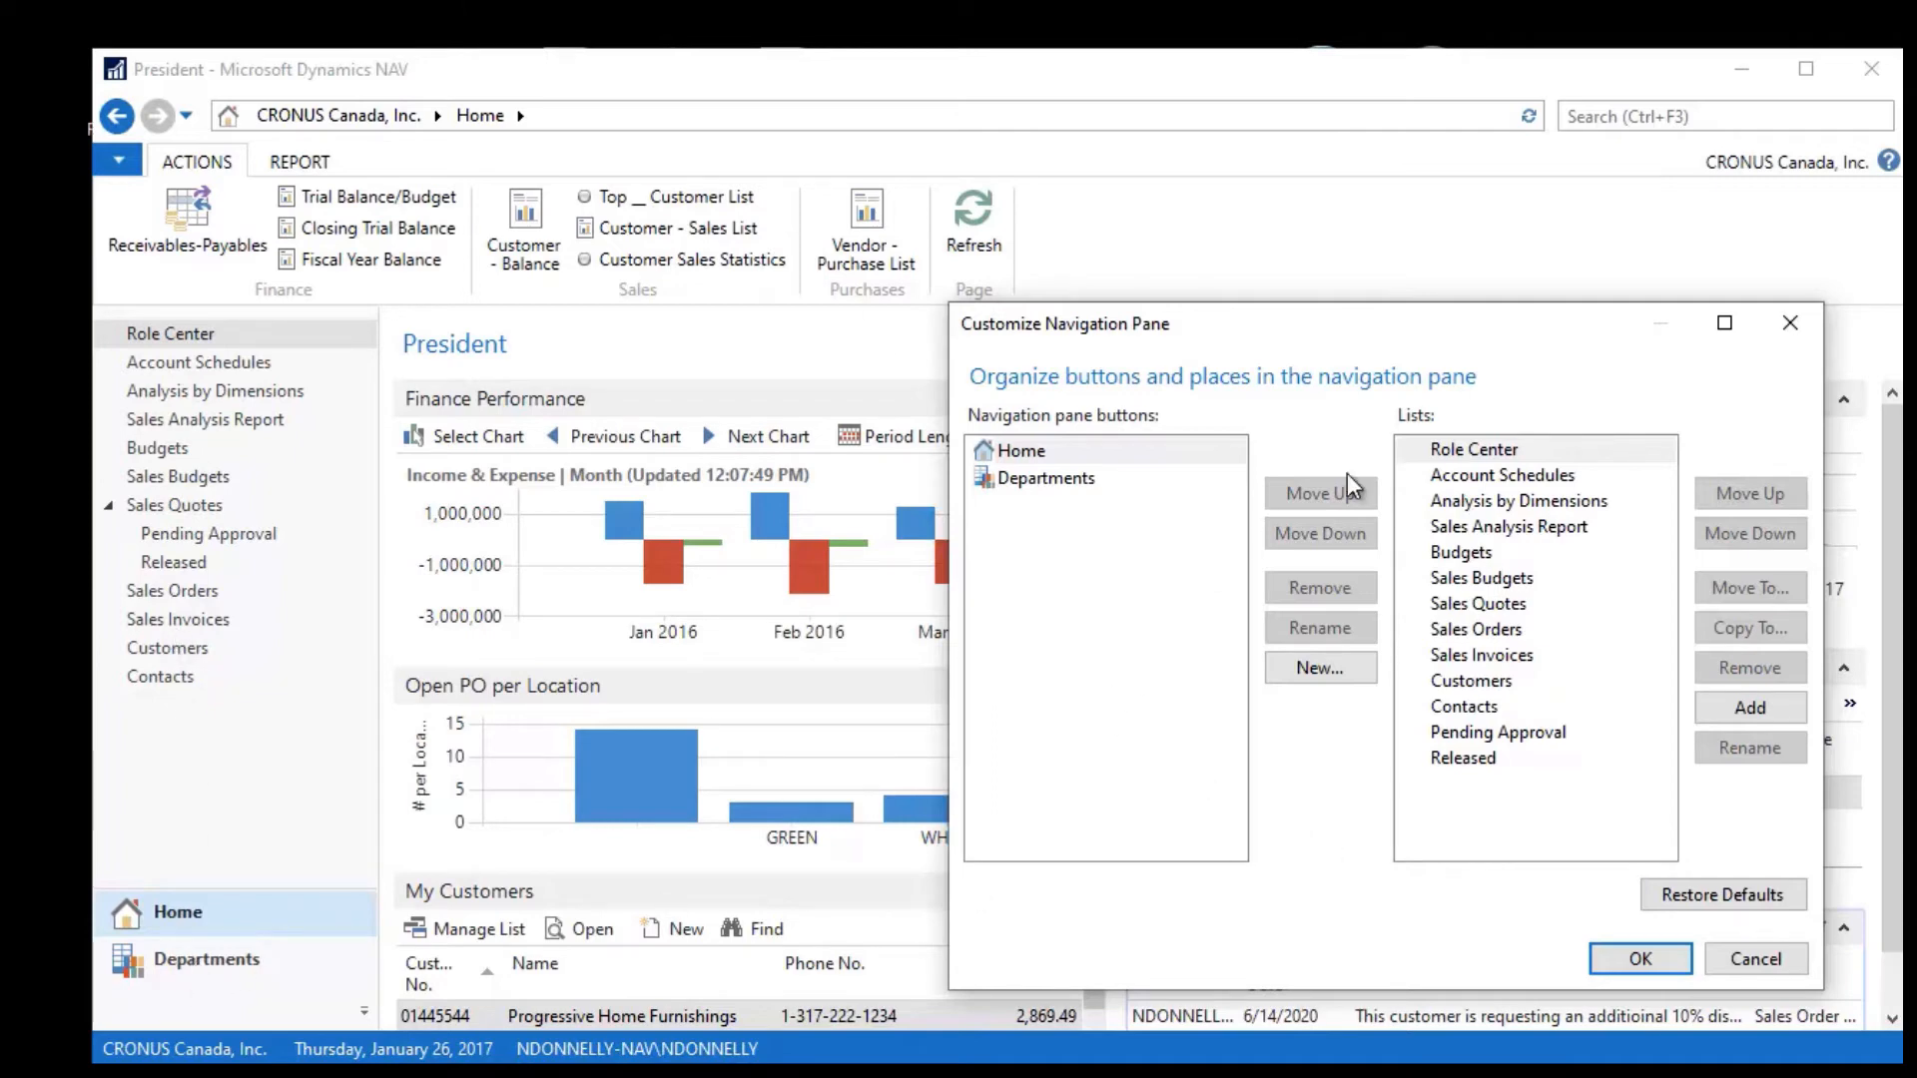
pyautogui.moveTo(1052, 495)
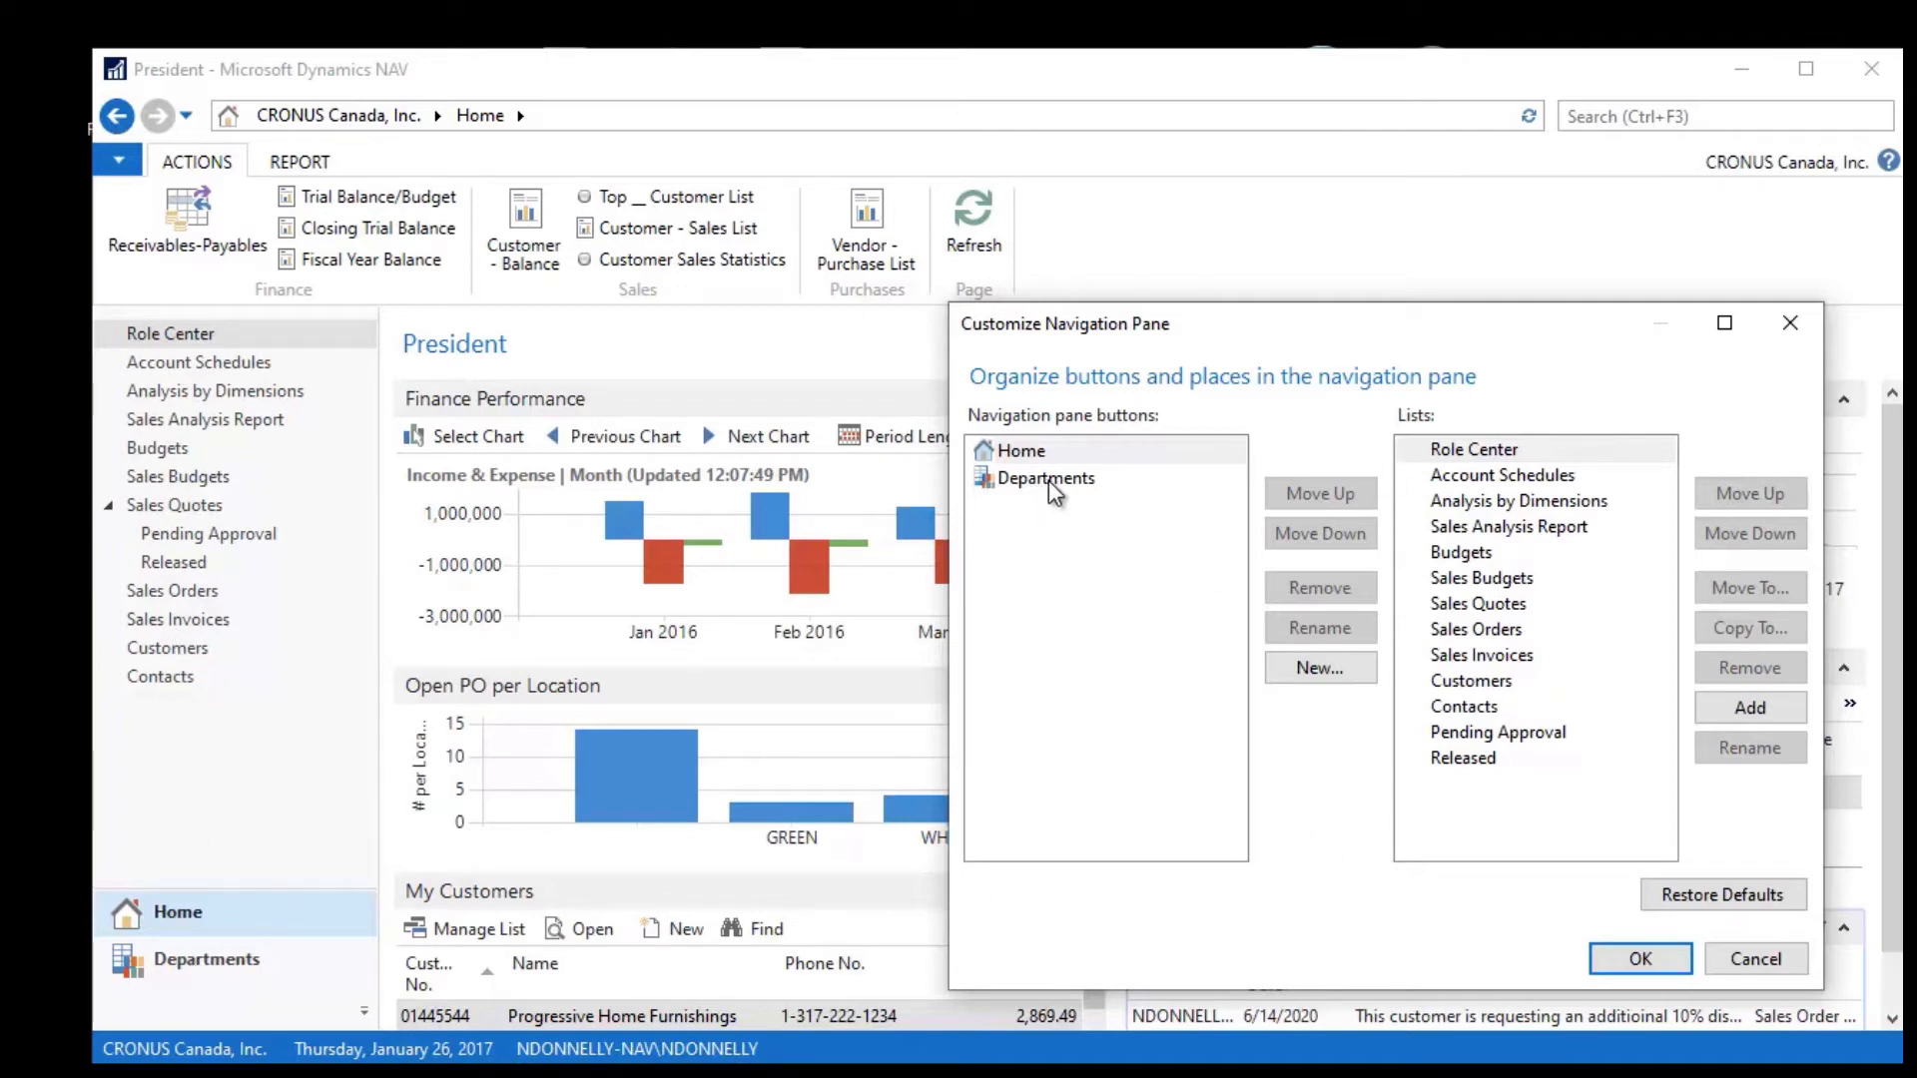
# Step: Show the Departments lists, expanding Financial Management and Intercompany Posting
pyautogui.click(1044, 477)
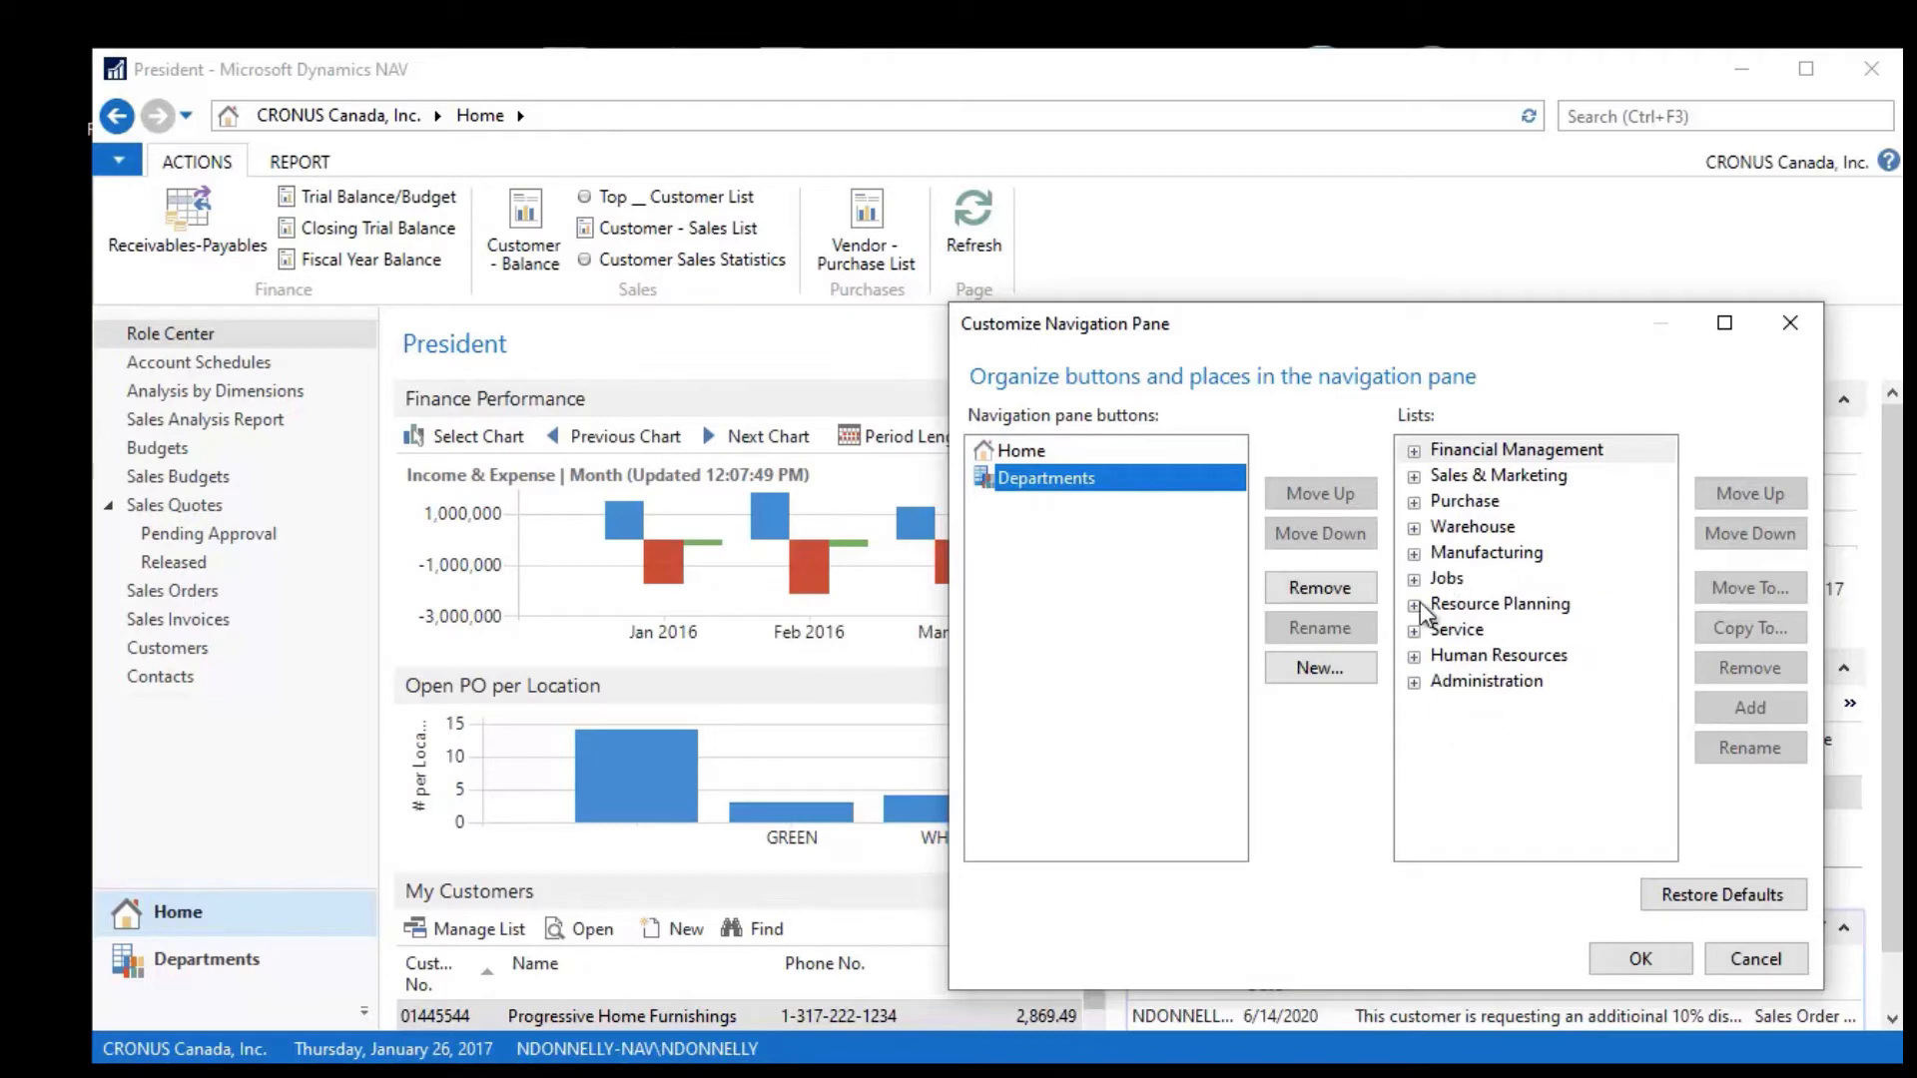
pyautogui.moveTo(1415, 460)
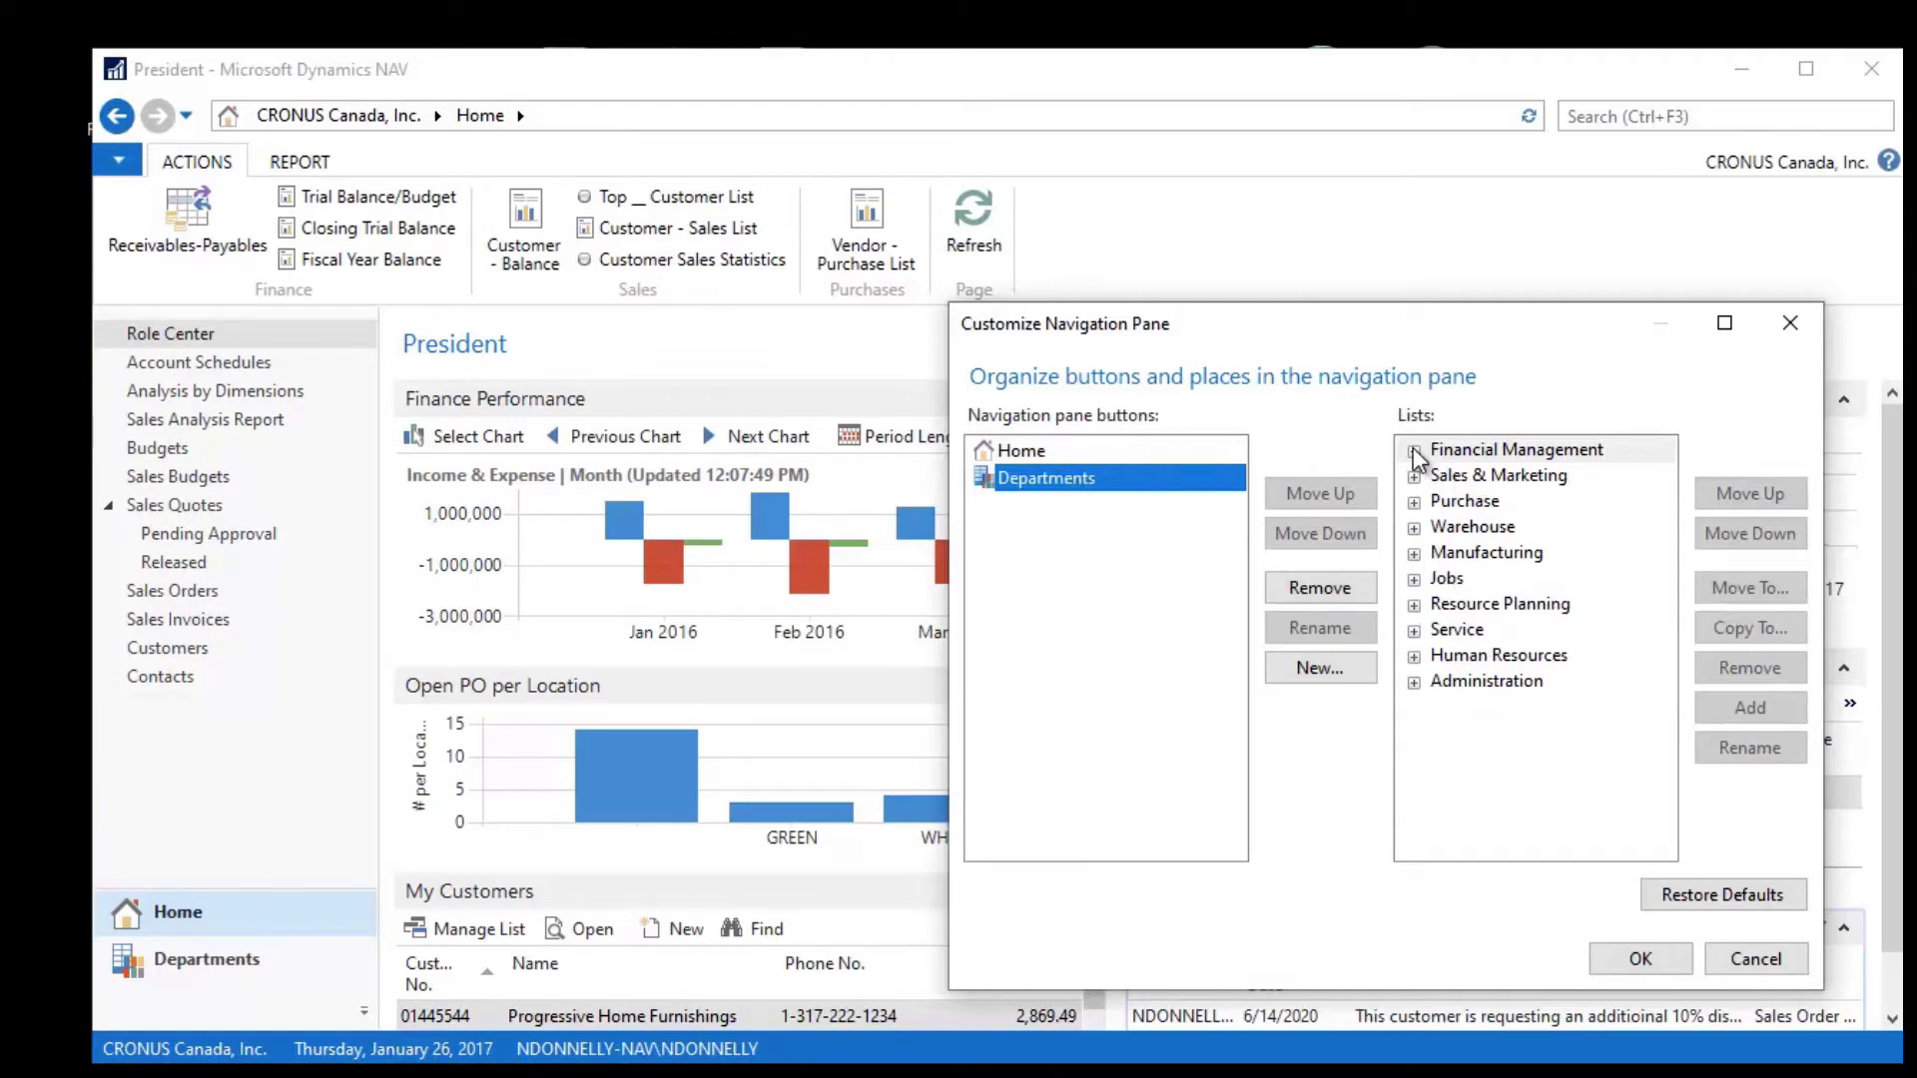
pyautogui.click(1413, 449)
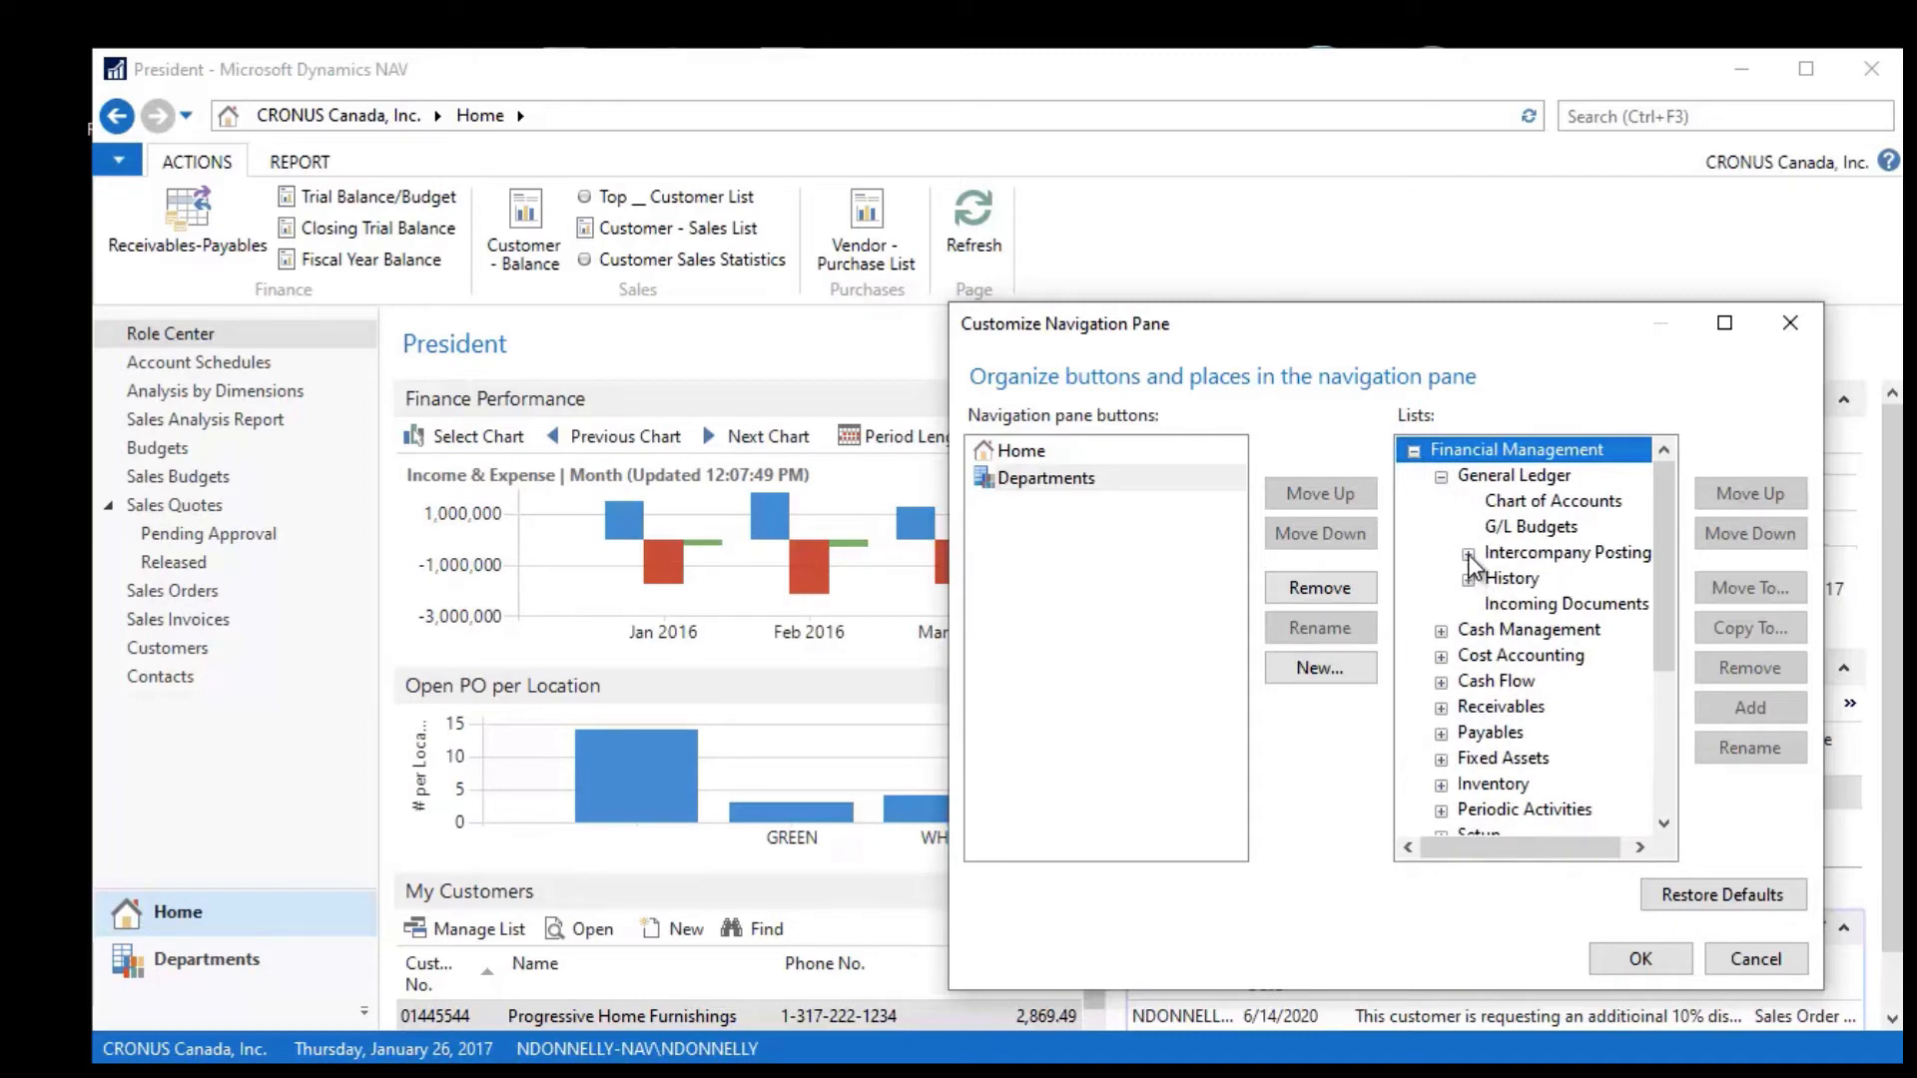
pyautogui.click(1470, 551)
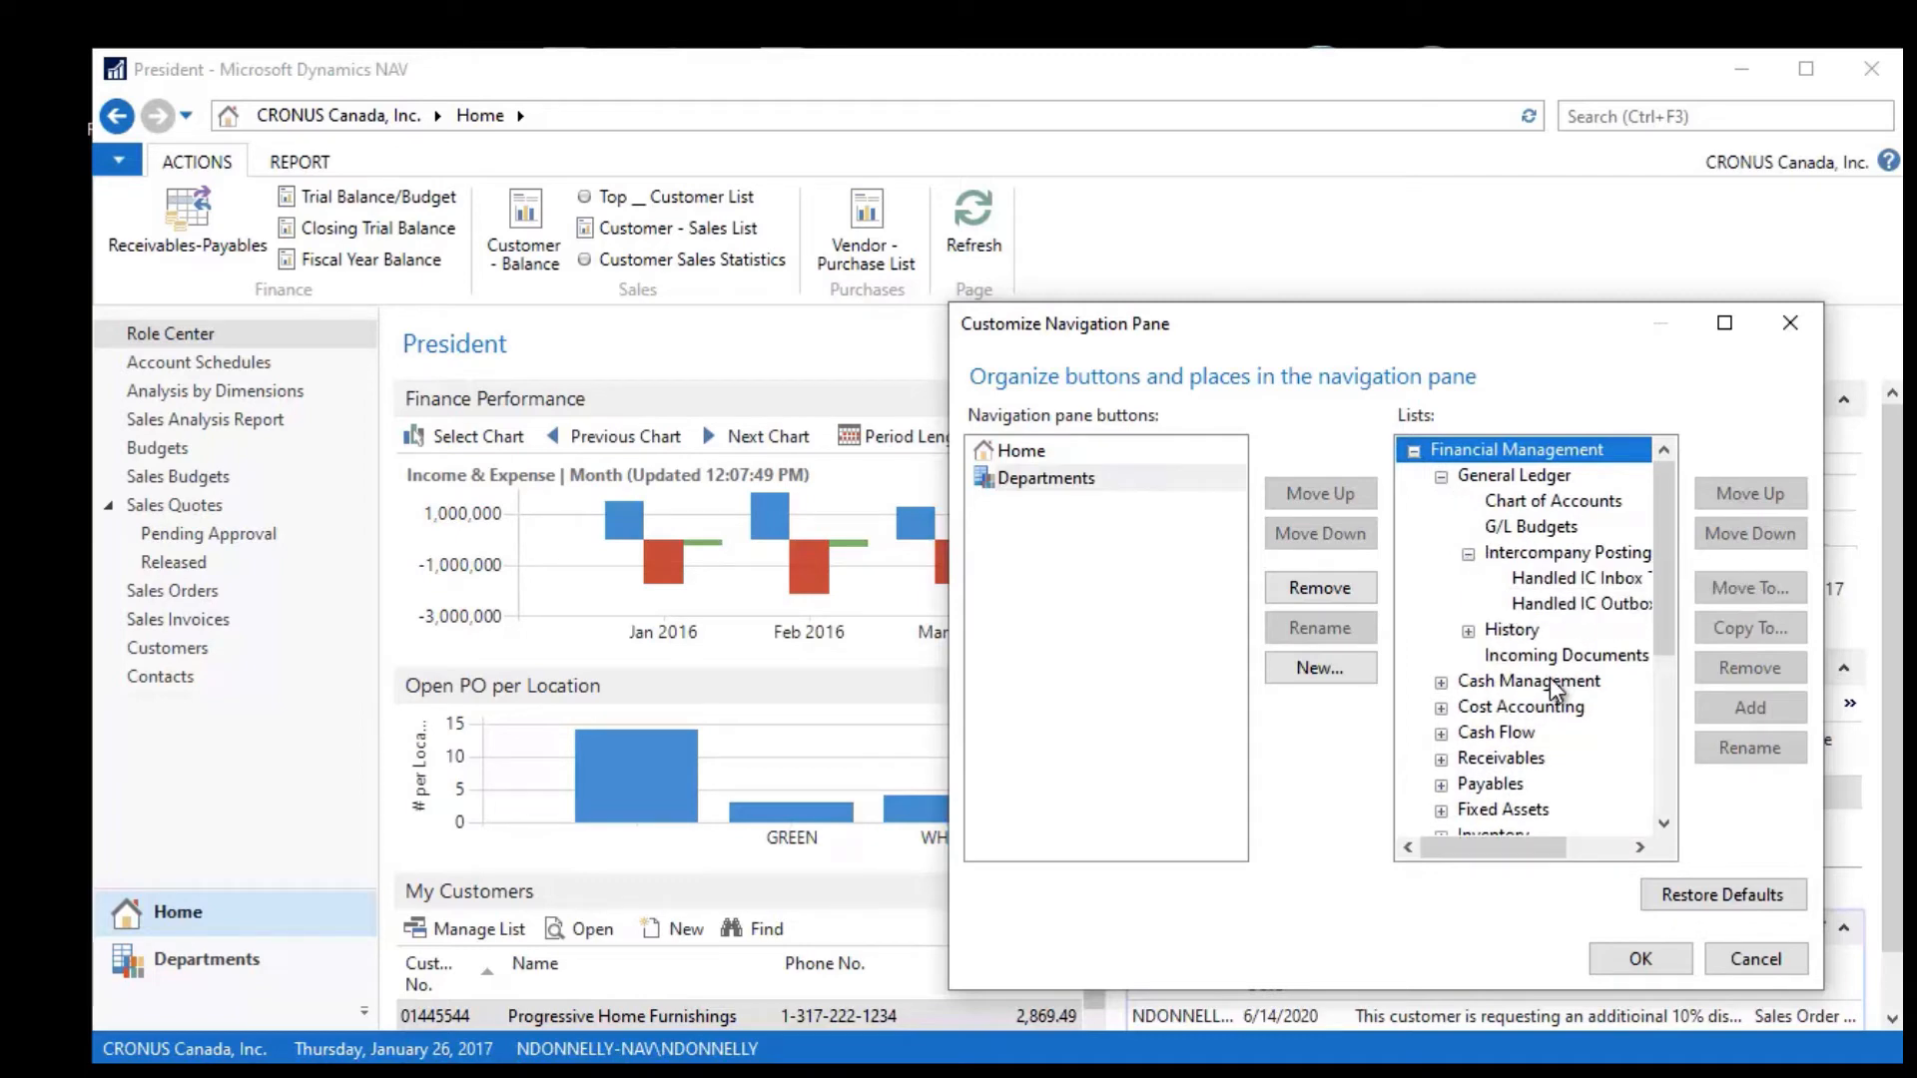
pyautogui.moveTo(1543, 670)
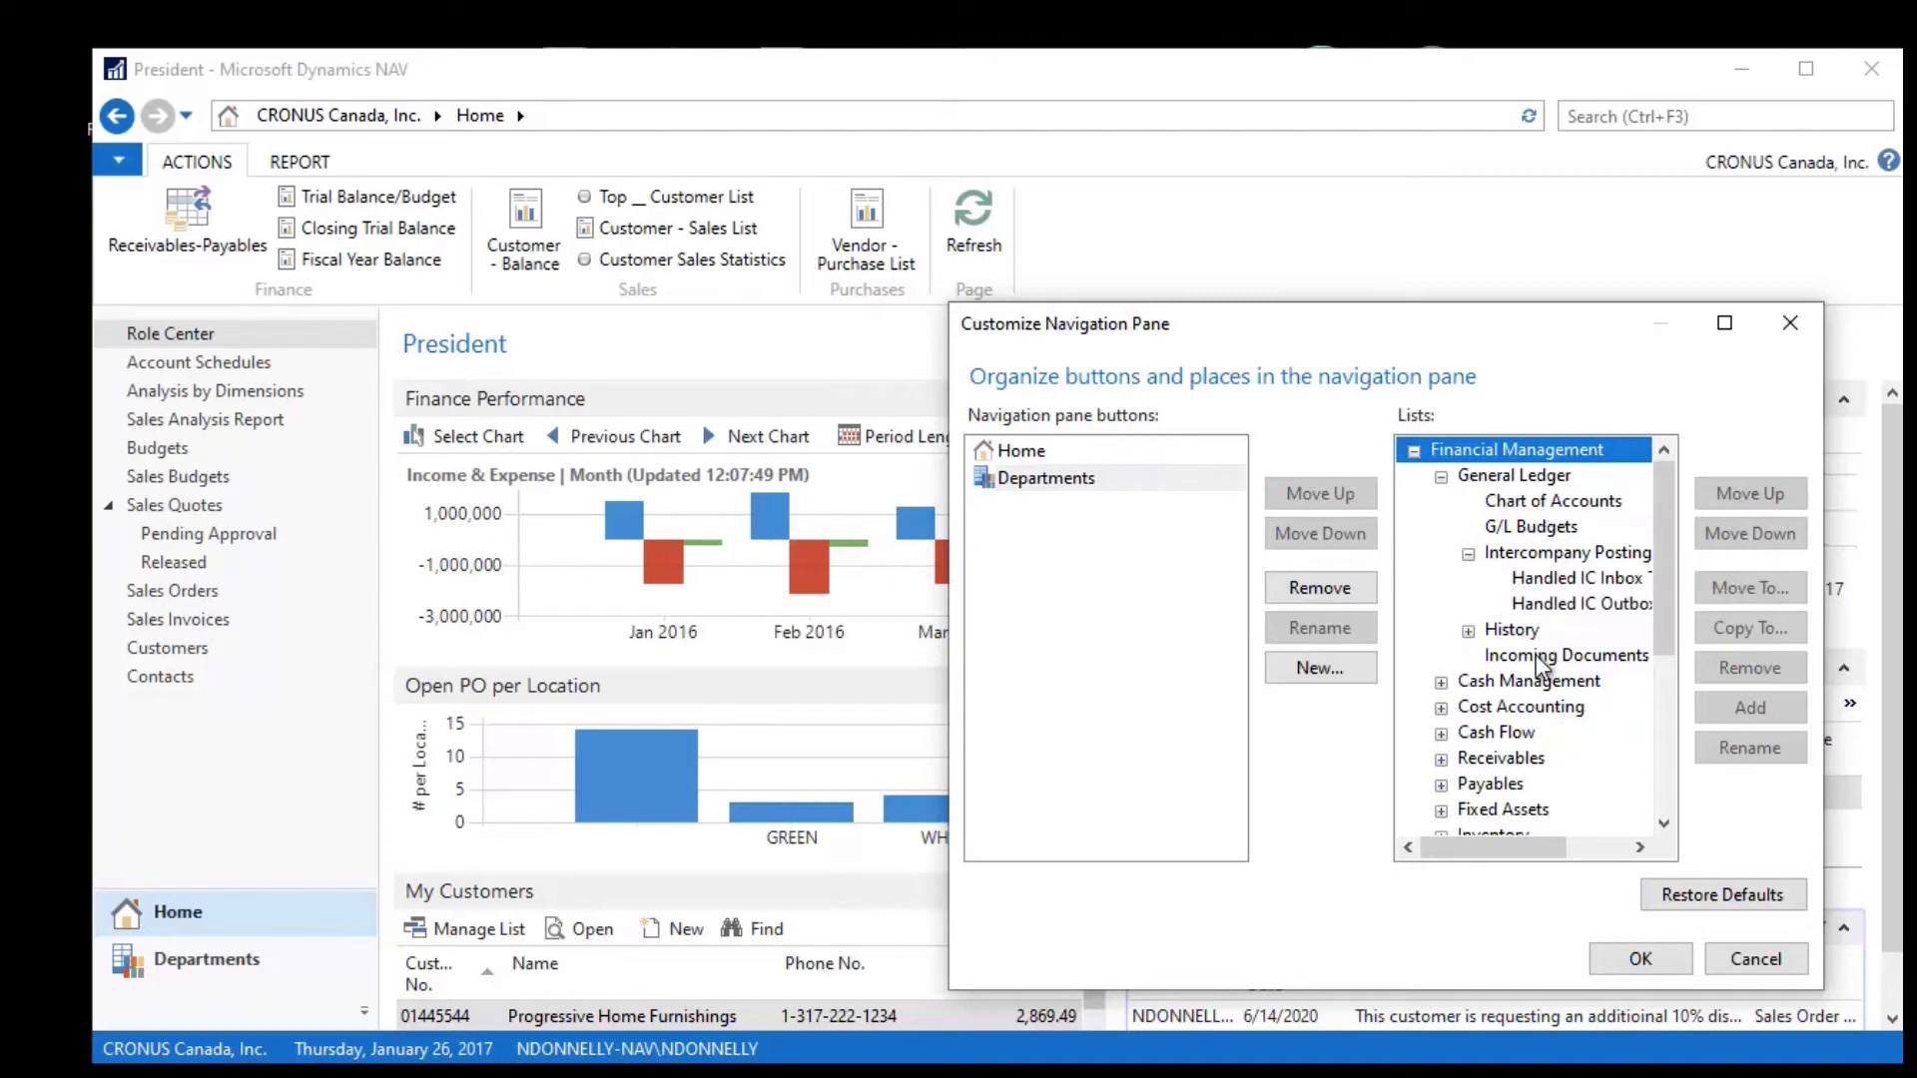
pyautogui.moveTo(1513, 485)
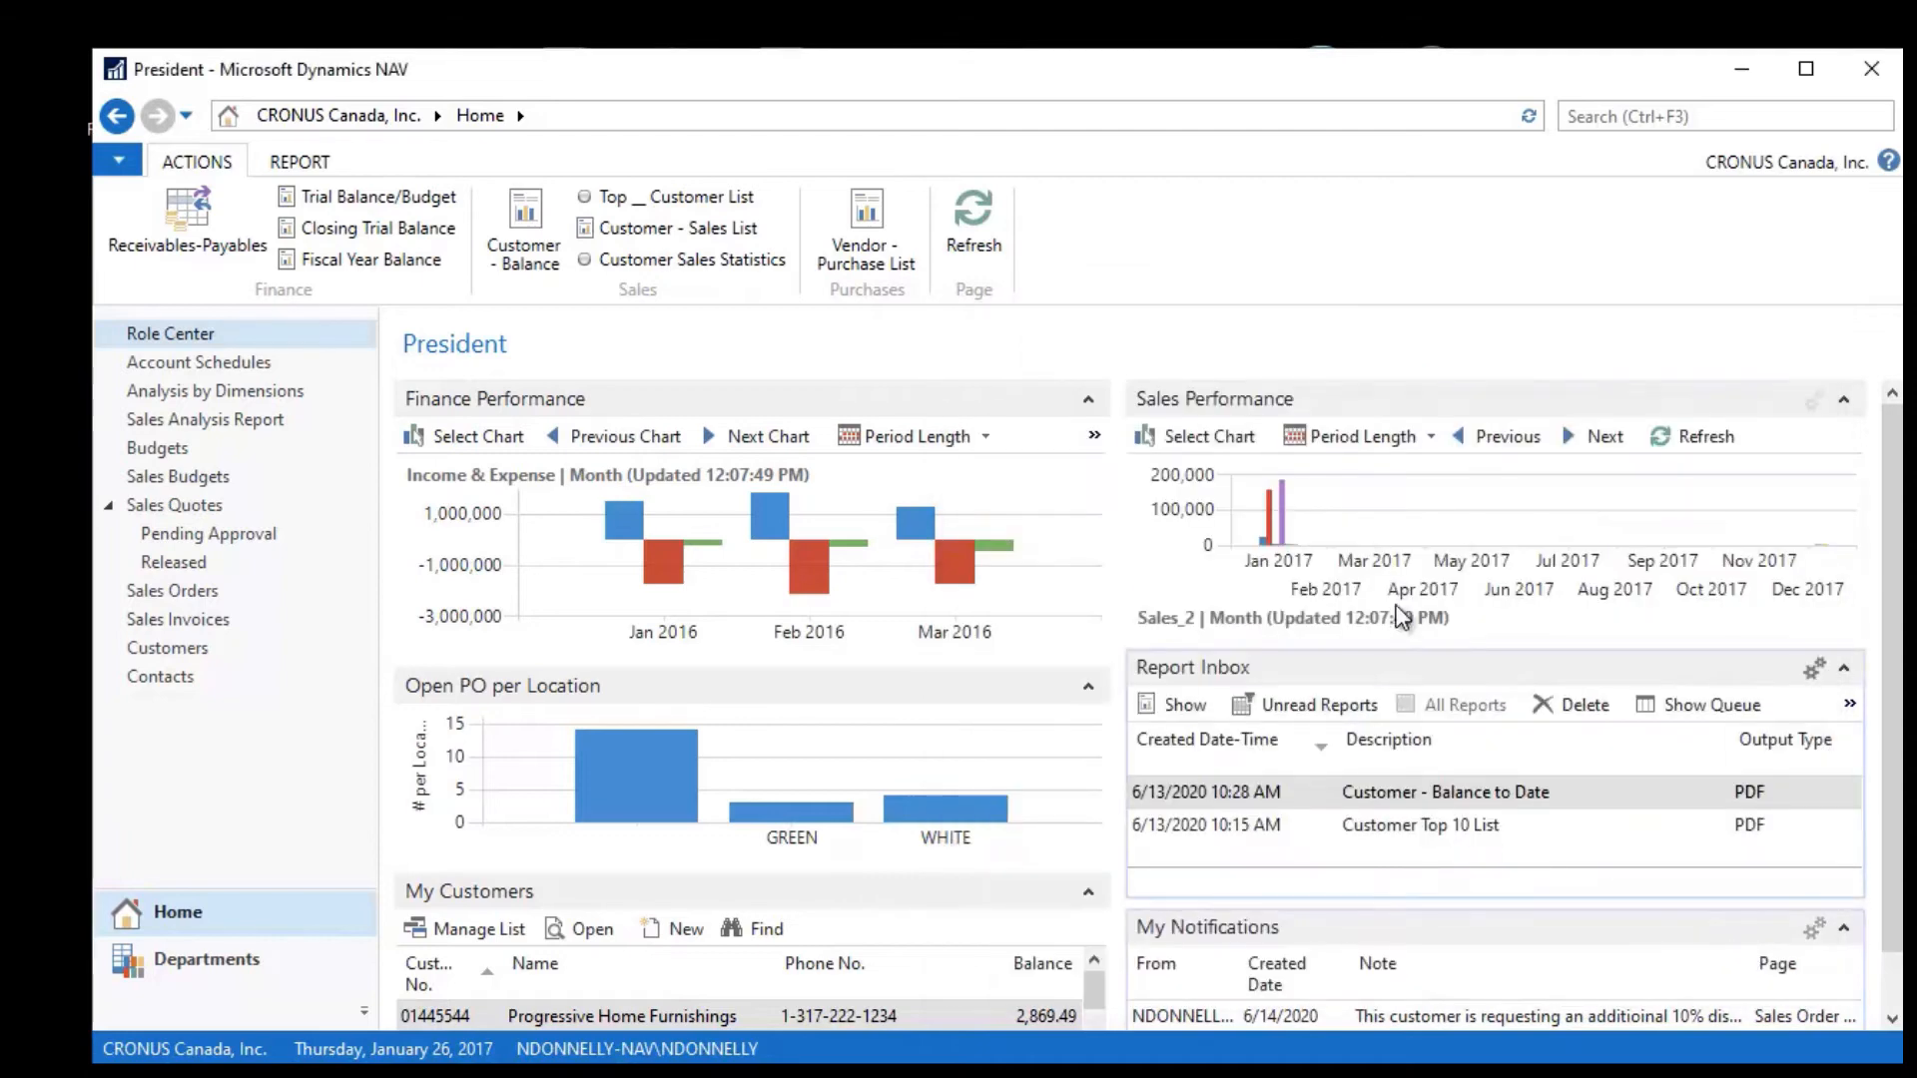
# Step: Visit the General Ledger page under Financial Management in the Departments area
pyautogui.click(206, 960)
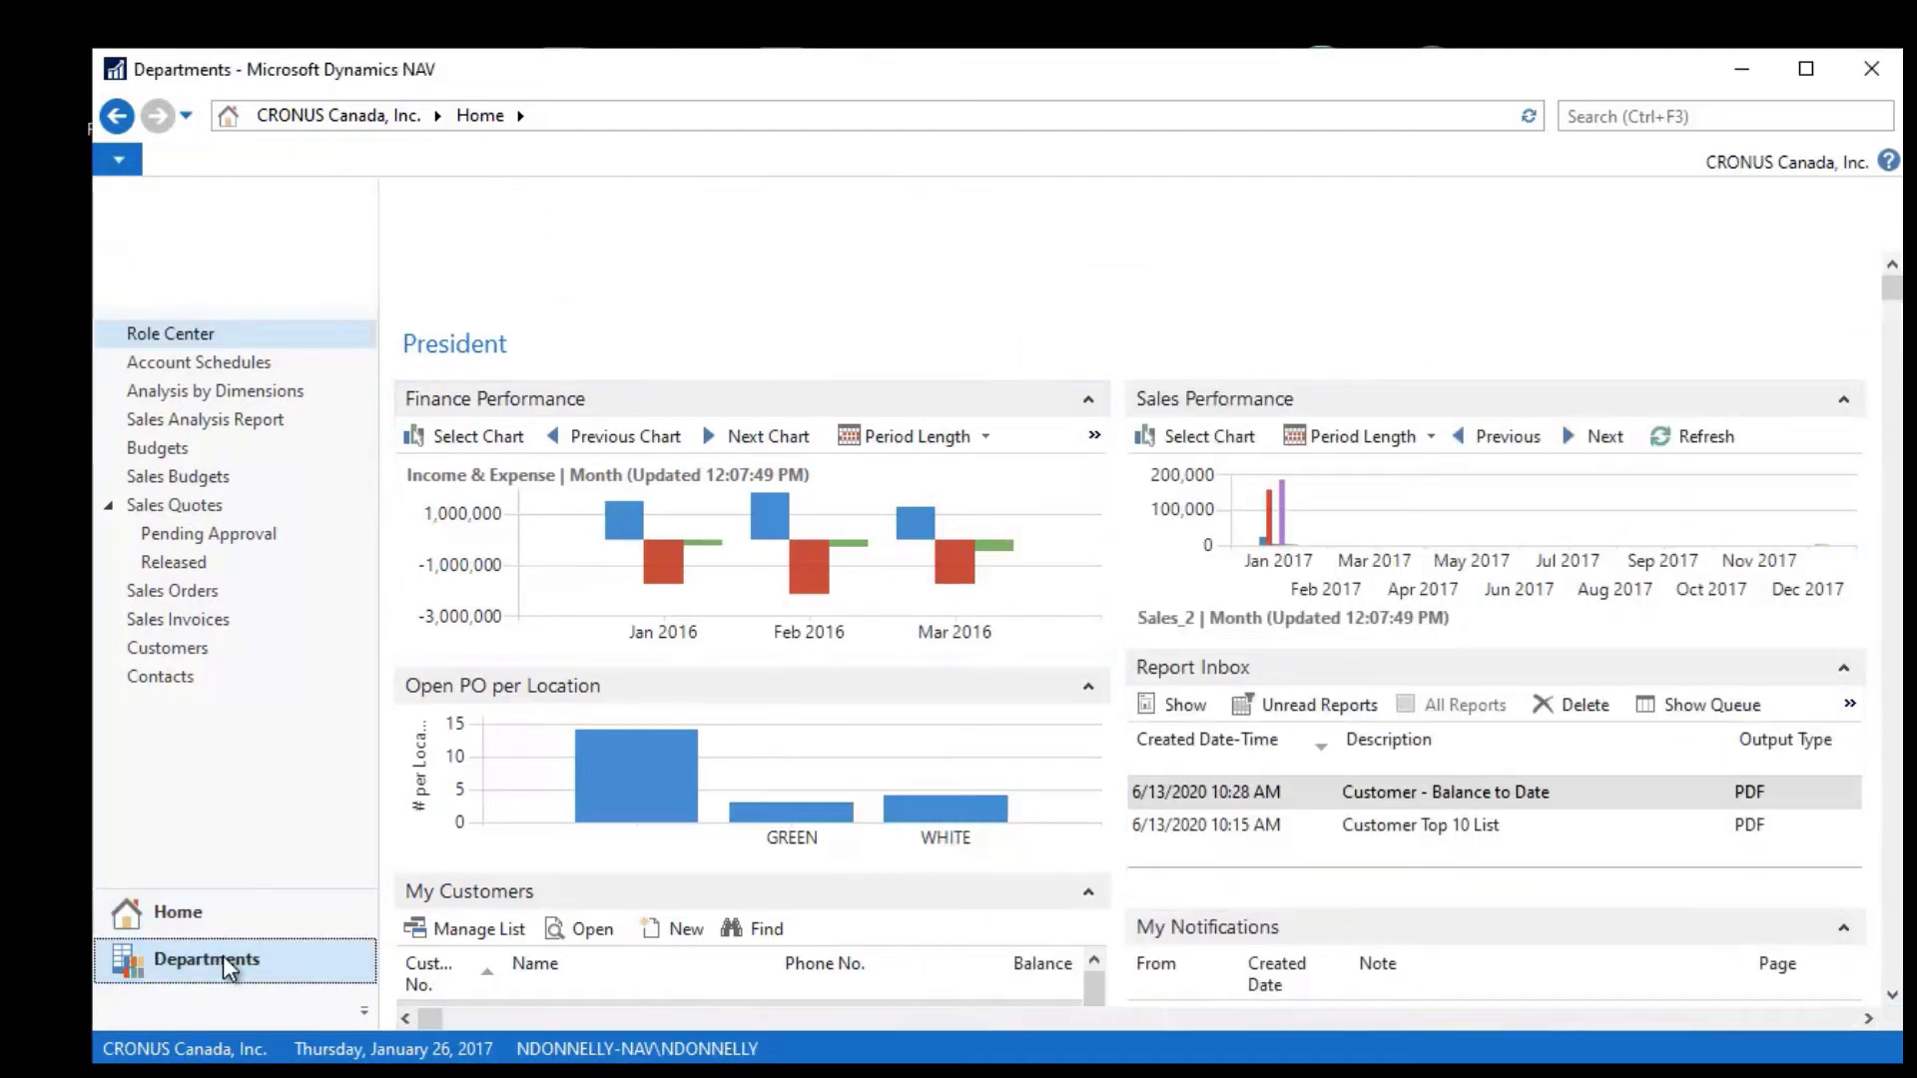
pyautogui.click(206, 958)
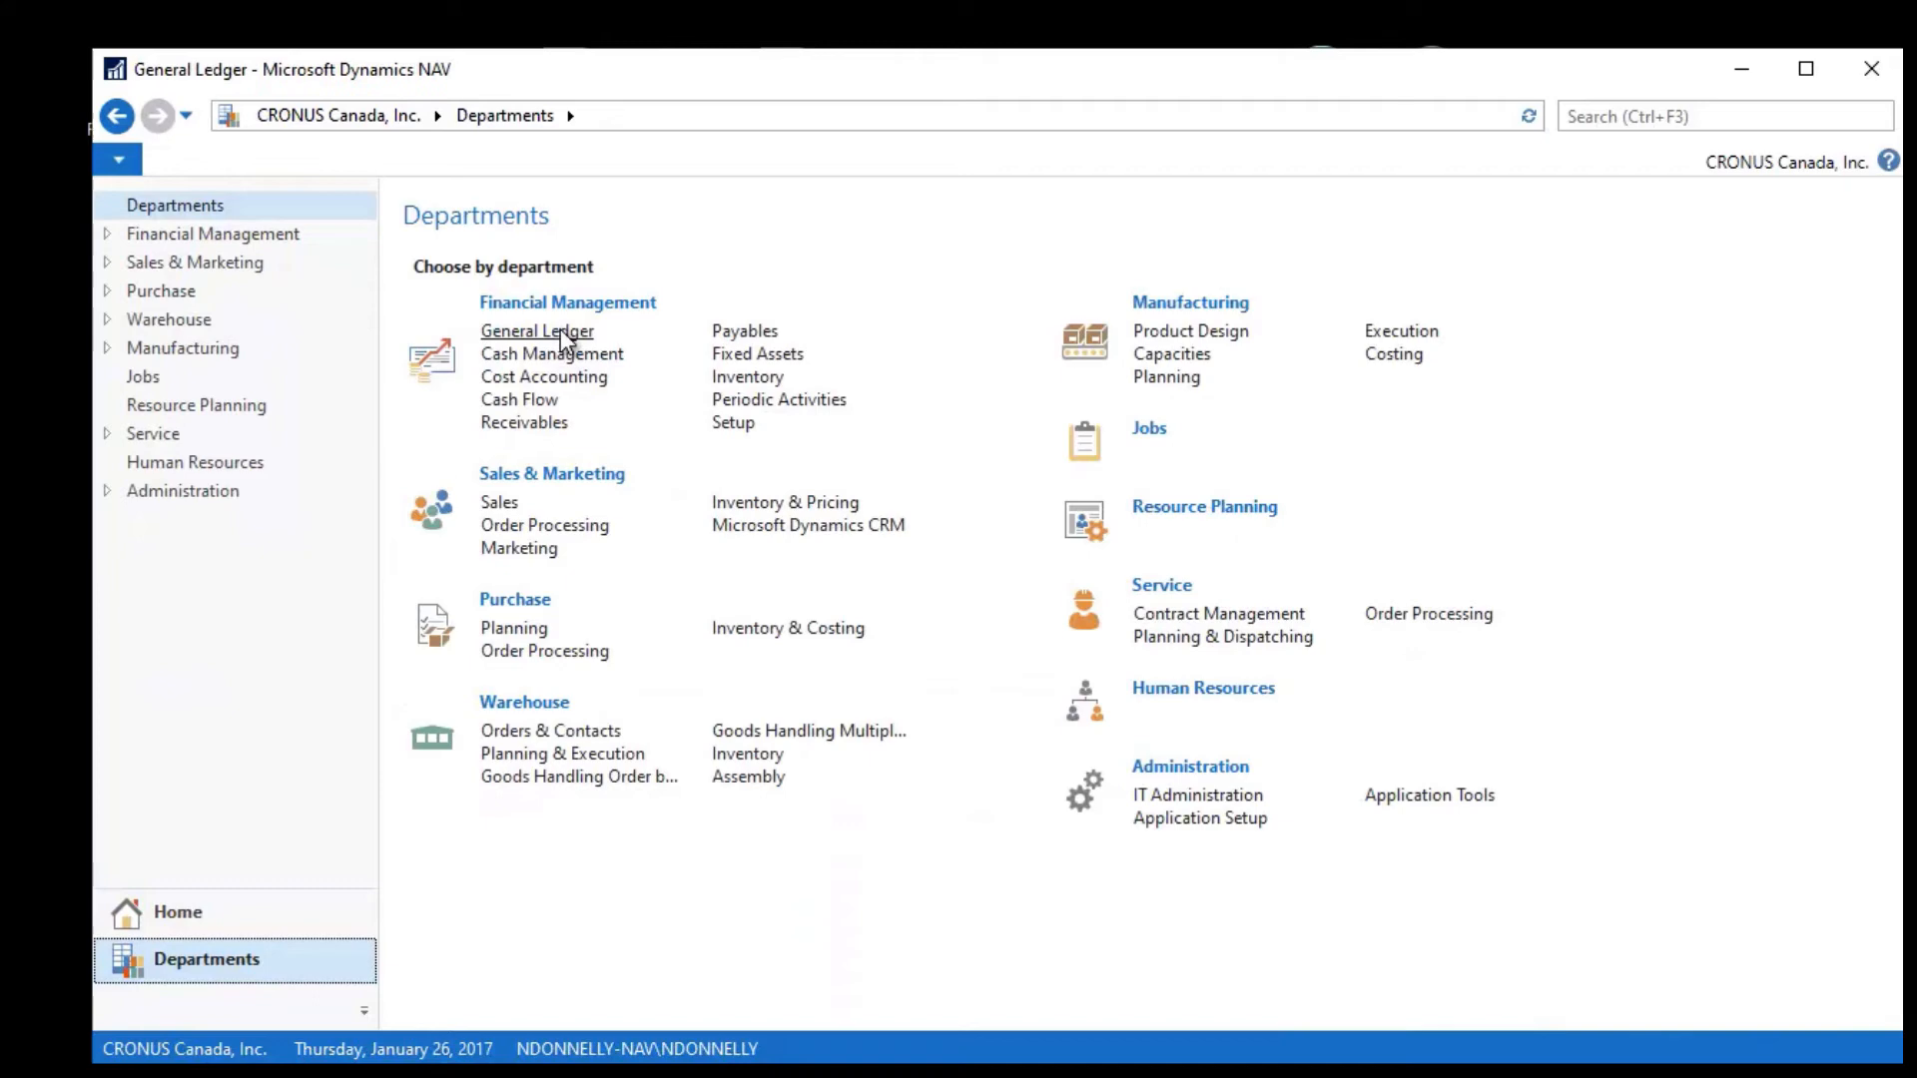
pyautogui.click(535, 329)
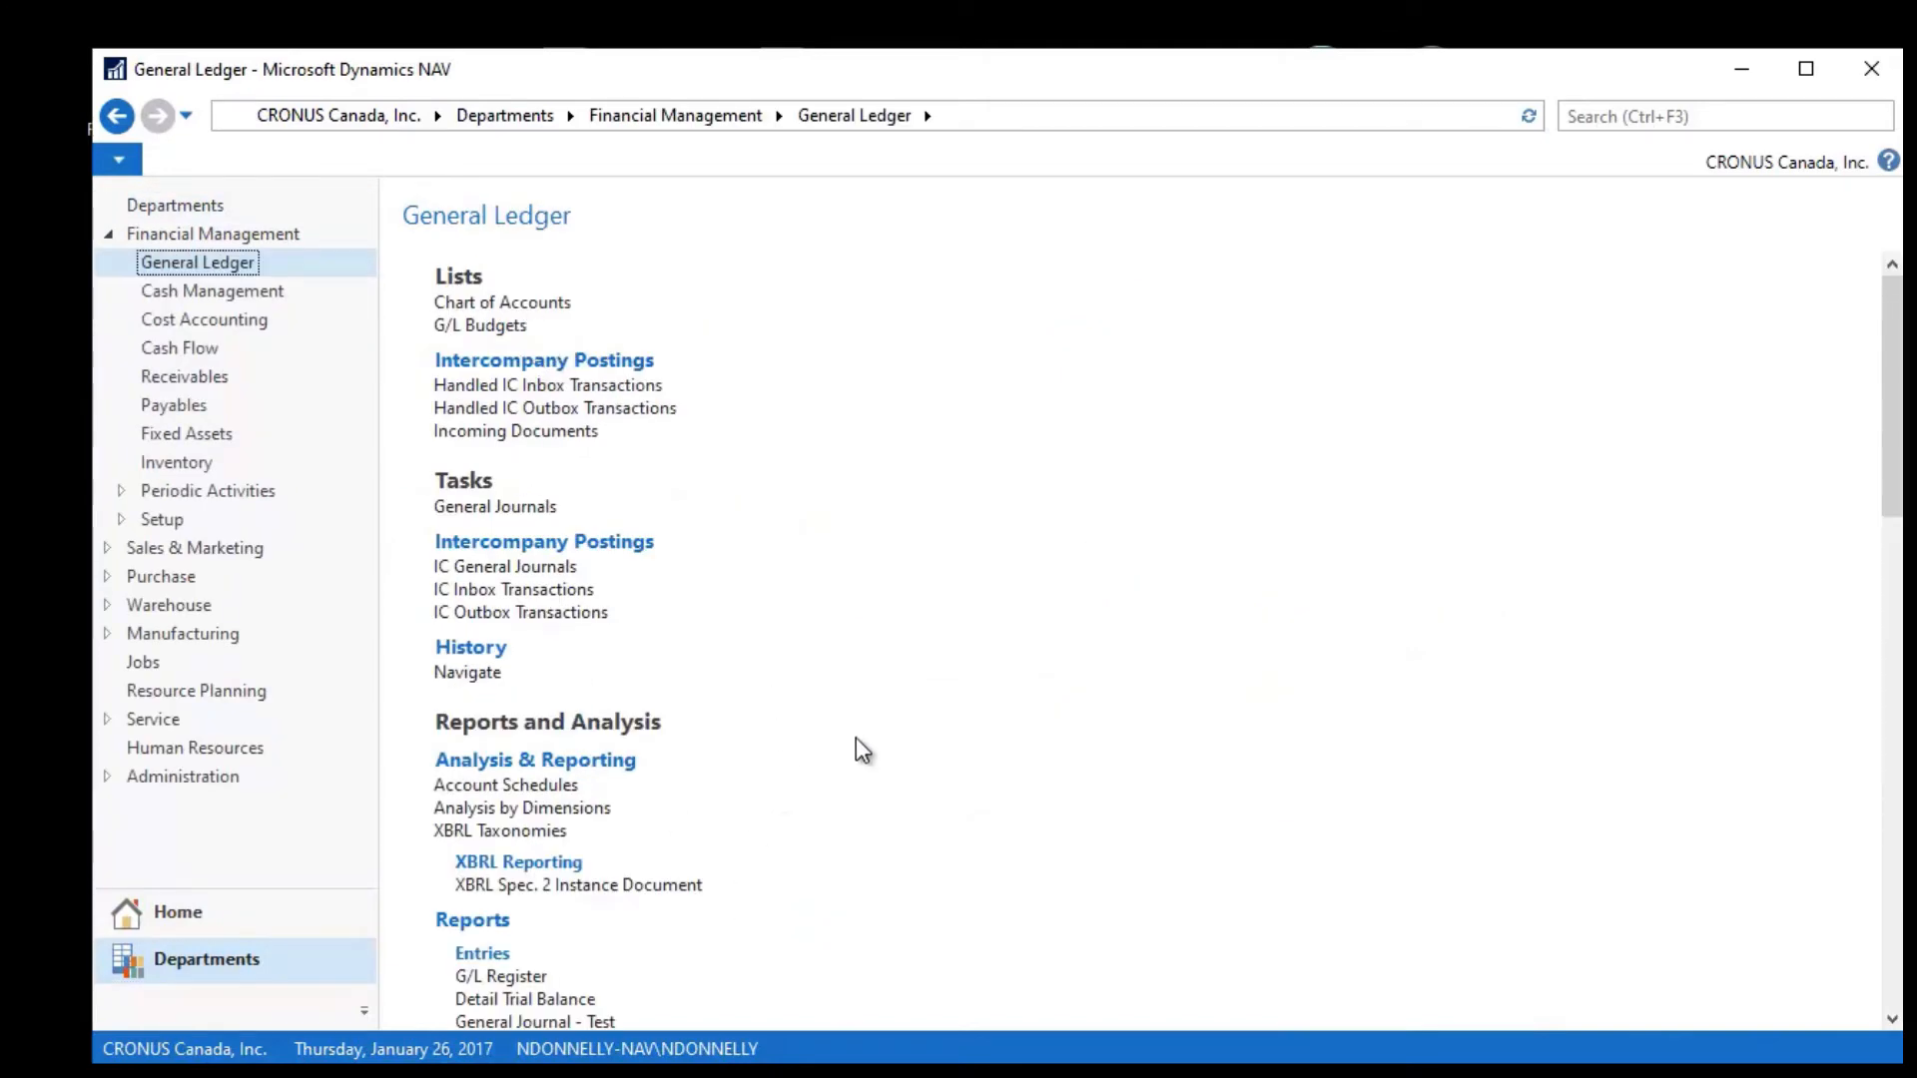
pyautogui.moveTo(507, 485)
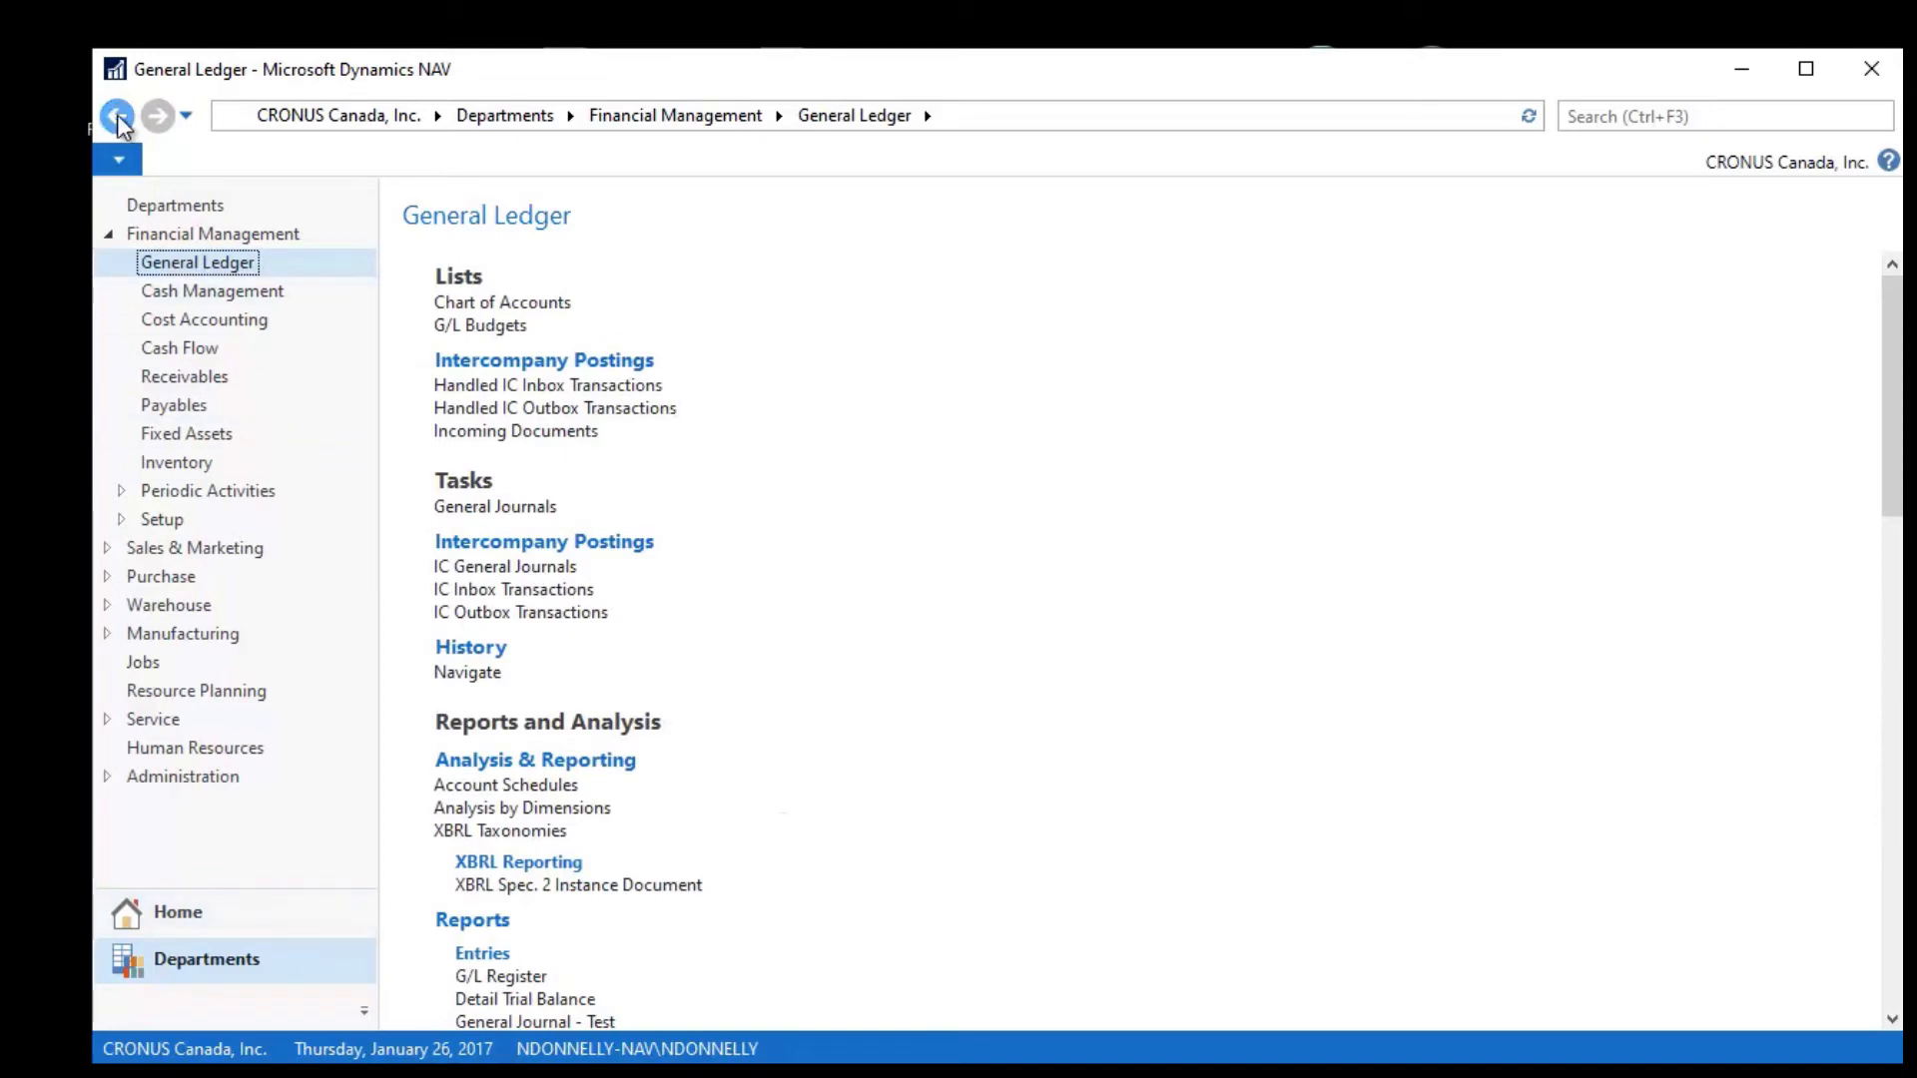
# Step: Go back to Departments and return Home to the President role center
pyautogui.click(116, 116)
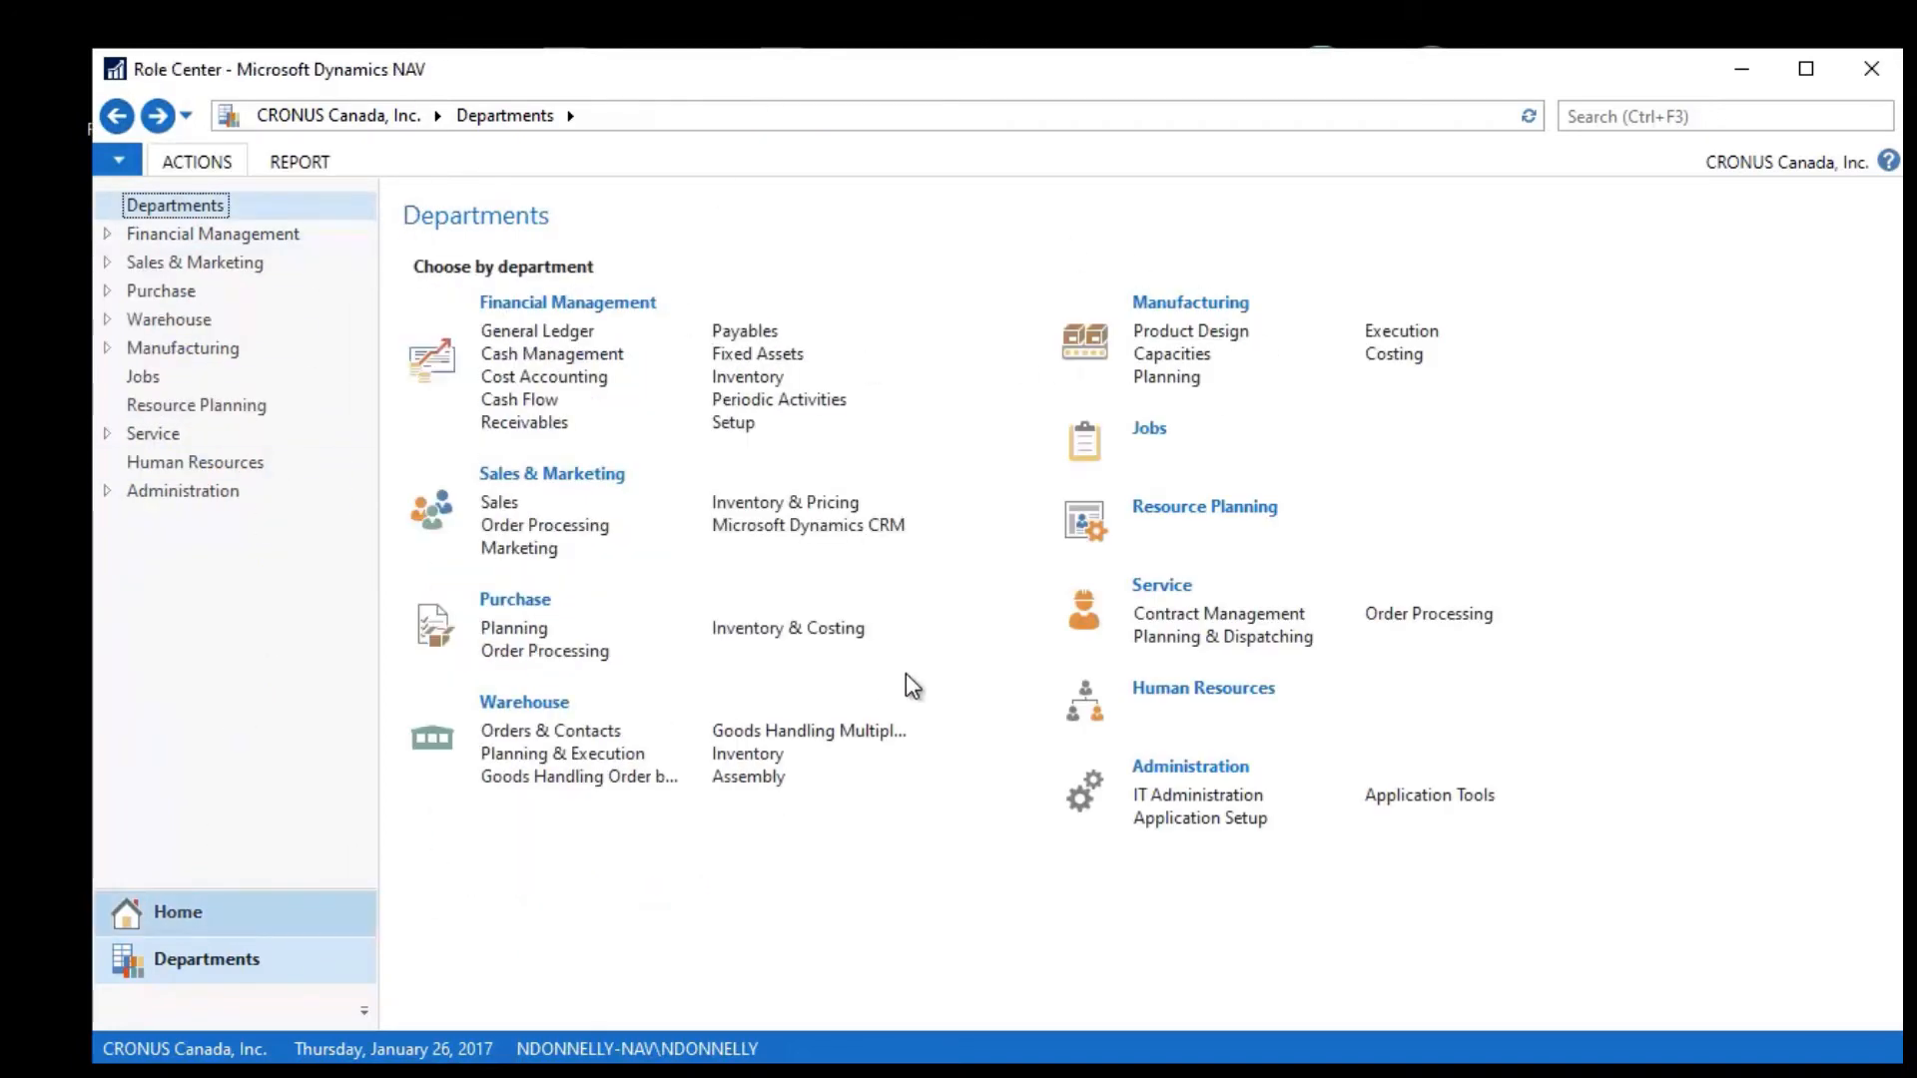
pyautogui.click(176, 913)
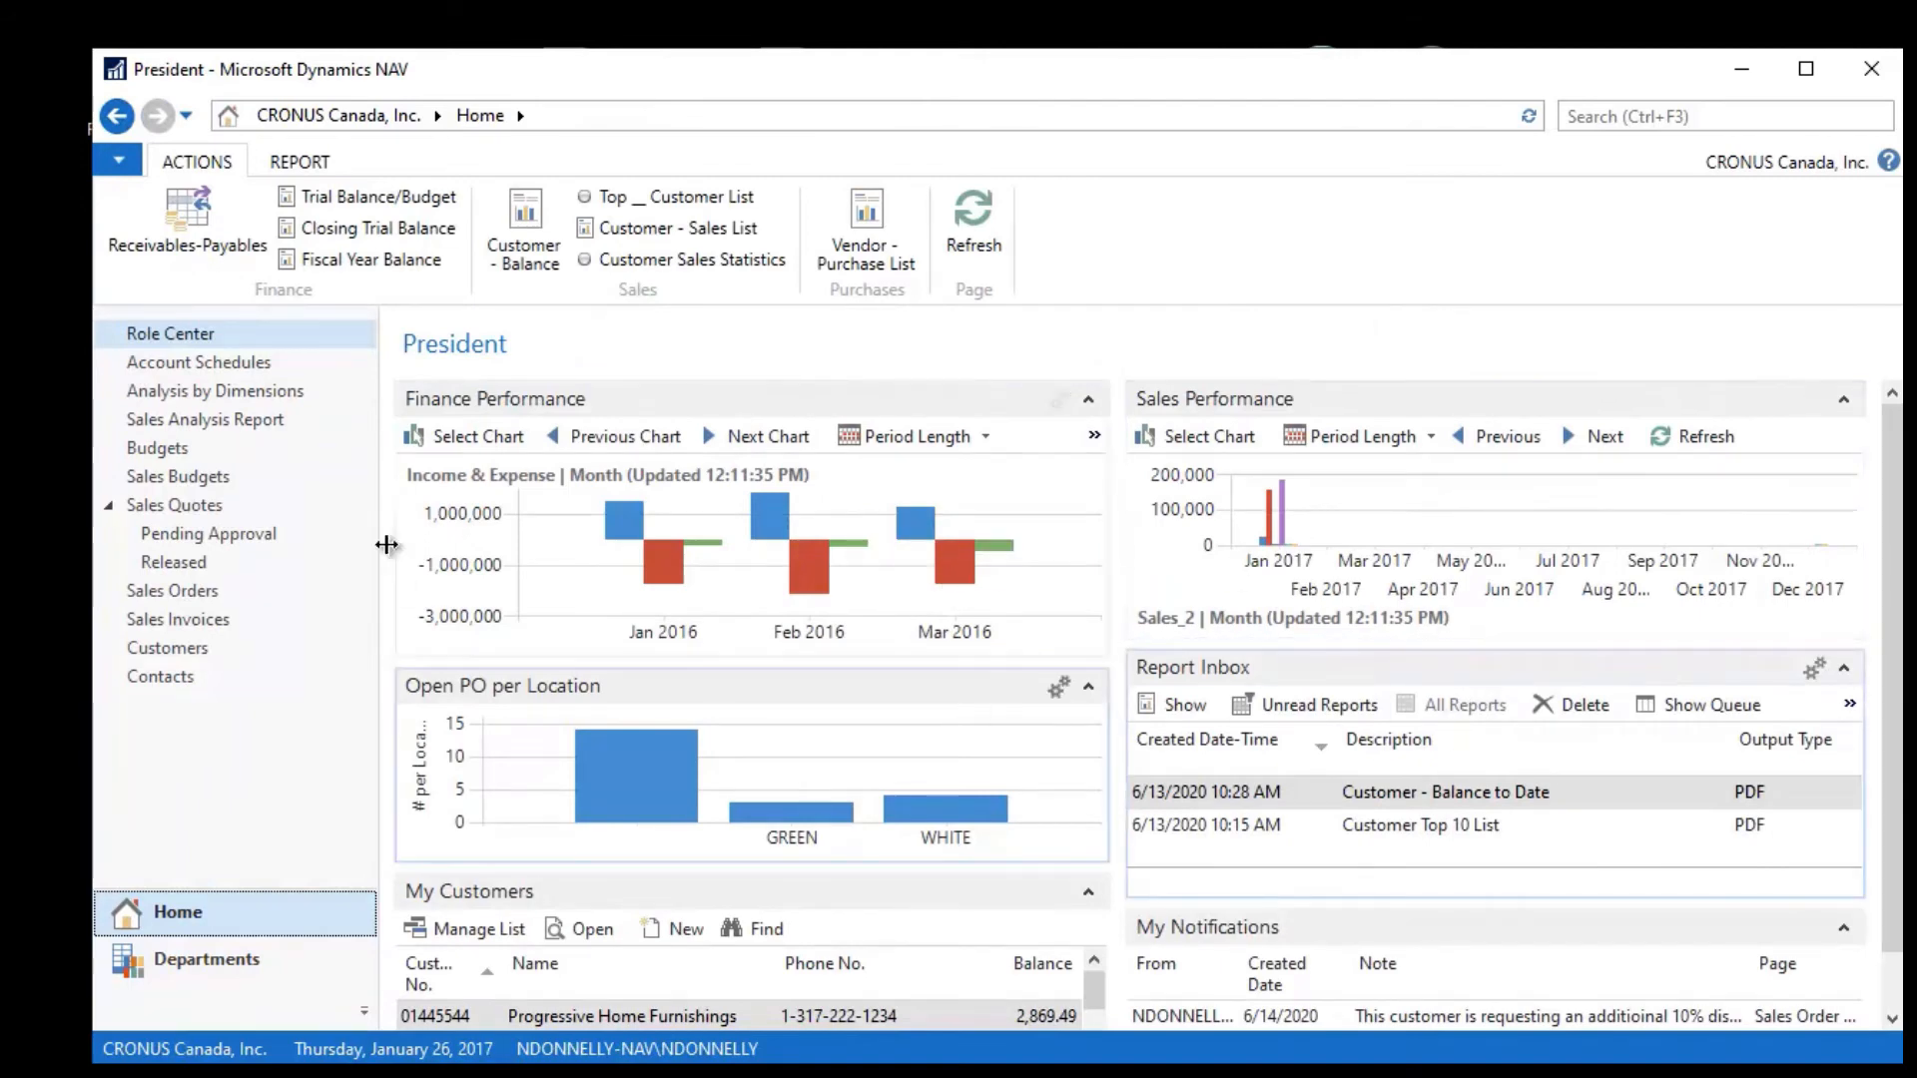
# Step: Add the Cash Flow part to the role center and move it up beneath Sales Performance
pyautogui.click(118, 160)
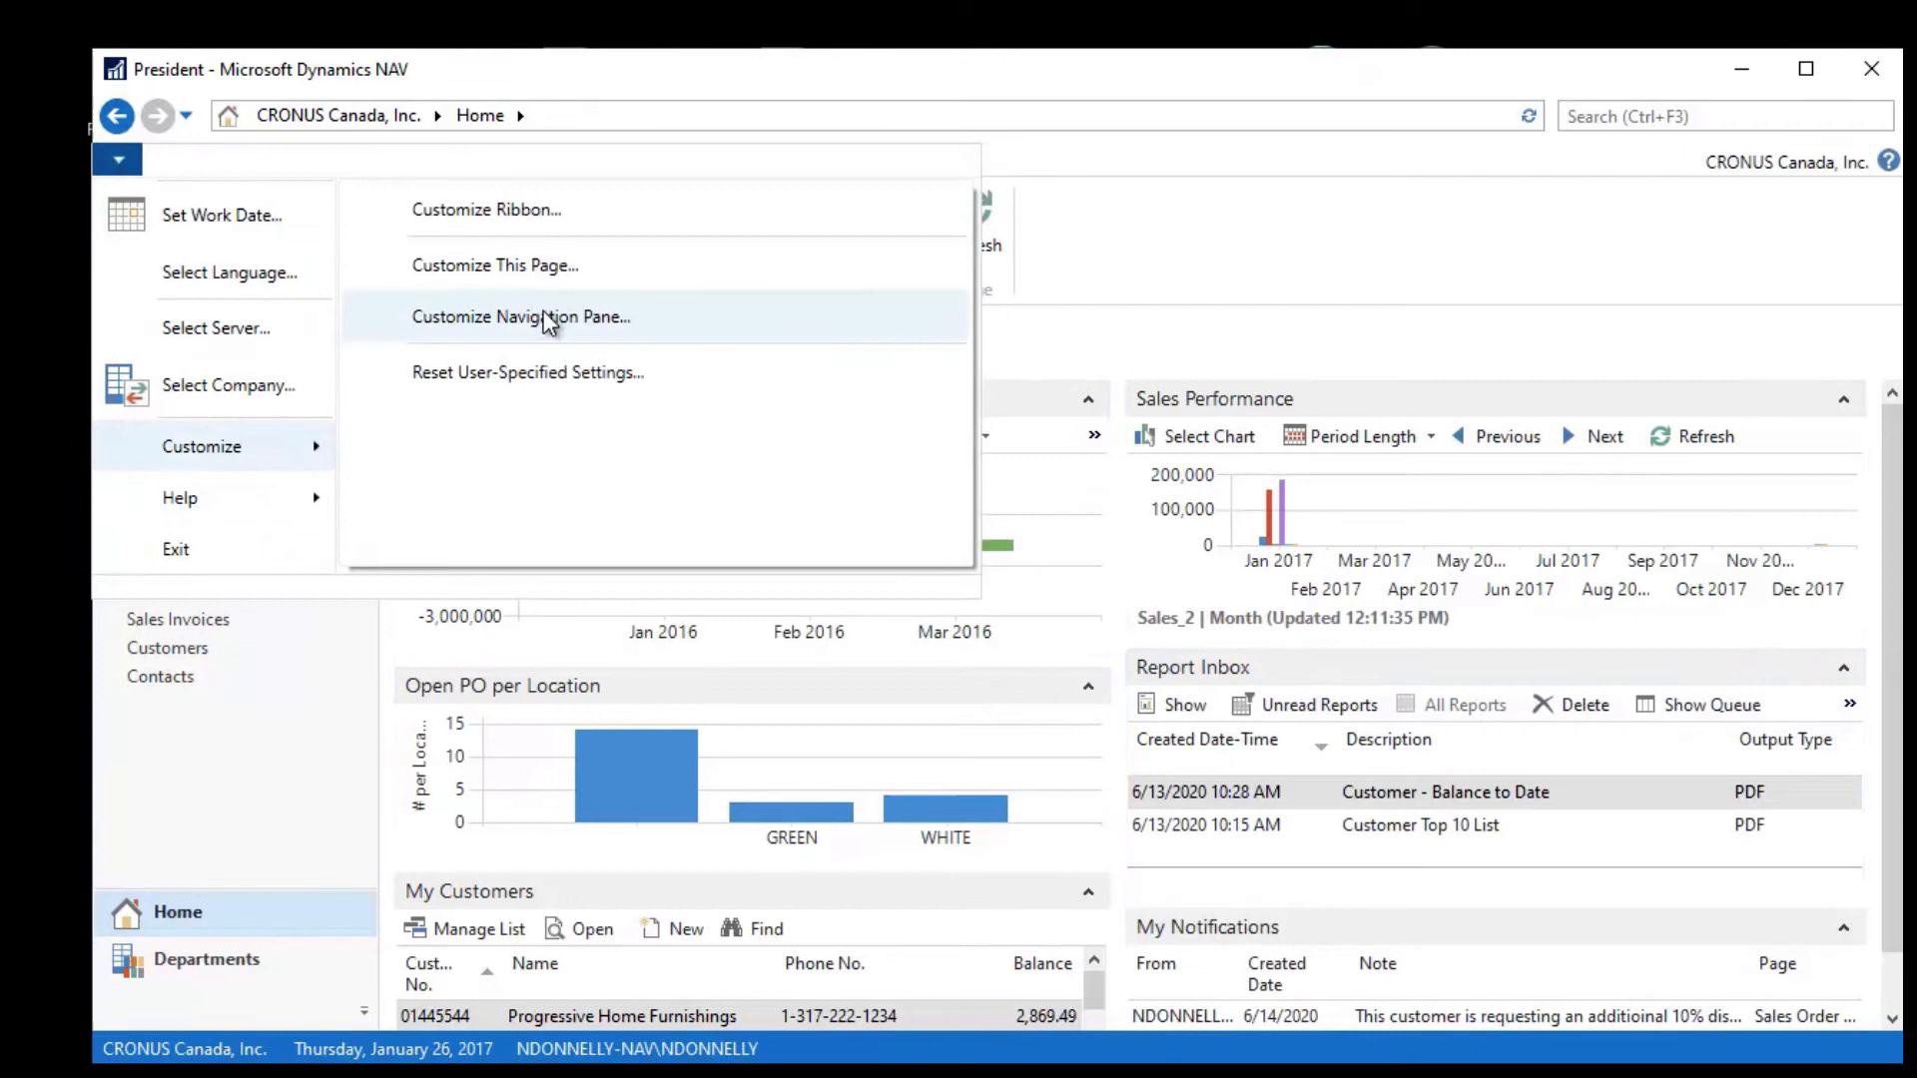
pyautogui.click(495, 266)
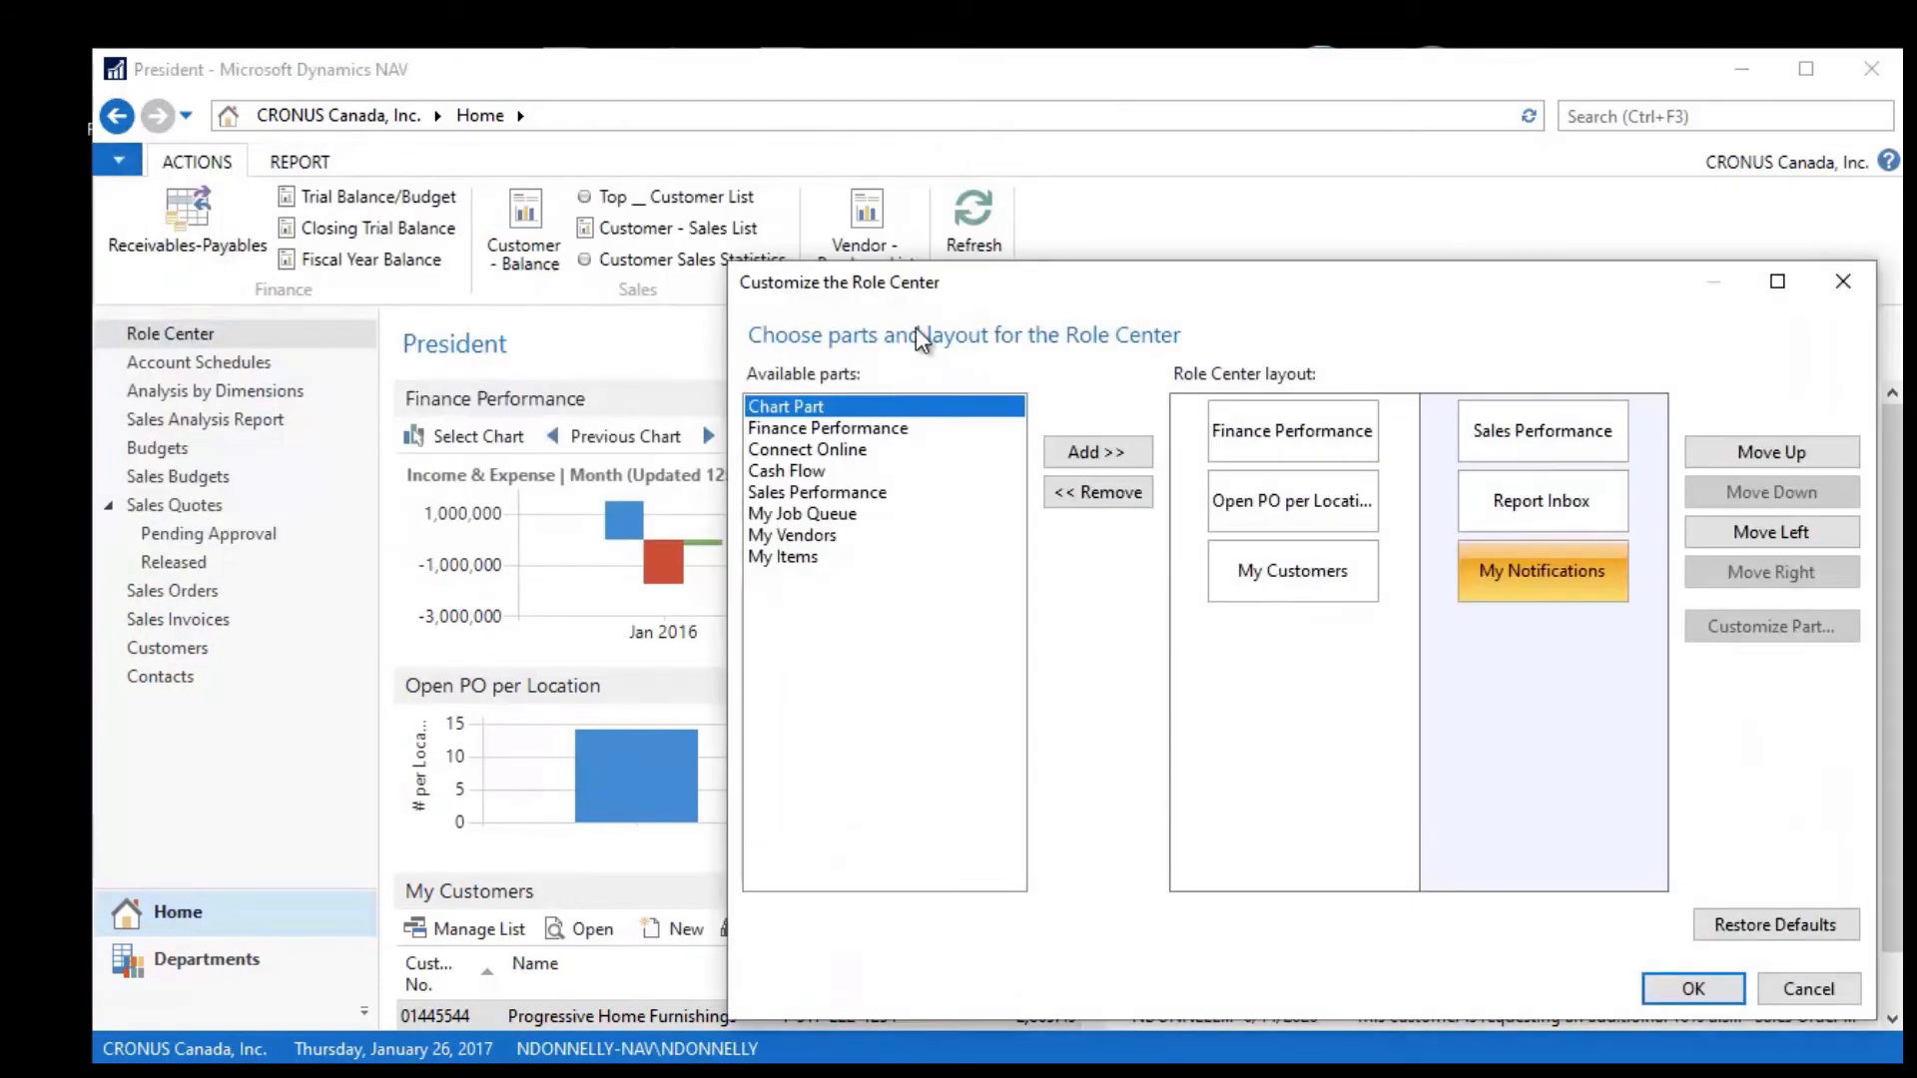
pyautogui.moveTo(801, 493)
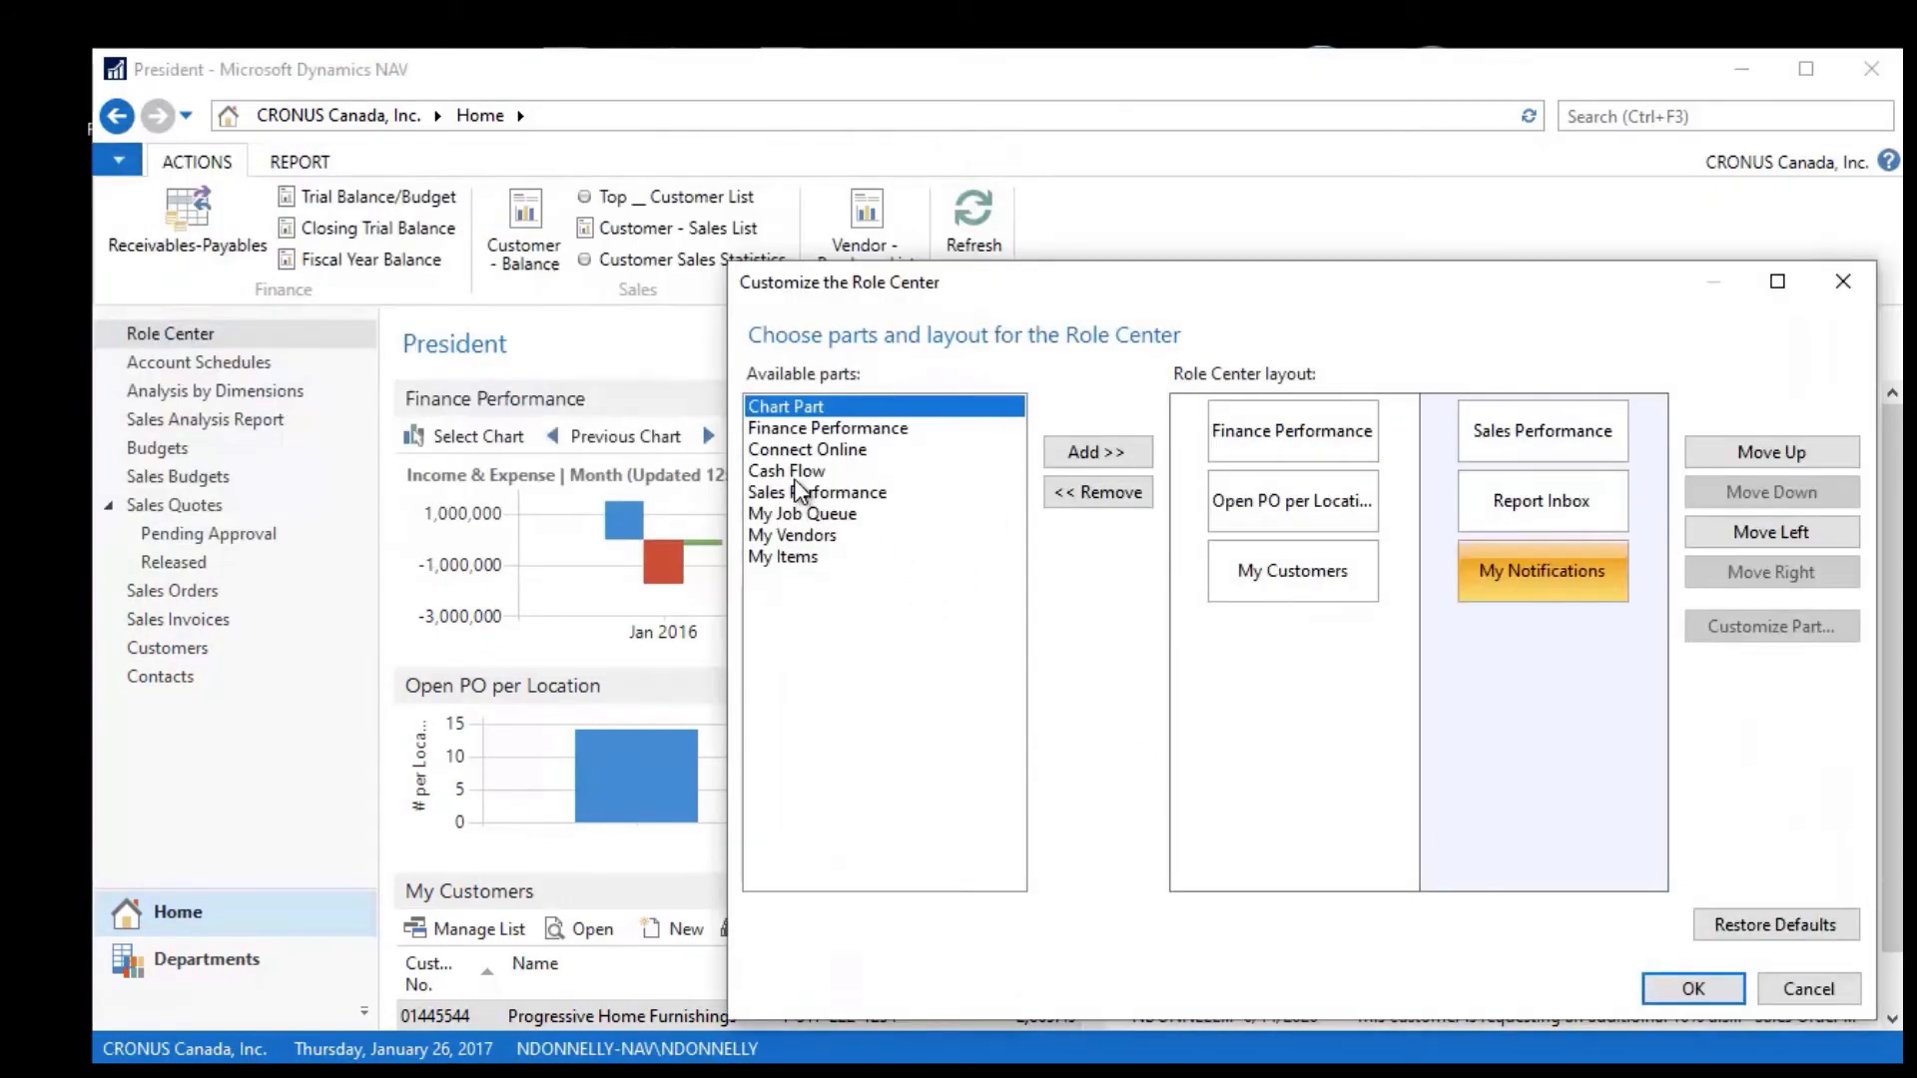
pyautogui.click(786, 471)
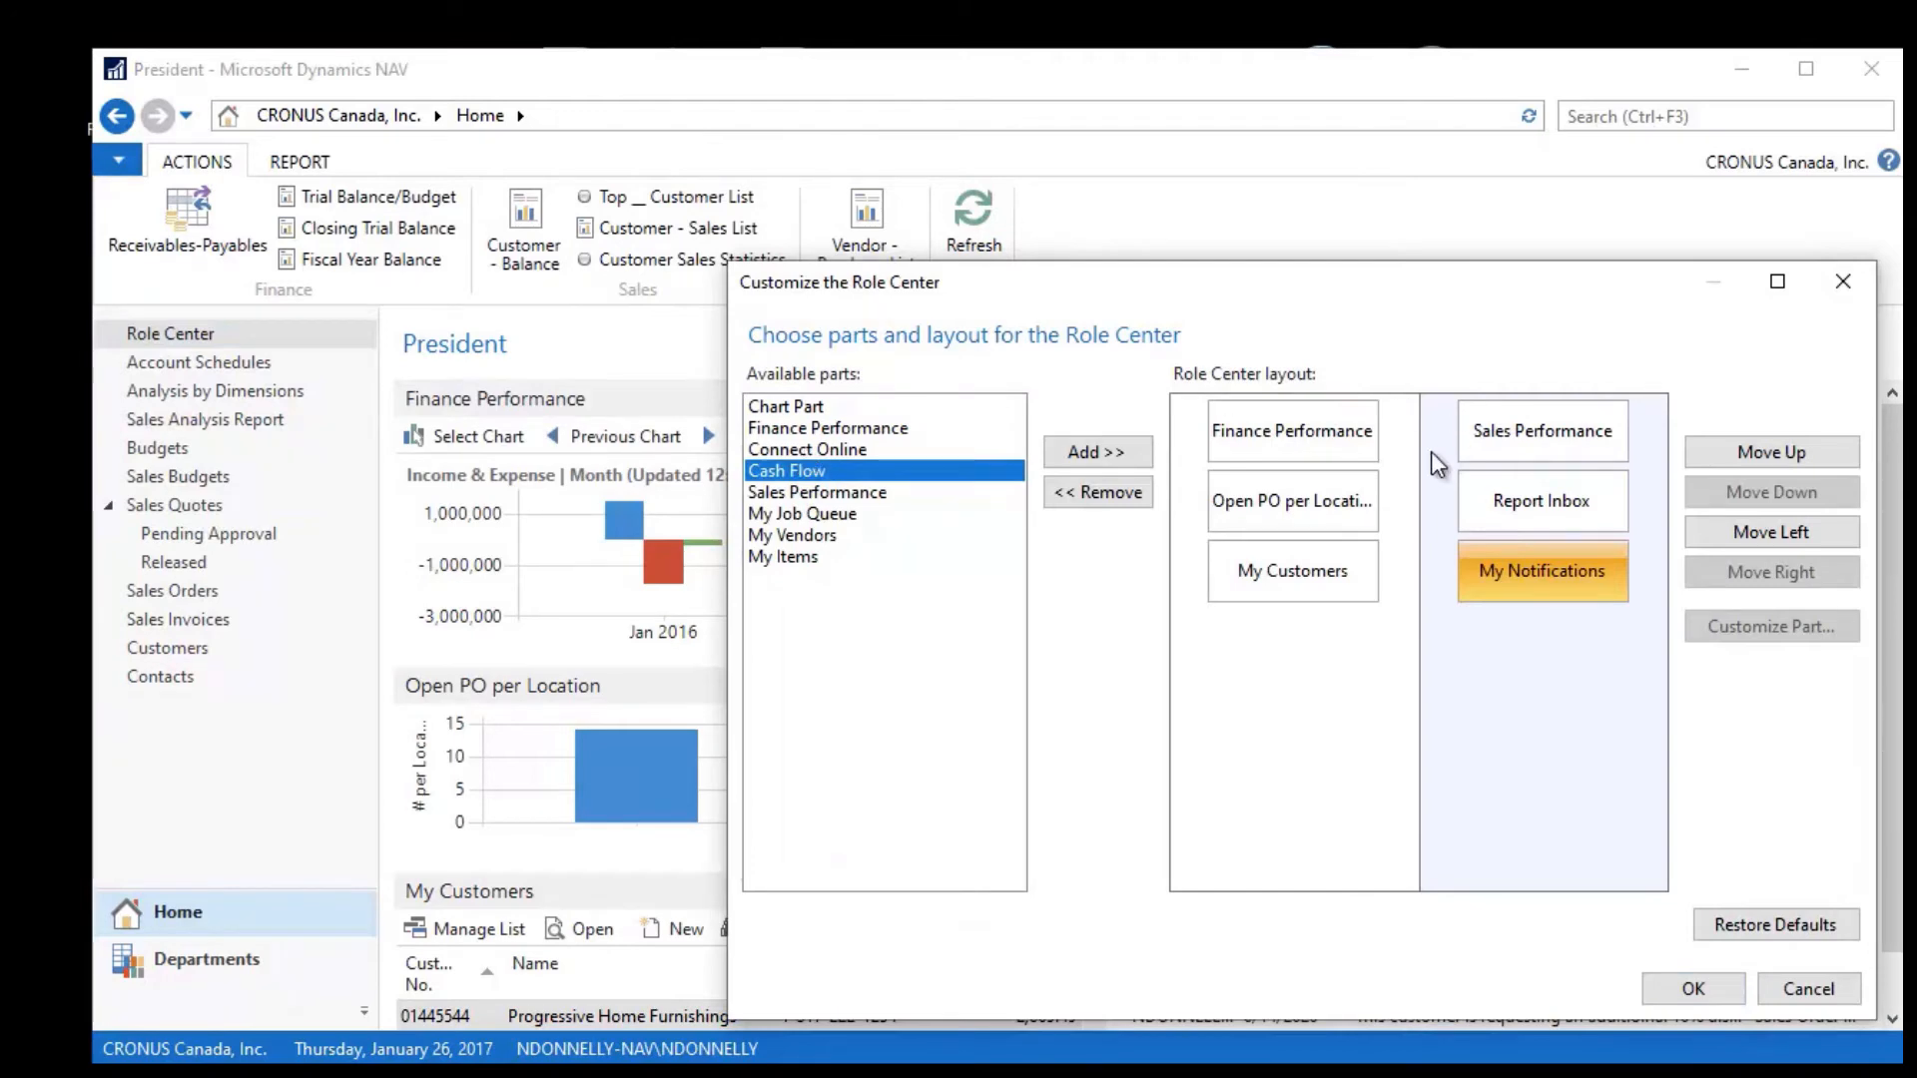
pyautogui.click(1096, 451)
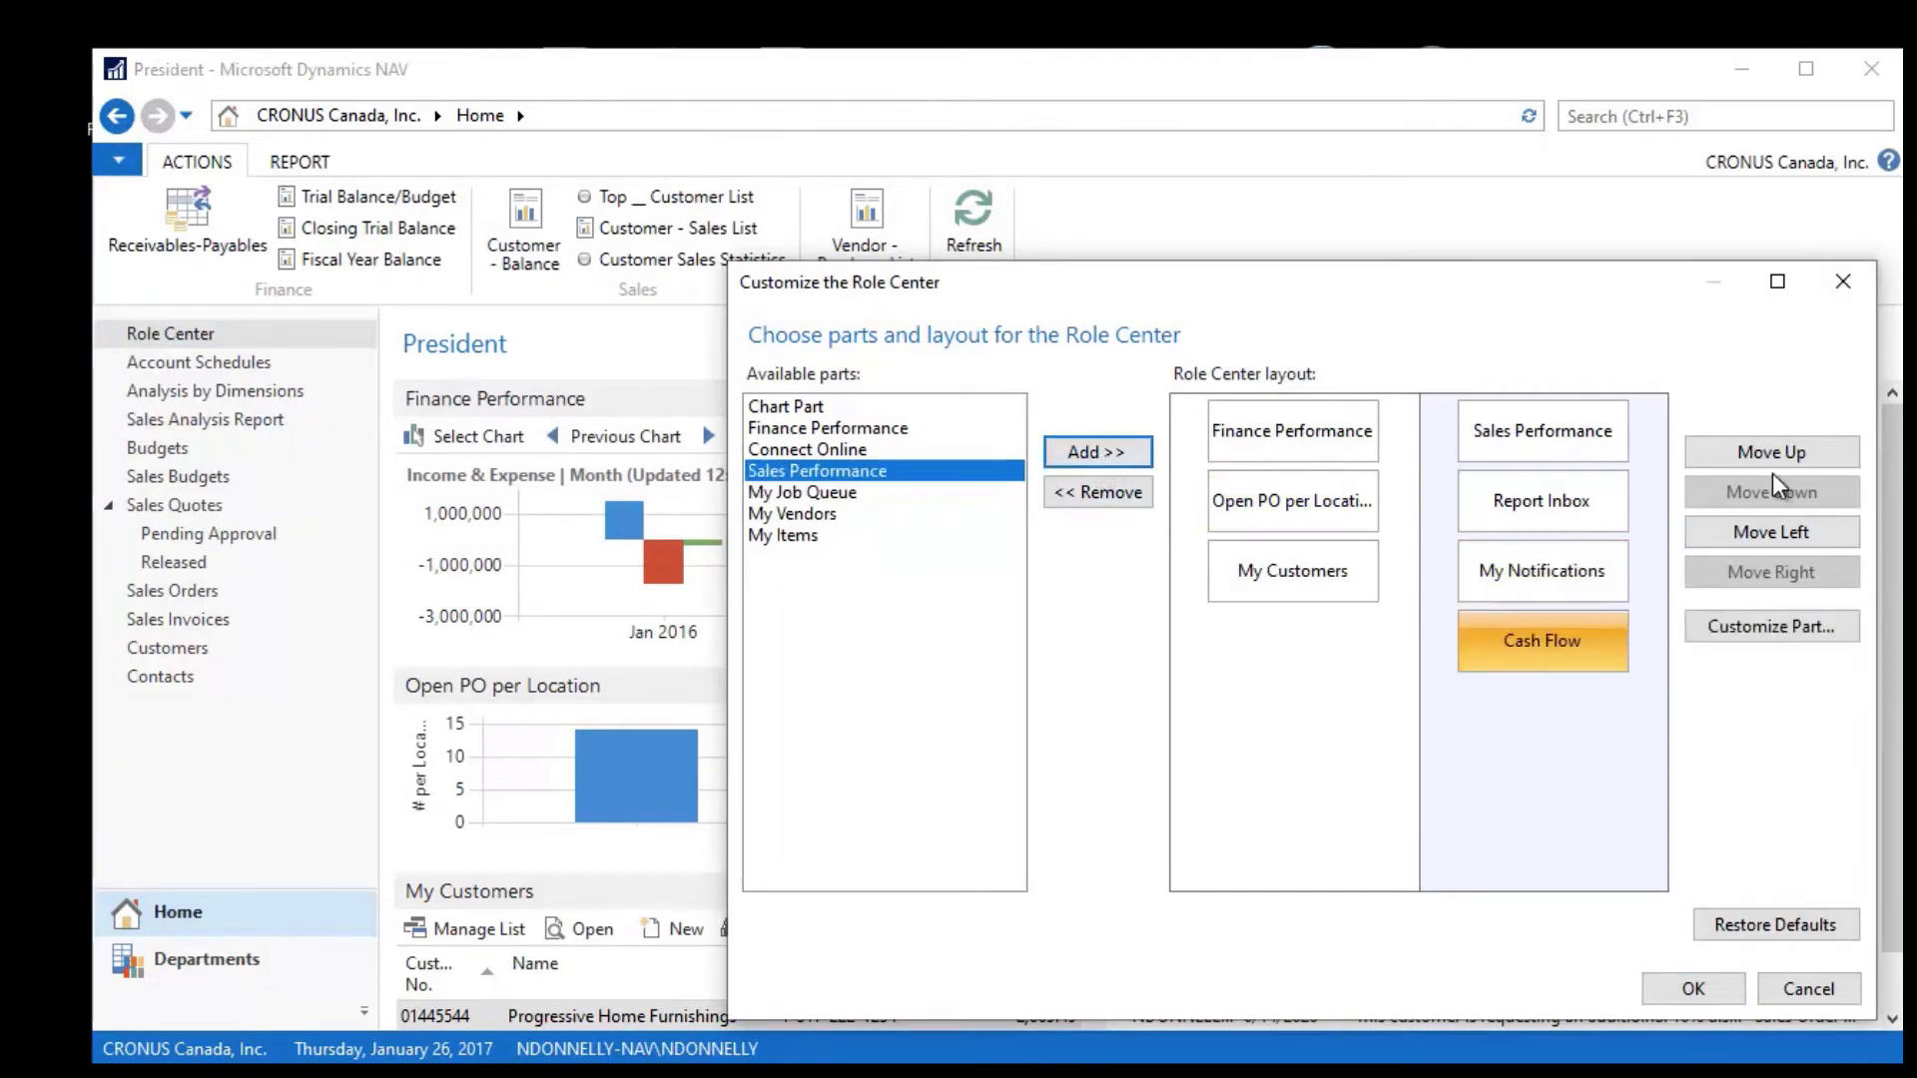
pyautogui.click(1771, 451)
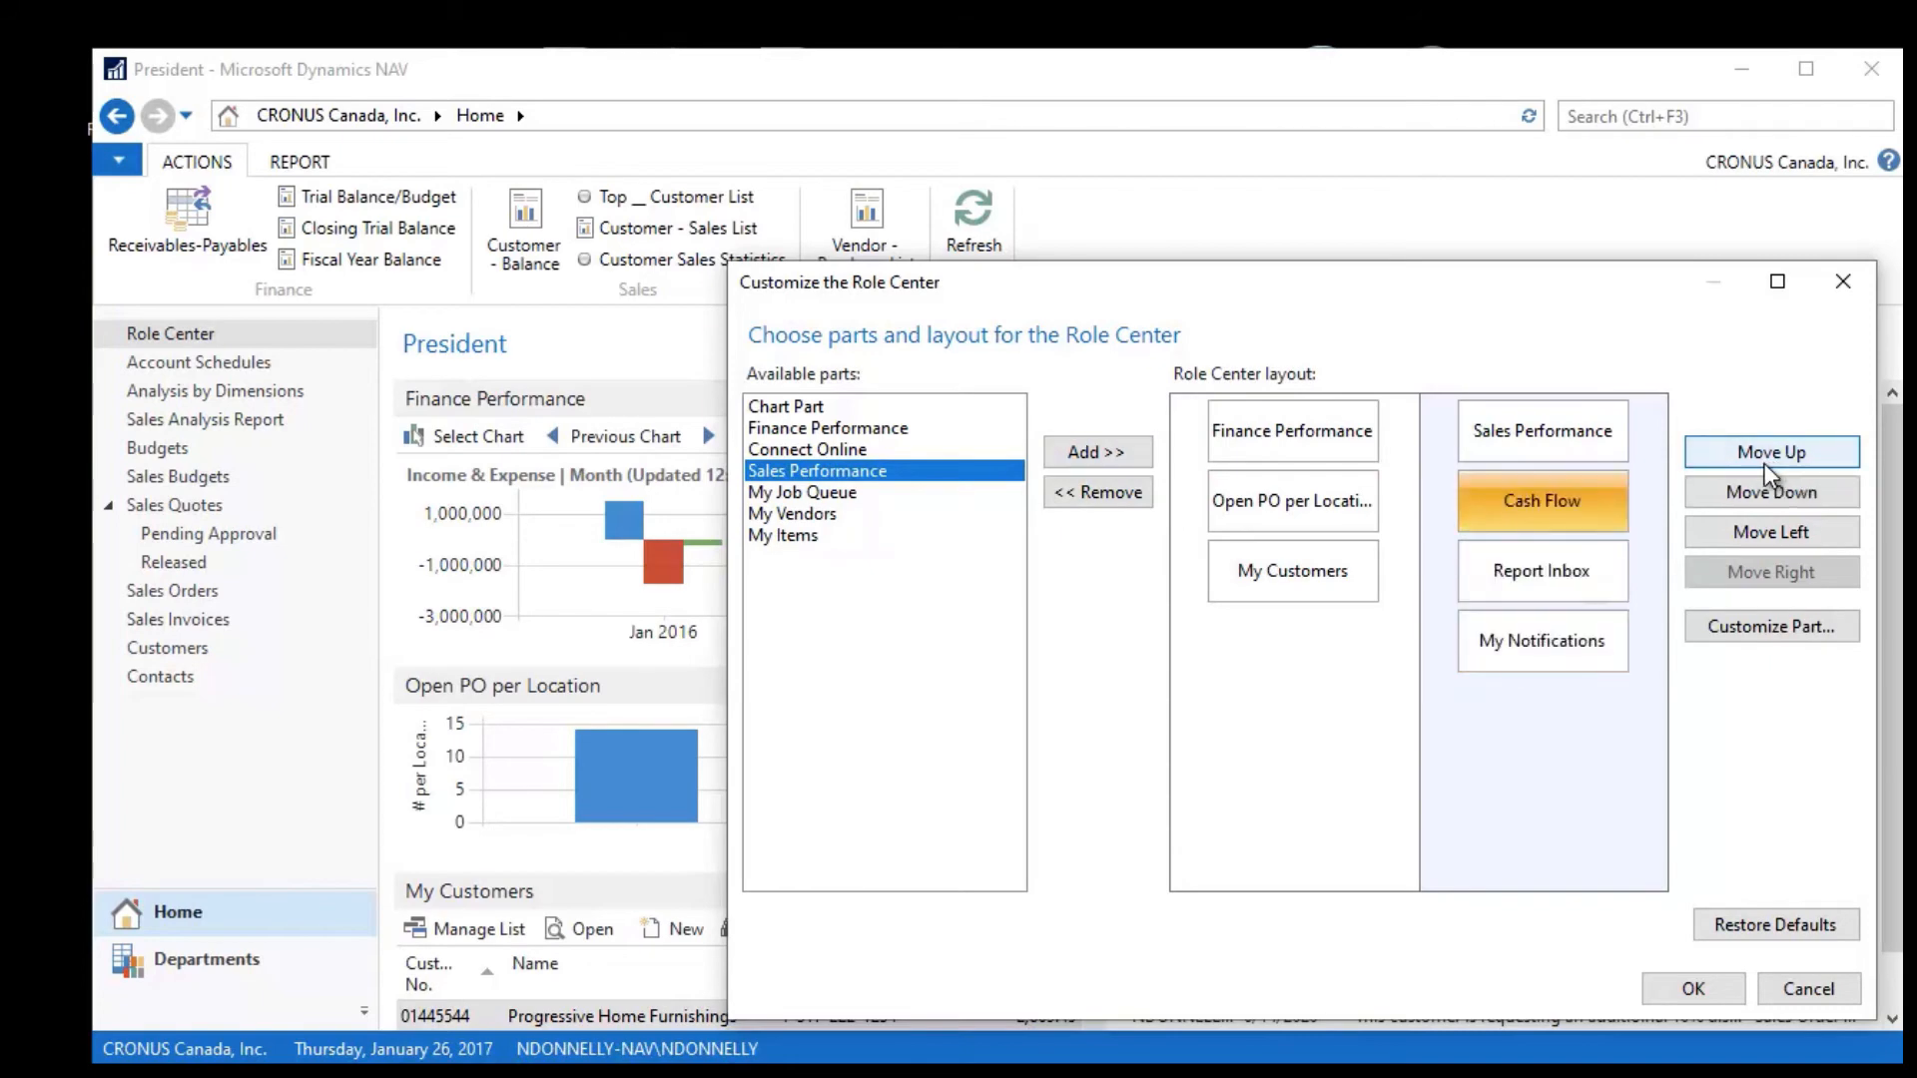
pyautogui.moveTo(1693, 988)
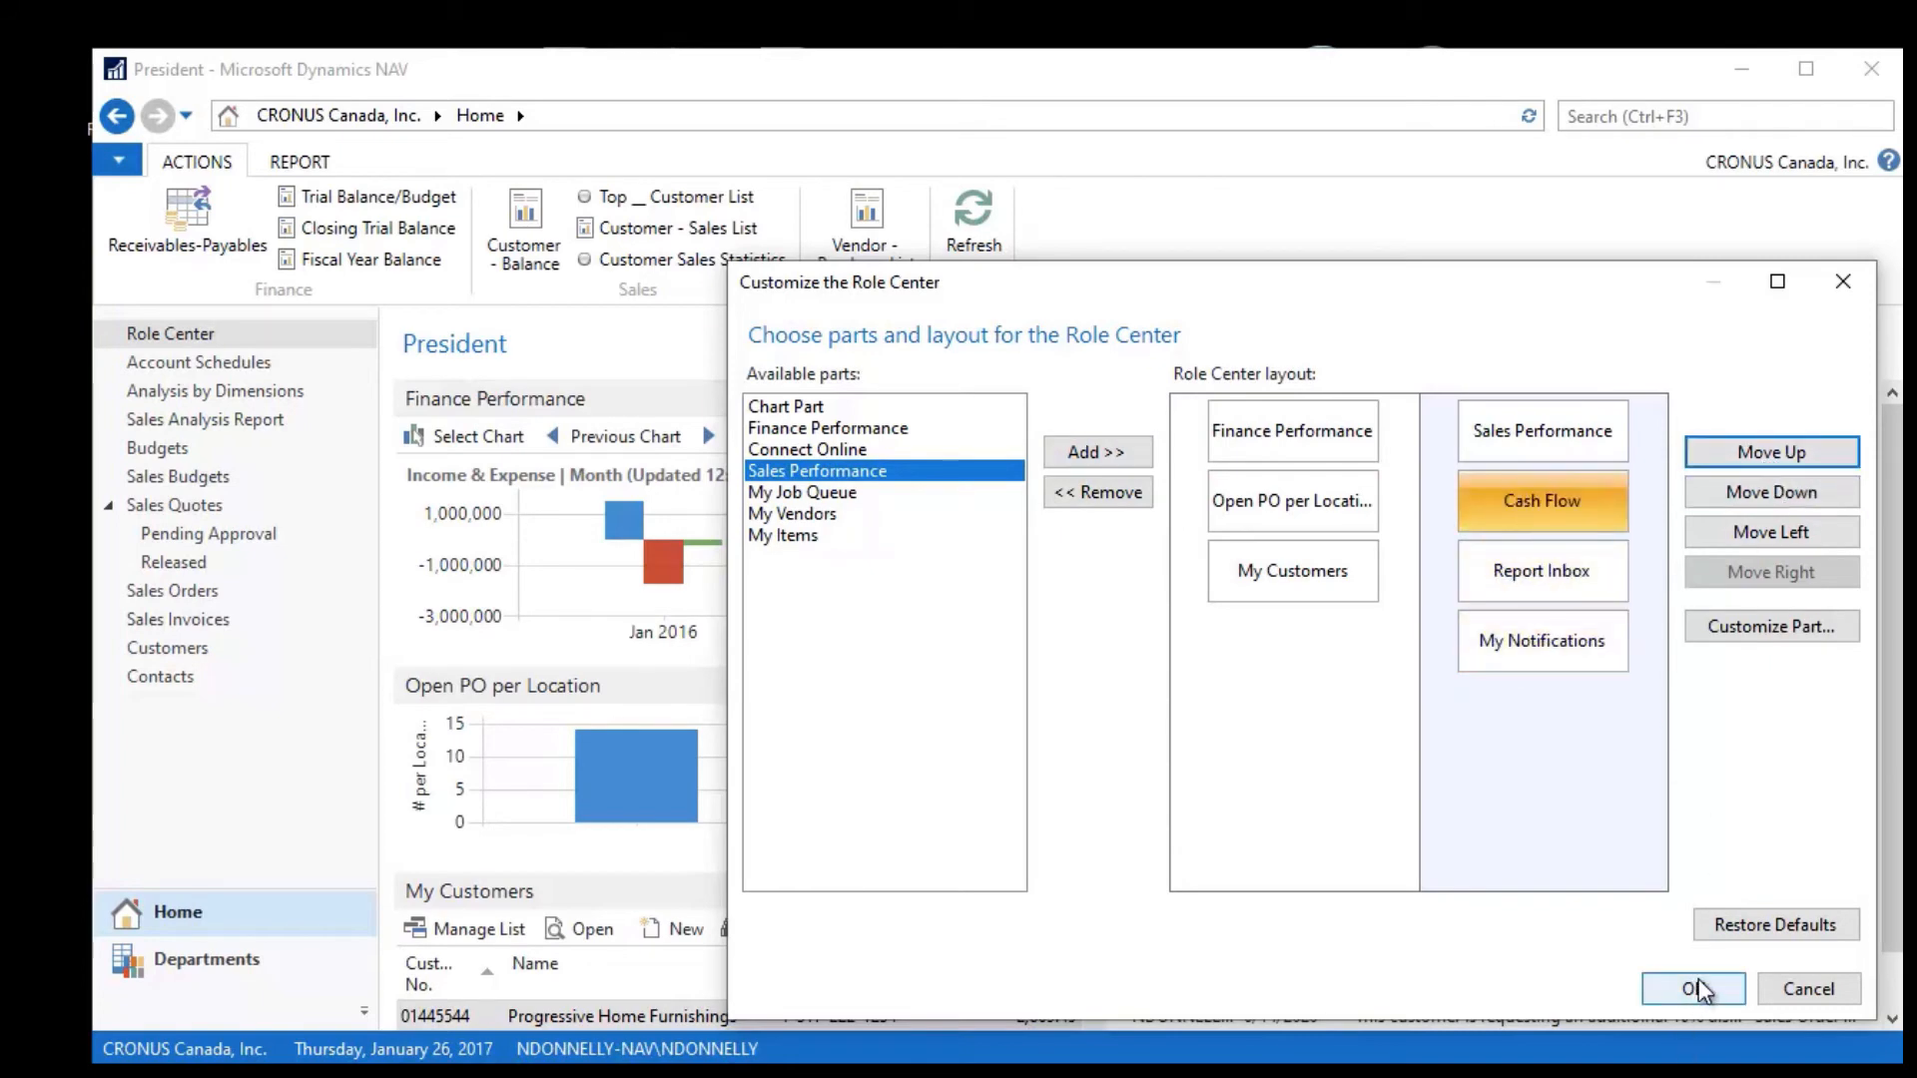
pyautogui.click(1693, 989)
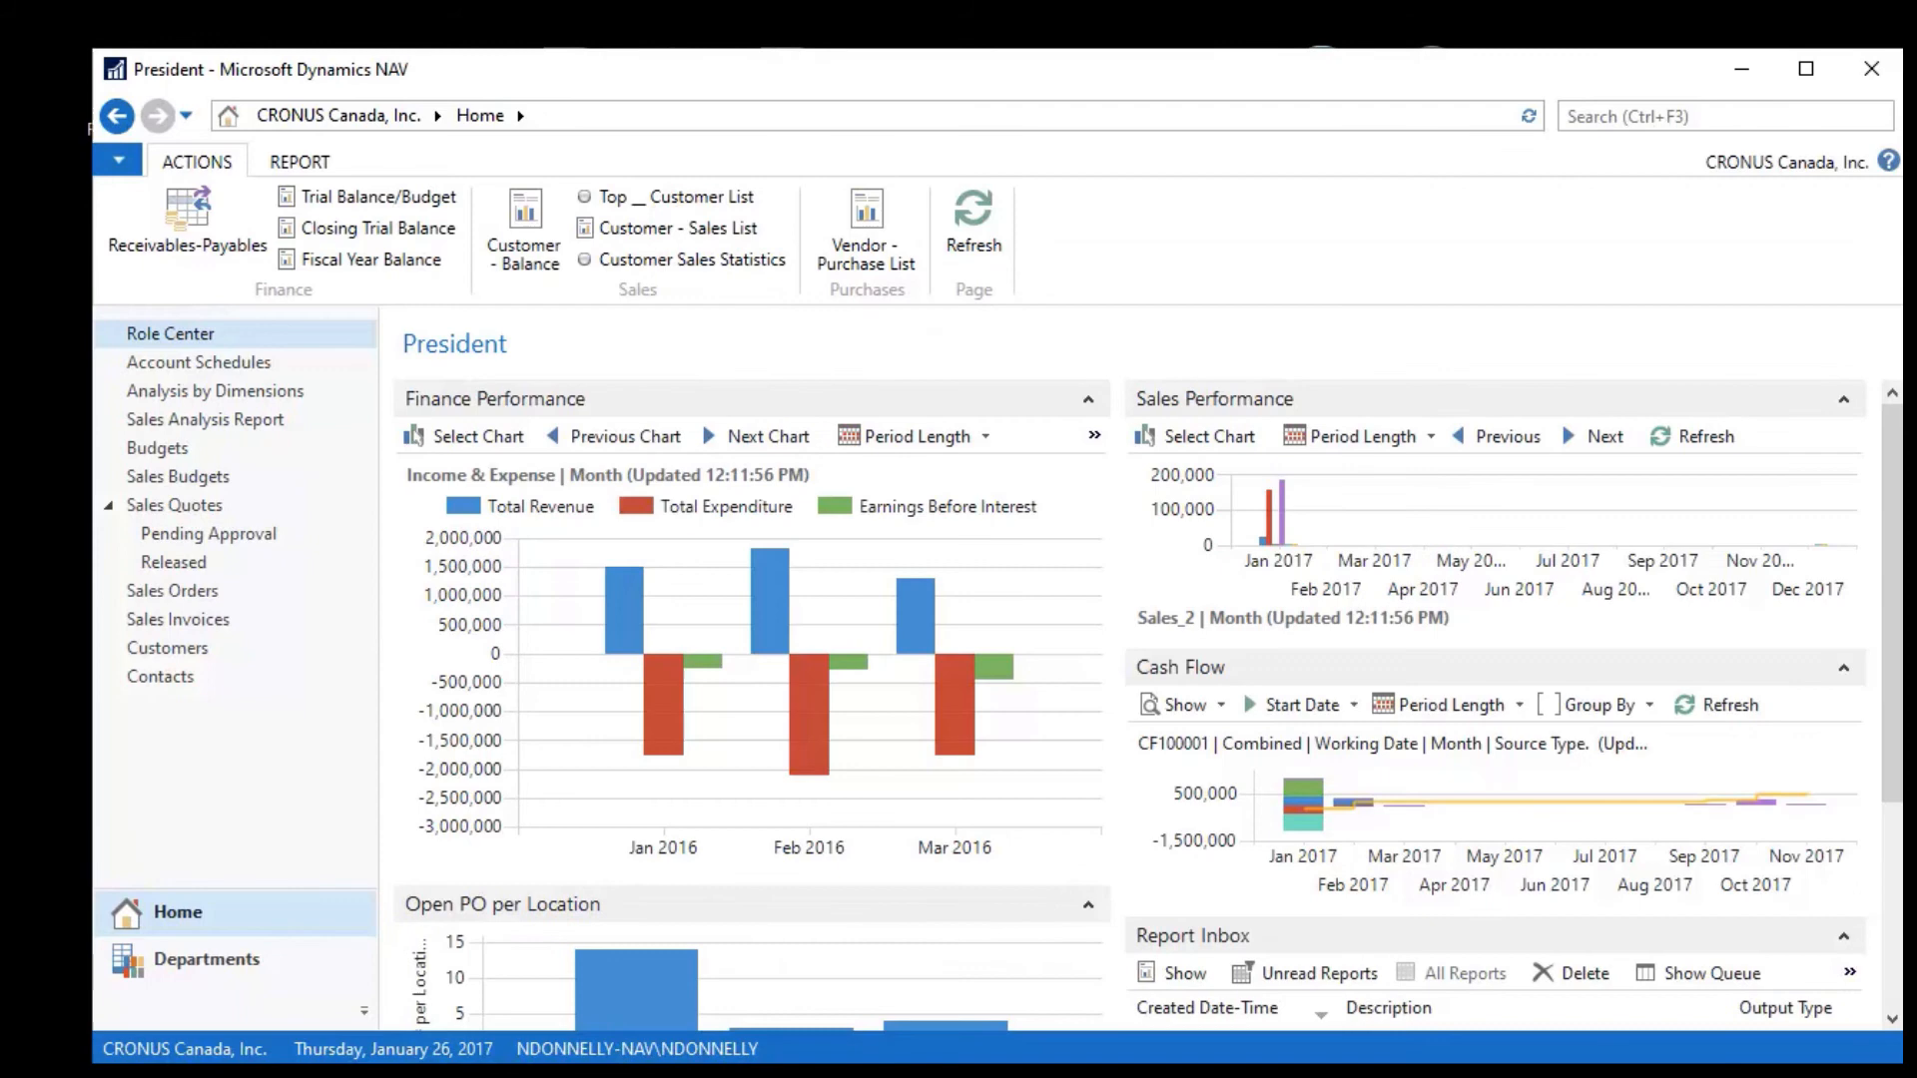
pyautogui.moveTo(1613, 685)
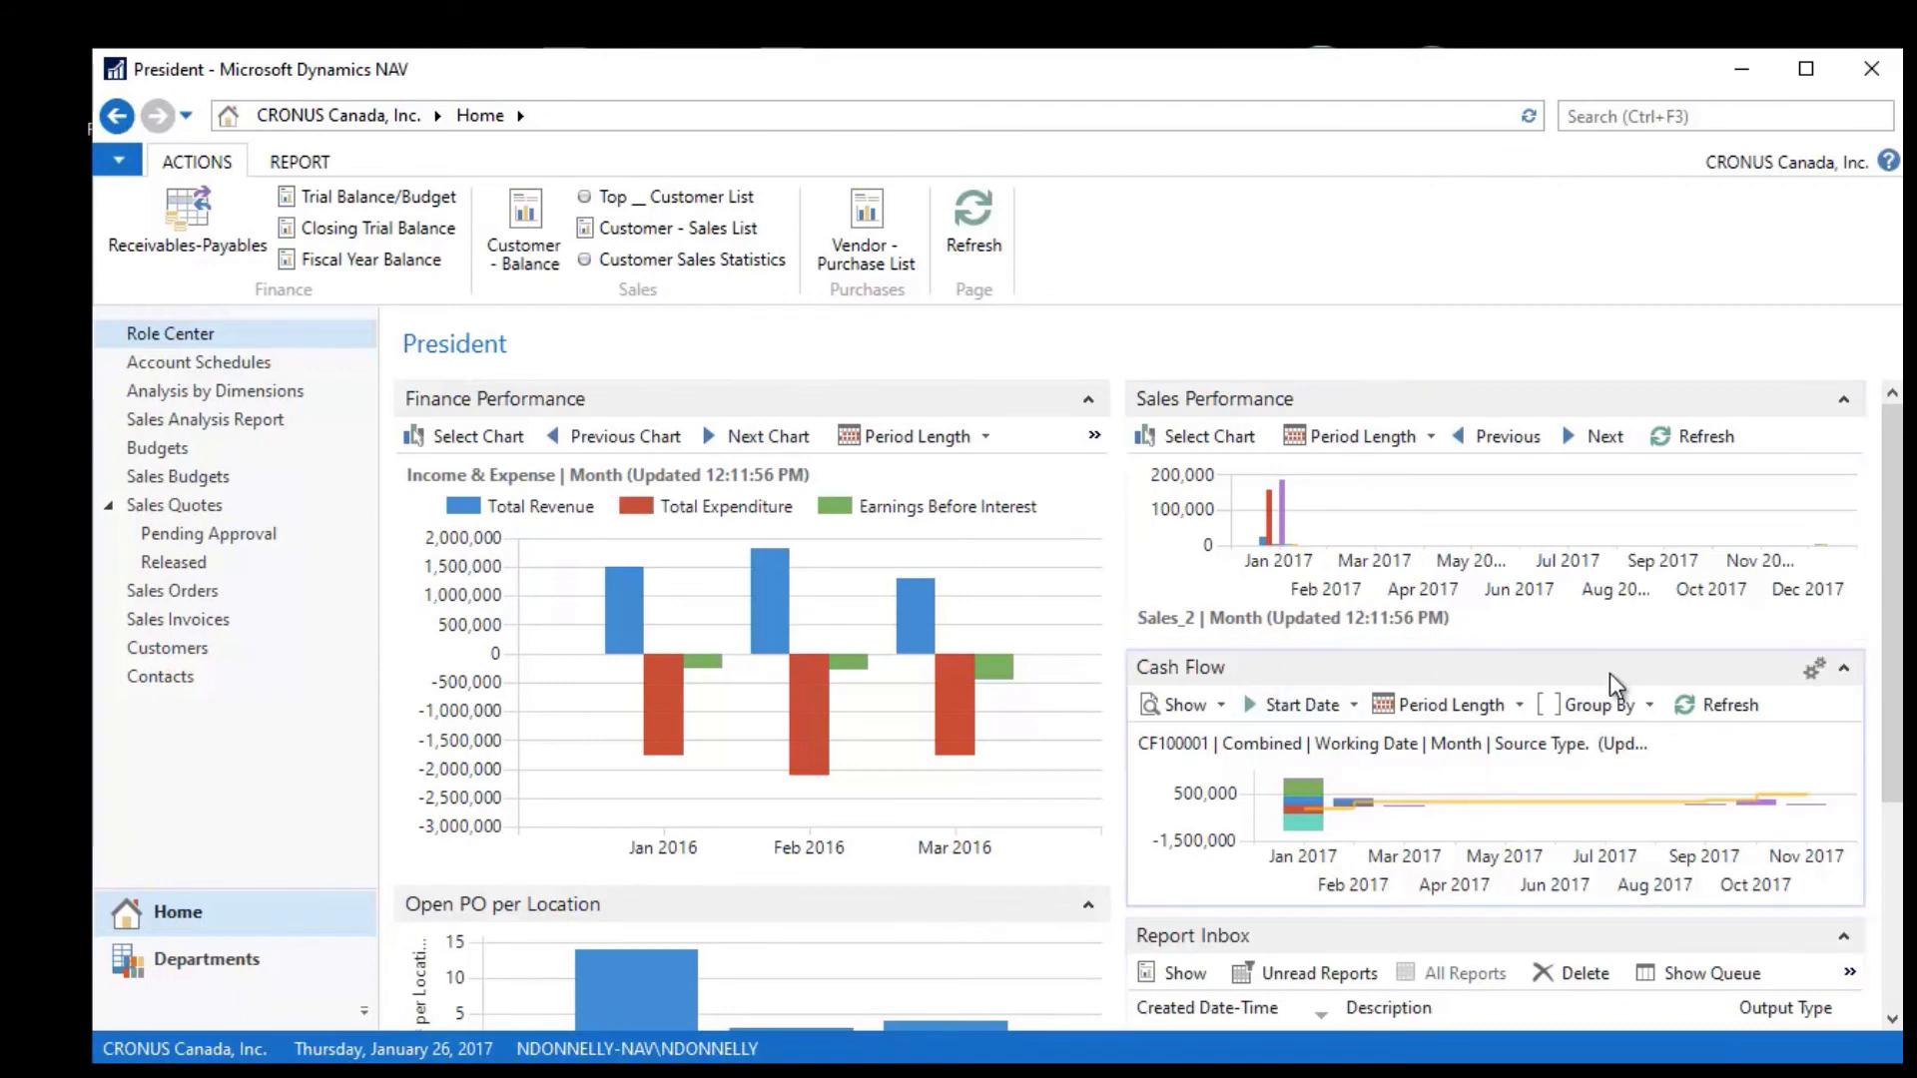
pyautogui.moveTo(1491, 819)
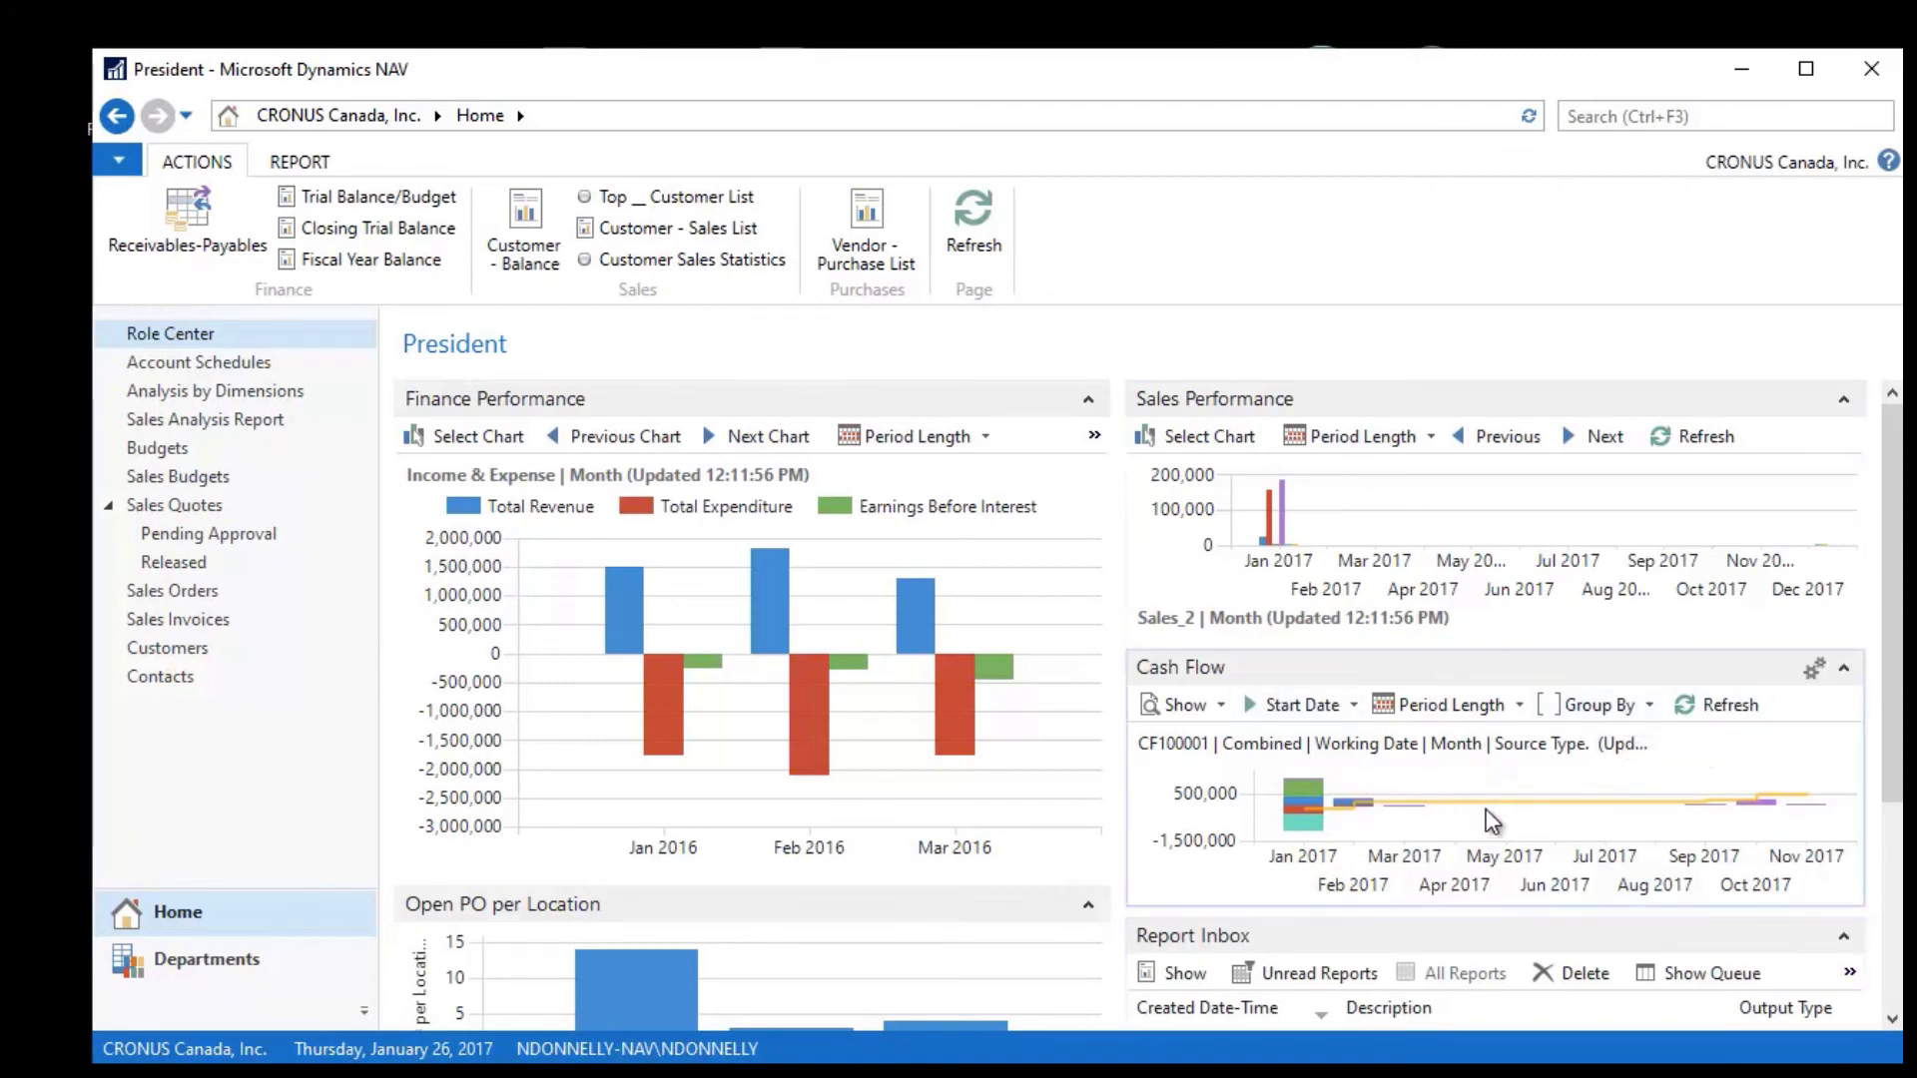
pyautogui.moveTo(1406, 800)
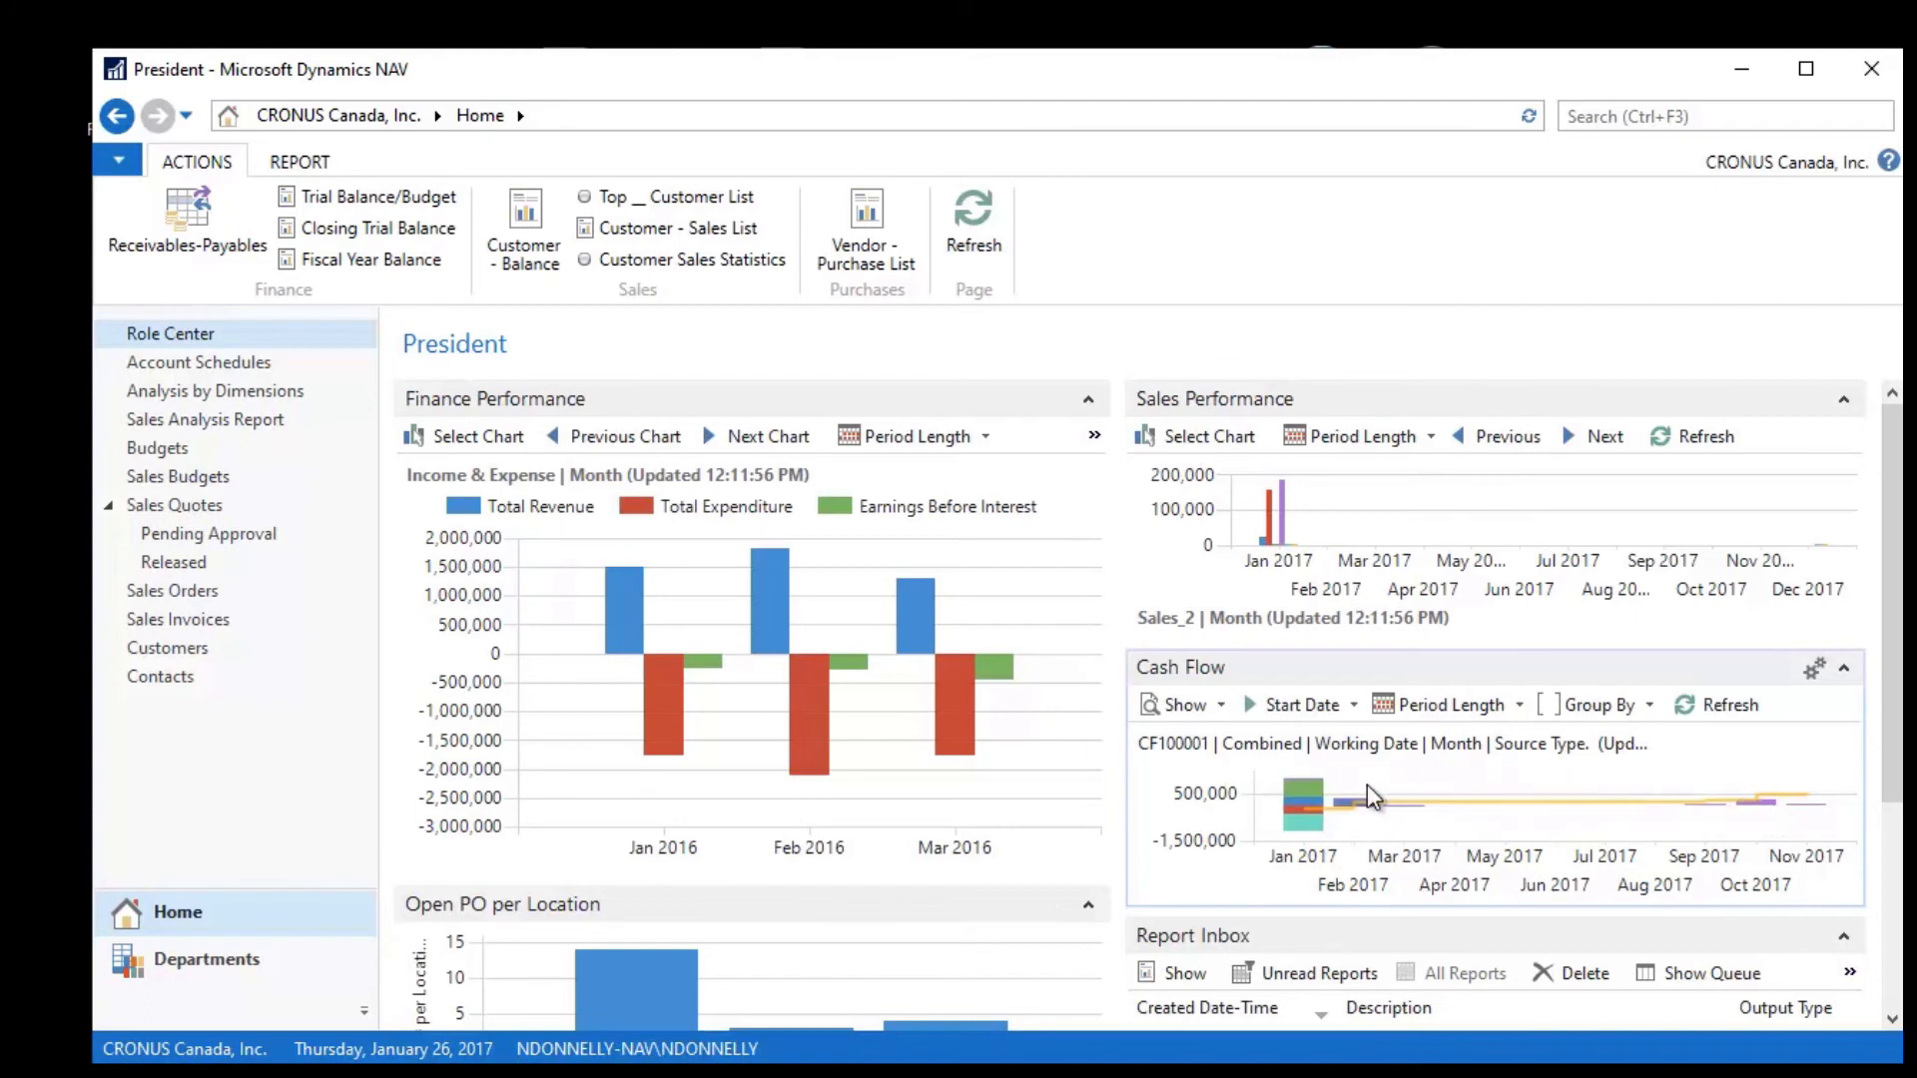
pyautogui.moveTo(1436, 827)
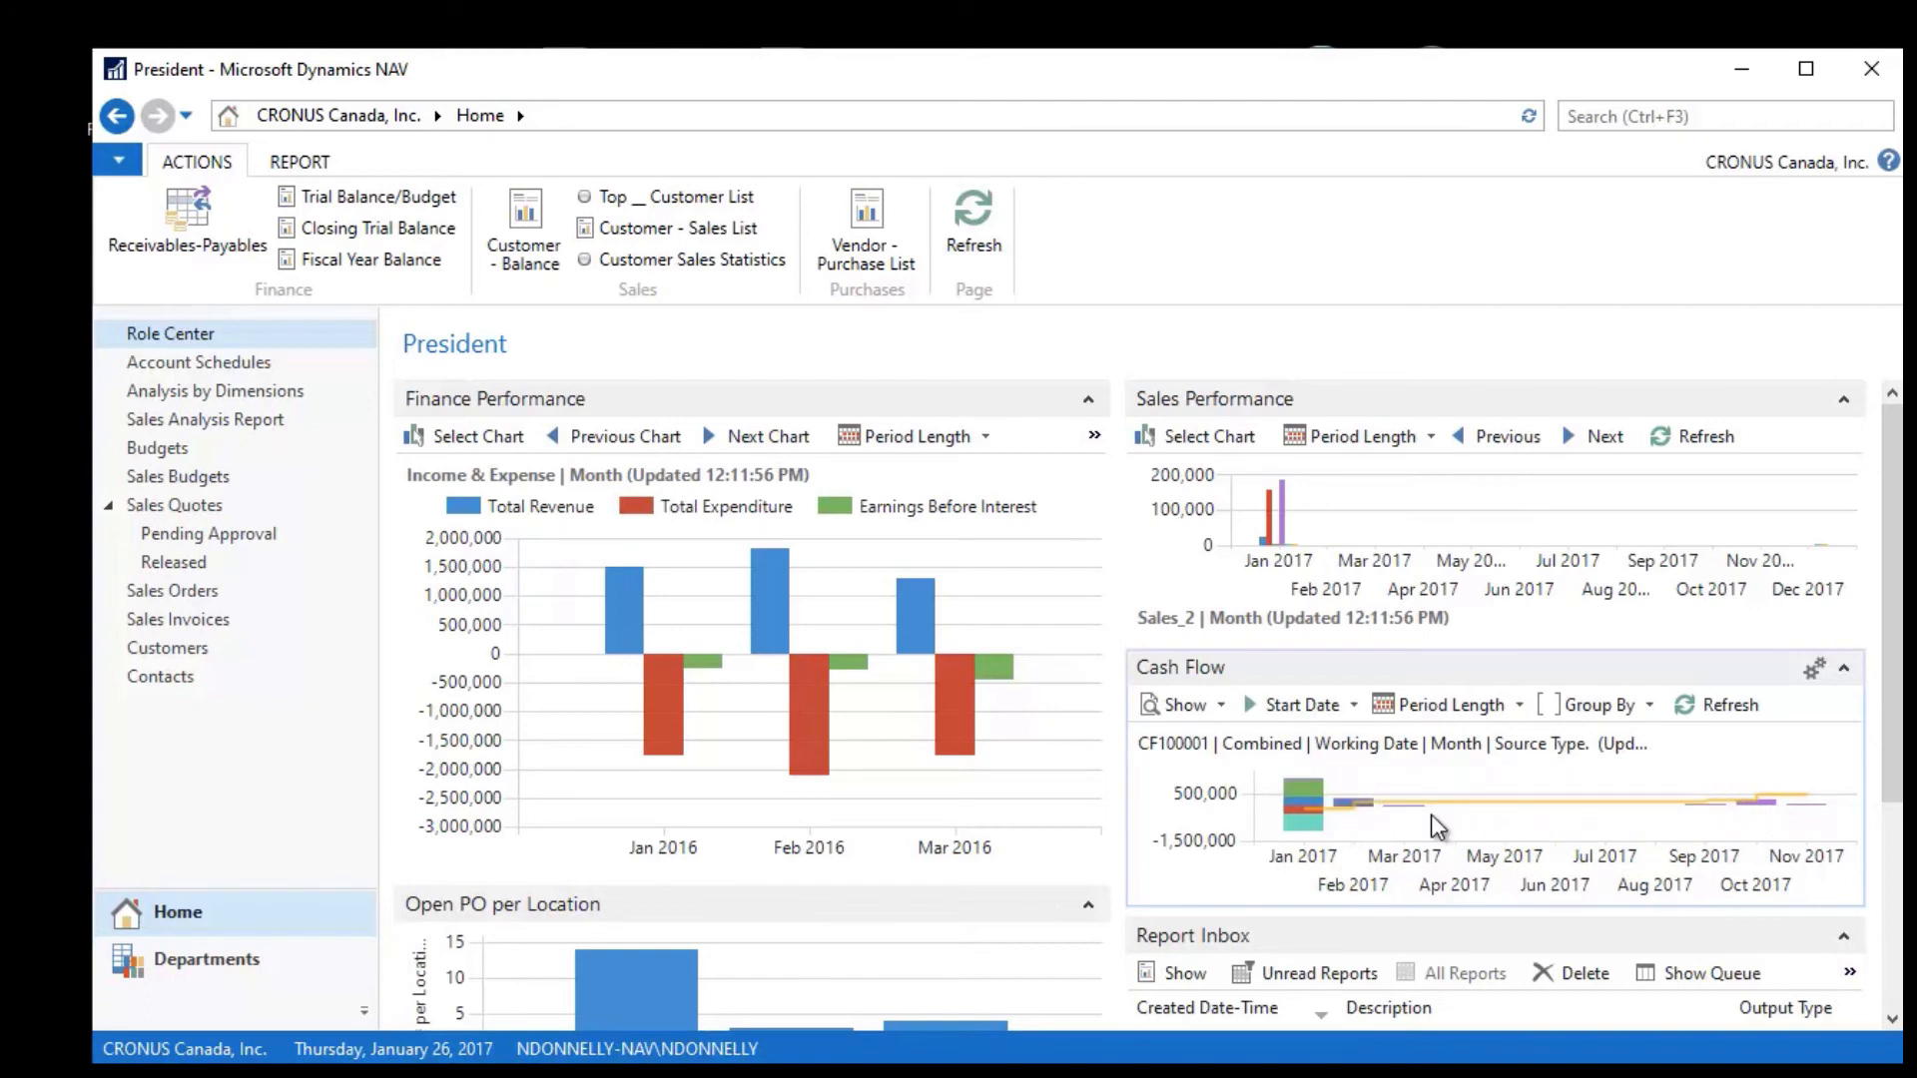
pyautogui.moveTo(1208, 437)
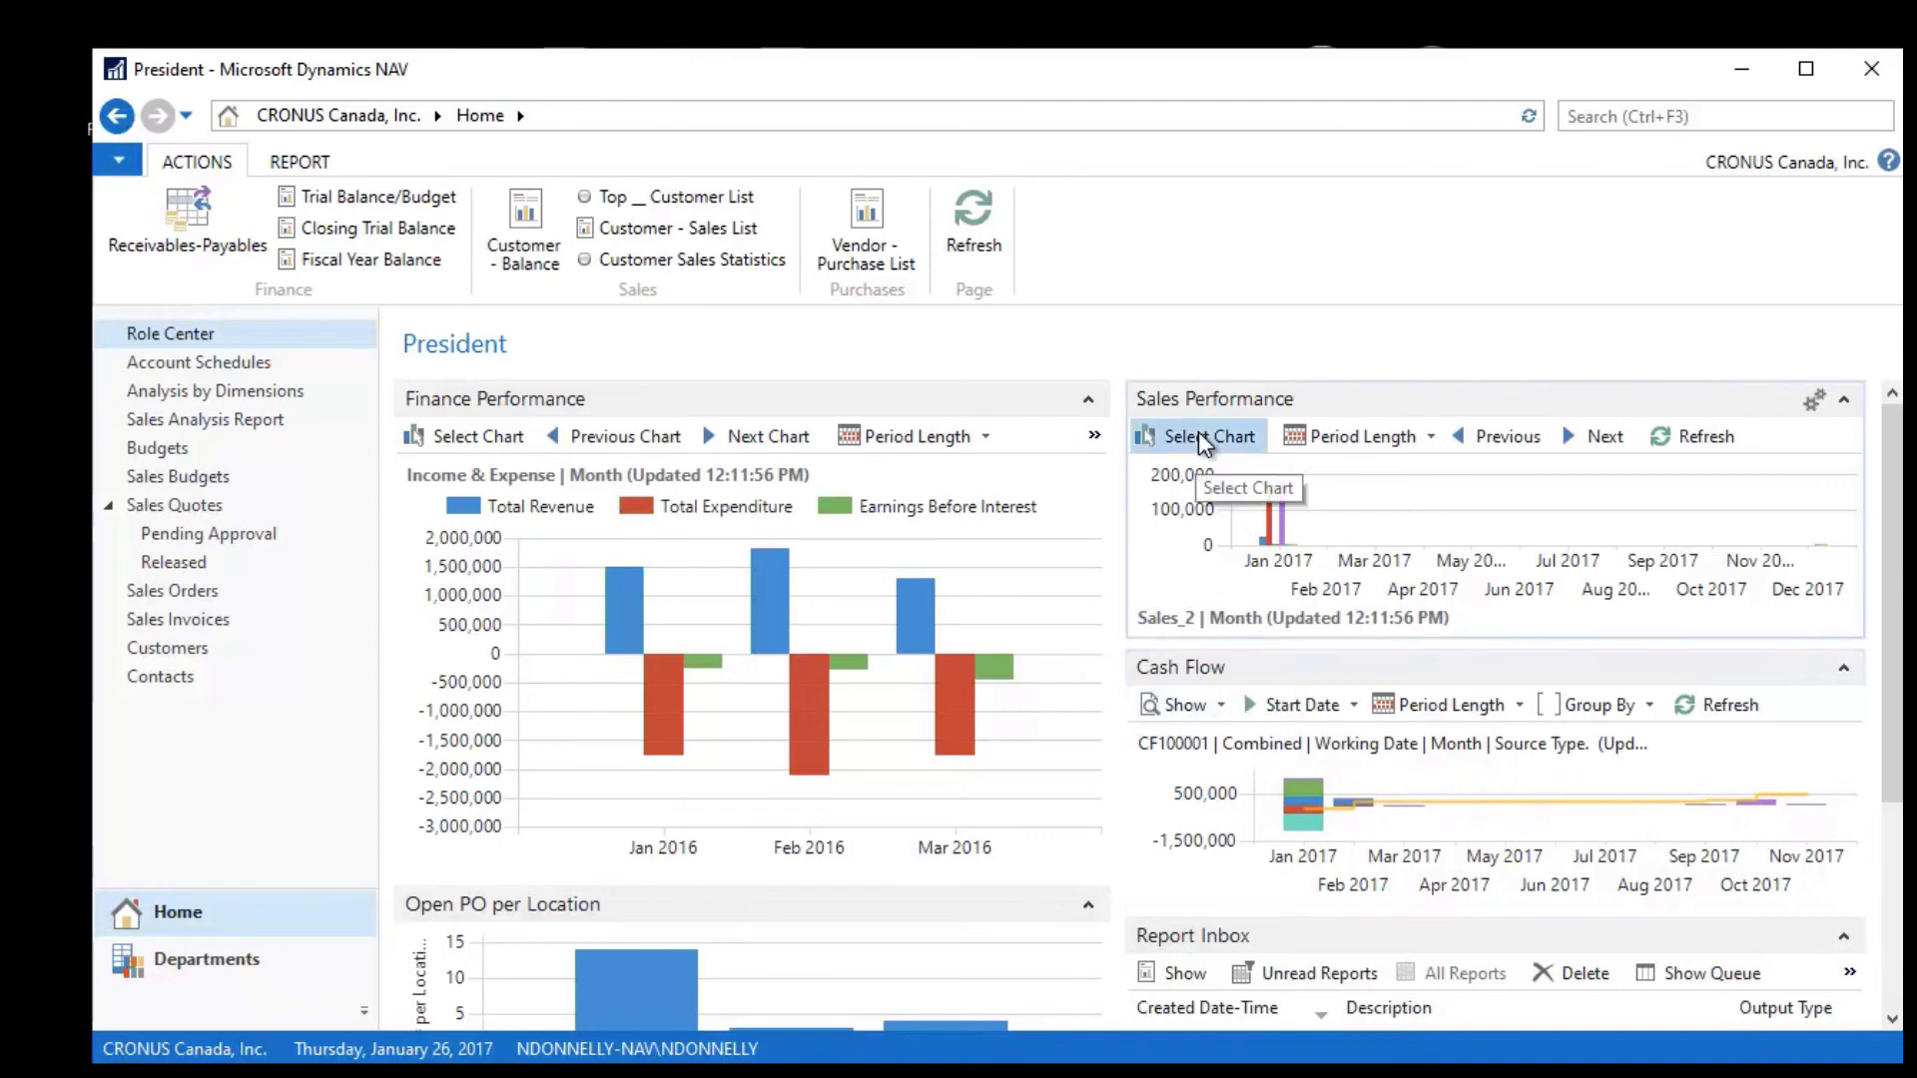
# Step: Choose the DEFAULT chart from the Analysis Report Chart List for Sales Performance
pyautogui.click(1210, 436)
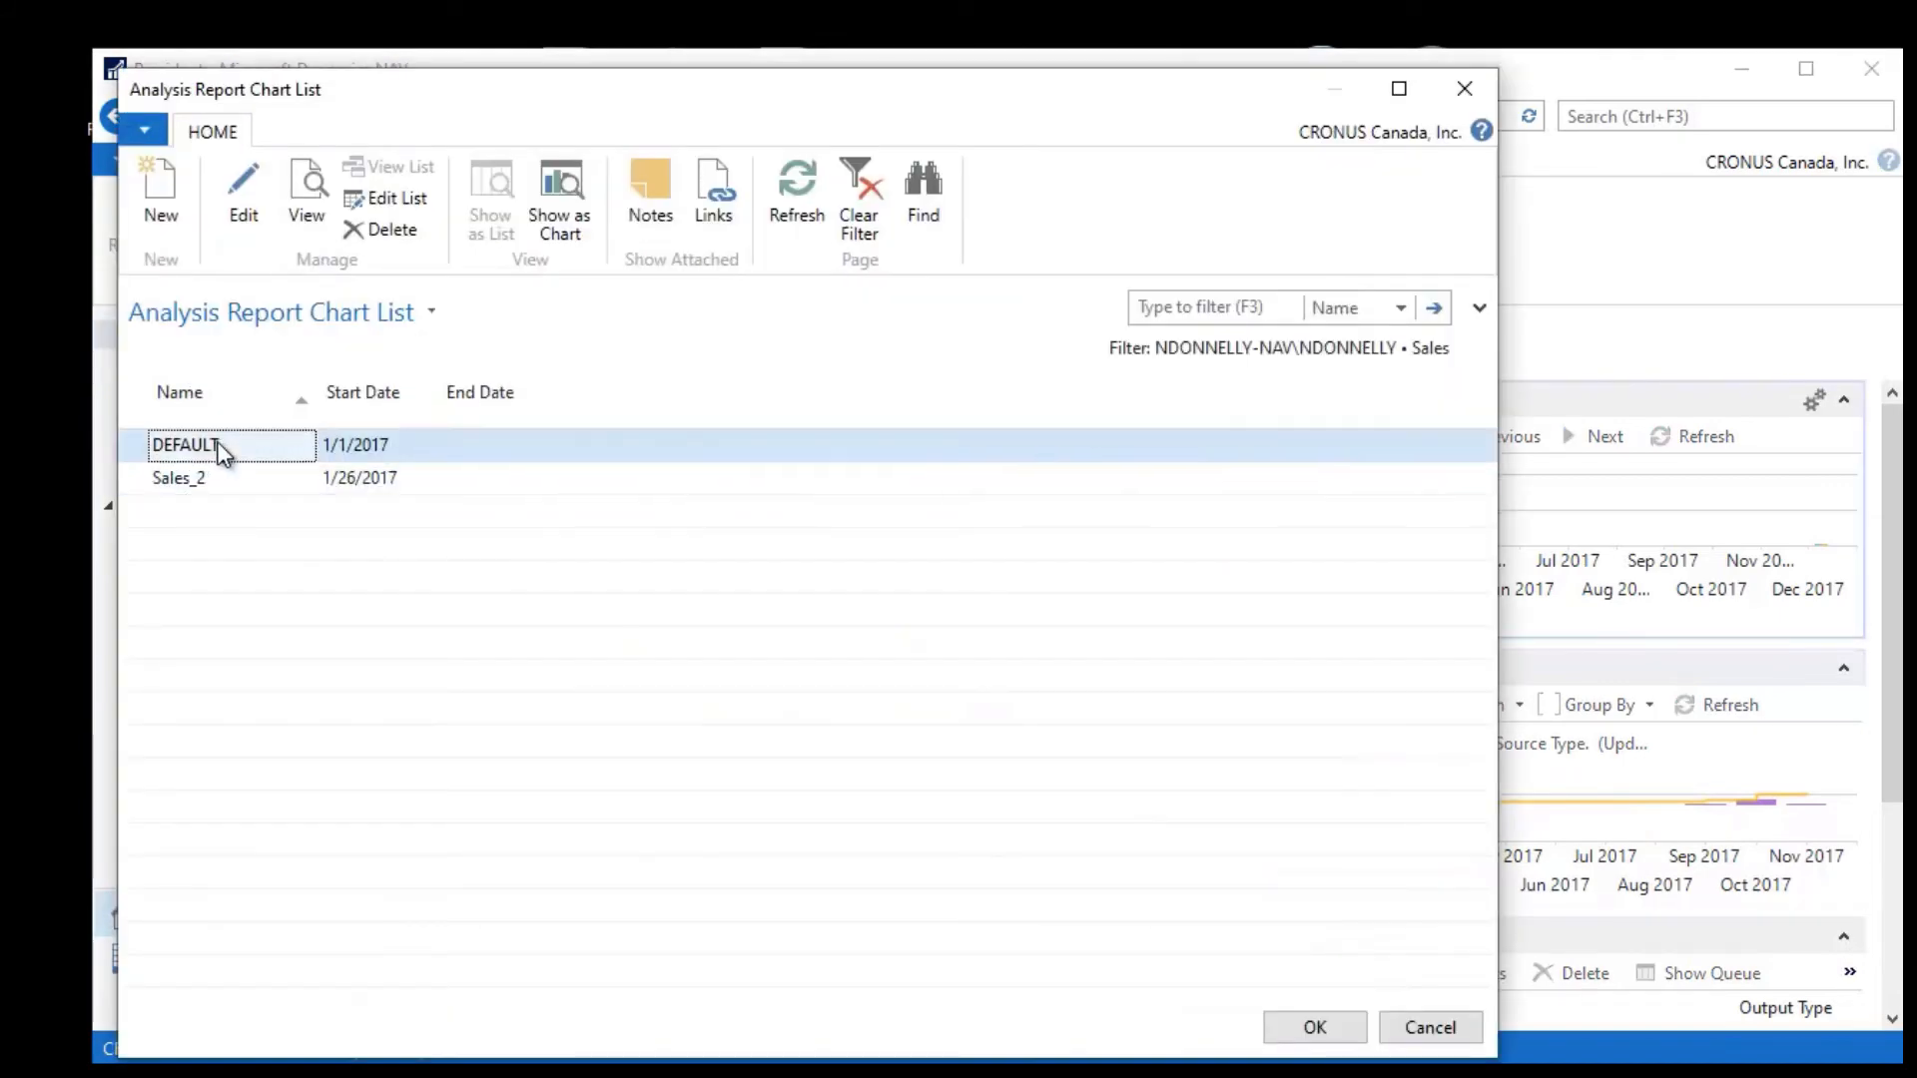
pyautogui.click(1314, 1026)
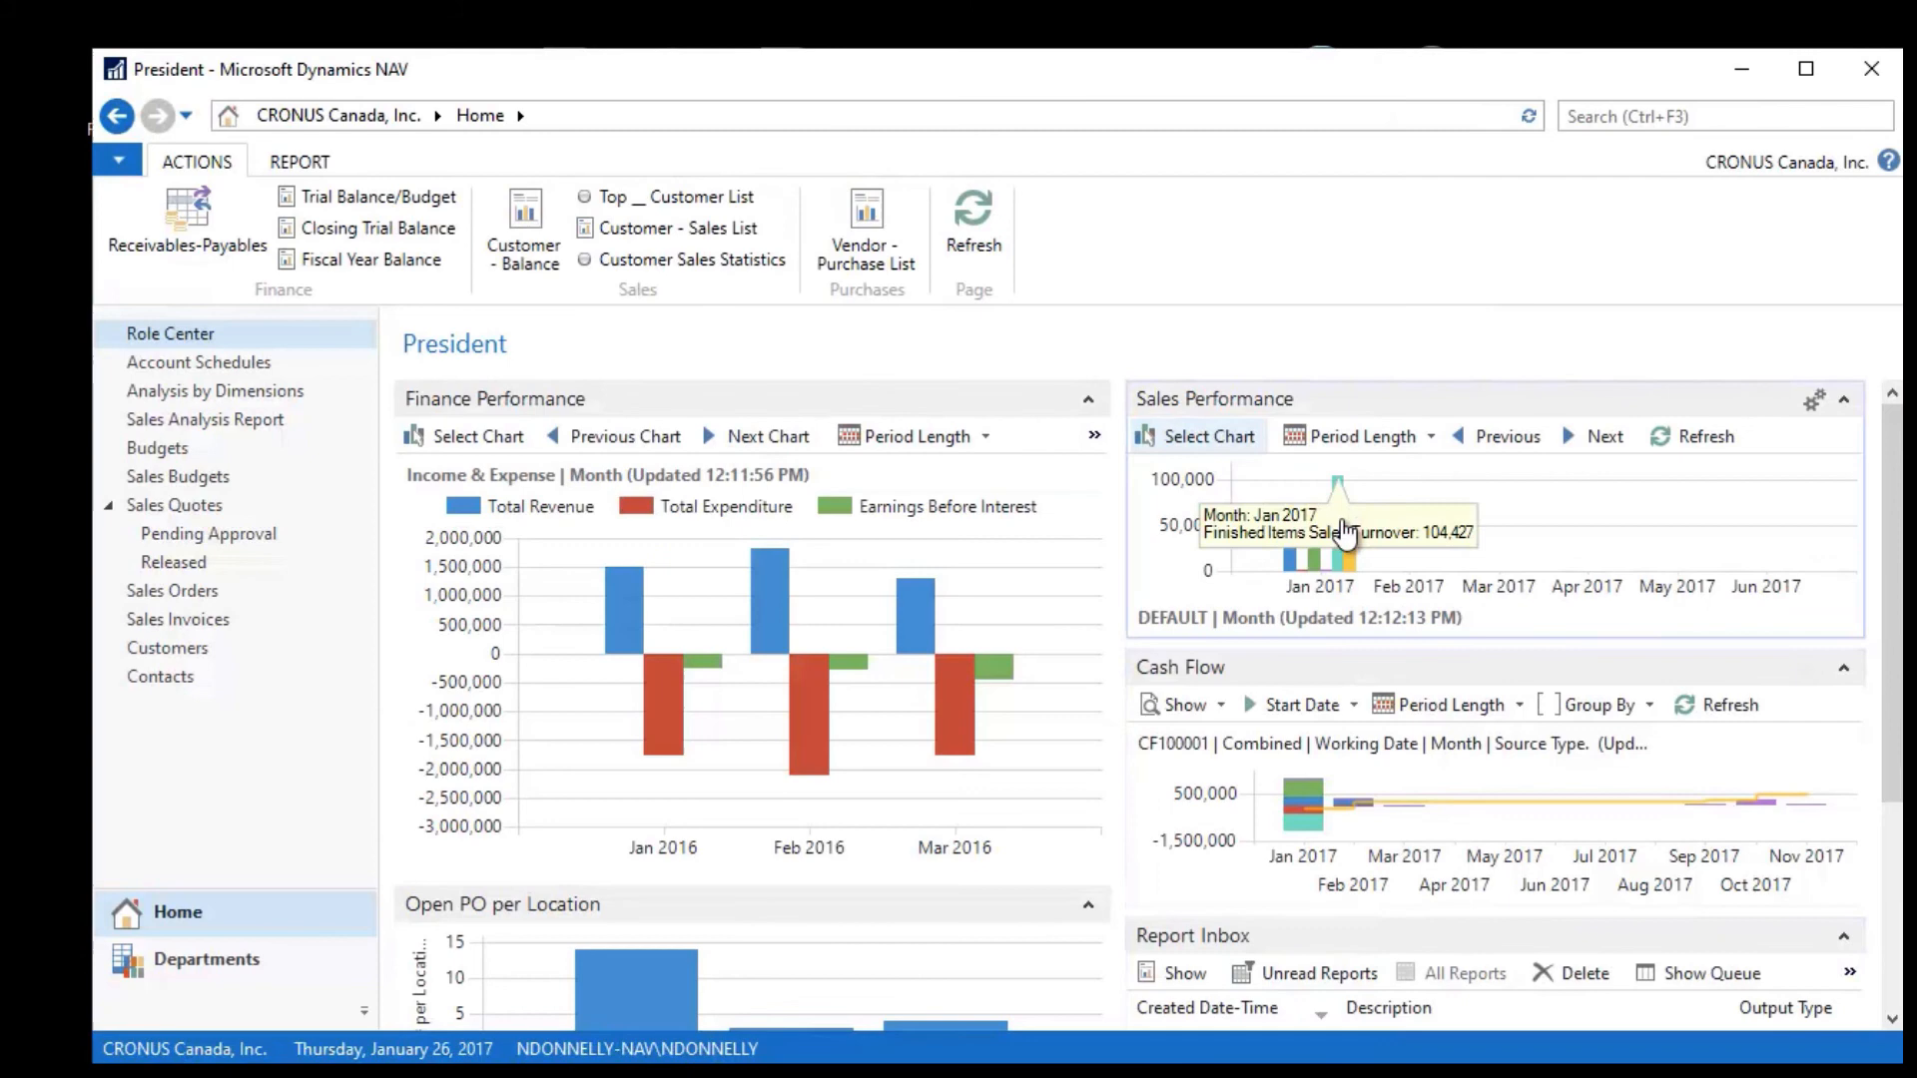
pyautogui.moveTo(1294, 569)
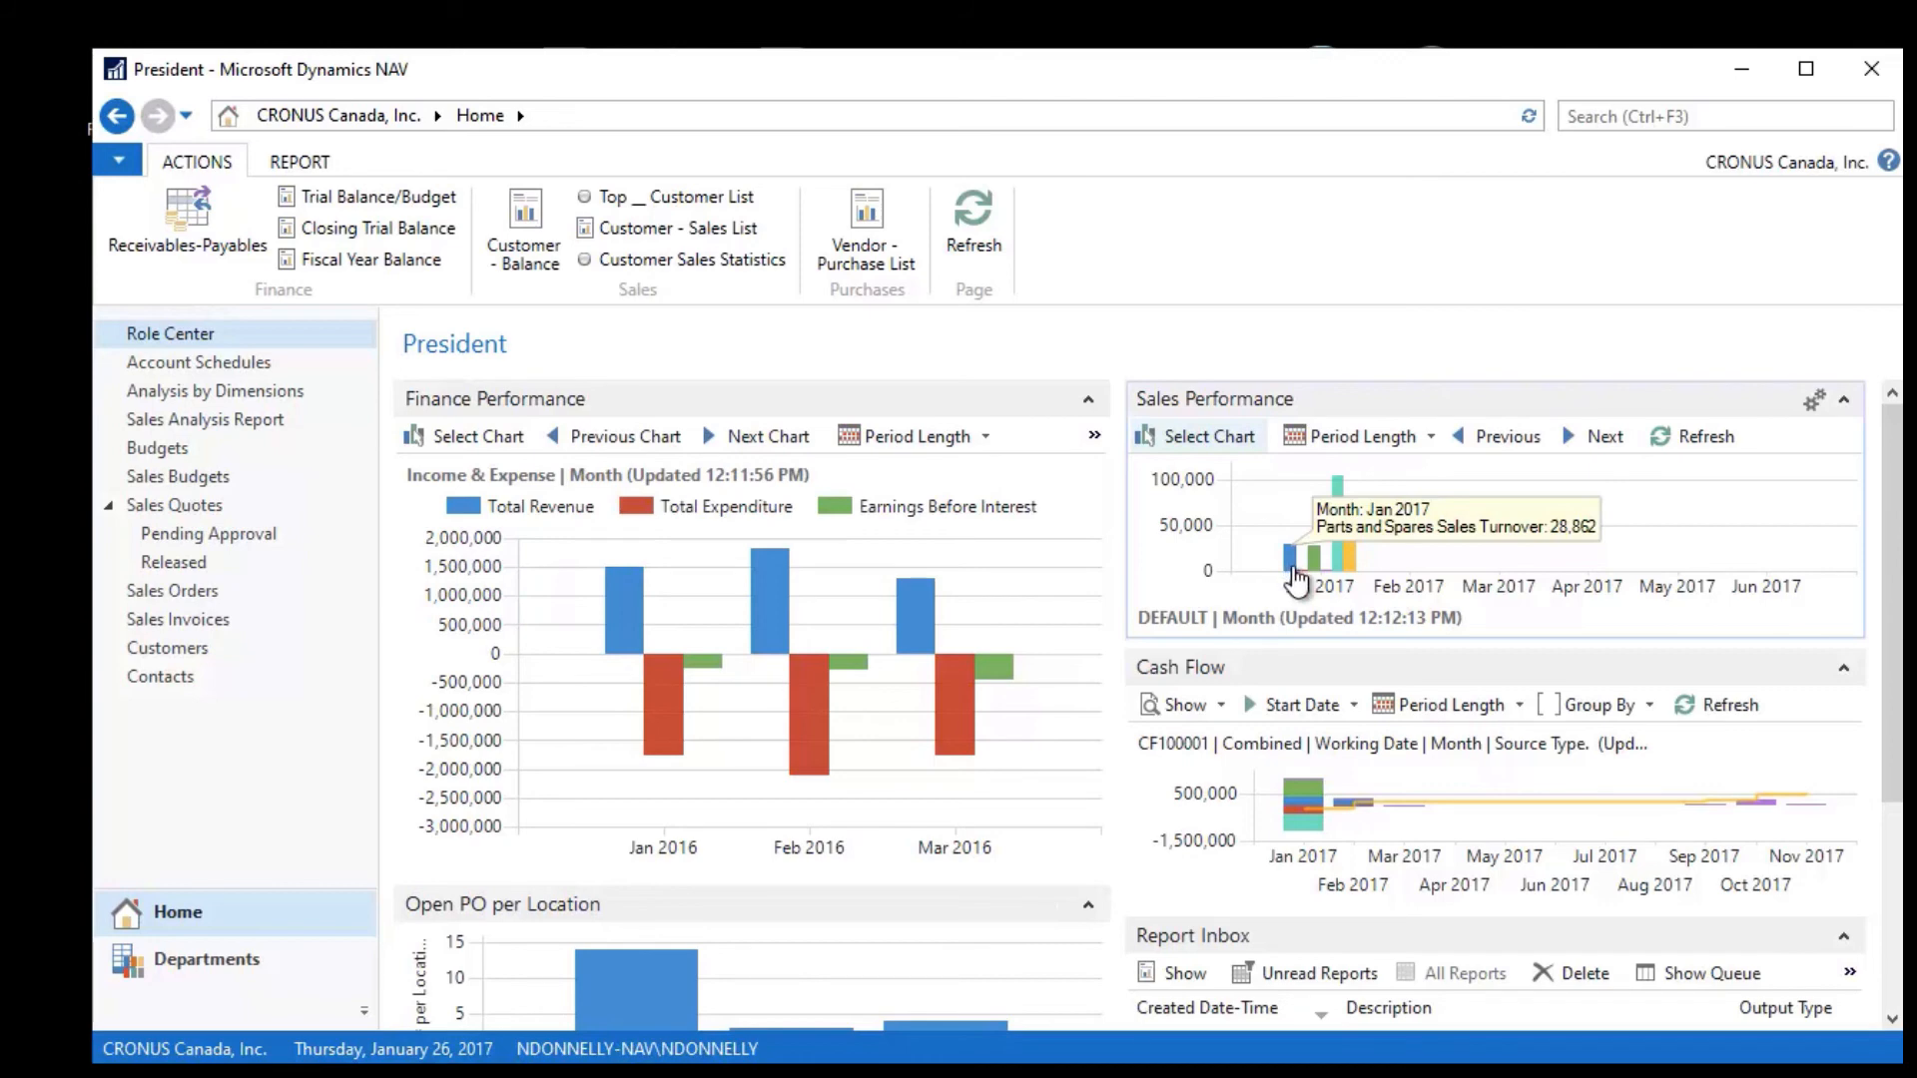
pyautogui.moveTo(1306, 563)
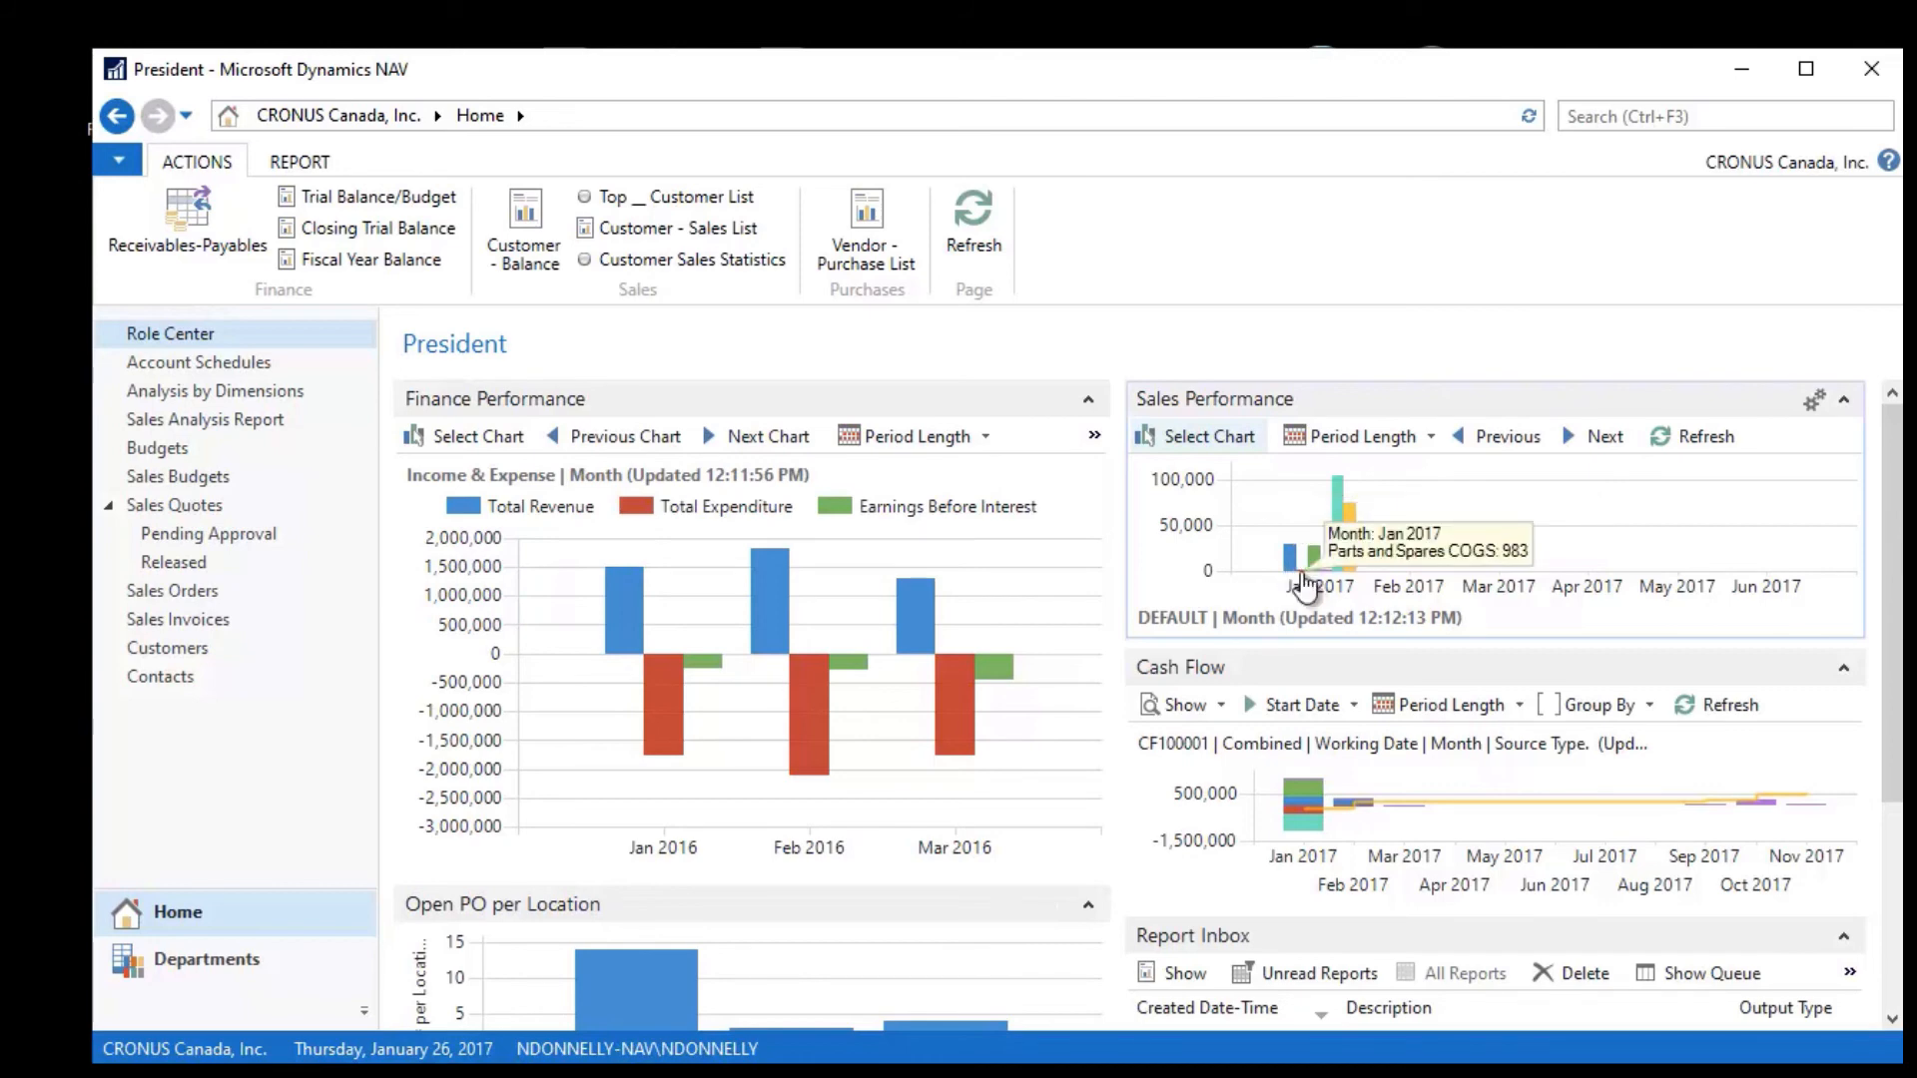
pyautogui.moveTo(1315, 563)
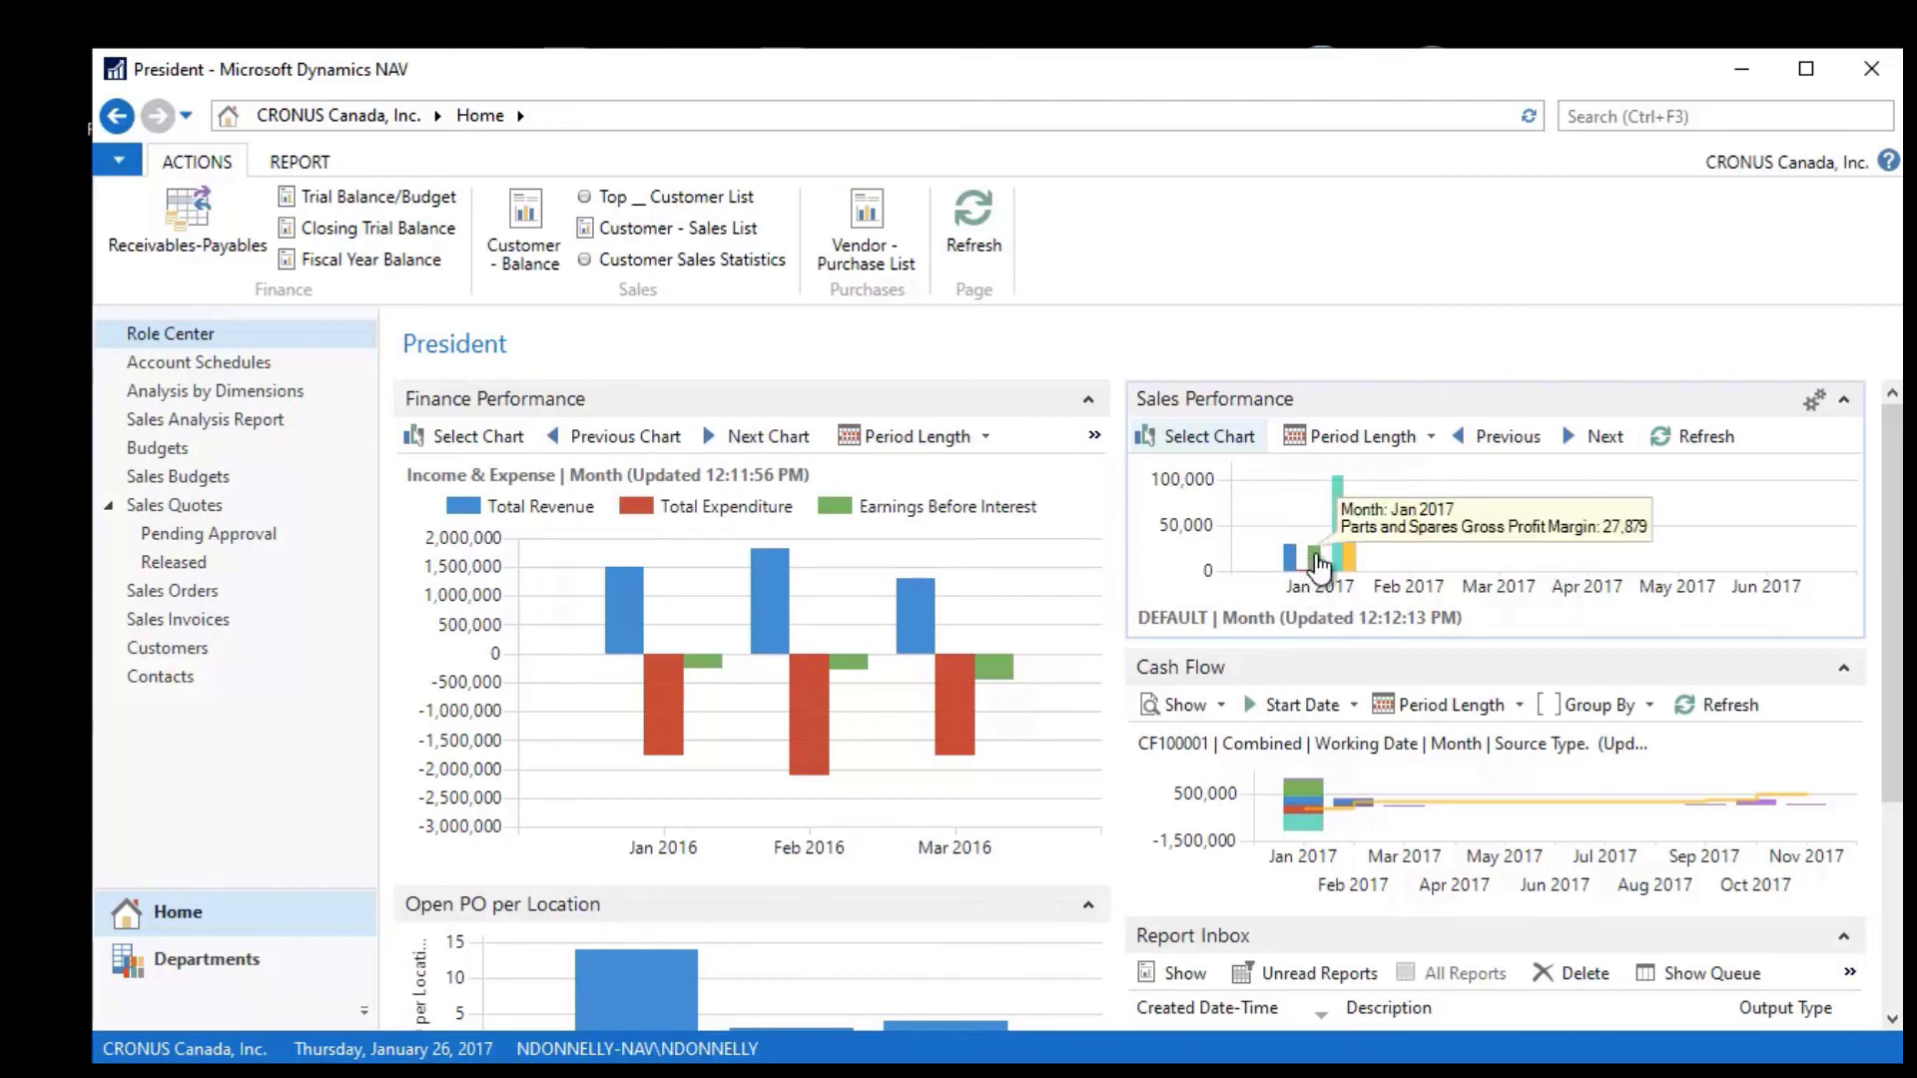
pyautogui.moveTo(1332, 563)
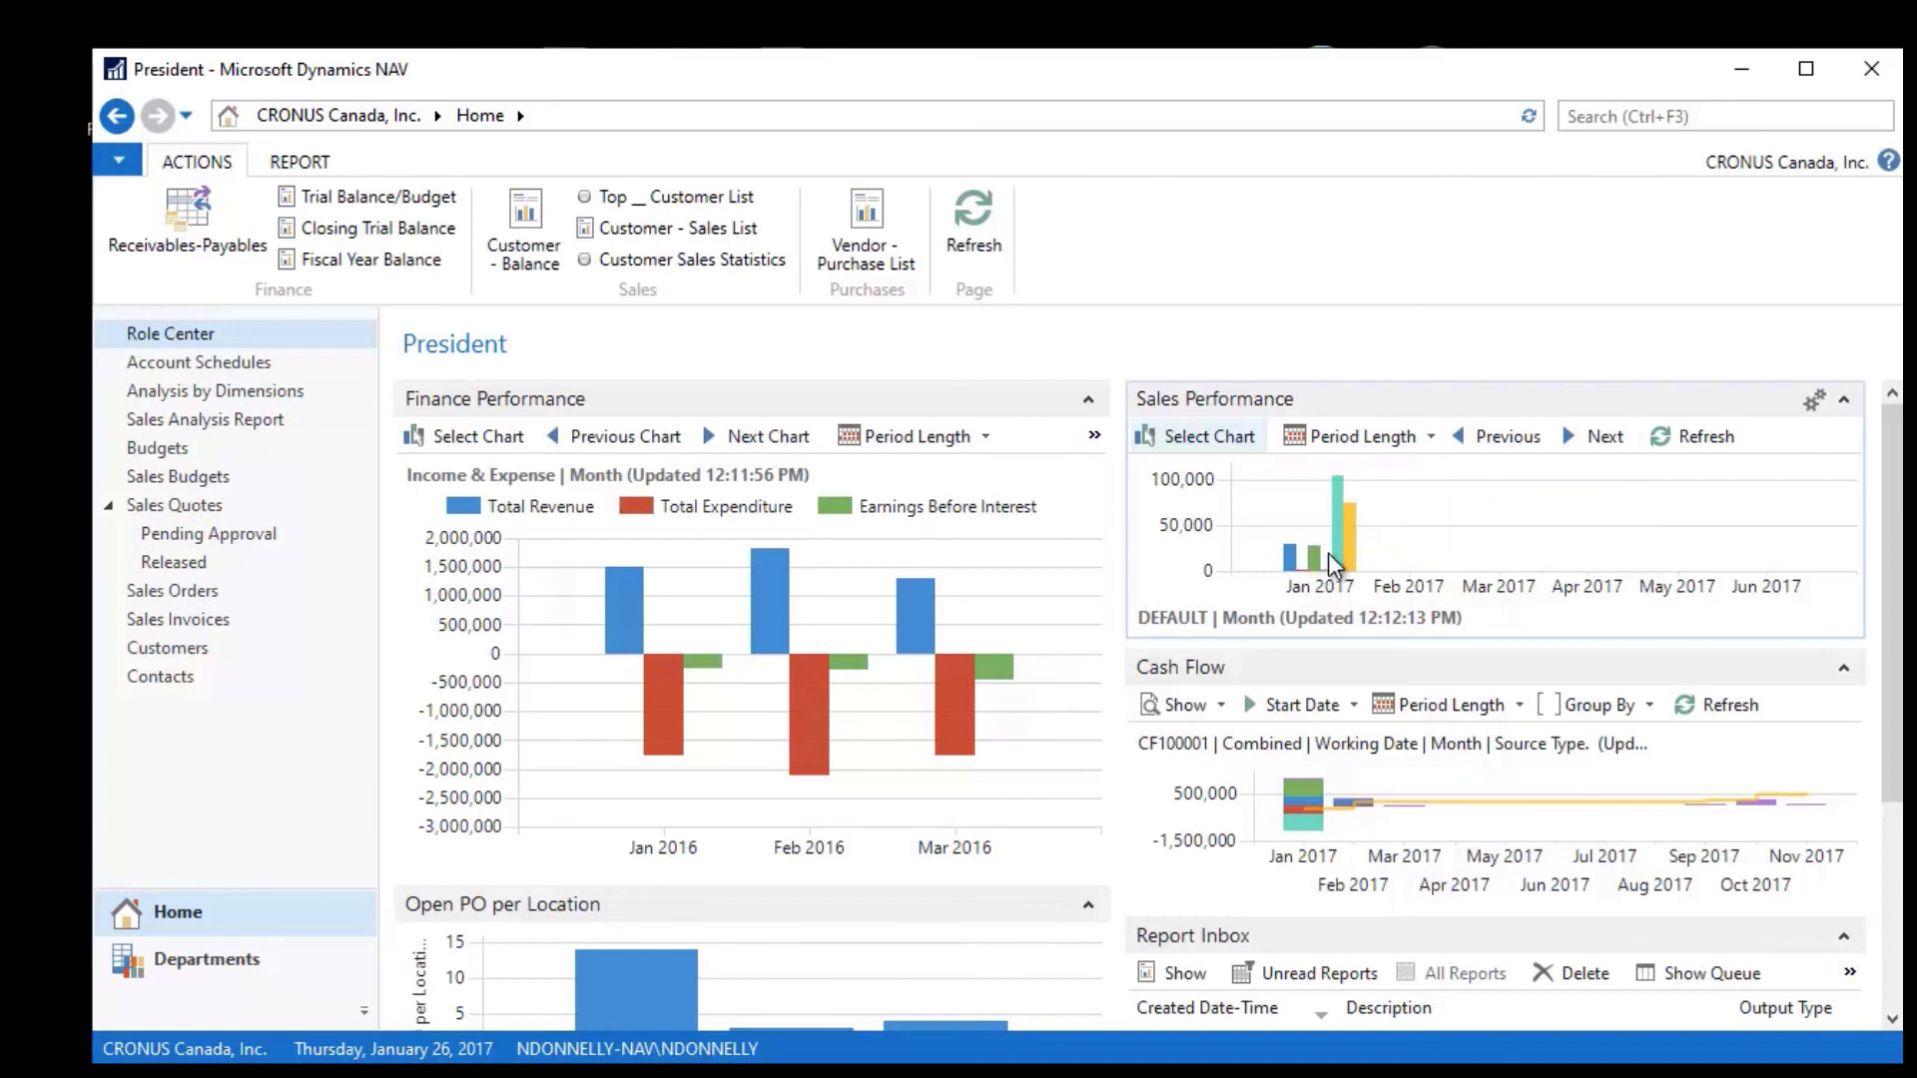
pyautogui.moveTo(1344, 557)
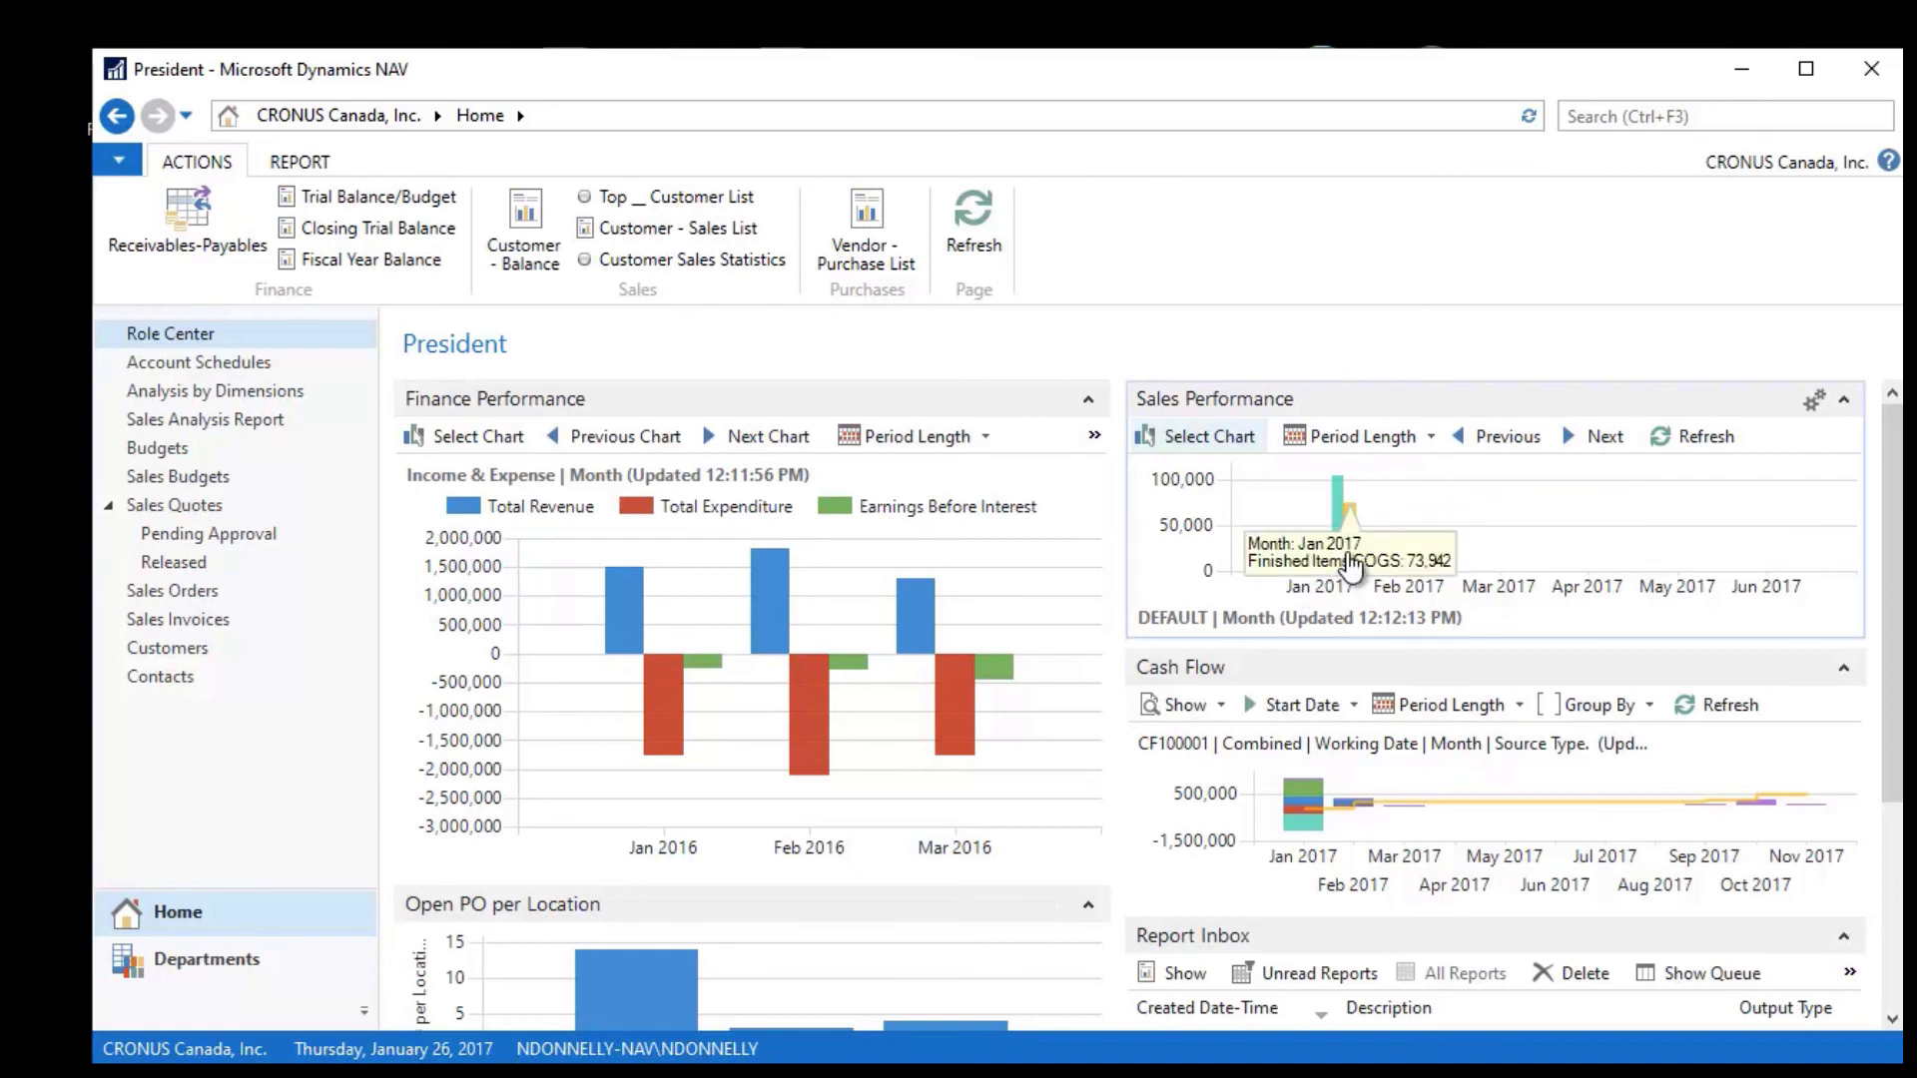
pyautogui.moveTo(1335, 597)
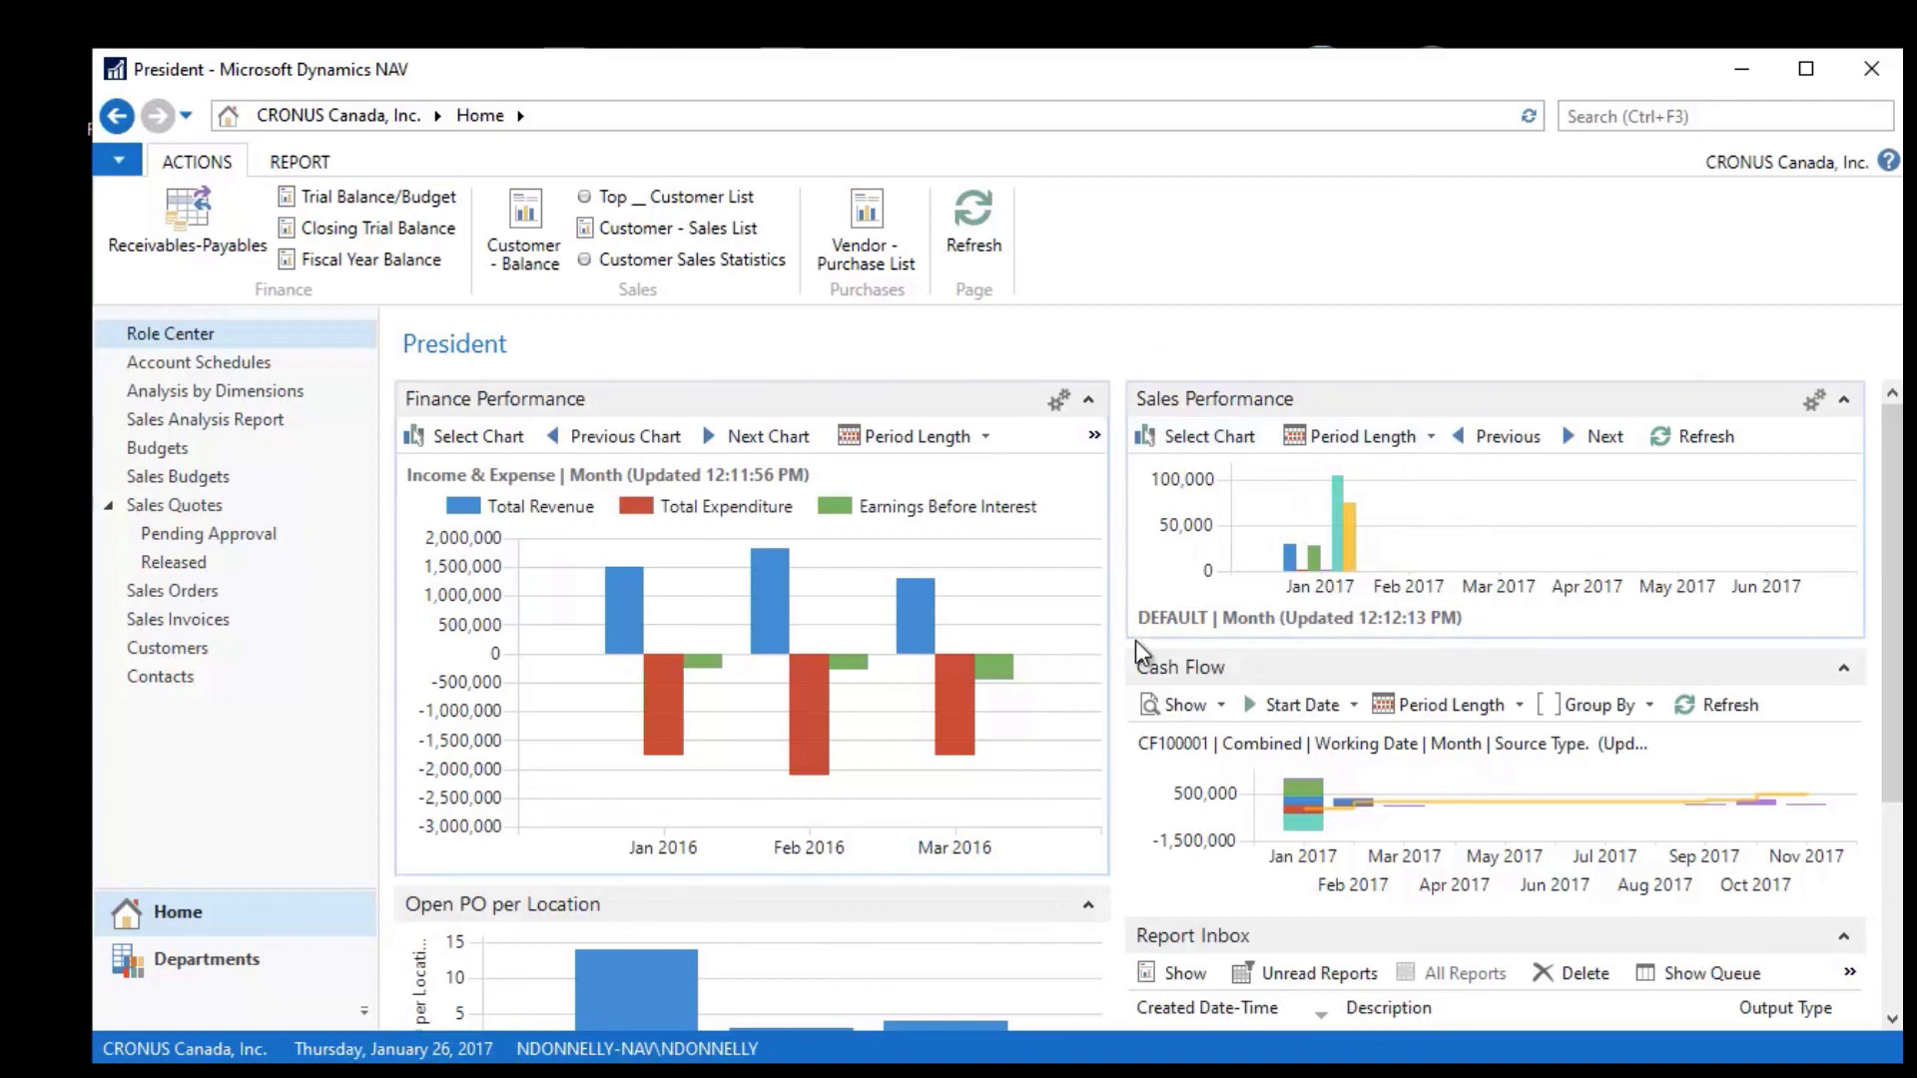
pyautogui.moveTo(1341, 241)
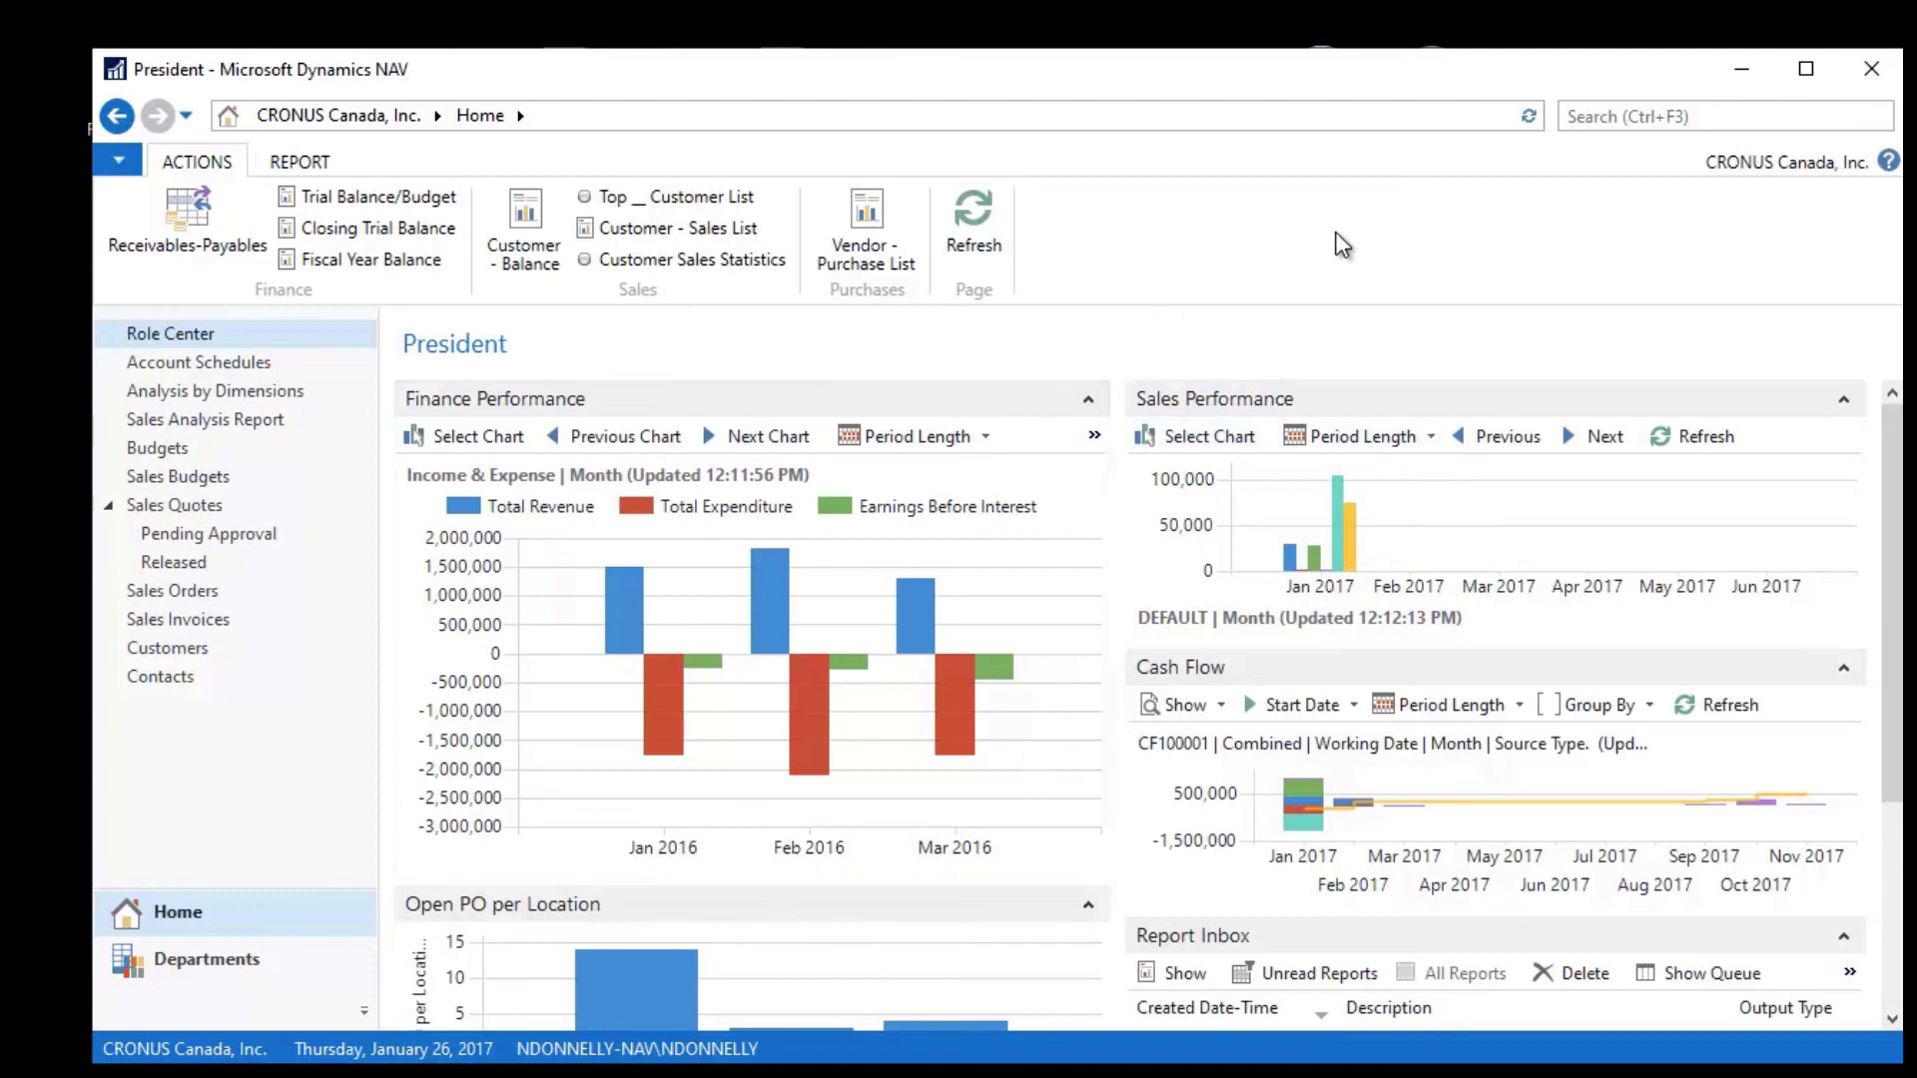